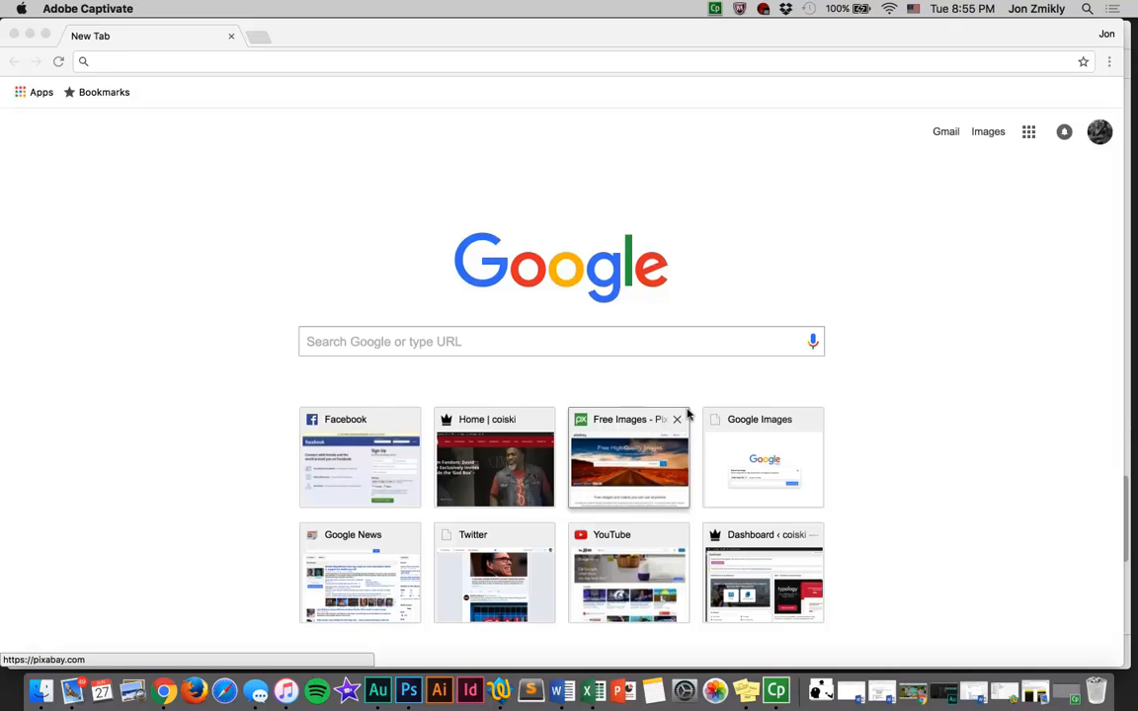
mouse_move(478, 226)
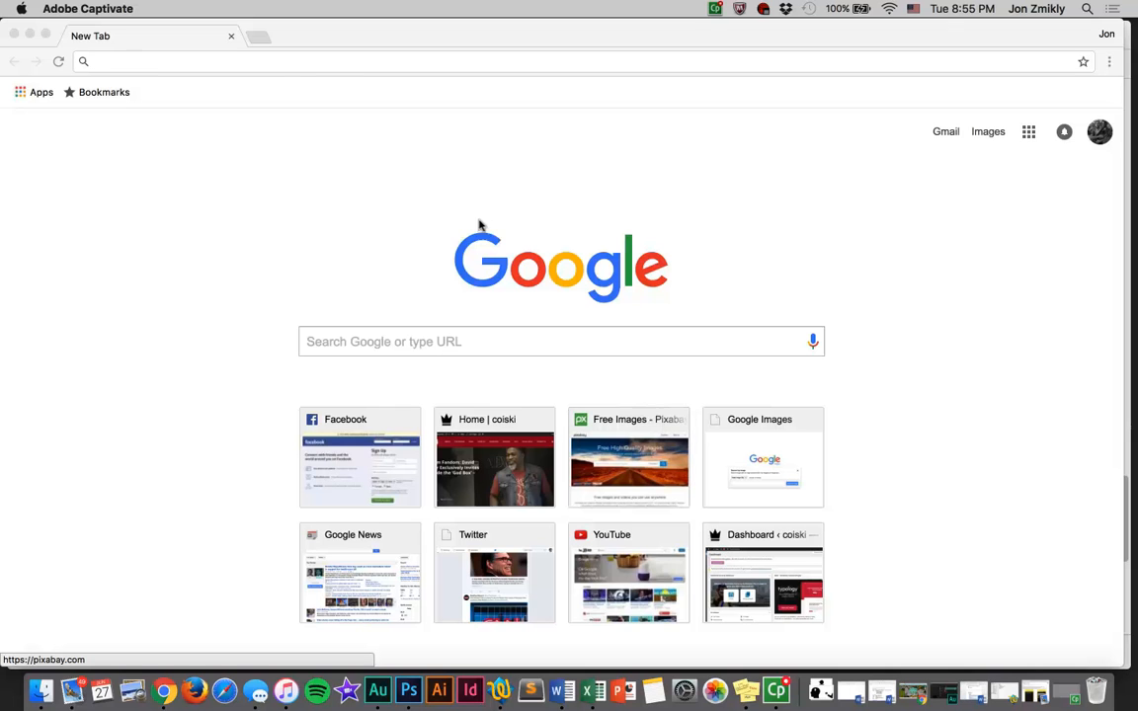
Step: Go to reclaimhosting.com and enter the Client Area
text(reclaimhosting.com)
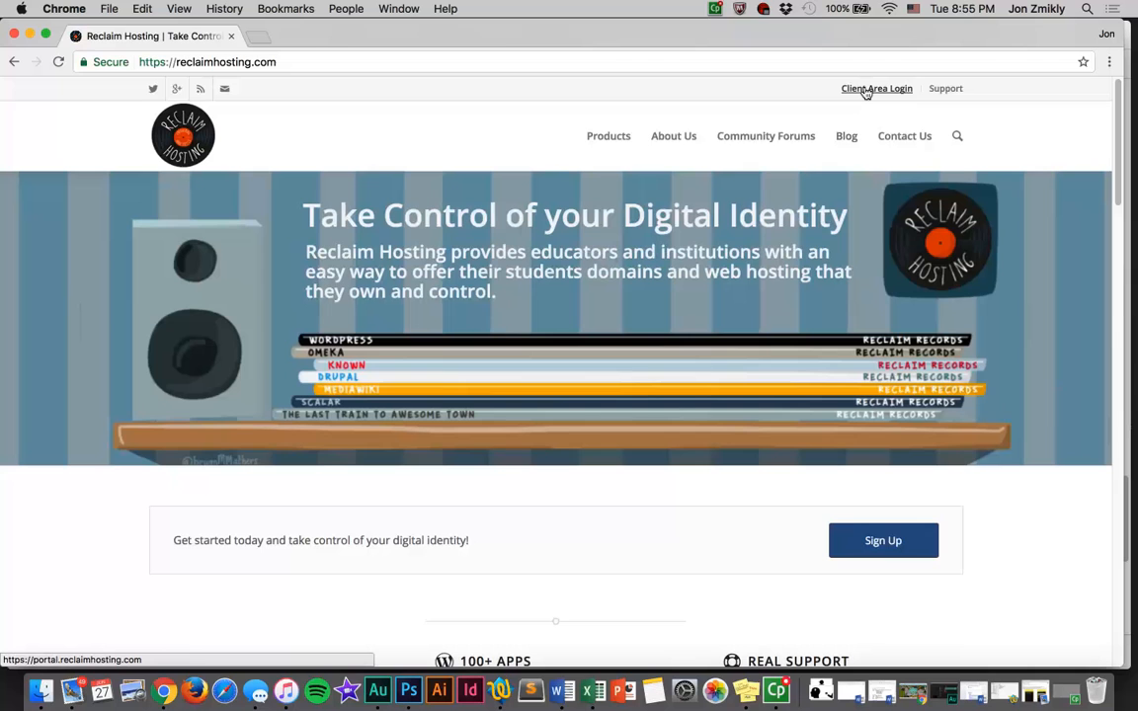
click(877, 86)
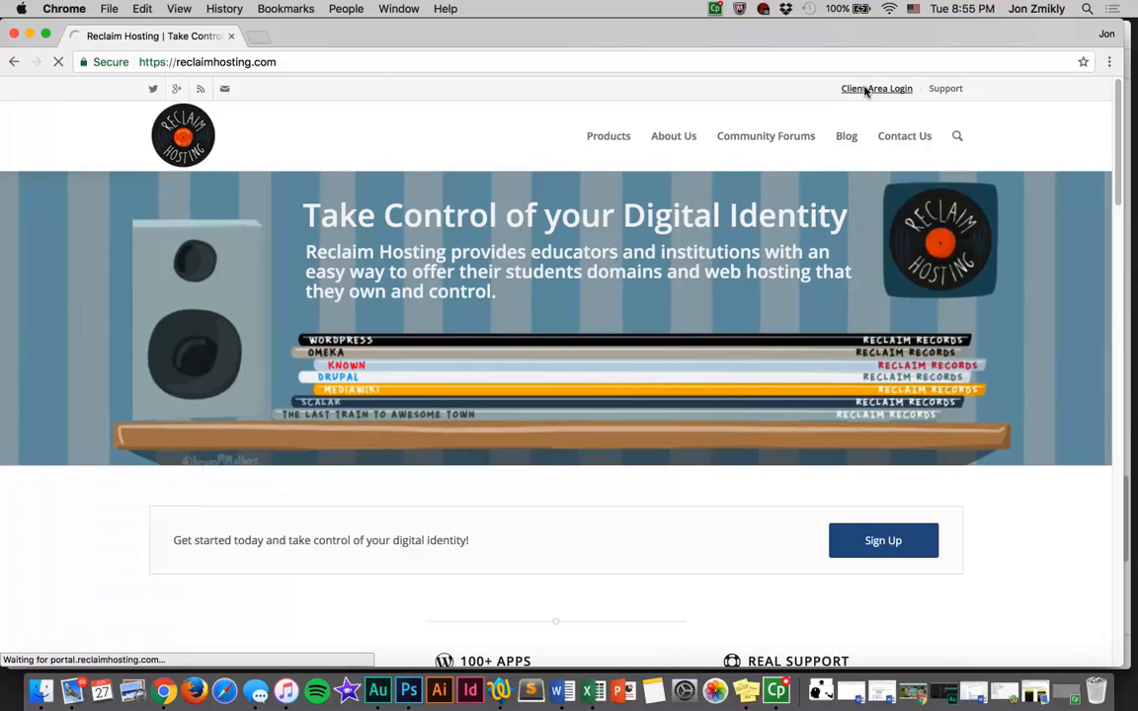
click(875, 87)
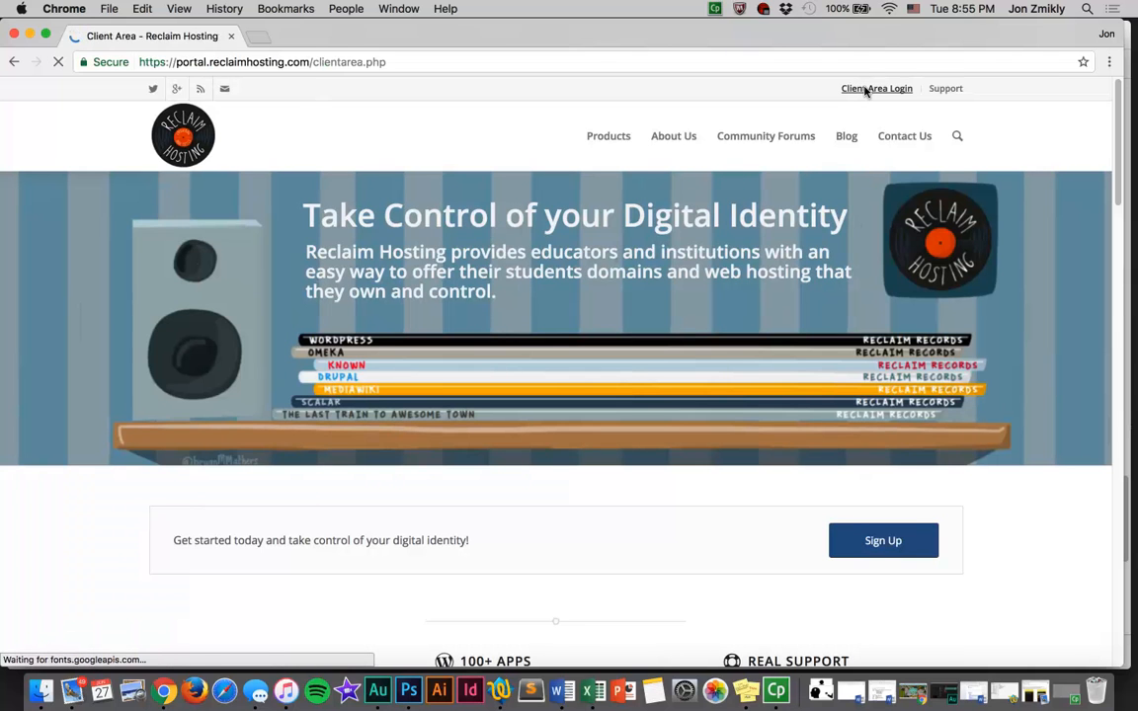
click(876, 87)
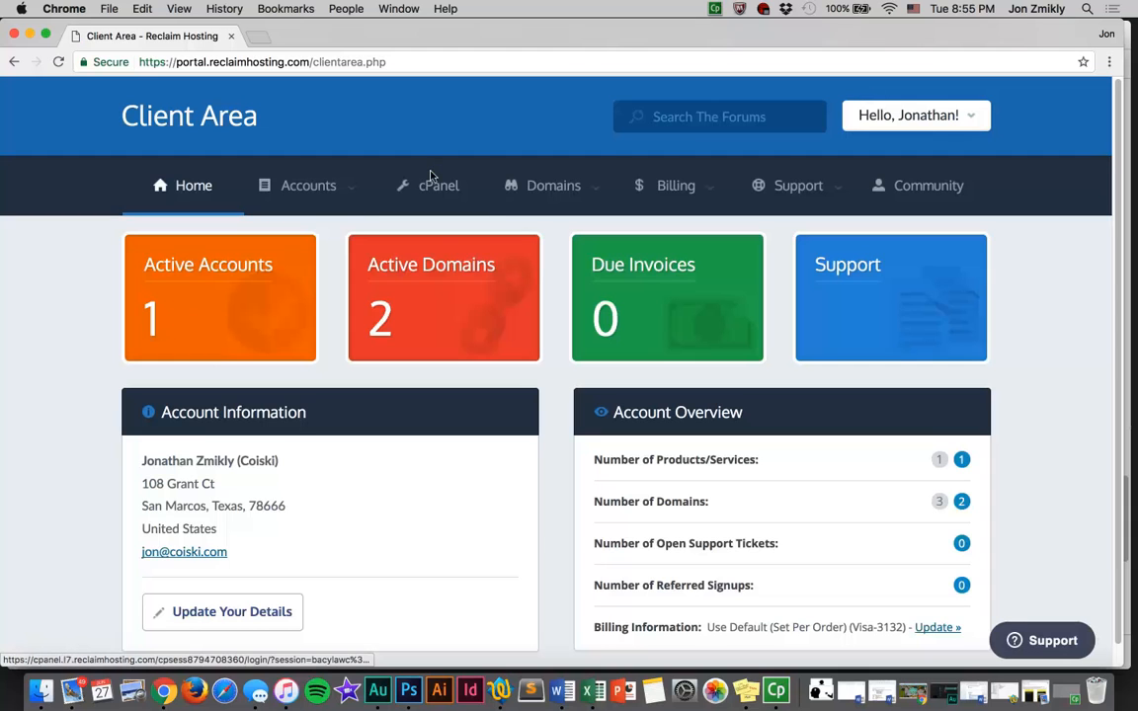
Step: Open the hosting account's cPanel dashboard from the client area
click(439, 185)
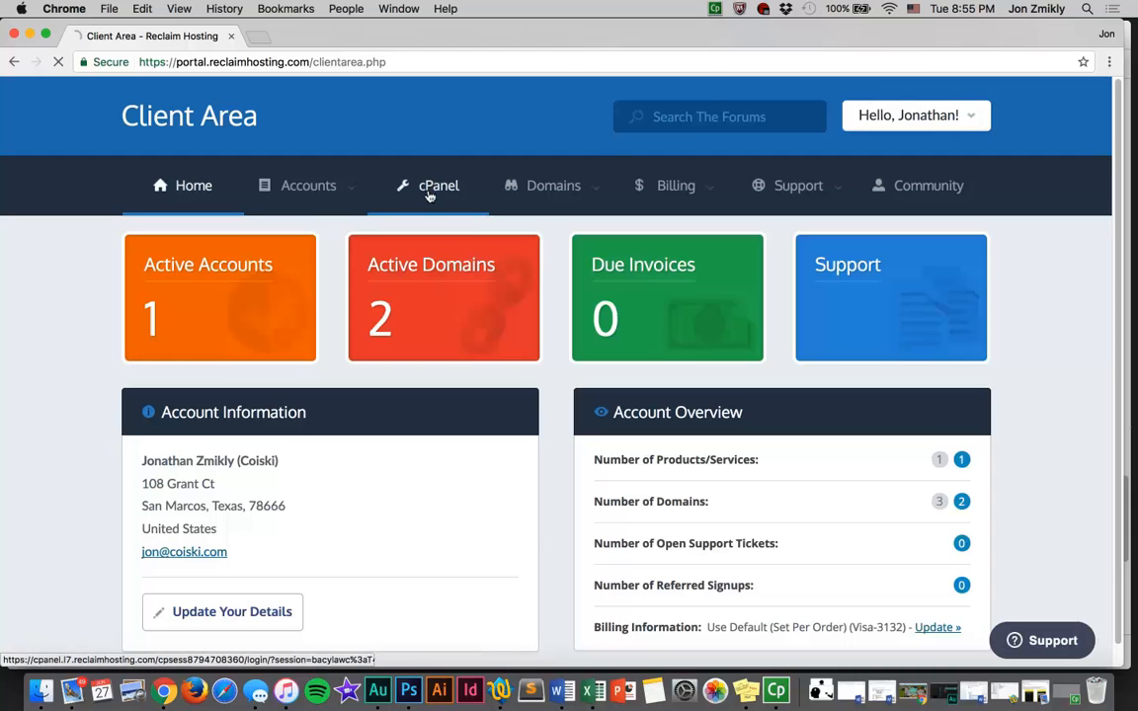
click(439, 186)
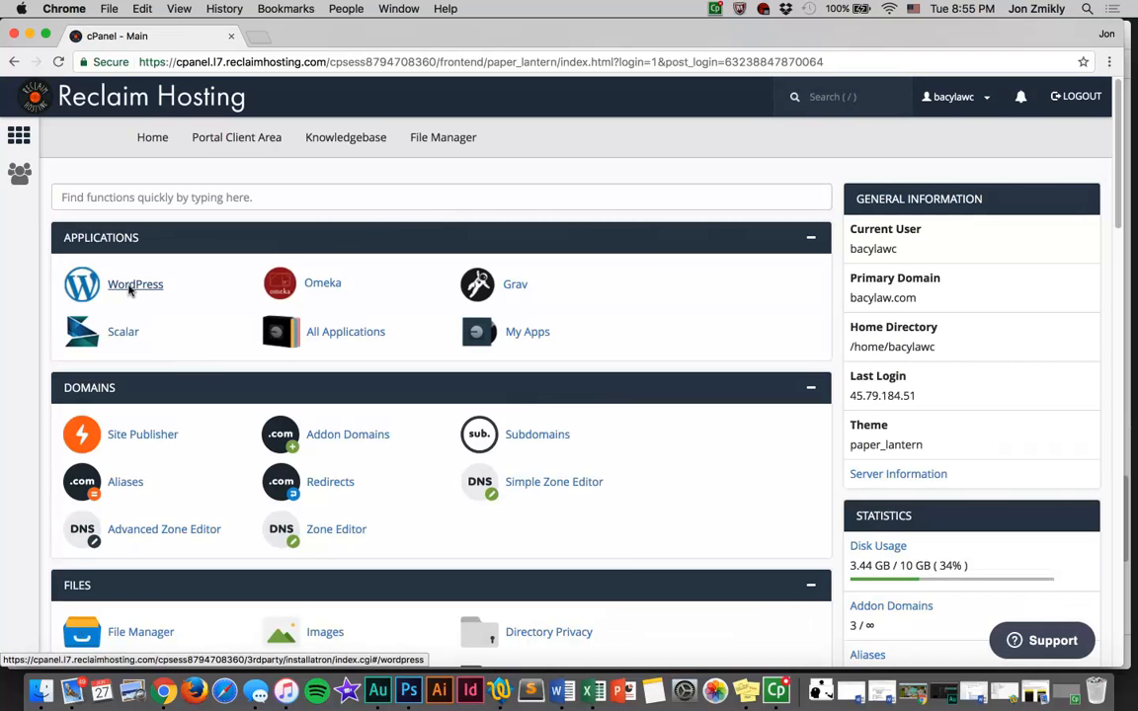
Step: Start a new WordPress install from the Installatron applications list
click(135, 284)
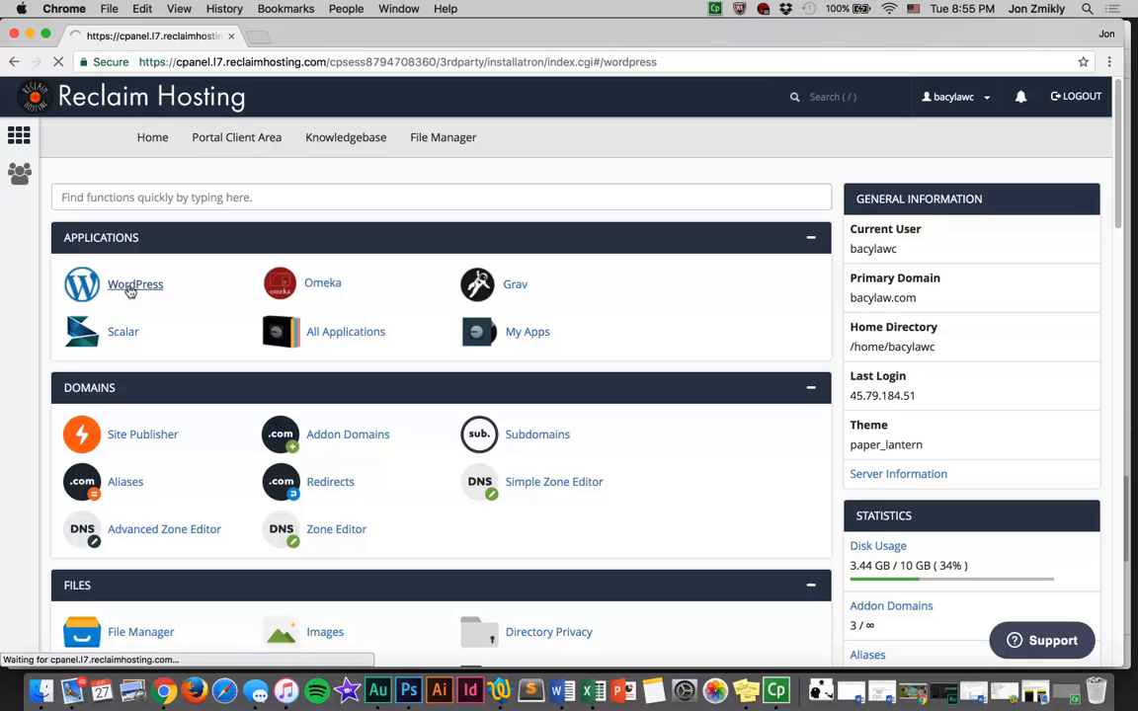
click(135, 284)
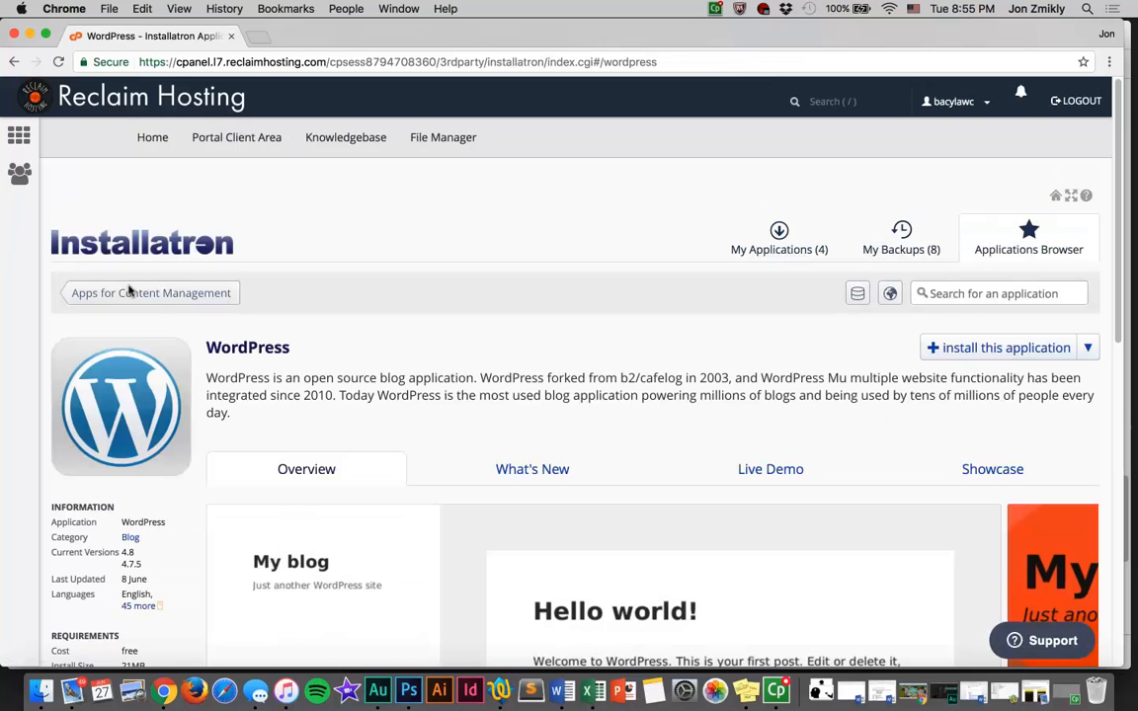
scroll(down, 3)
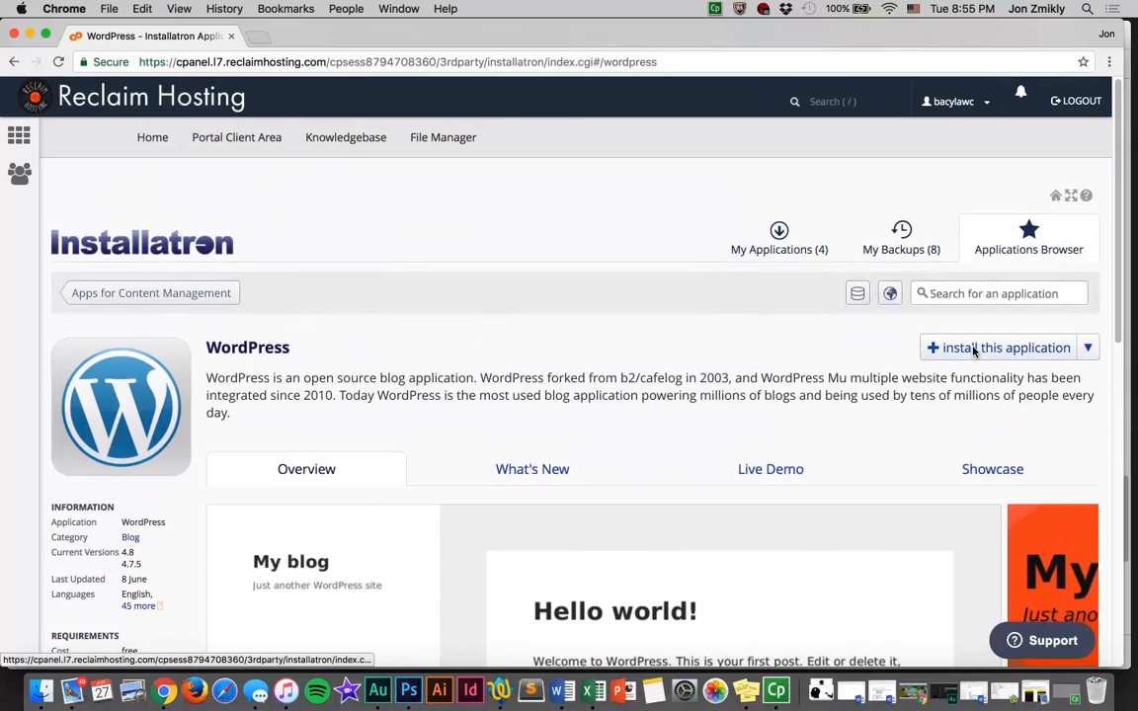
click(999, 347)
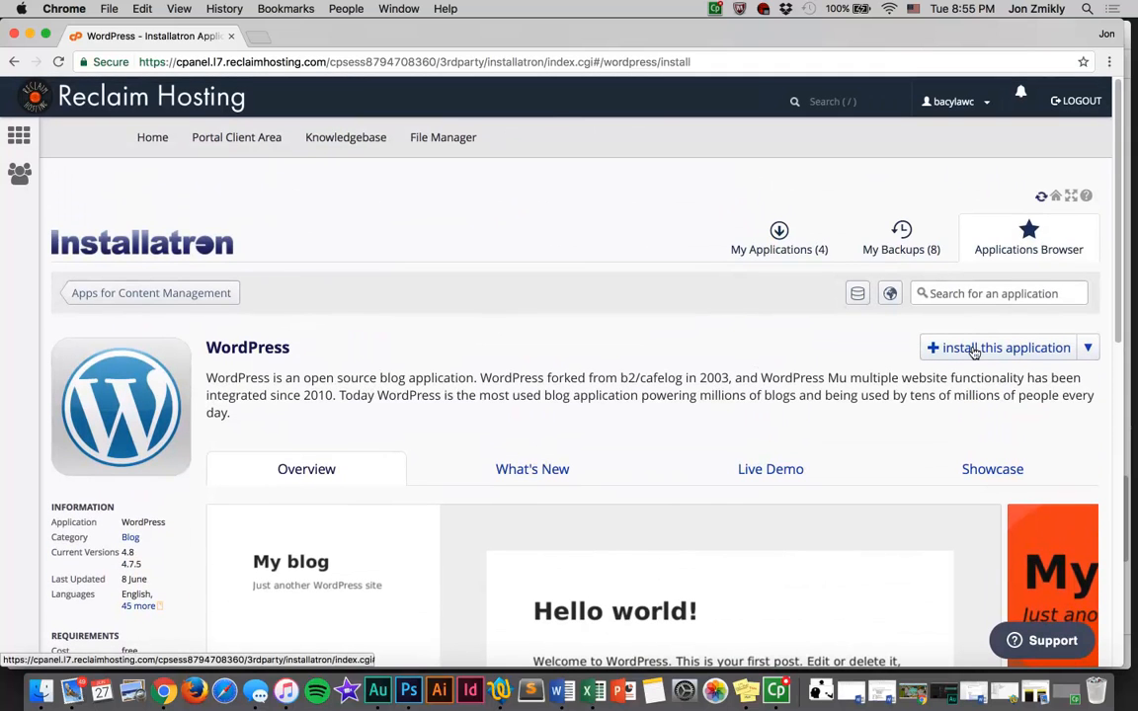
click(1003, 348)
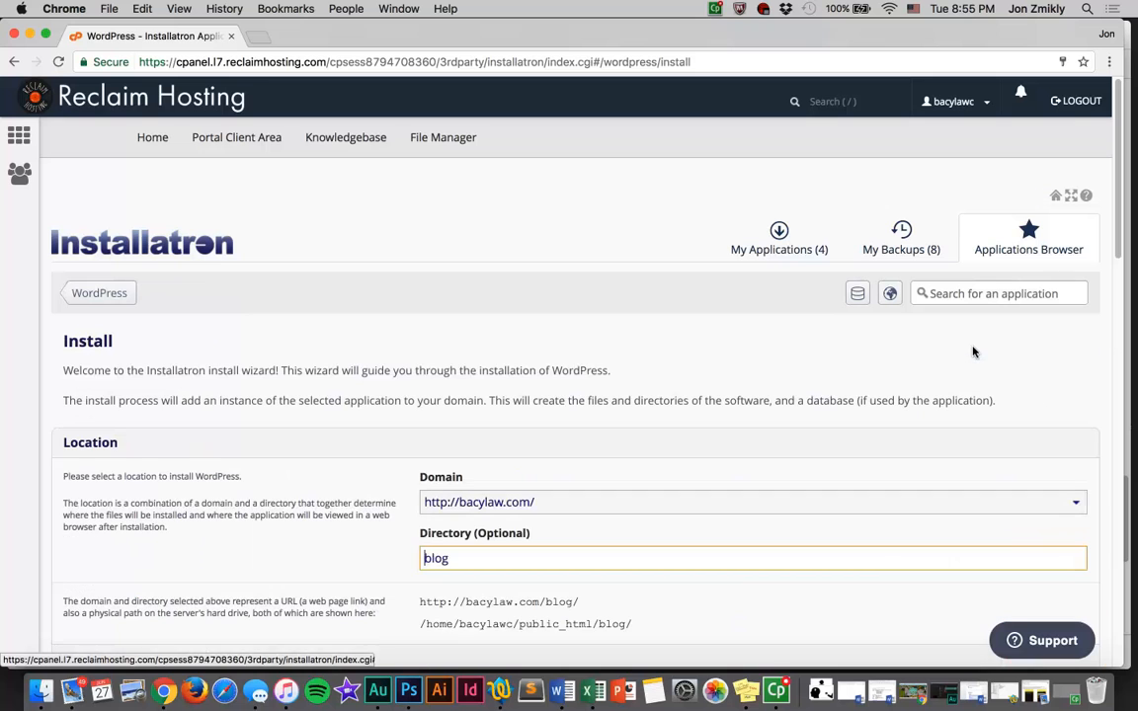
scroll(down, 3)
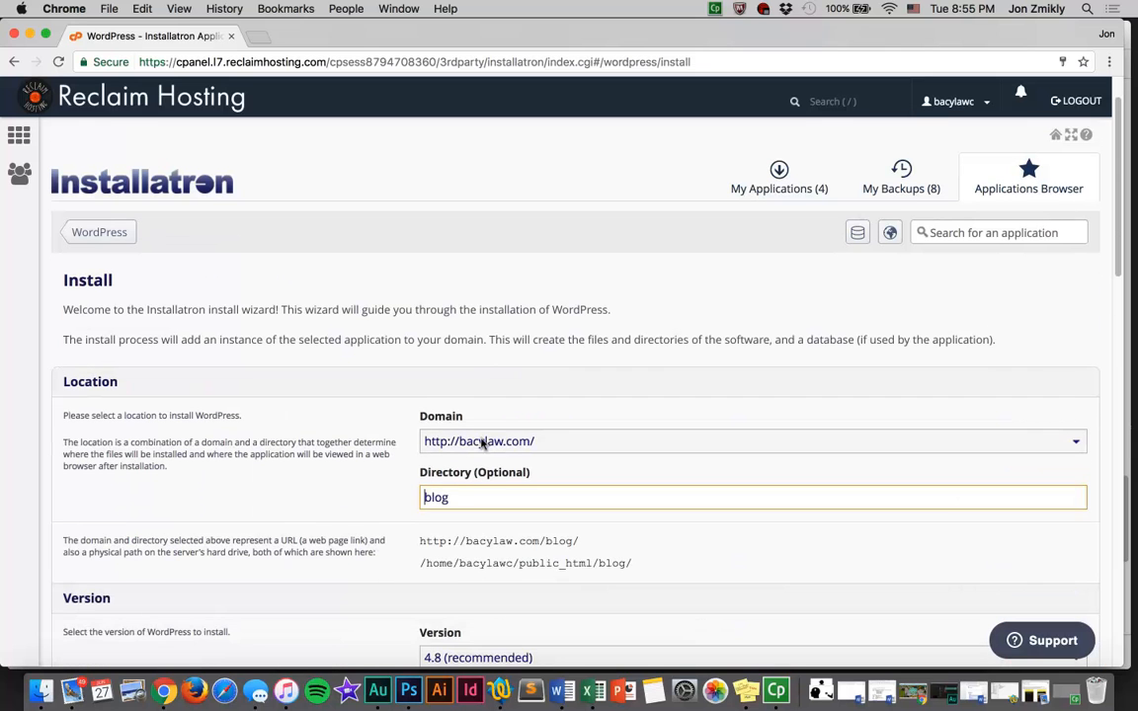
click(1074, 441)
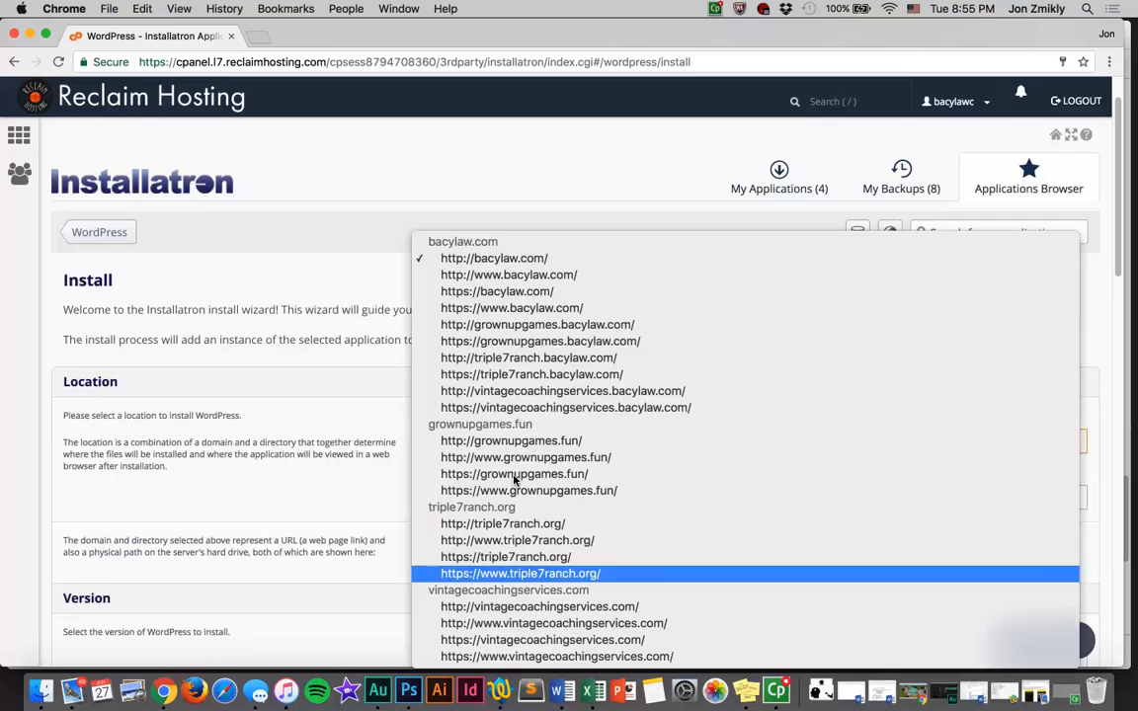
mouse_move(510, 275)
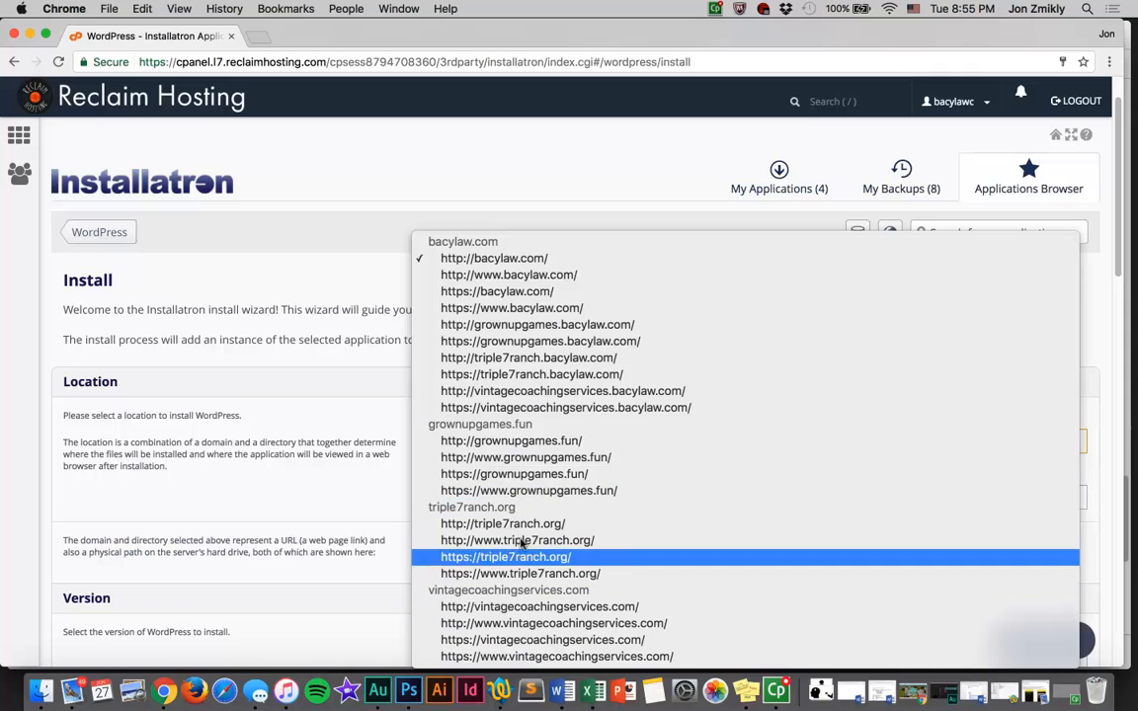
mouse_move(510, 440)
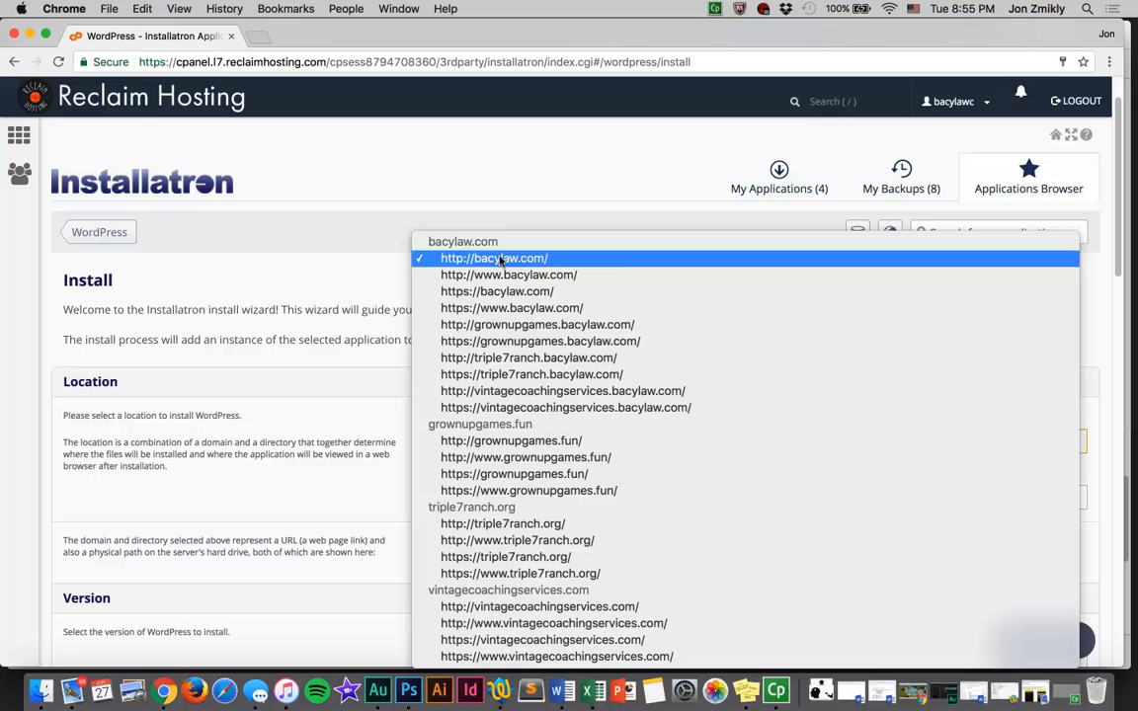
click(494, 256)
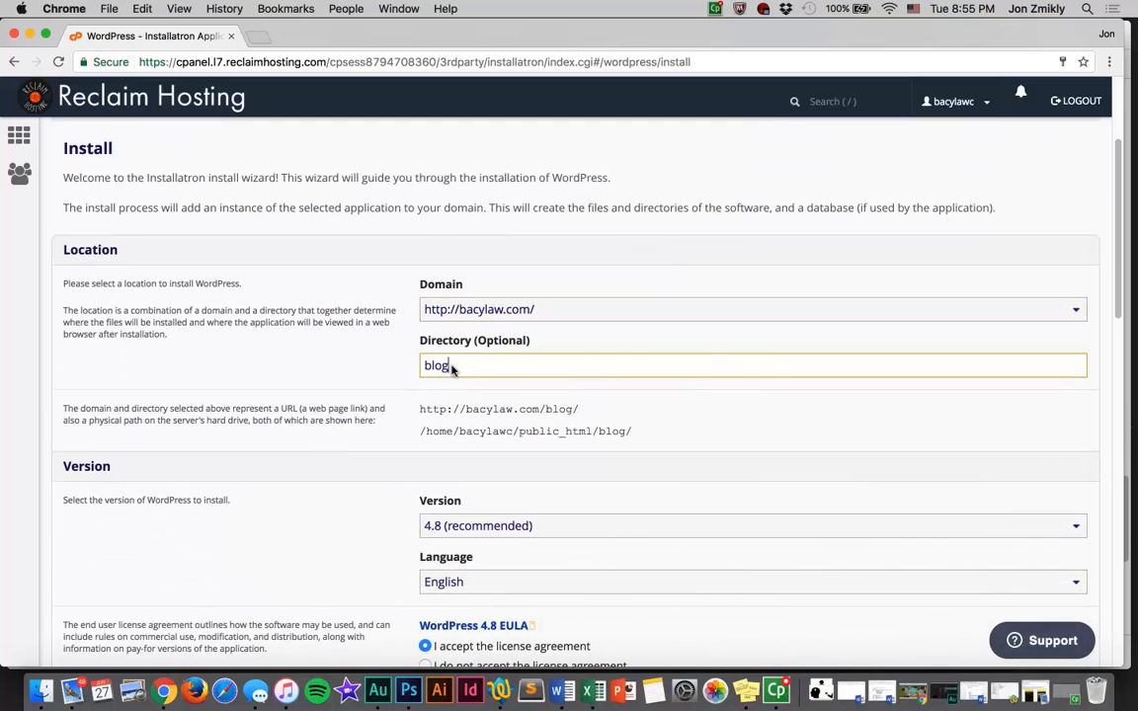
double_click(435, 365)
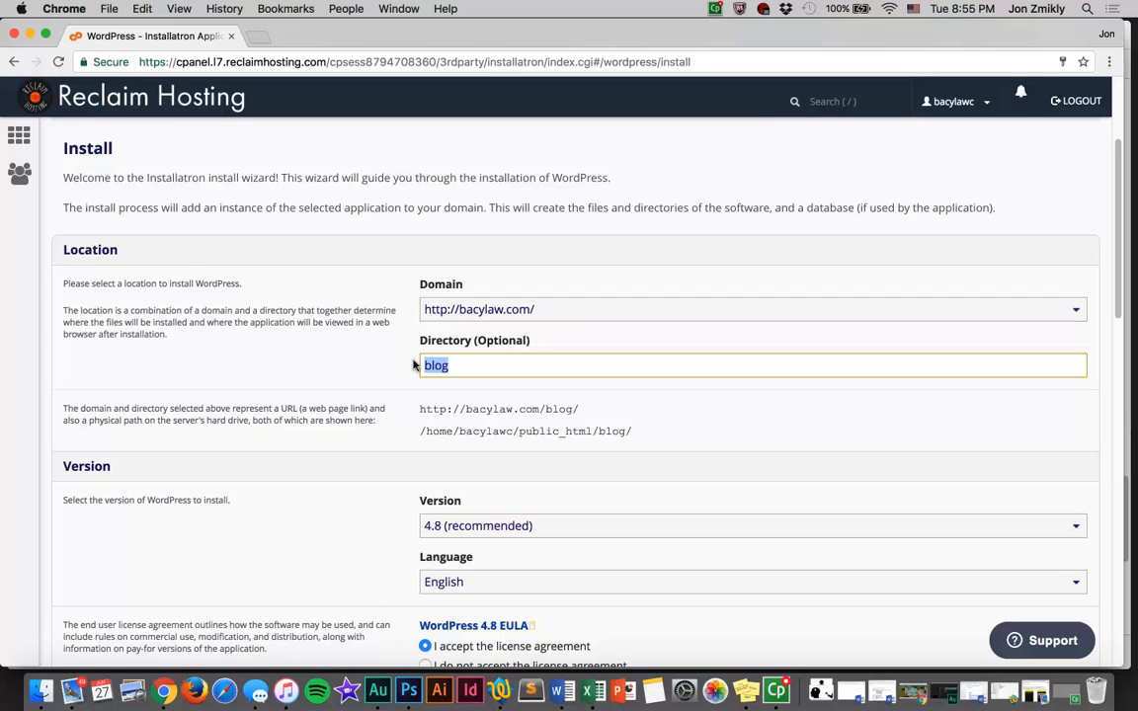
text(final)
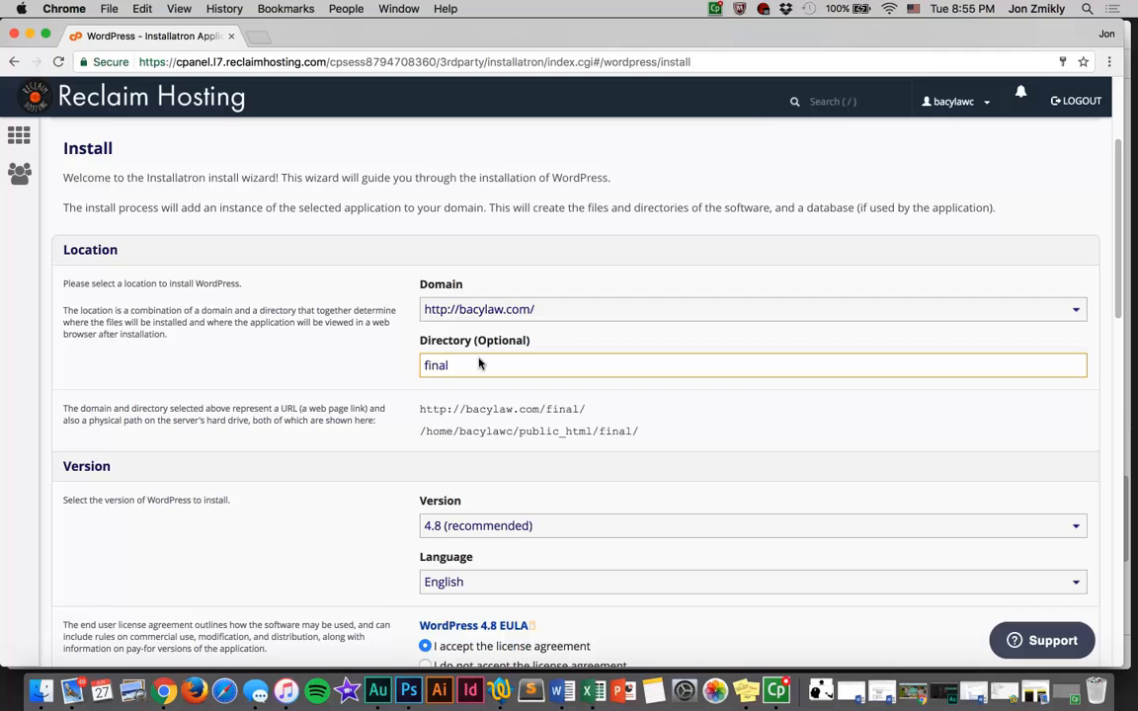
double_click(434, 366)
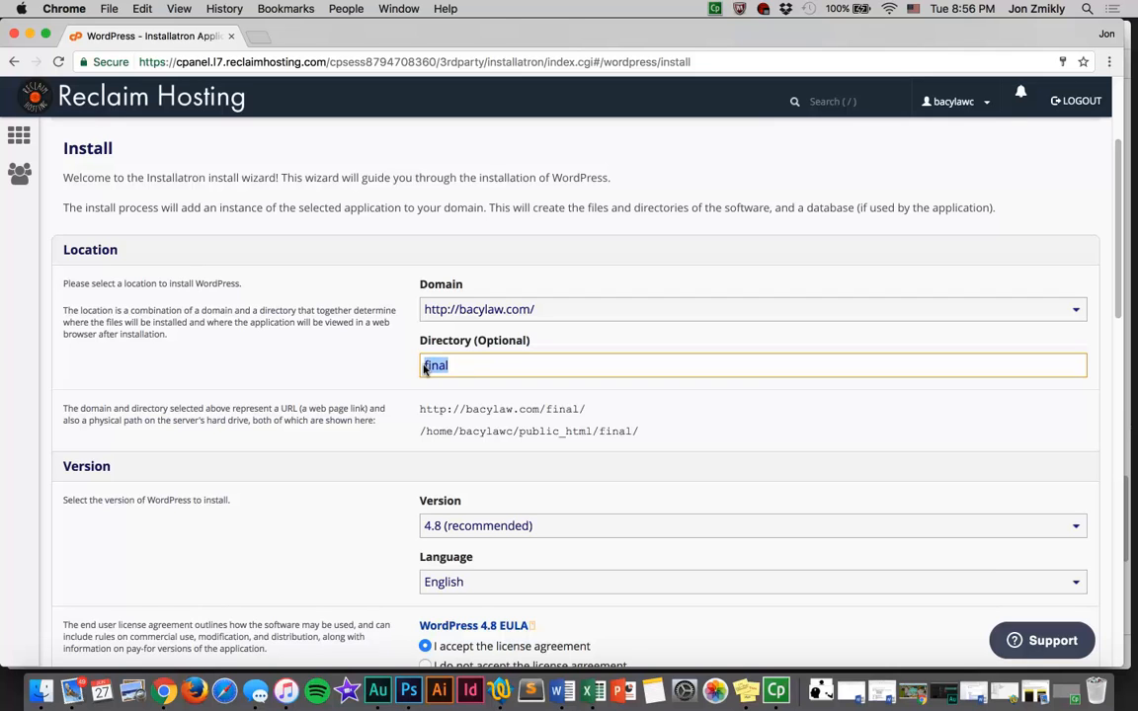
click(452, 365)
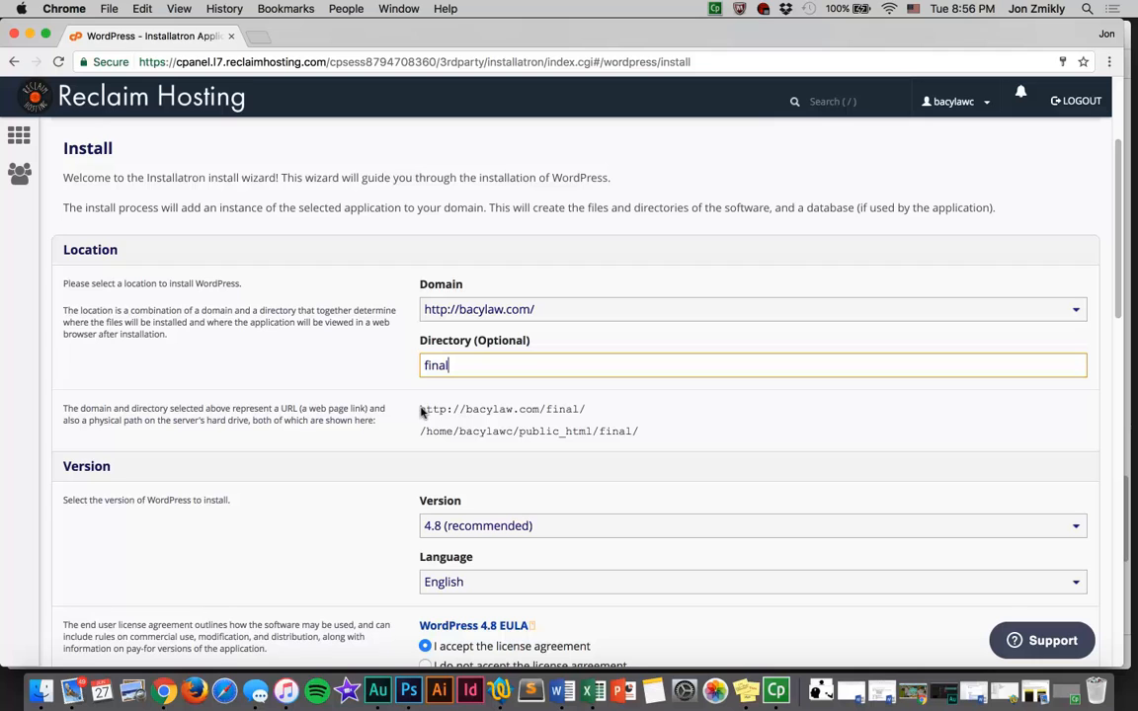
mouse_move(557, 415)
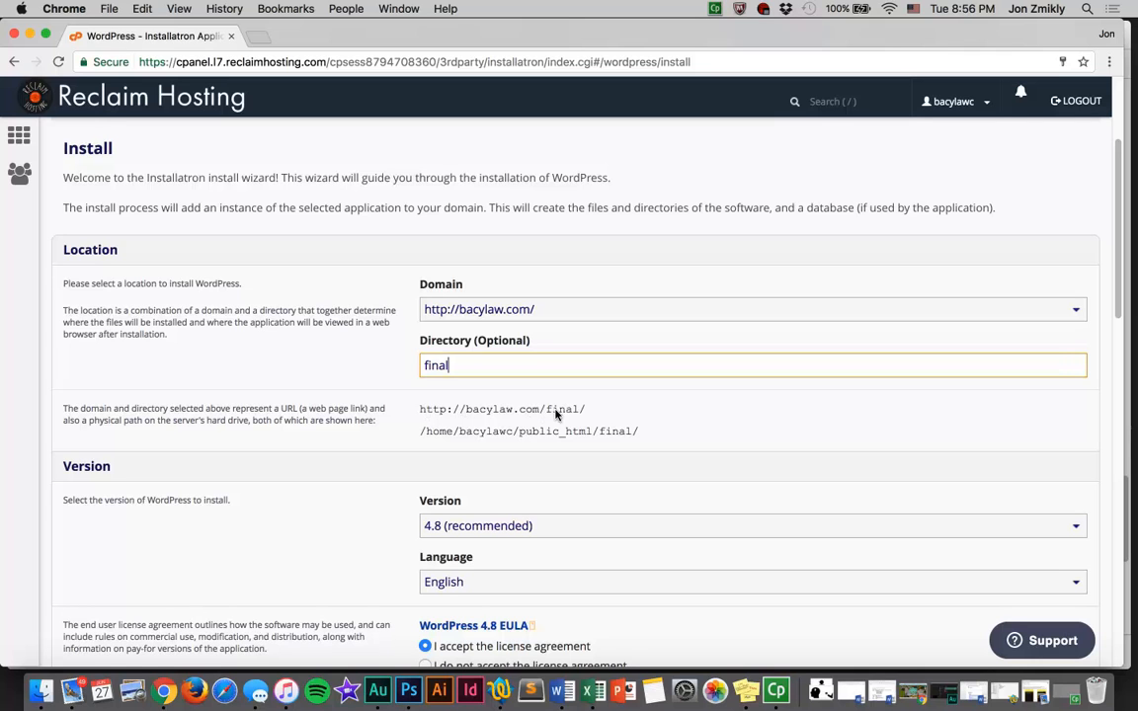
mouse_move(522, 415)
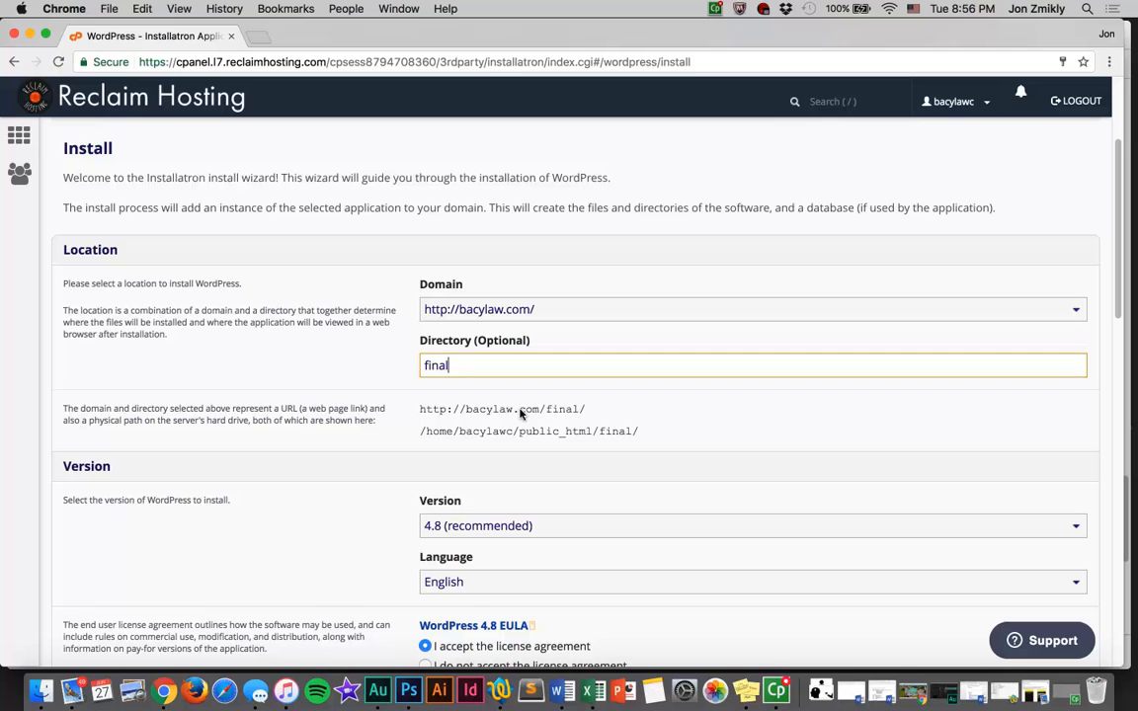
mouse_move(537, 414)
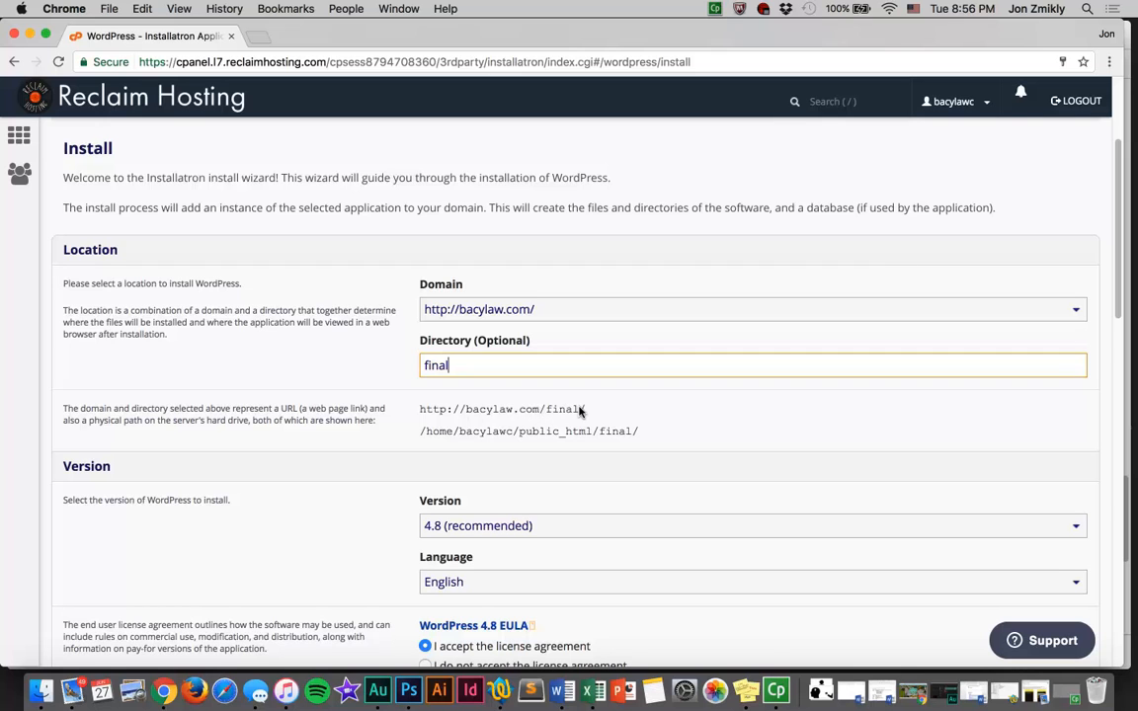
scroll(down, 3)
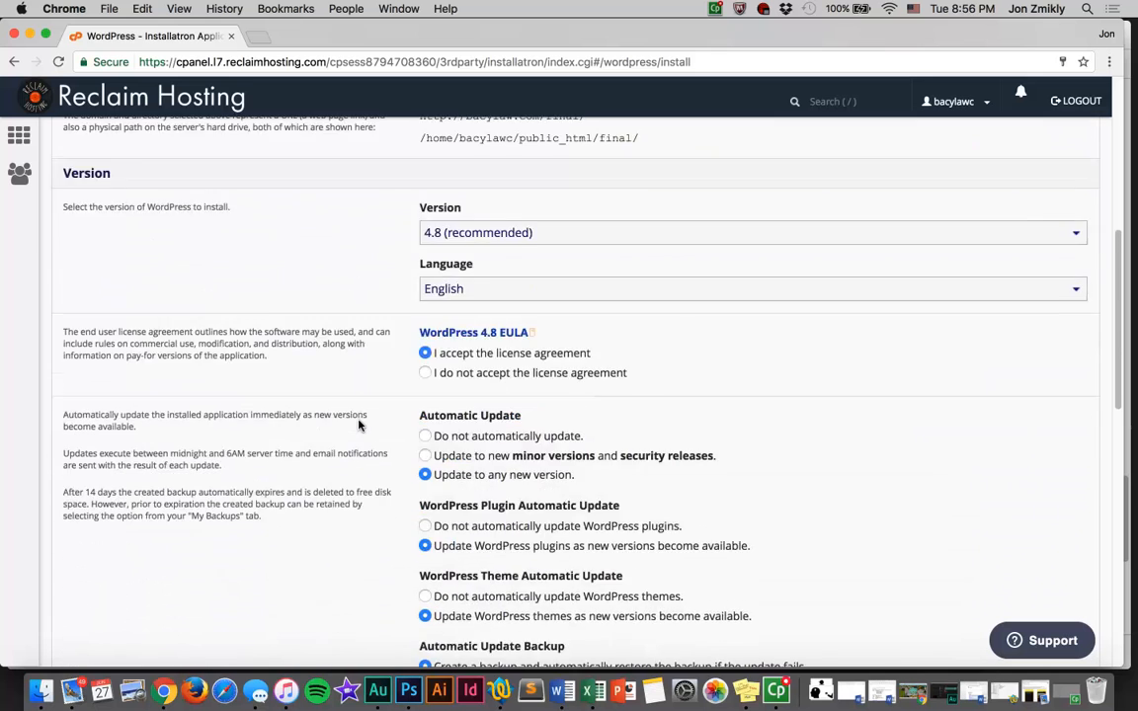
scroll(down, 3)
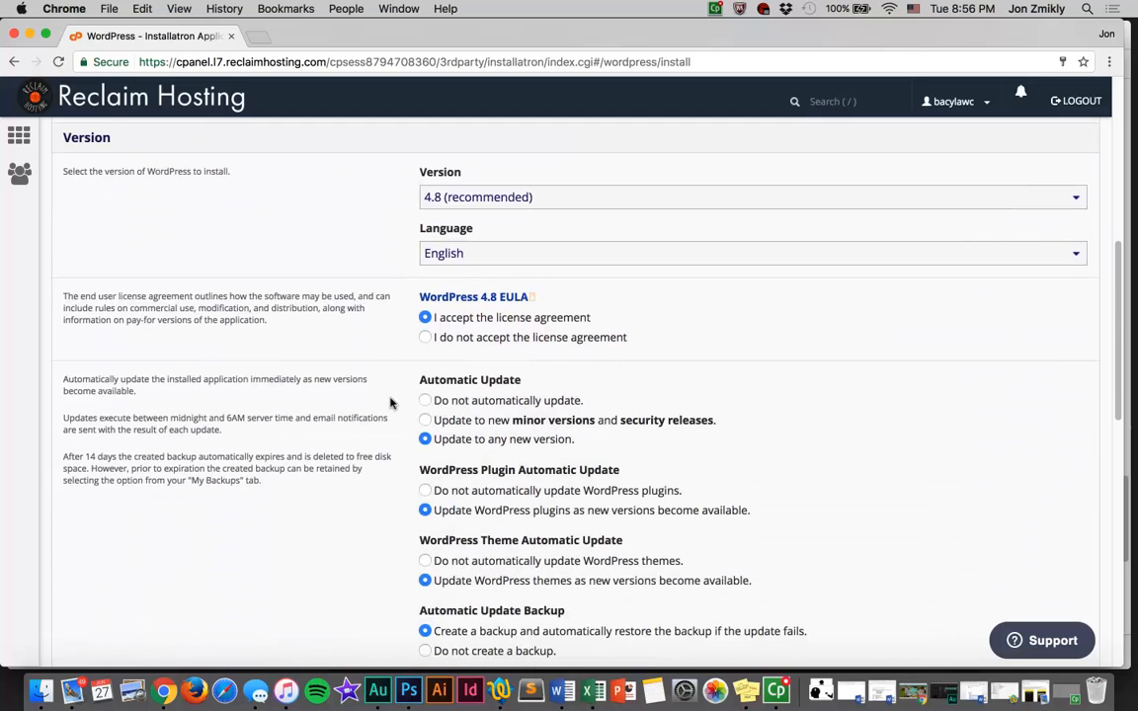
scroll(down, 3)
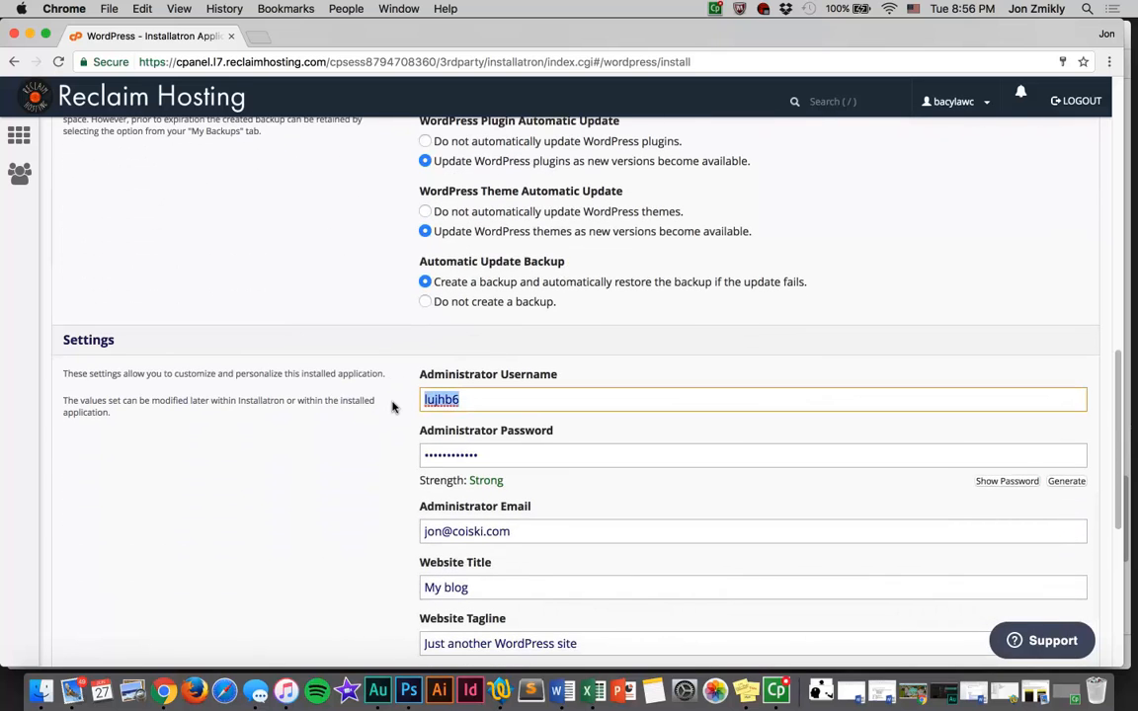
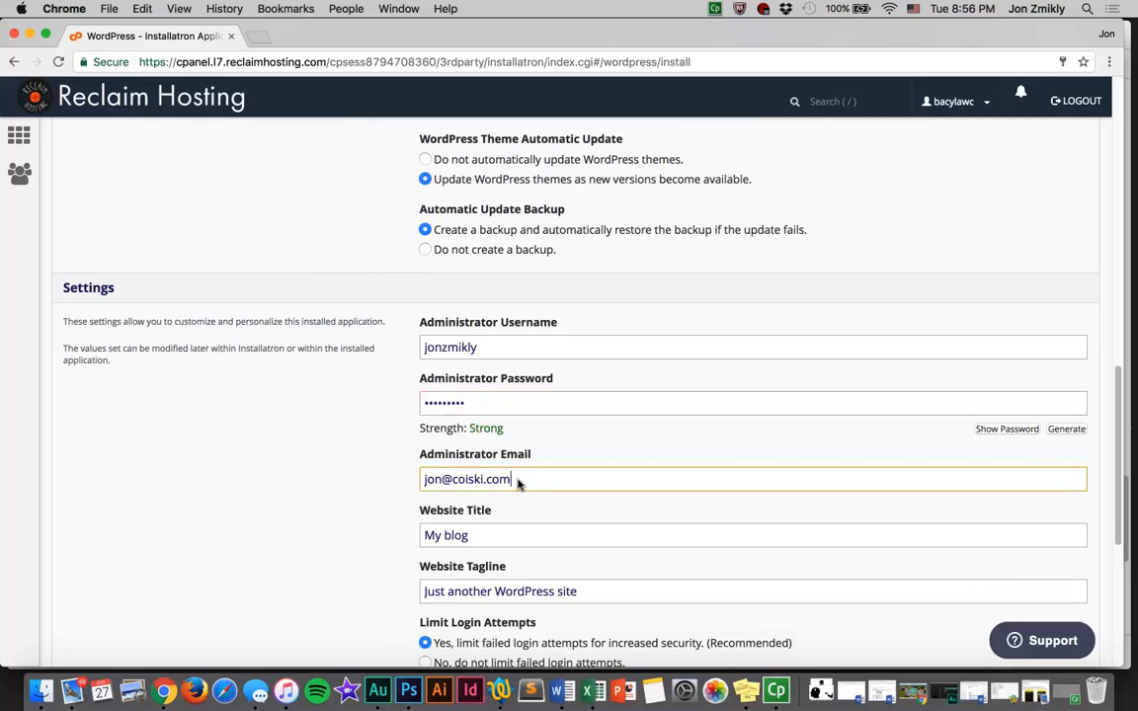
scroll(down, 3)
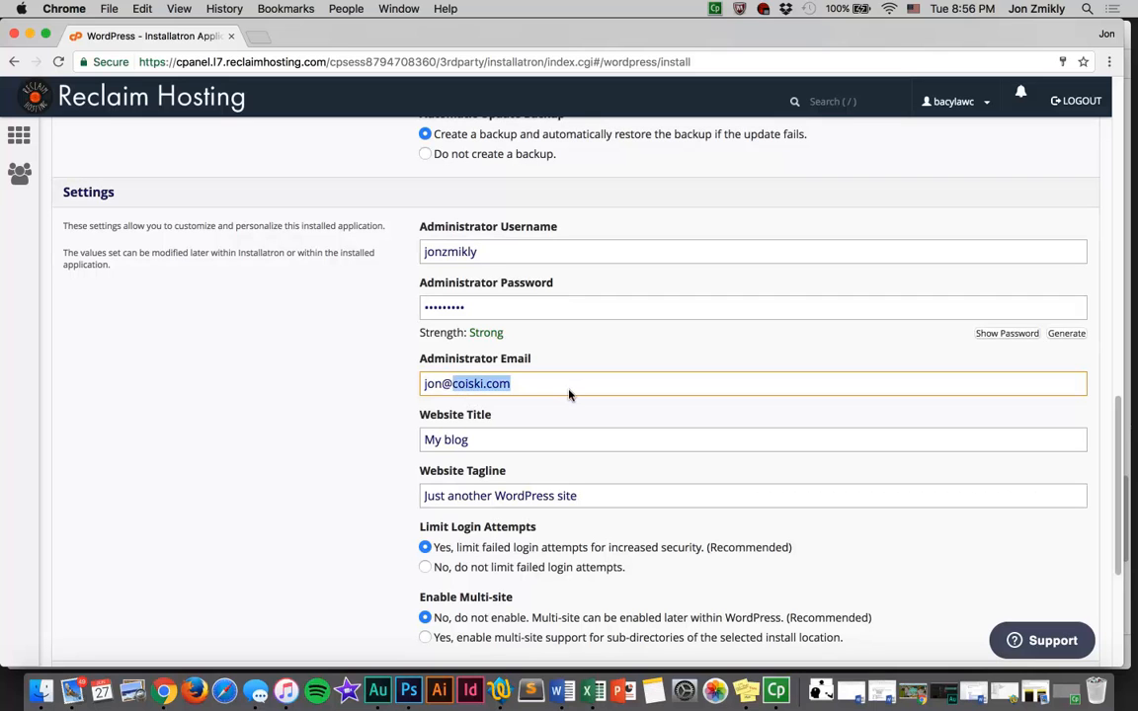
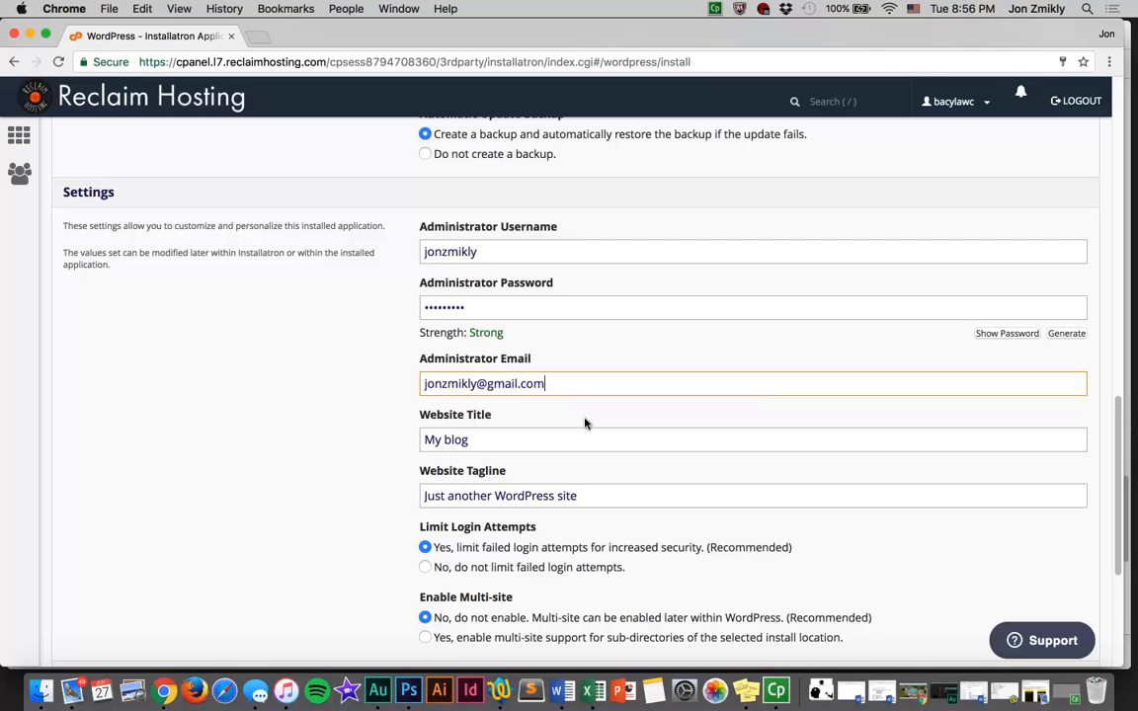
Step: Replace the 'My blog' website title with 'Owning A Pet In College'
triple_click(447, 439)
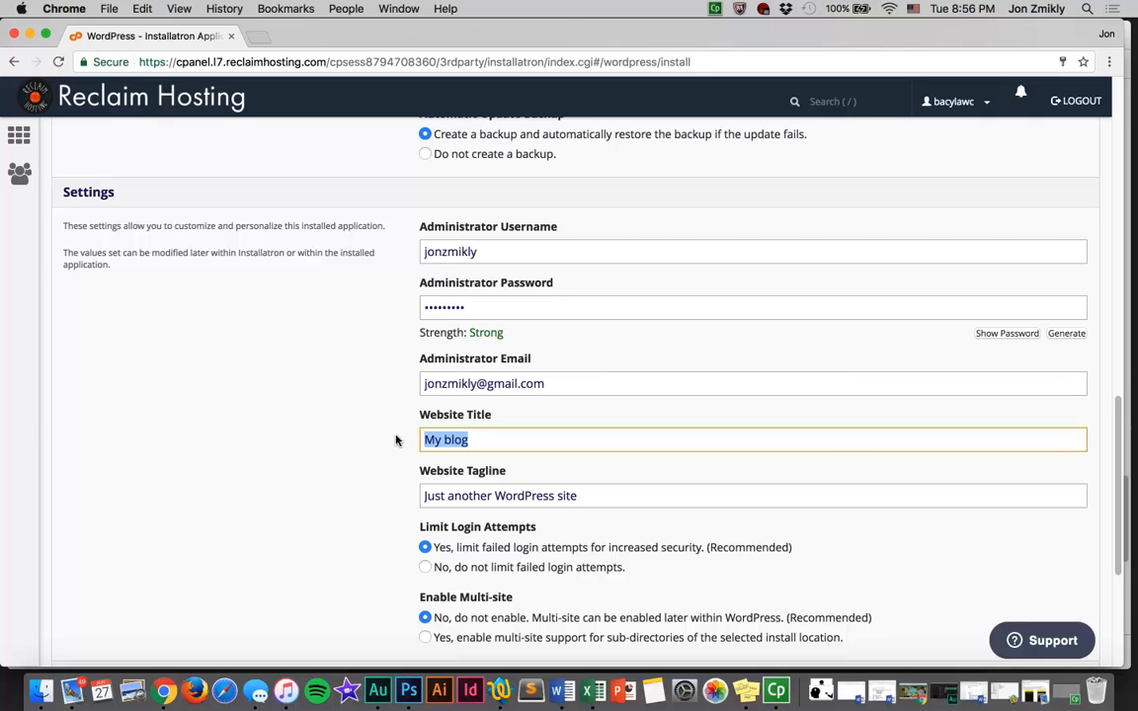
text(O)
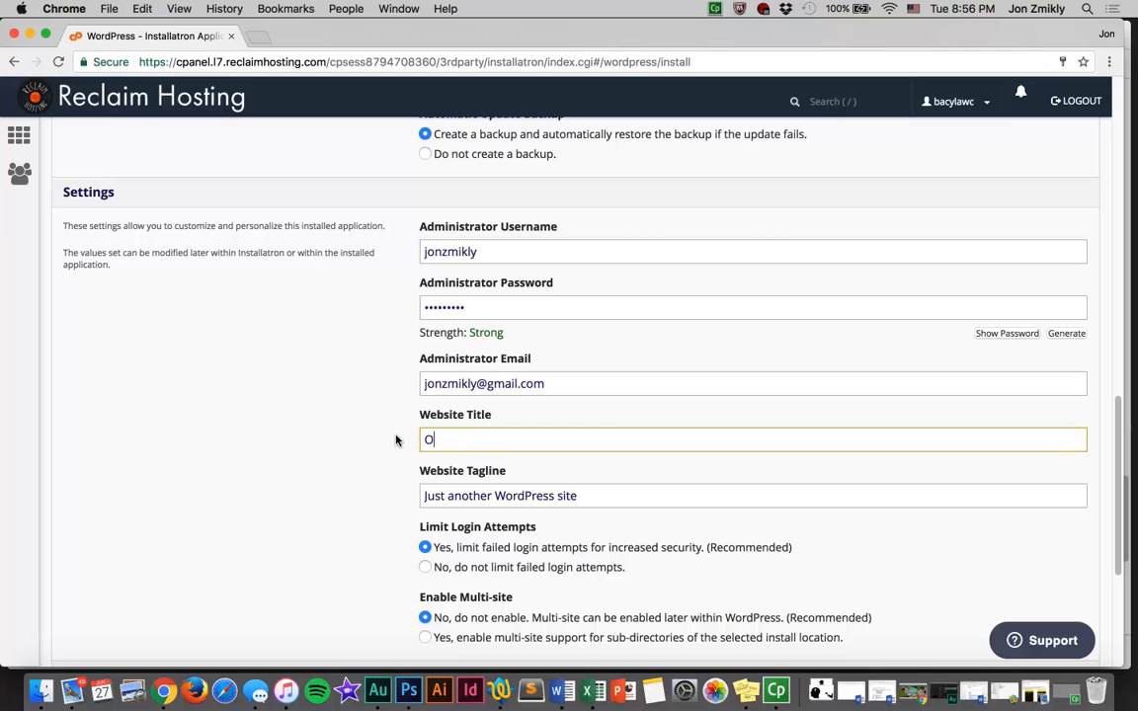
text(wning A Pet In College)
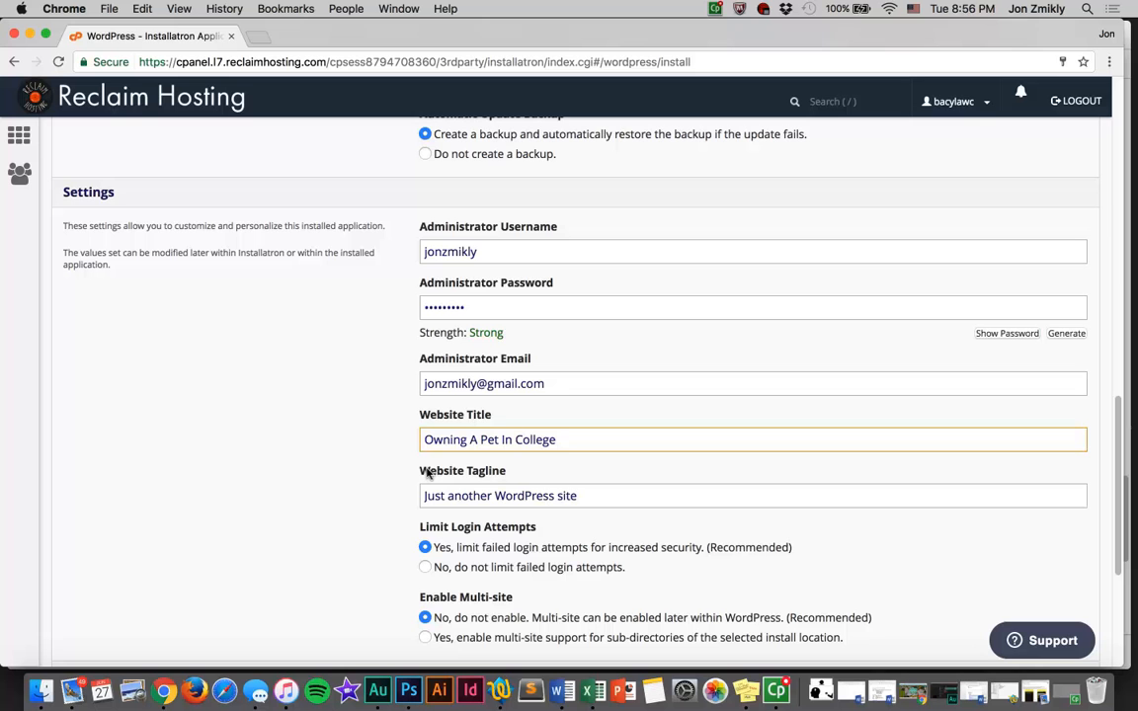
triple_click(500, 490)
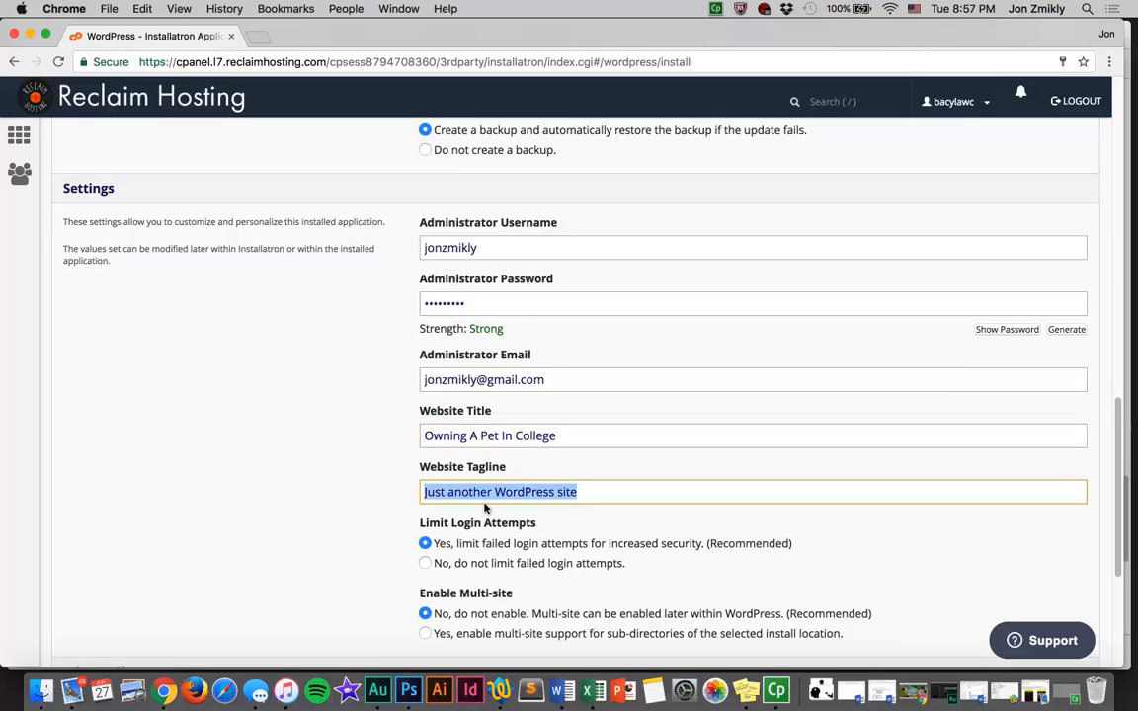
scroll(down, 3)
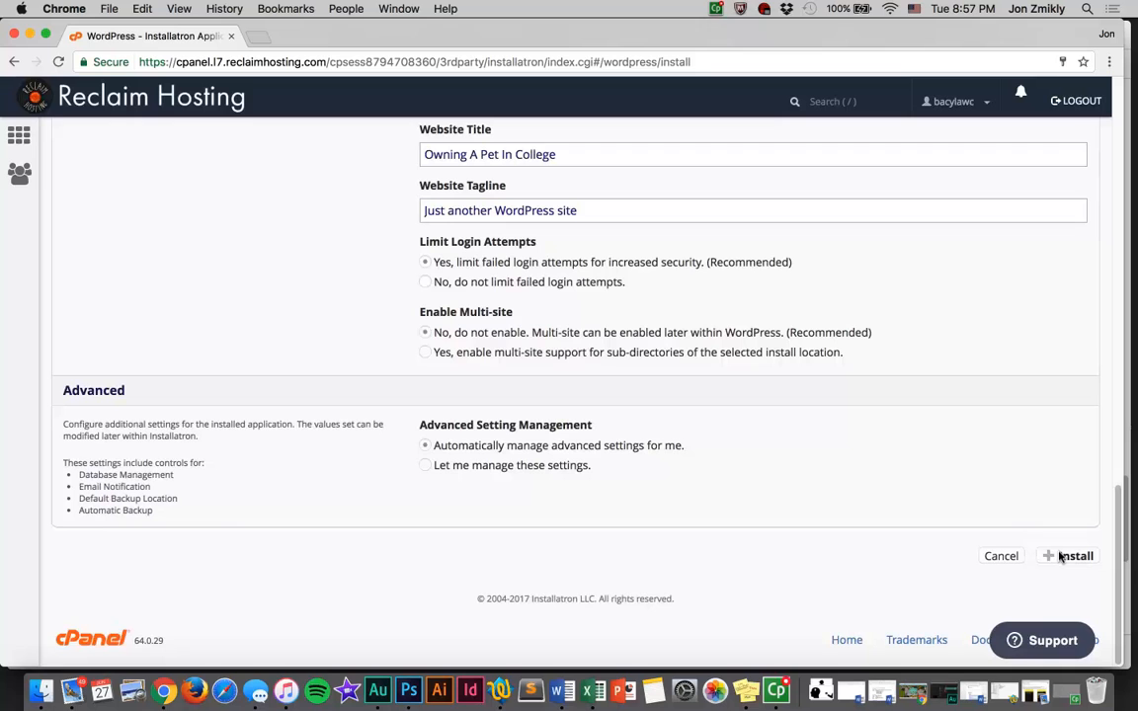
Step: Run the install, view the new site at bacylaw.com/final/, and return to Installatron
click(1075, 557)
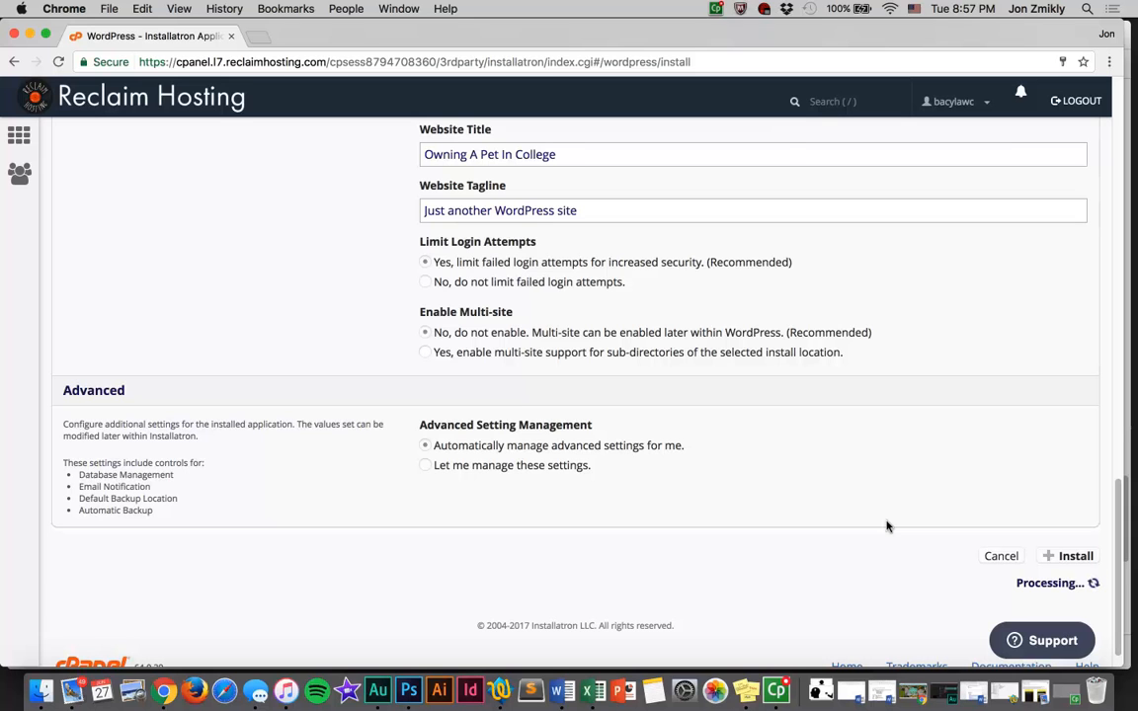
click(1073, 555)
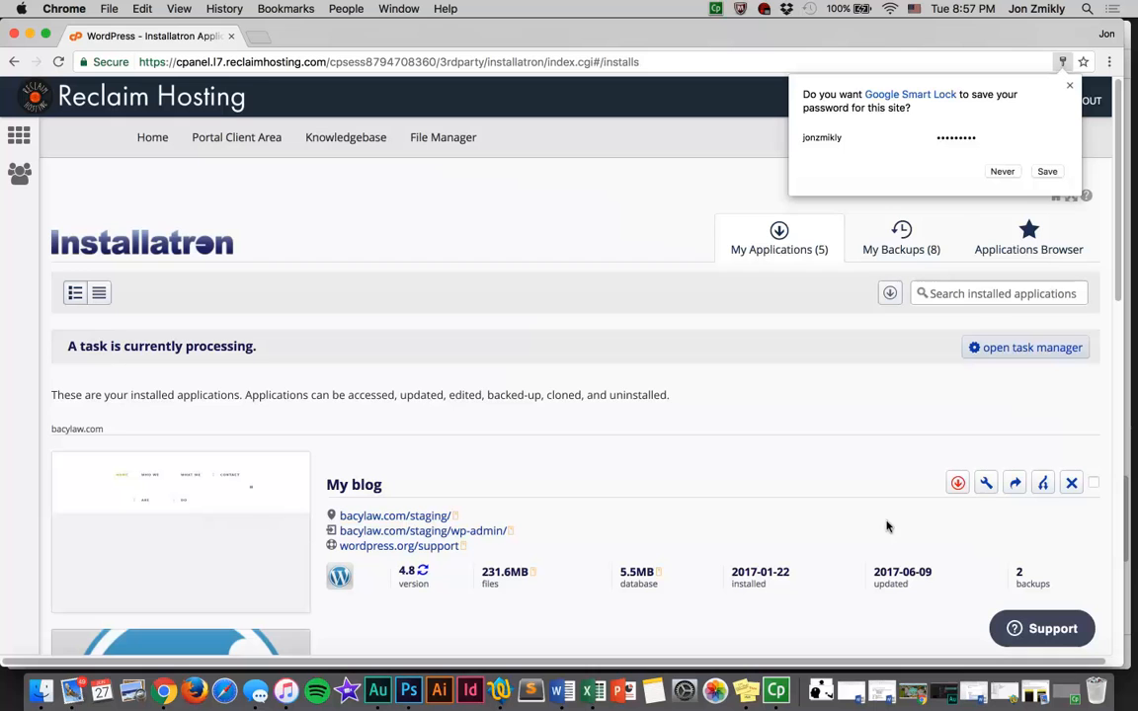
mouse_move(1003, 172)
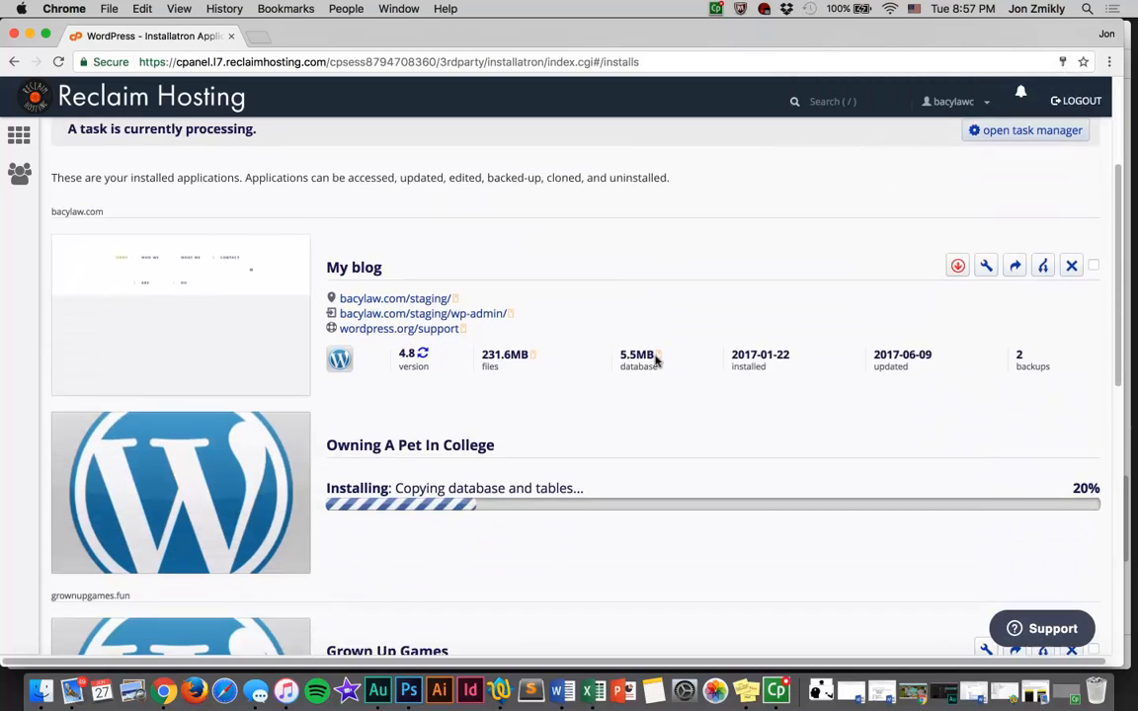
scroll(down, 3)
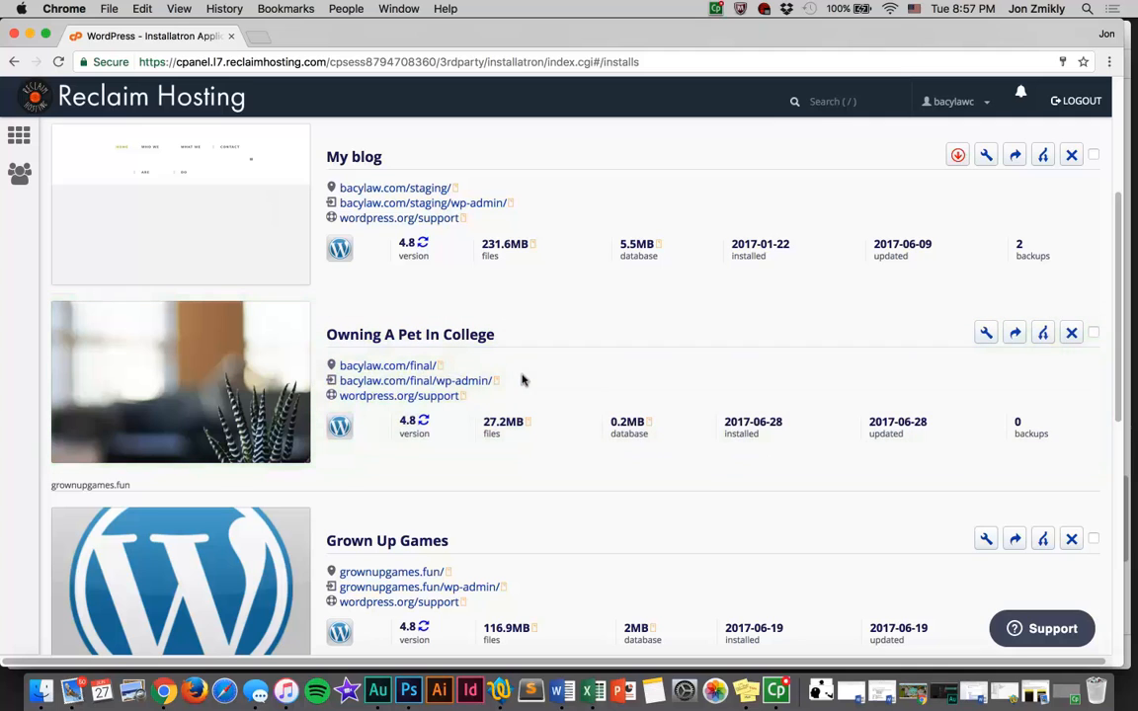
mouse_move(391, 366)
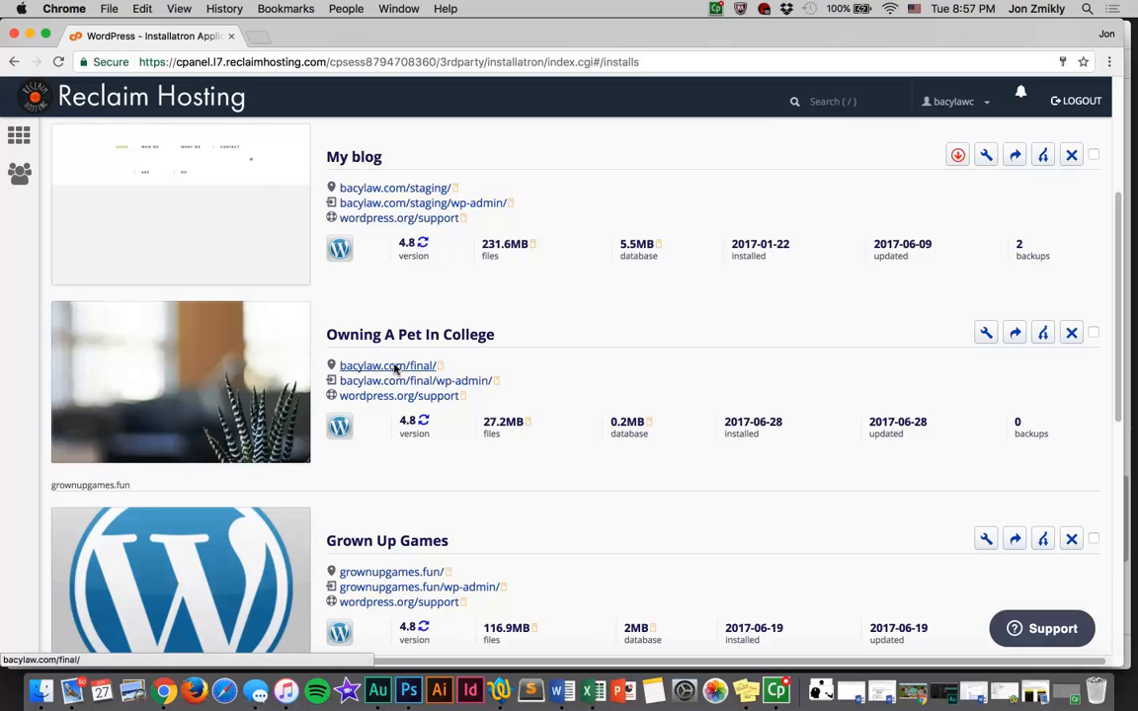
click(387, 366)
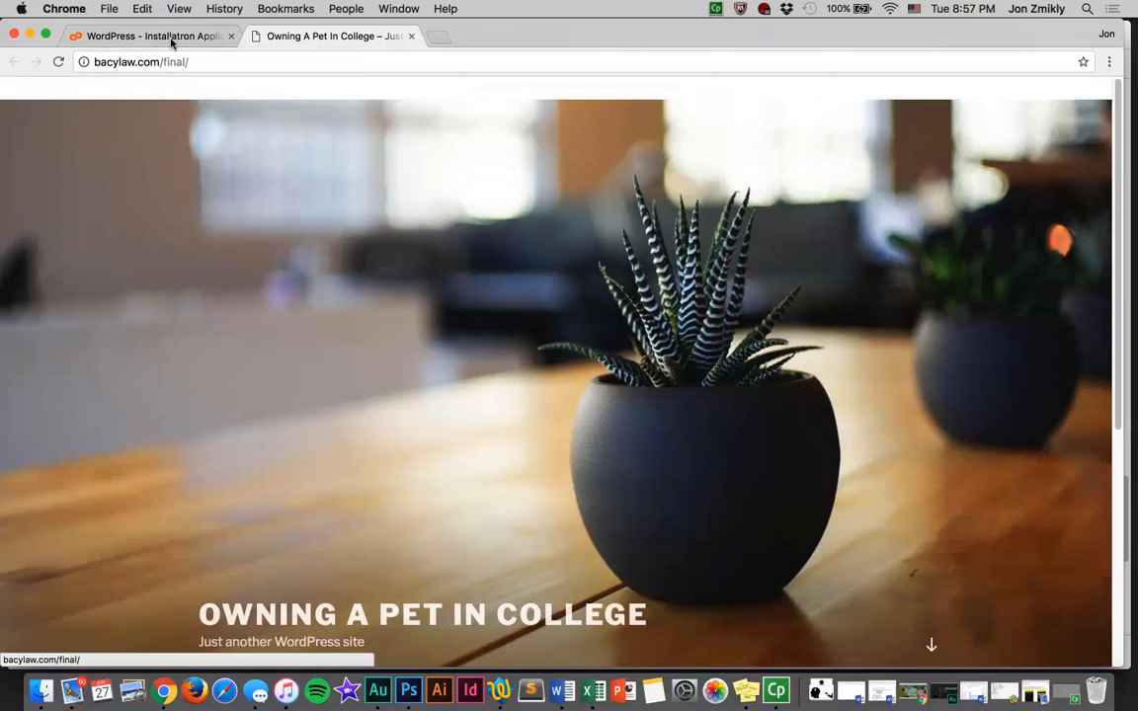
click(154, 35)
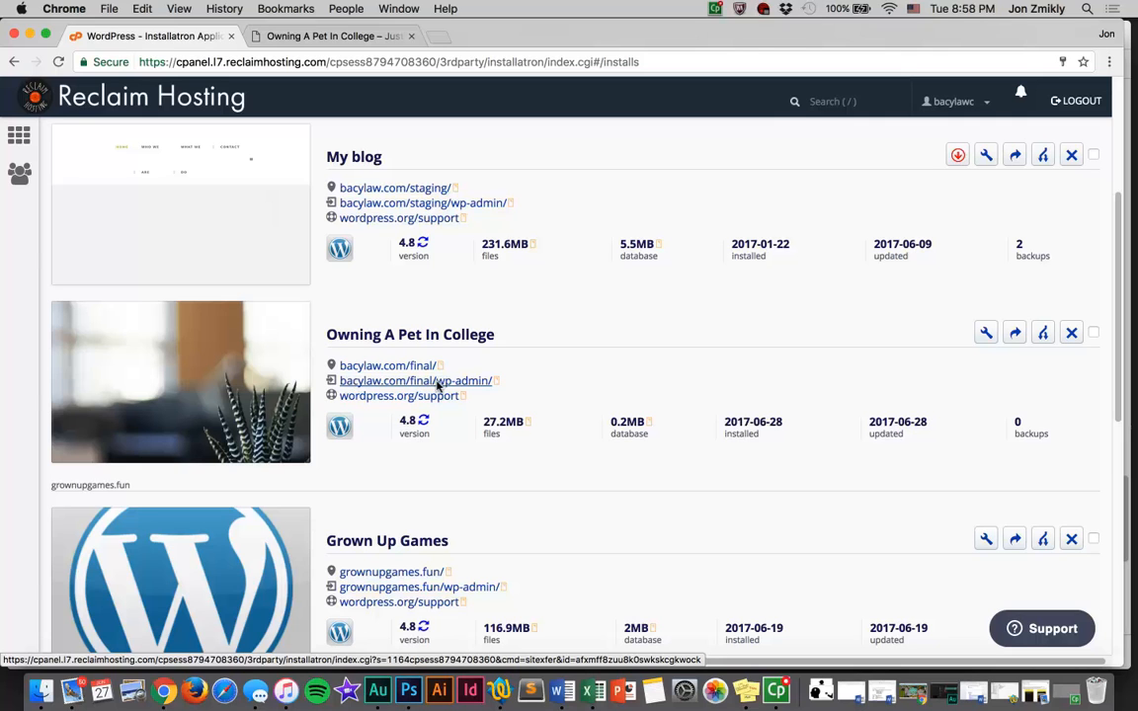
mouse_move(478, 390)
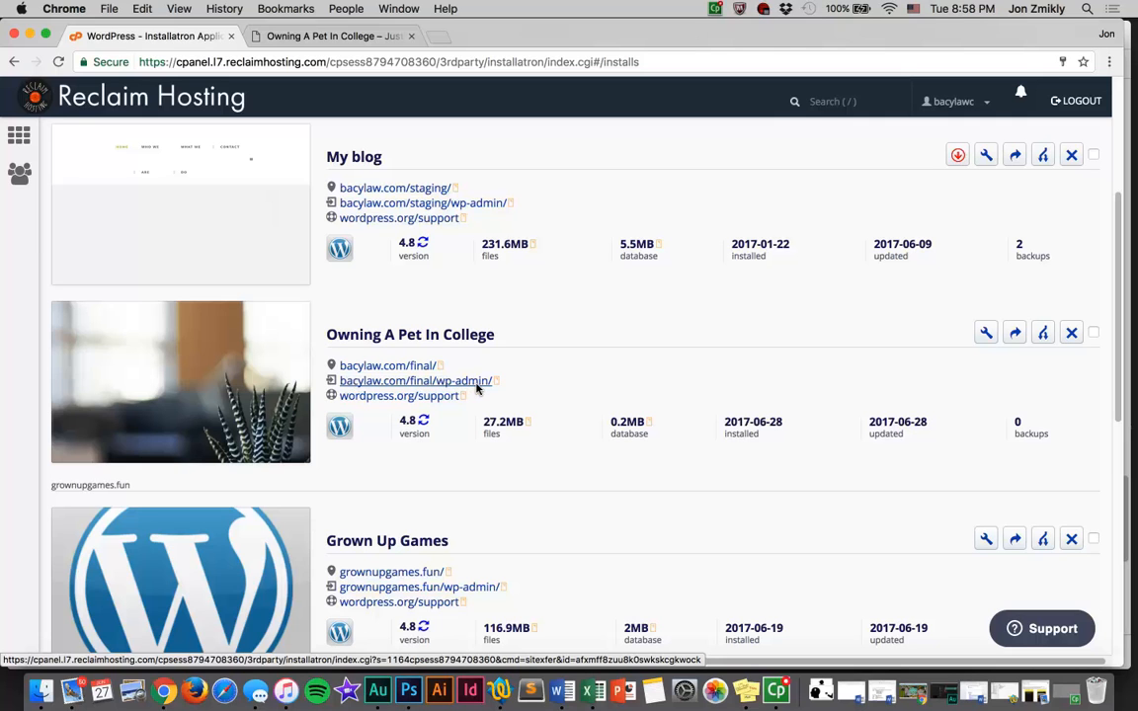
mouse_move(439, 385)
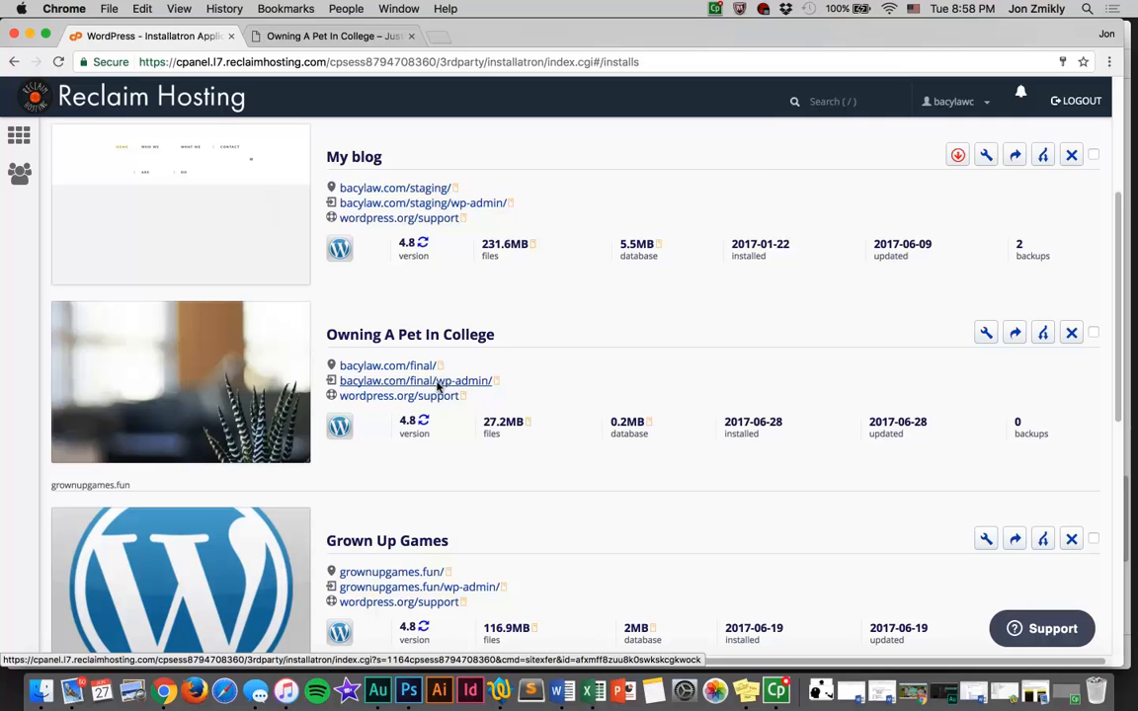
Step: Open the site's admin dashboard via the bacylaw.com/final/wp-admin/ link
click(418, 379)
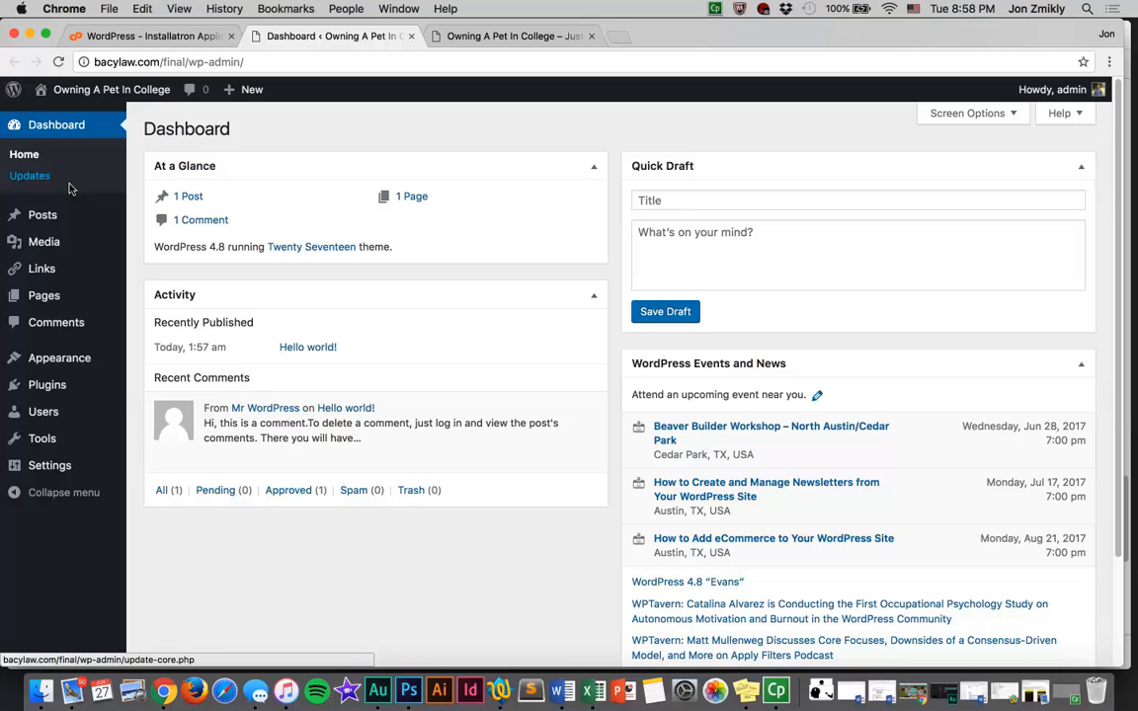
mouse_move(43, 213)
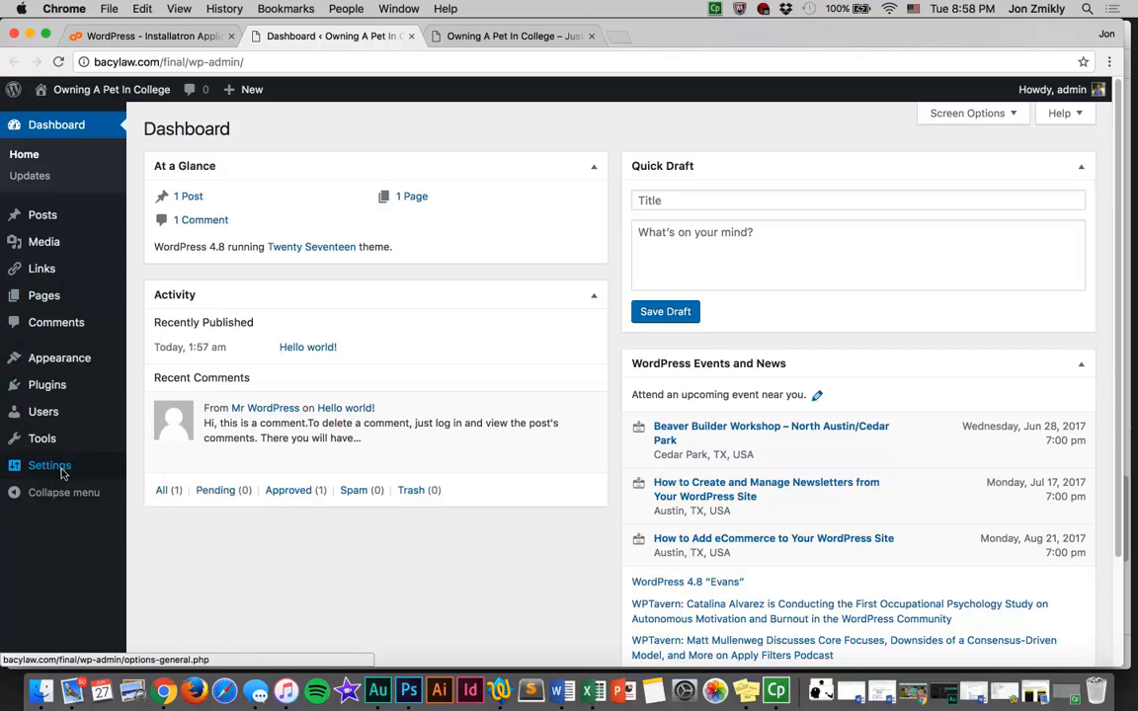
Step: Go to Settings > General and review the site address and administrator email
click(47, 466)
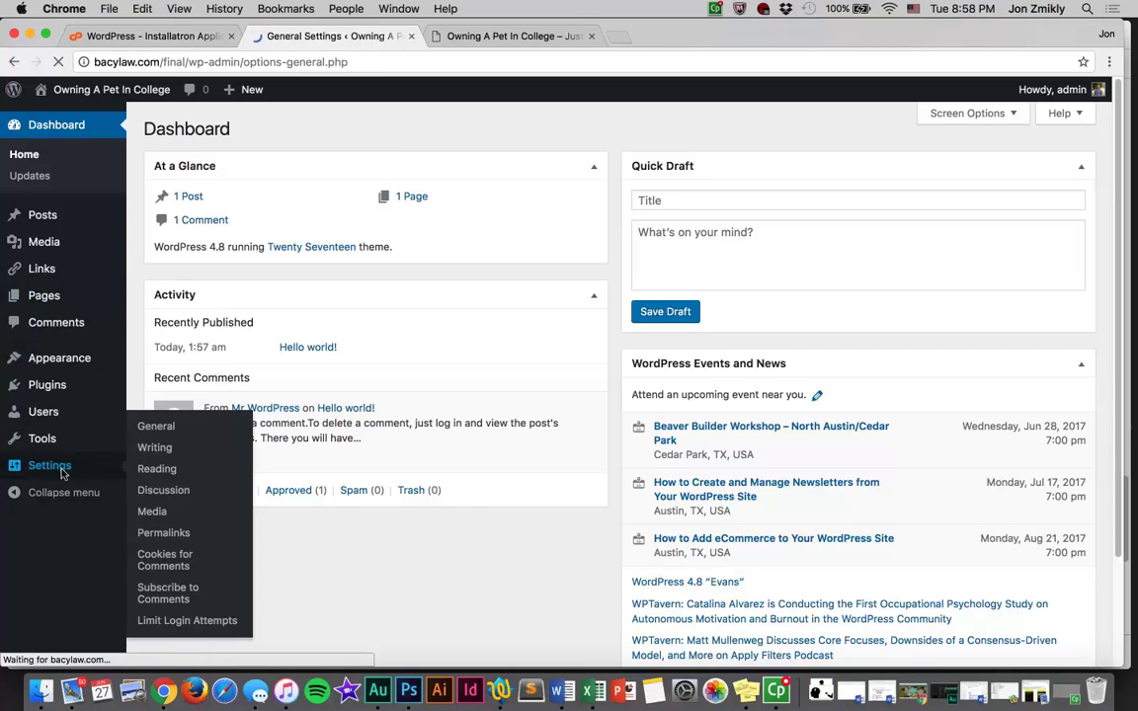
click(156, 426)
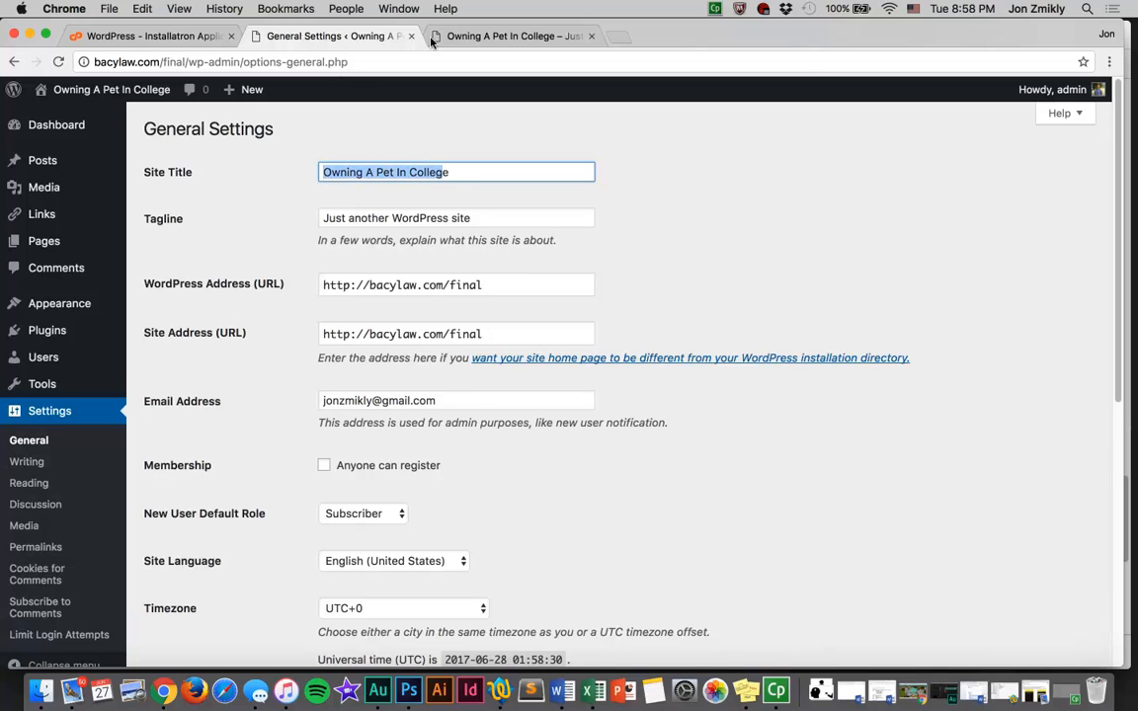
click(521, 37)
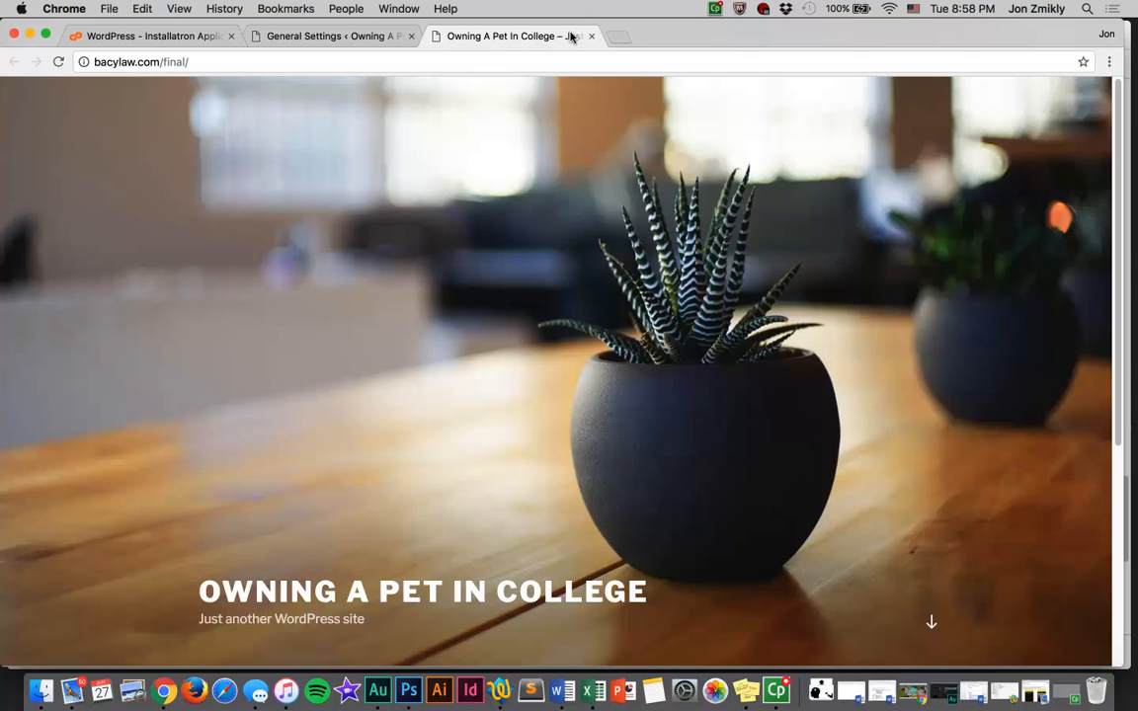
click(332, 36)
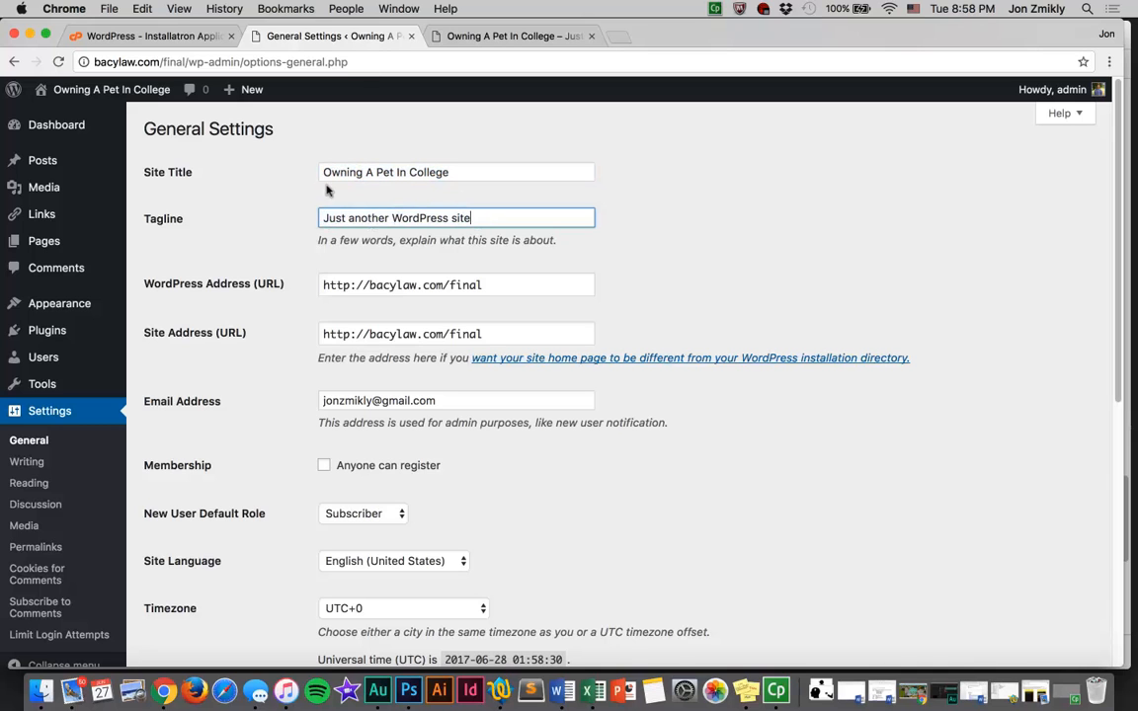
mouse_move(359, 269)
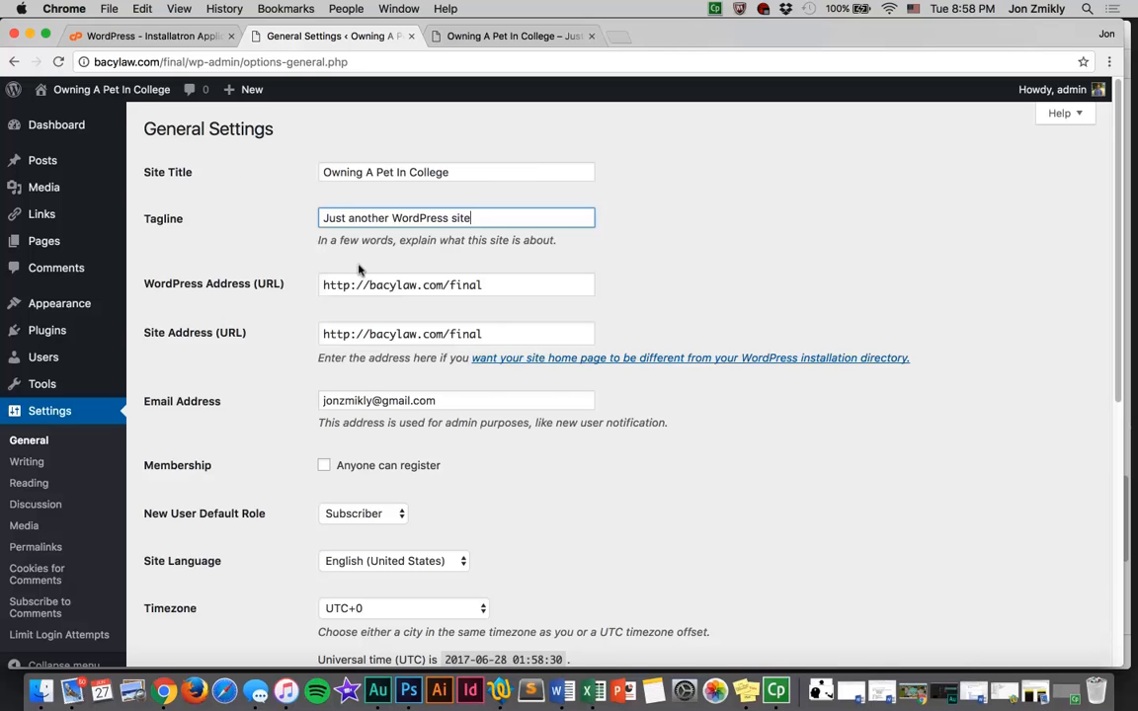
mouse_move(306, 221)
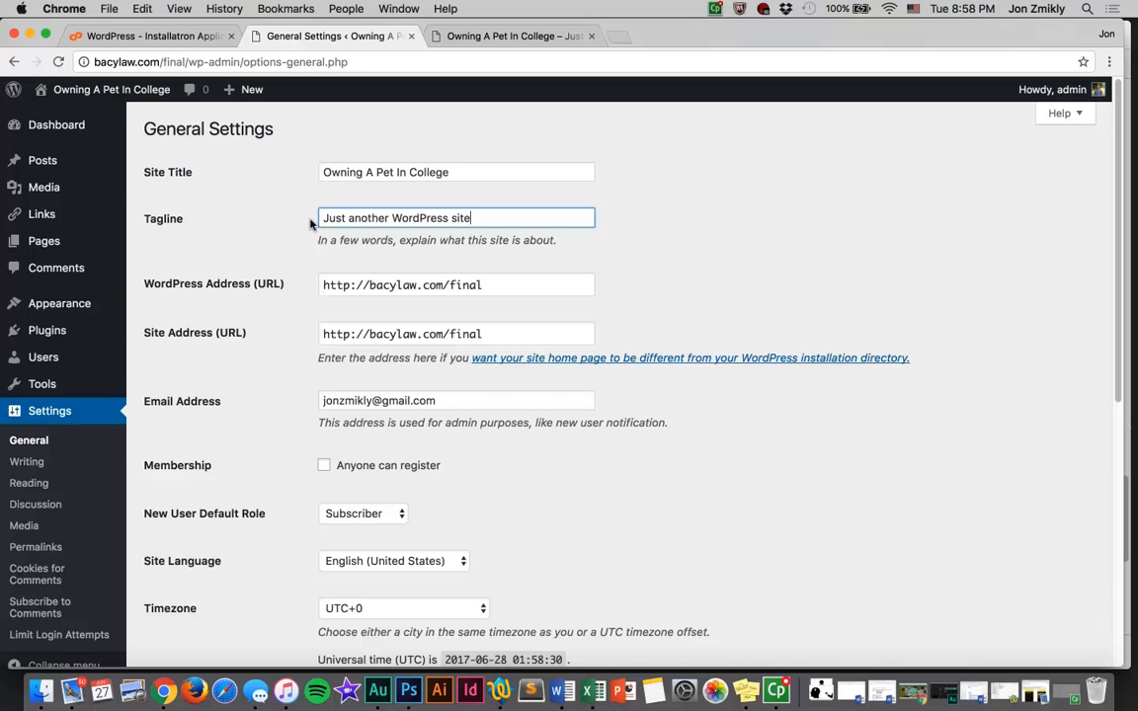
scroll(down, 3)
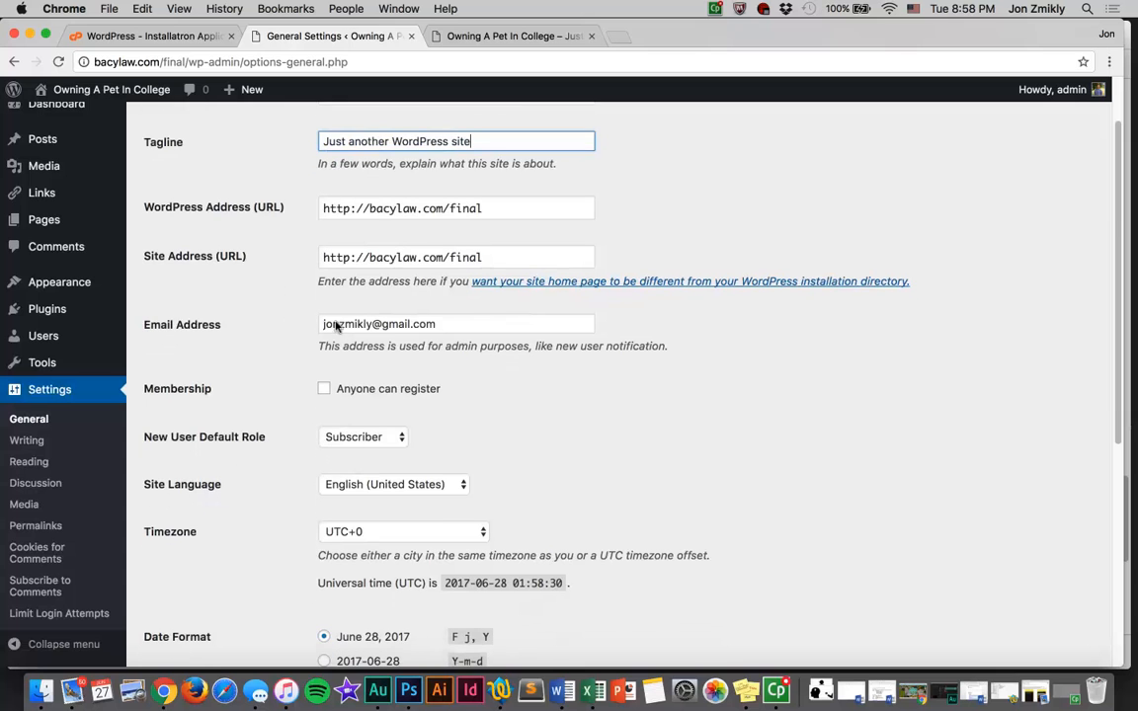
click(454, 324)
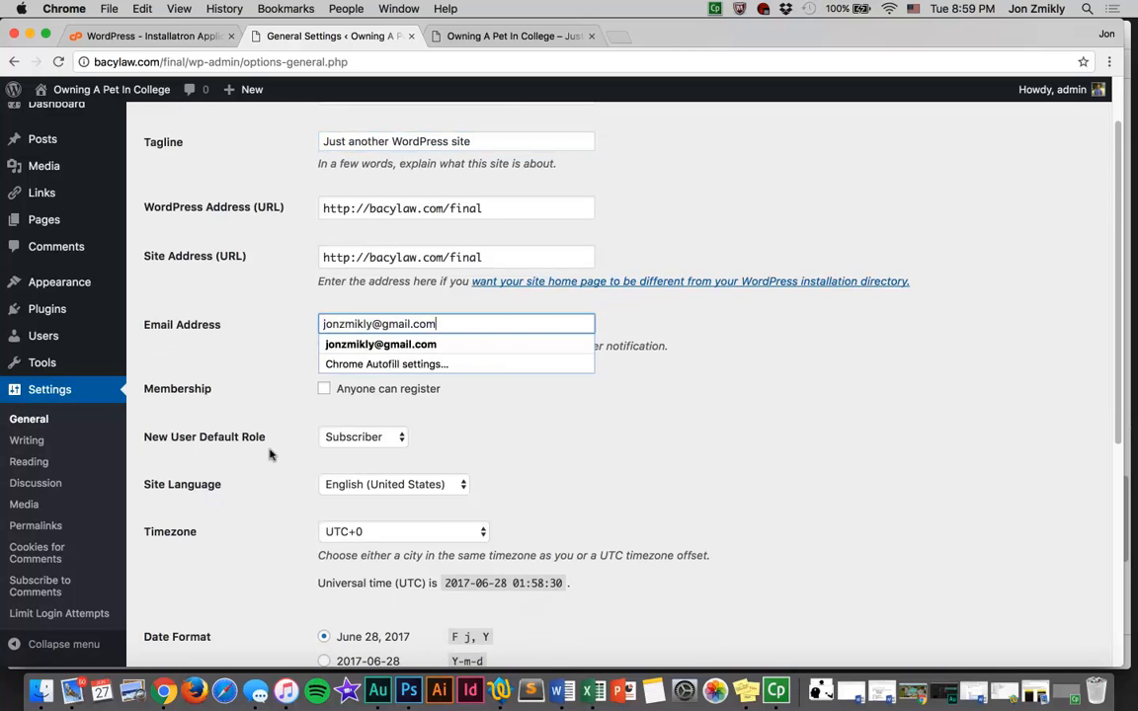
Step: Set the timezone to UTC+6, start the week on Sunday, and save the general settings
scroll(down, 3)
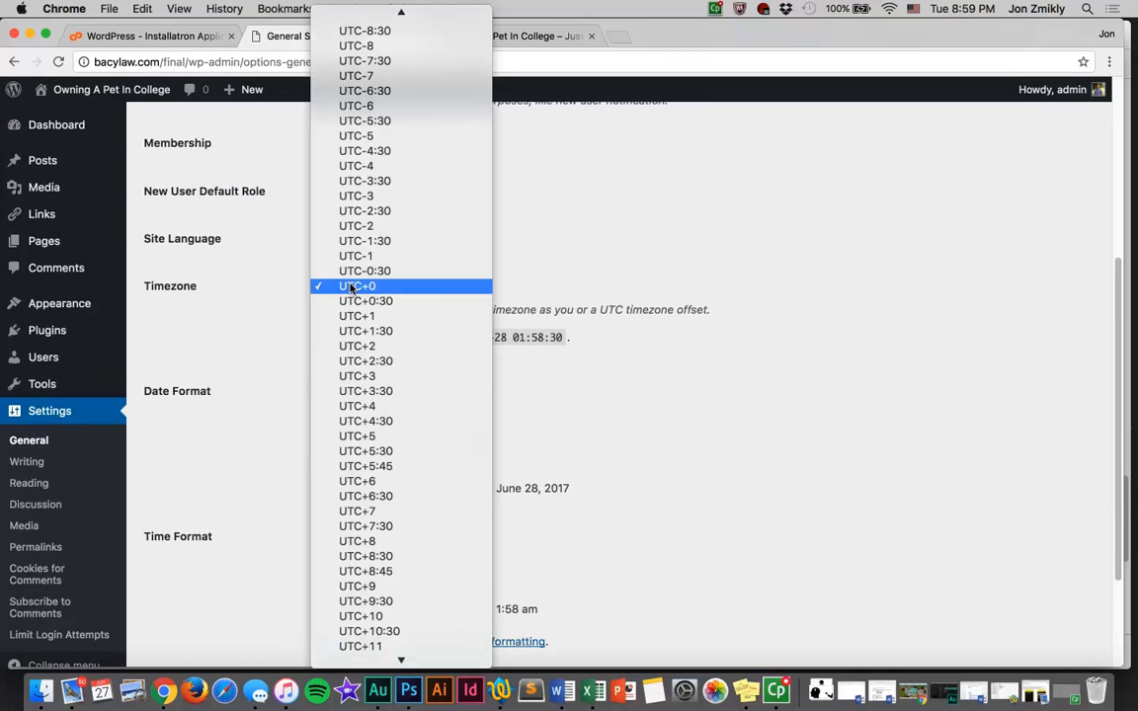
click(355, 284)
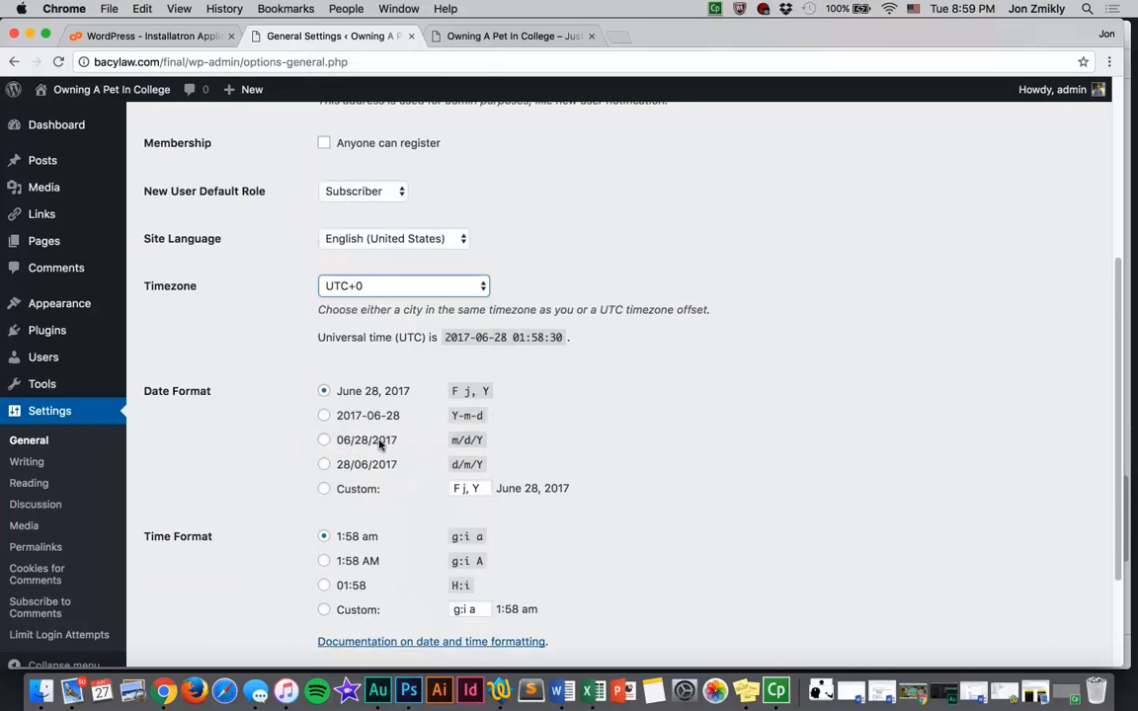
click(403, 284)
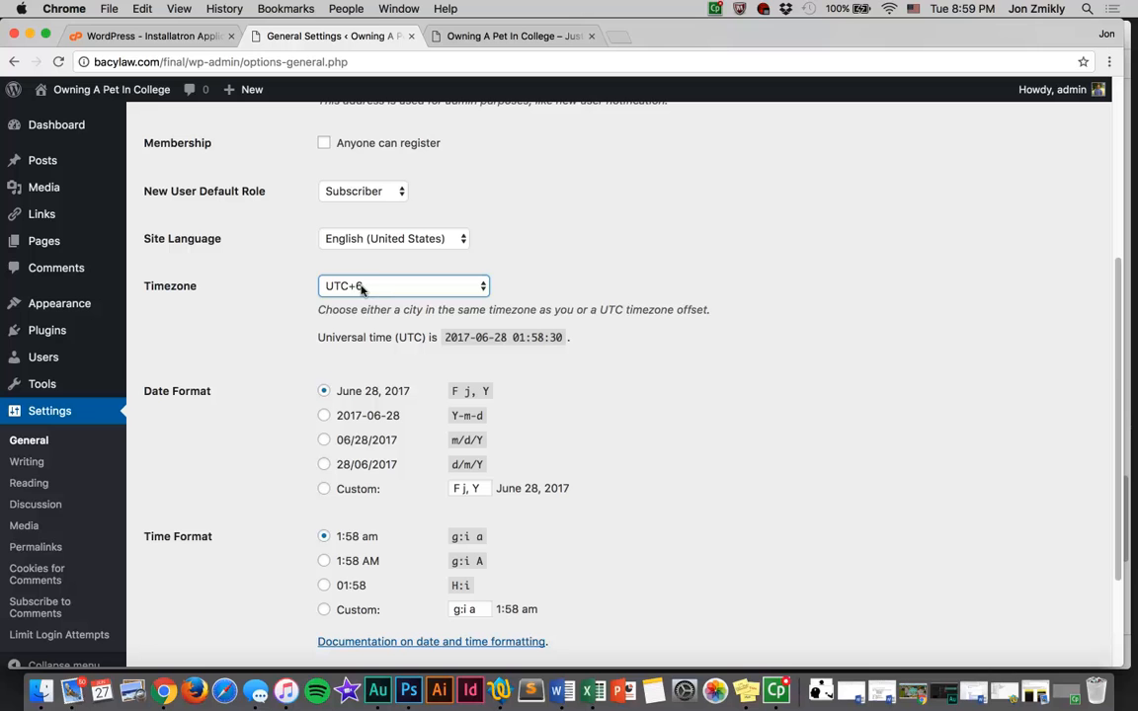
scroll(down, 3)
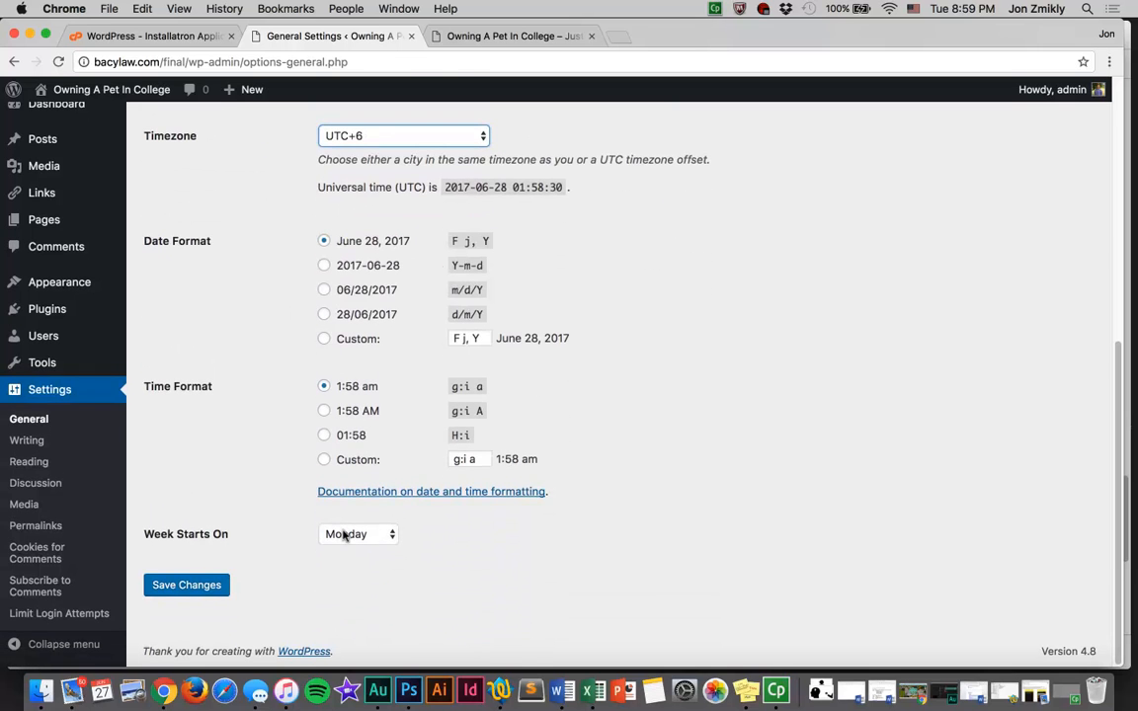
click(358, 533)
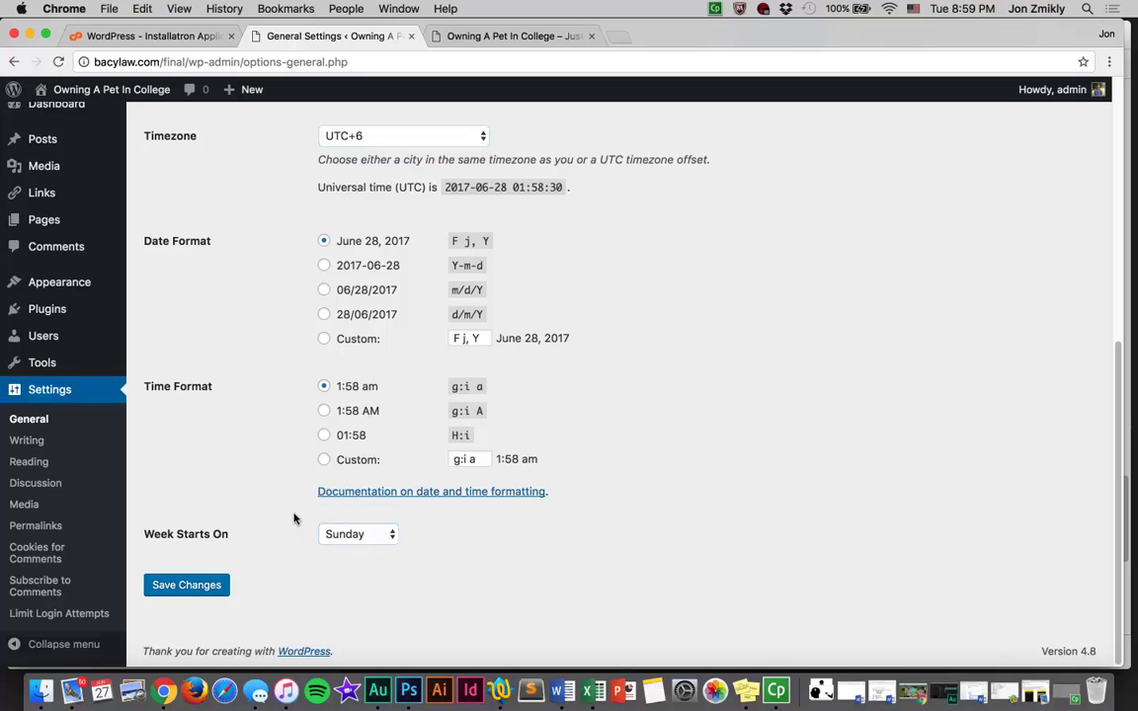
click(185, 585)
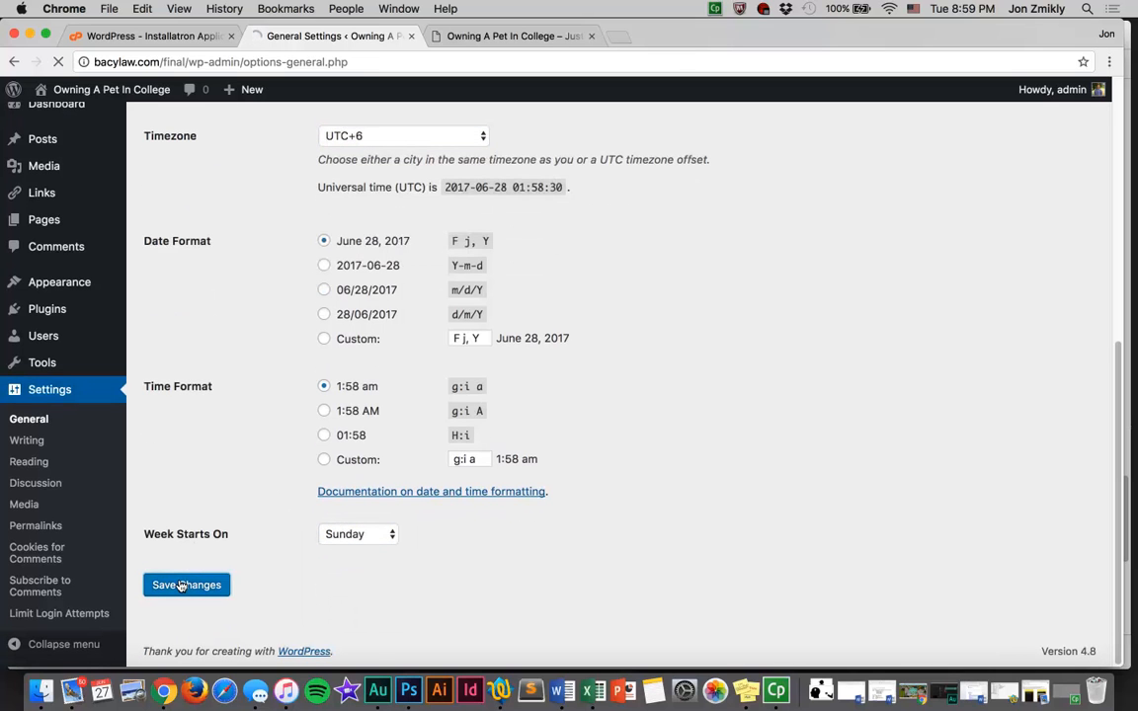
click(186, 585)
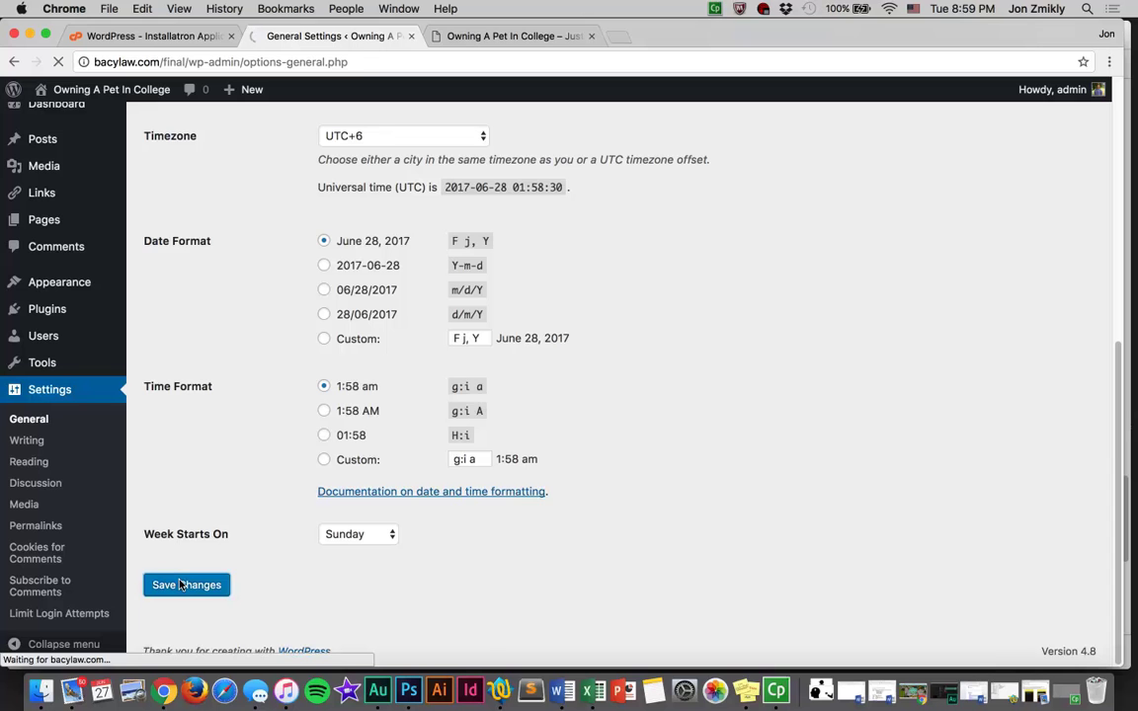
click(185, 585)
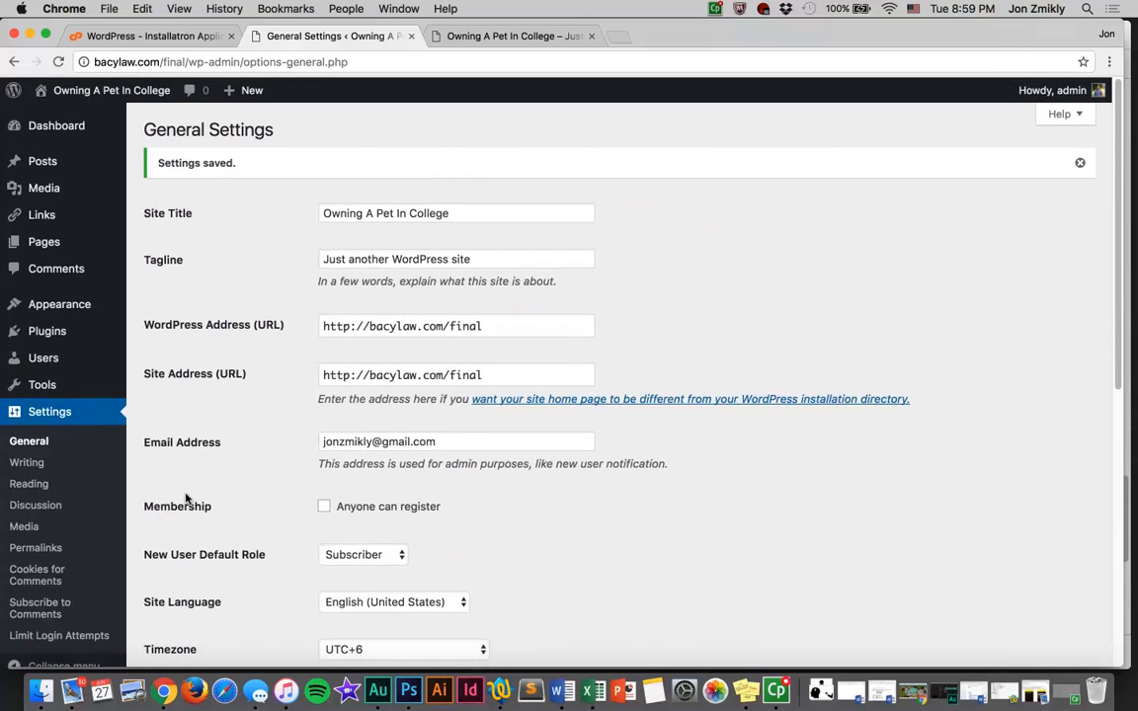
mouse_move(43, 241)
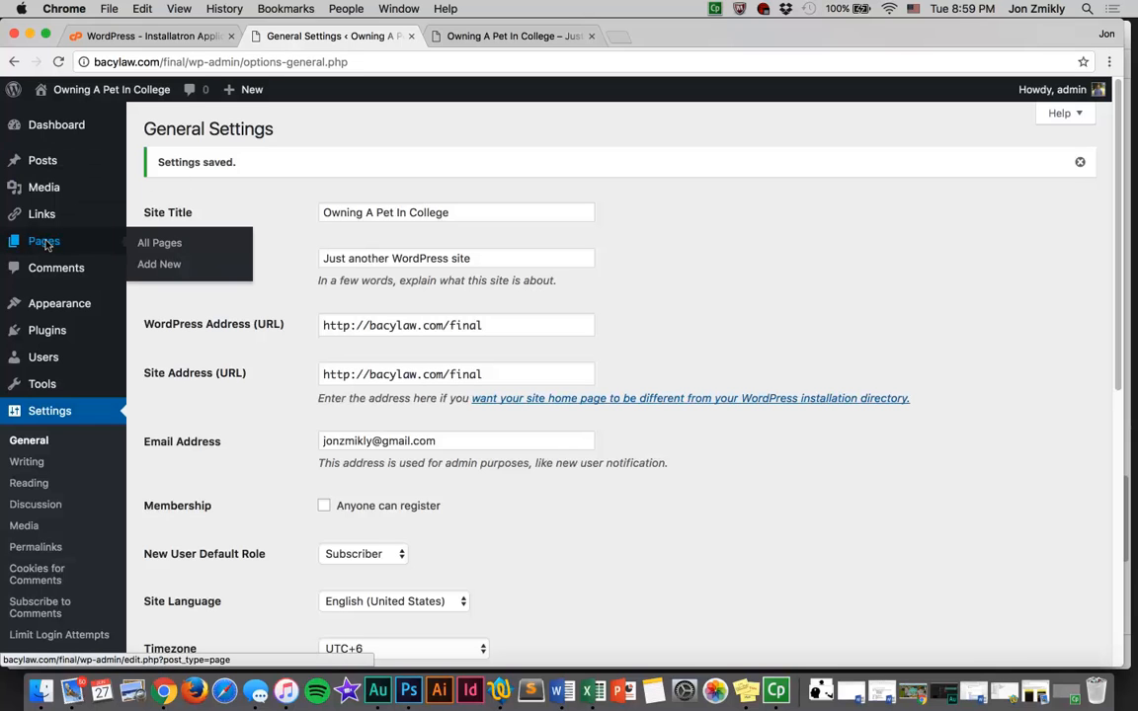
Step: Show the All Pages list with its lone About page, glancing at the front end
click(158, 243)
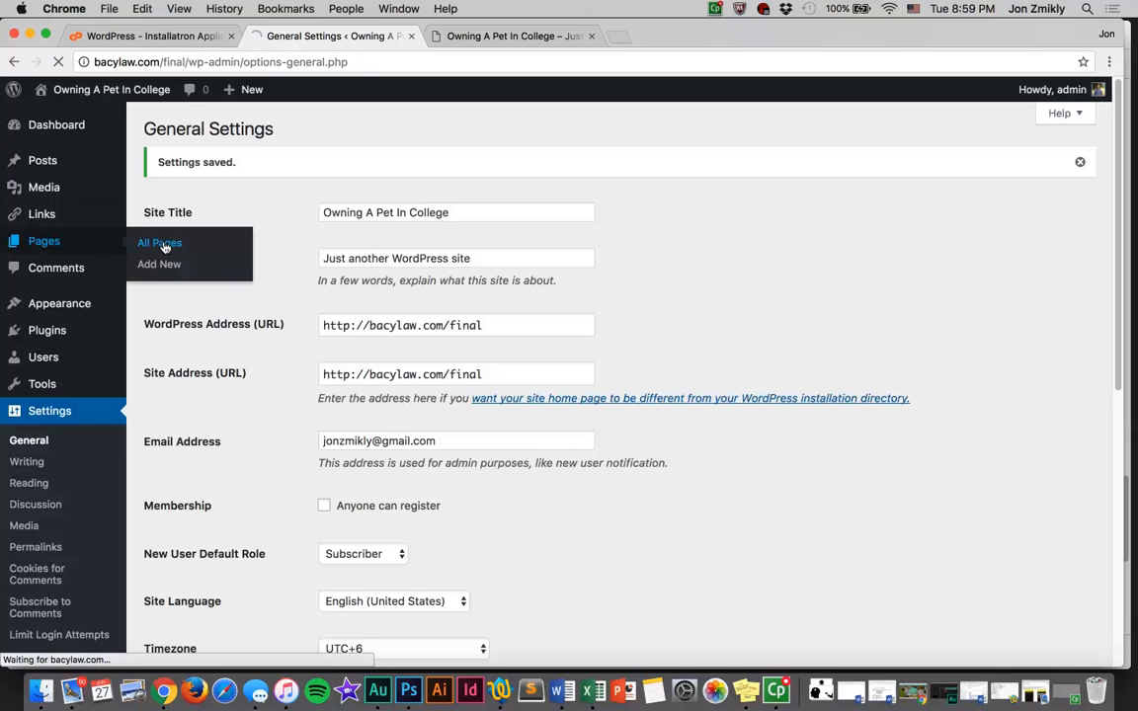
click(158, 240)
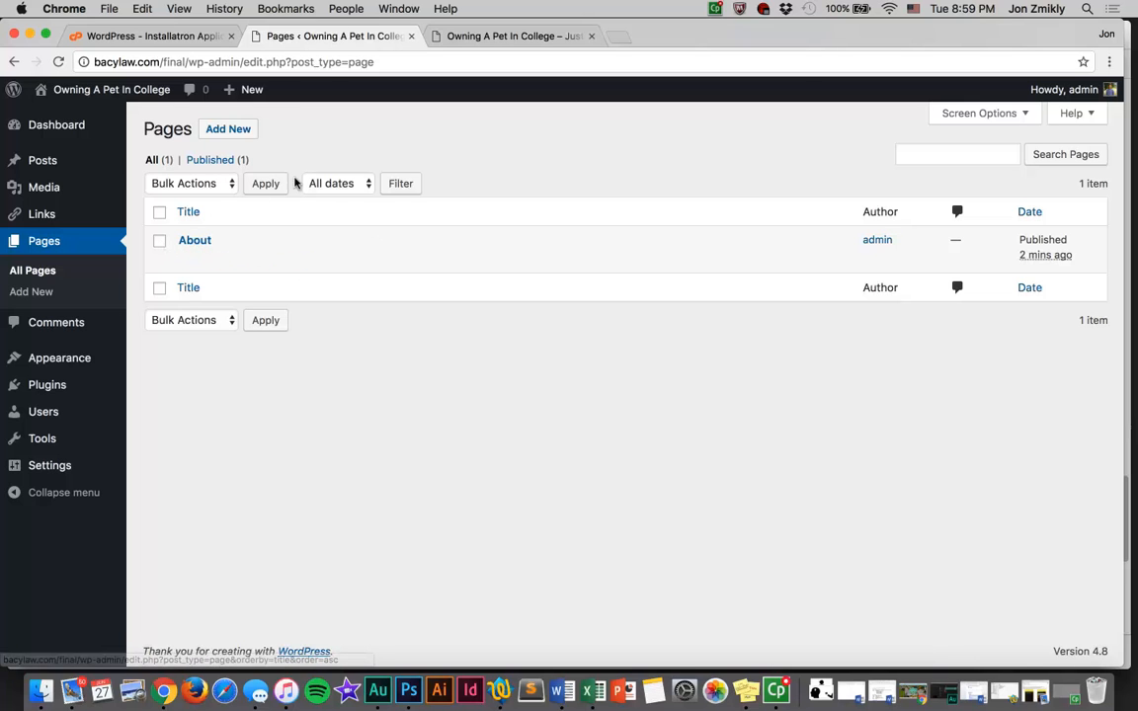
click(514, 35)
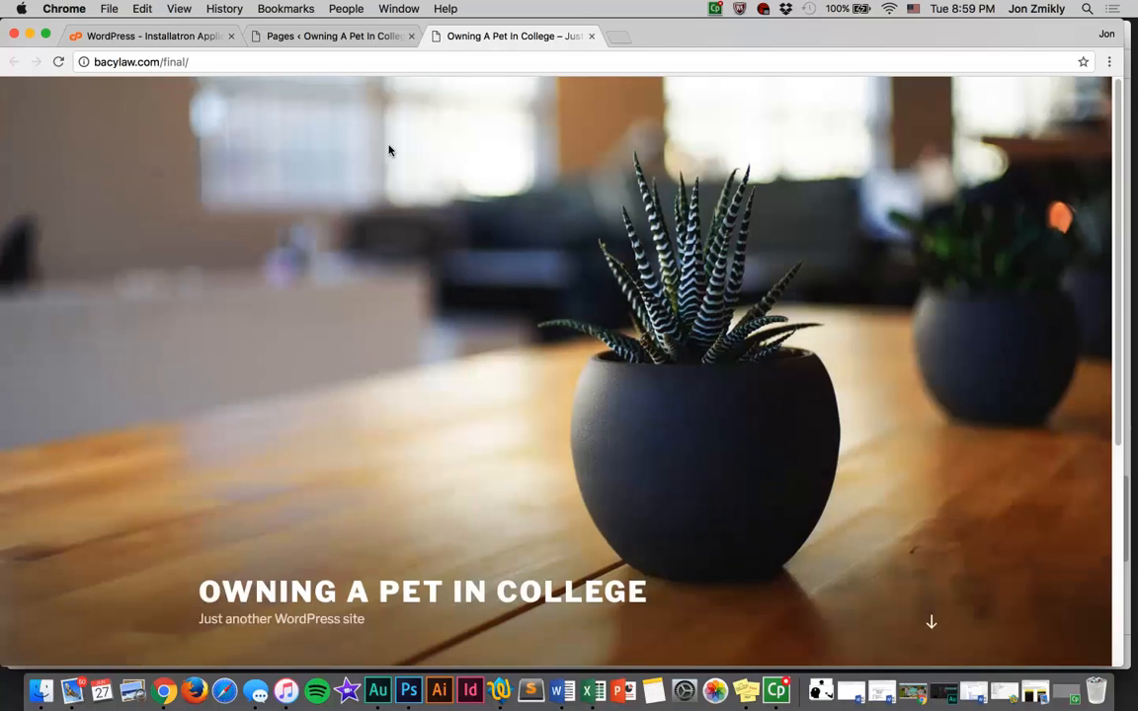
mouse_move(304, 36)
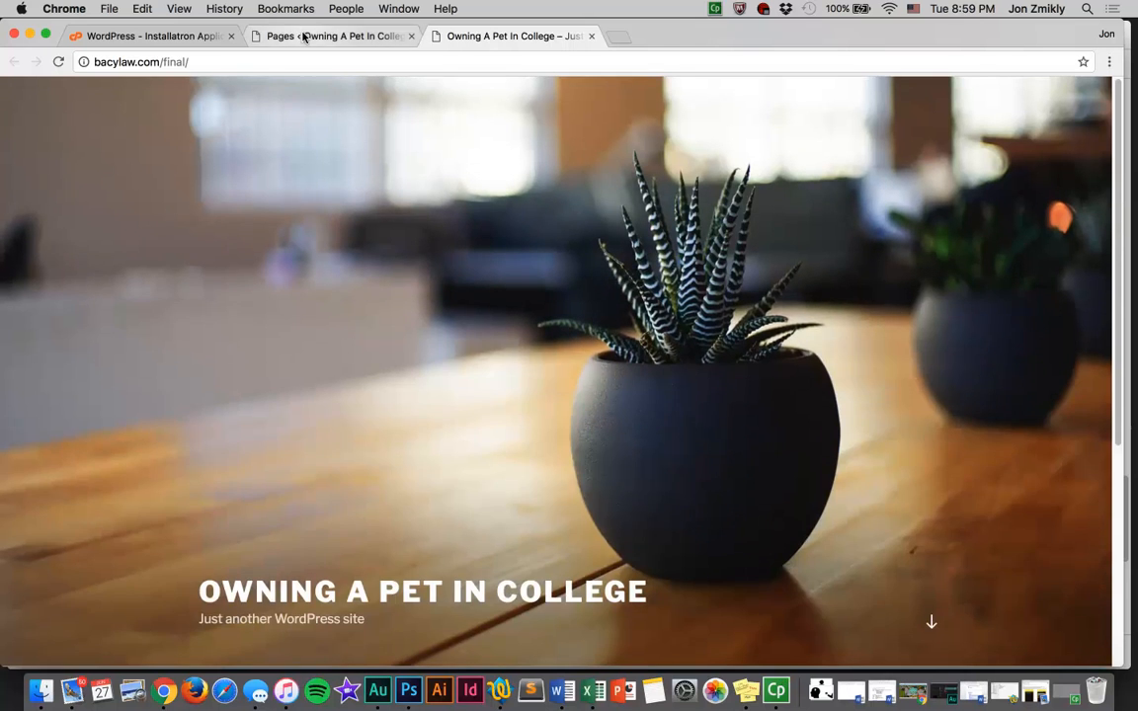
click(331, 36)
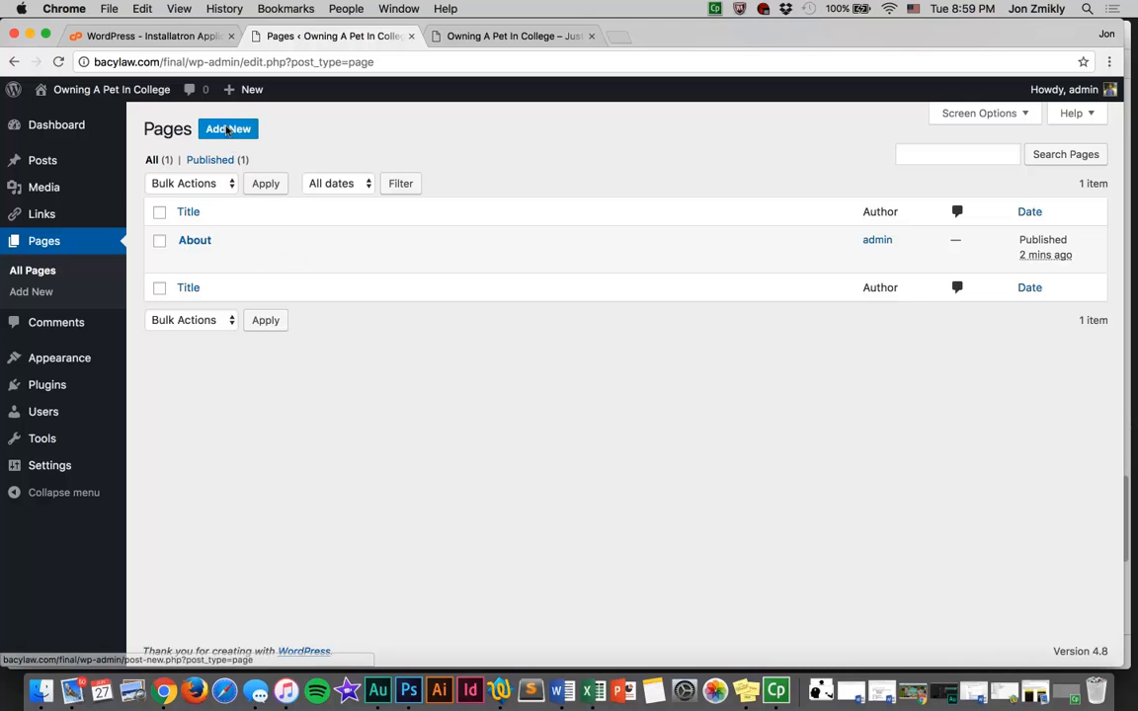
Step: Create and publish a page titled Home with body 'This is my home page'
click(229, 129)
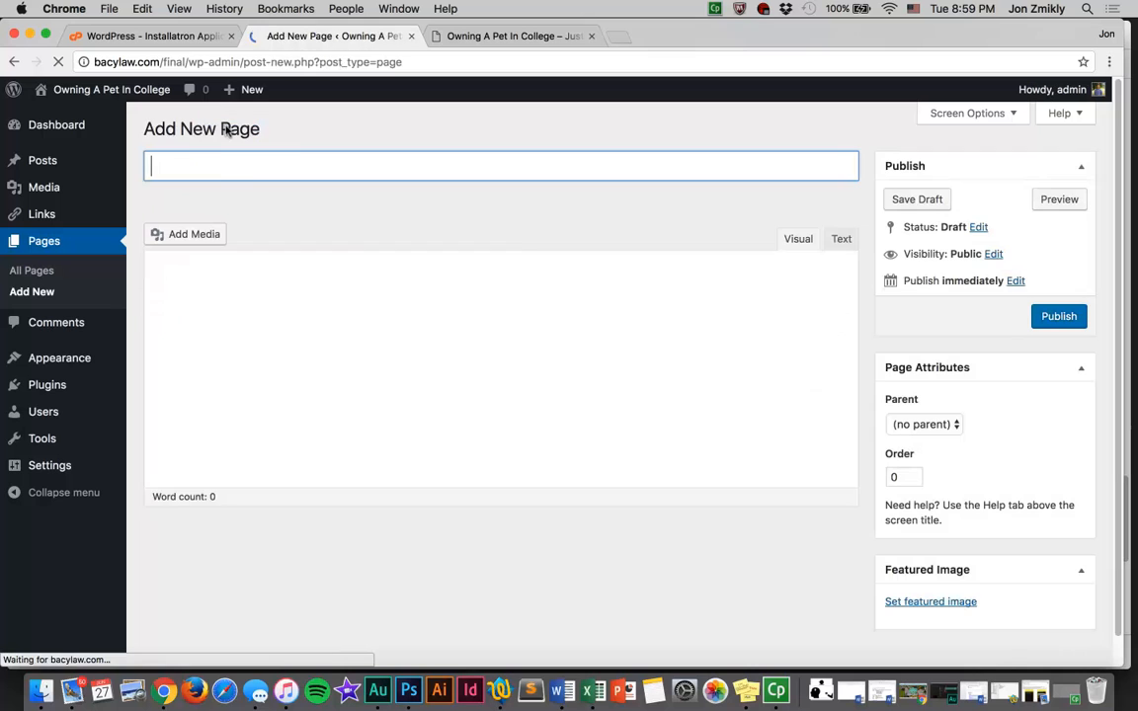
text(Home)
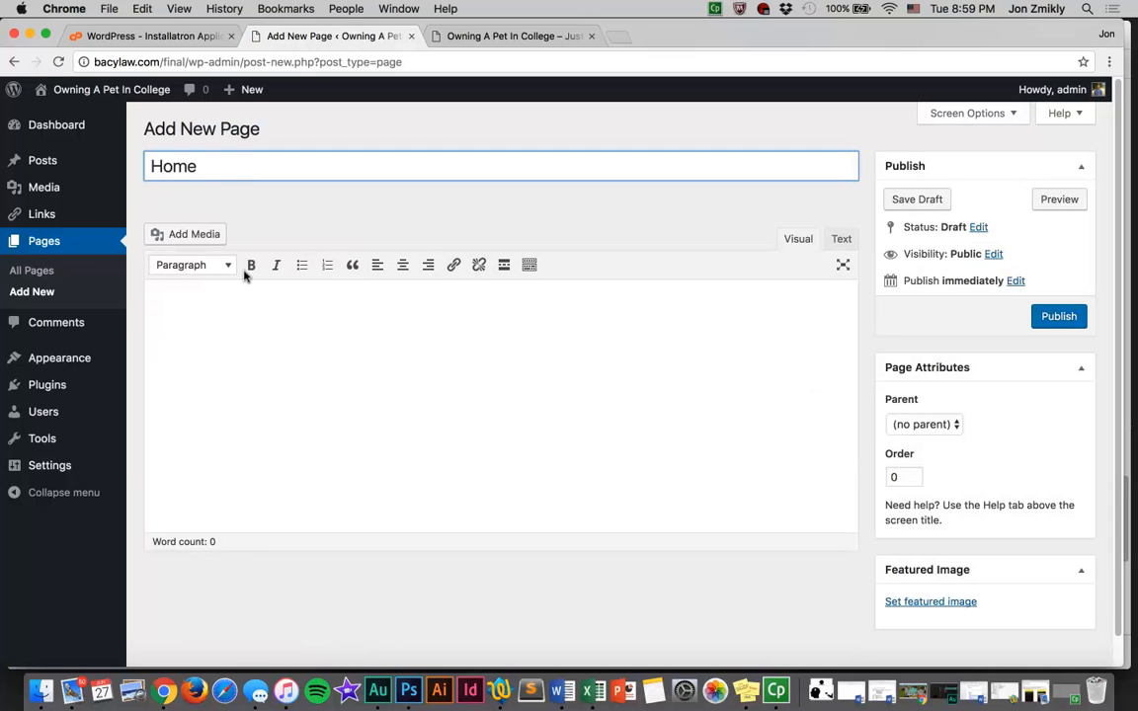
text(This is my)
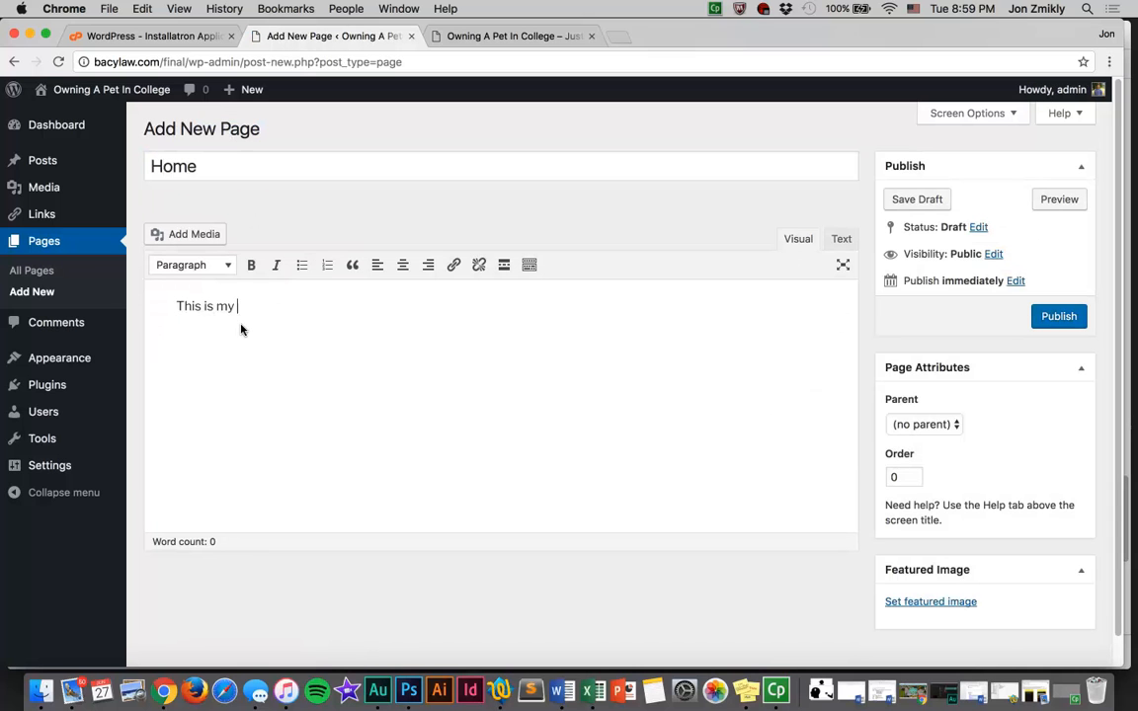
text(home page)
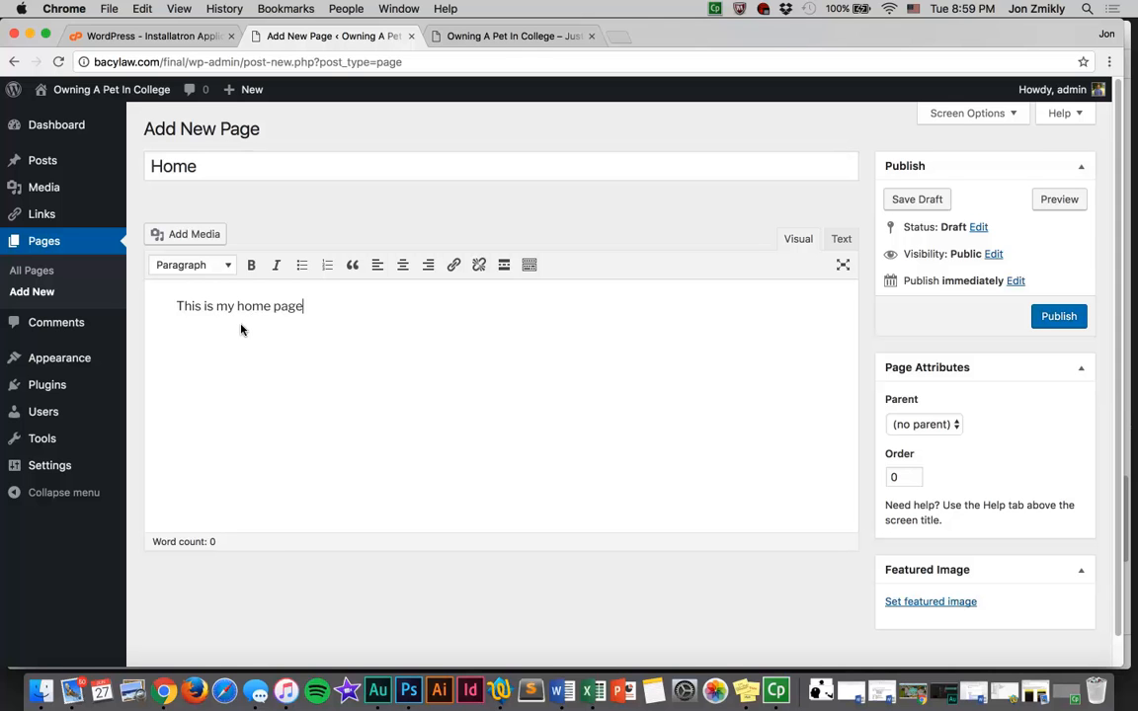
scroll(down, 3)
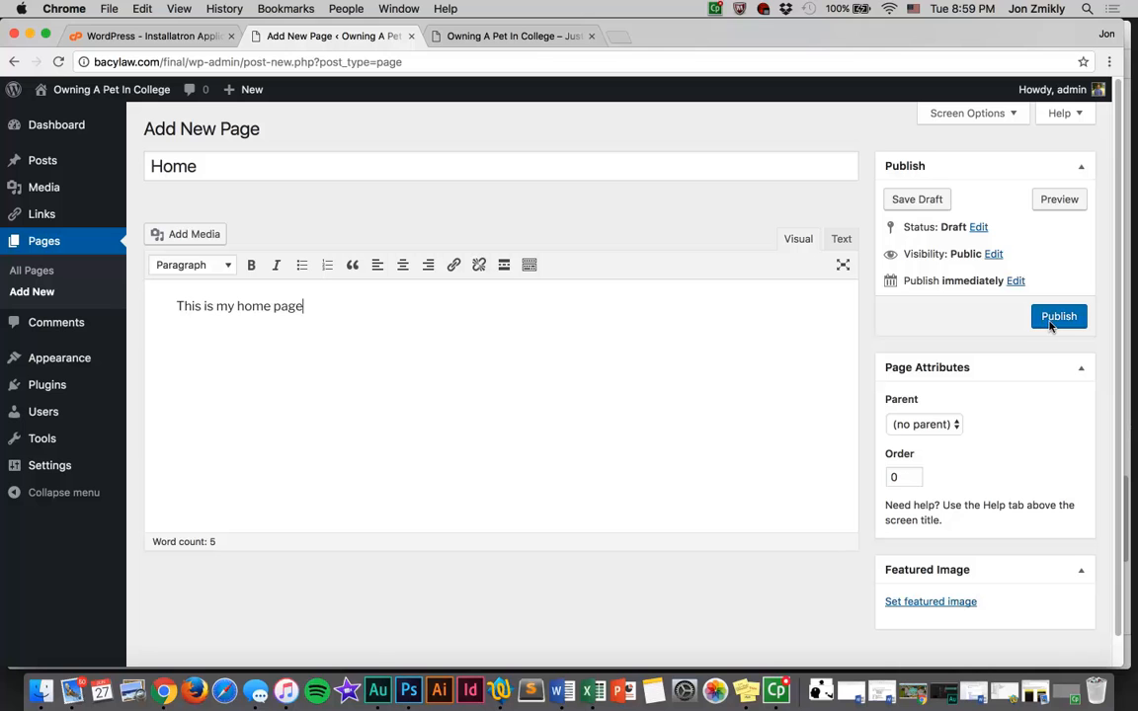
click(1055, 316)
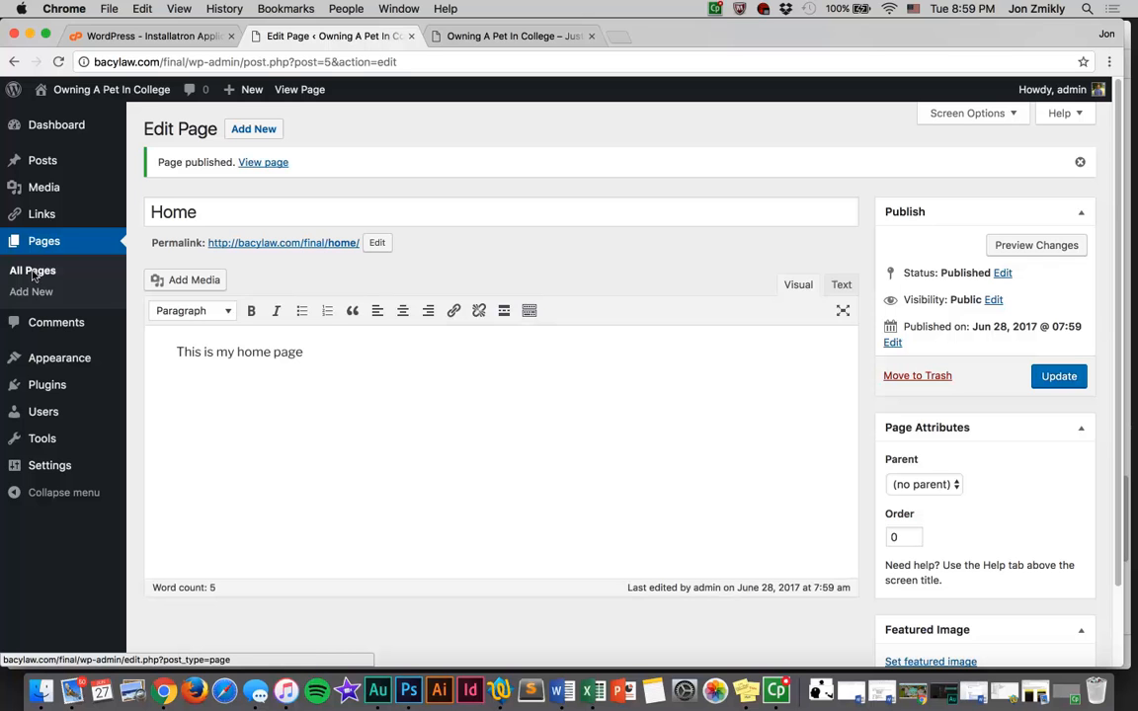
Step: Return to All Pages showing About and Home published, checking the front end
click(31, 269)
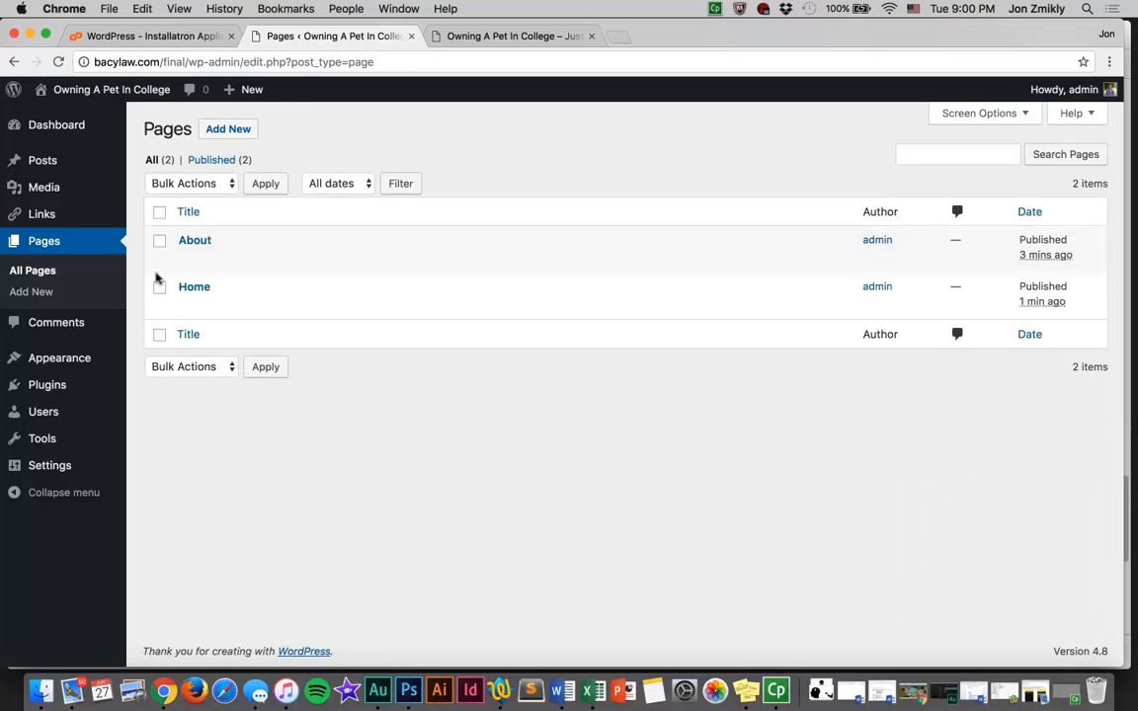
mouse_move(223, 229)
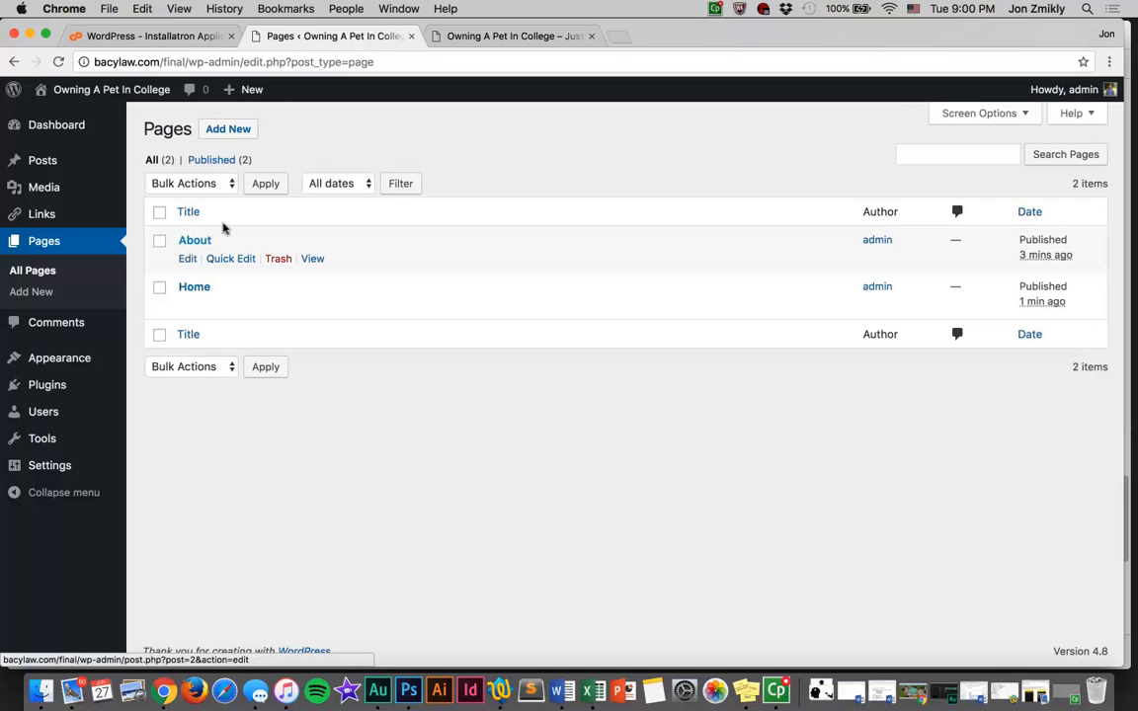
click(513, 36)
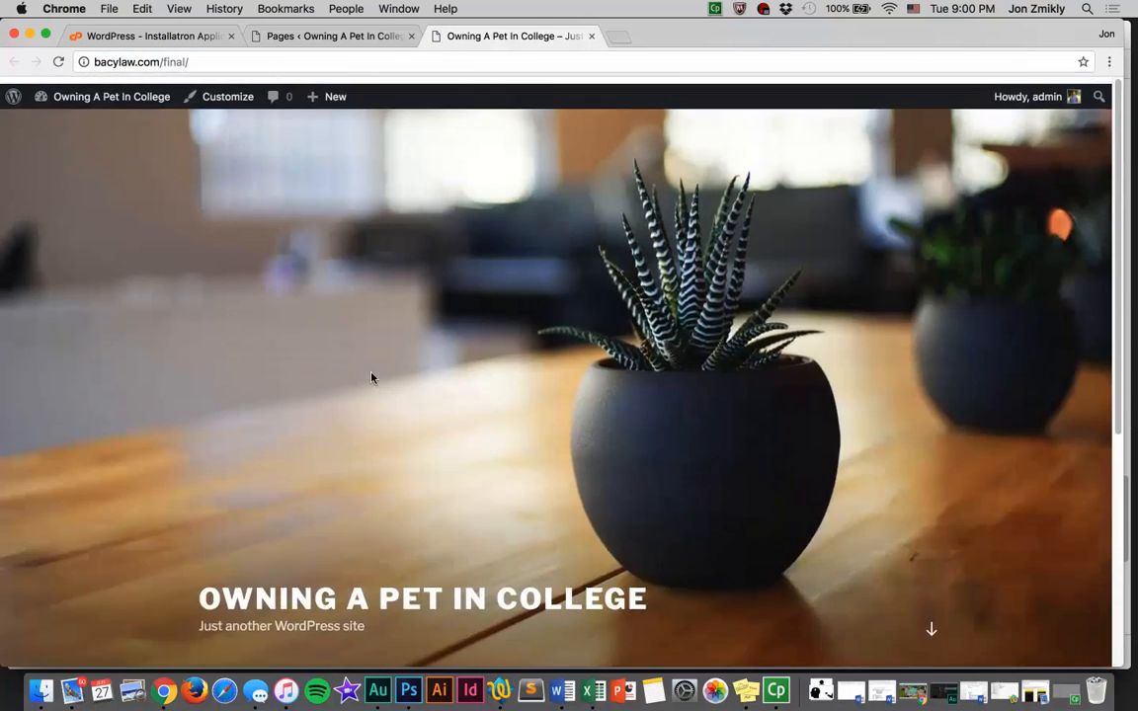
scroll(down, 3)
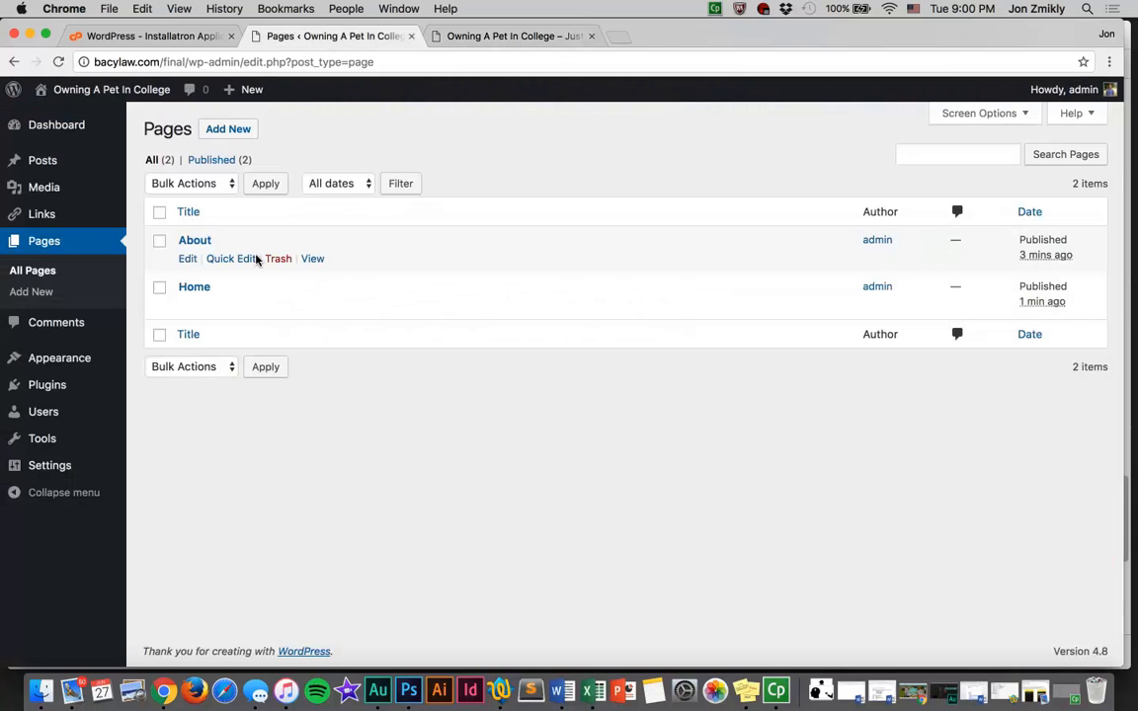
click(60, 357)
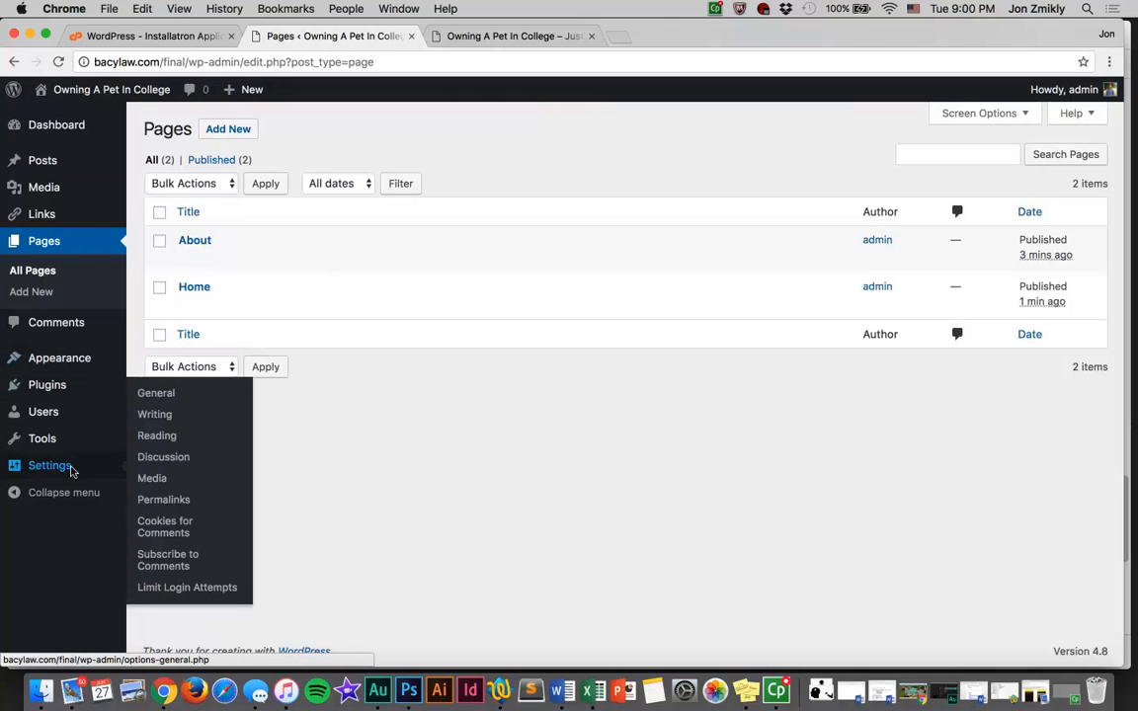
mouse_move(156, 437)
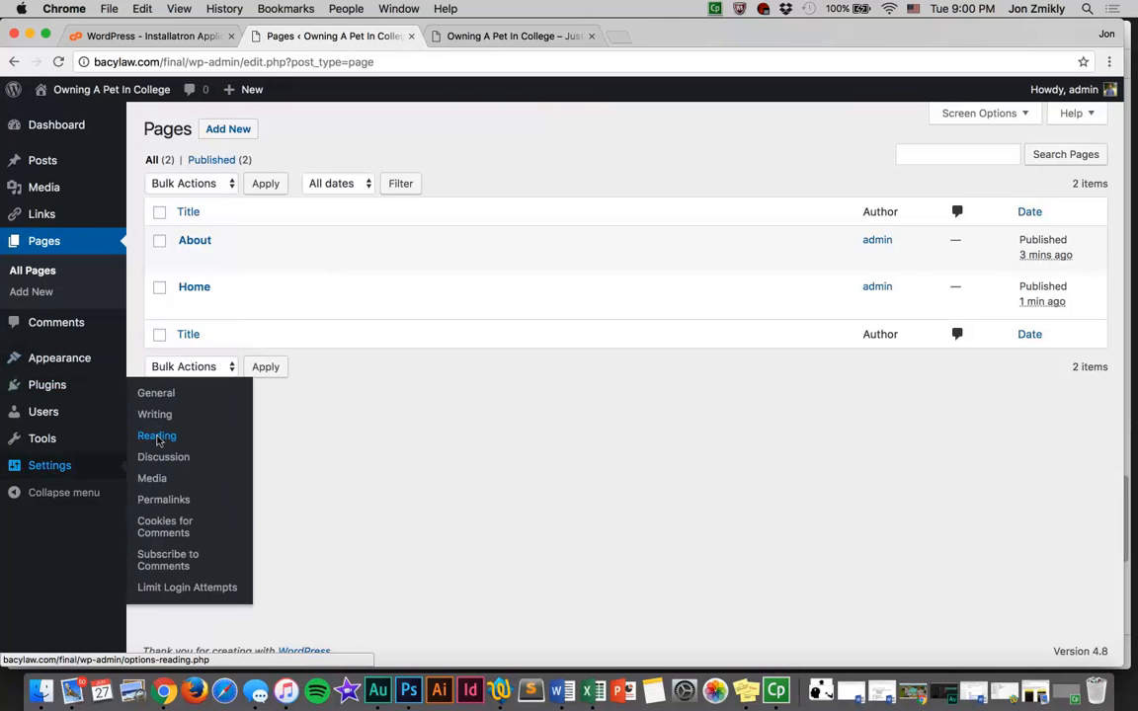
Step: In Settings > Reading choose a static front page set to Home and save
click(156, 436)
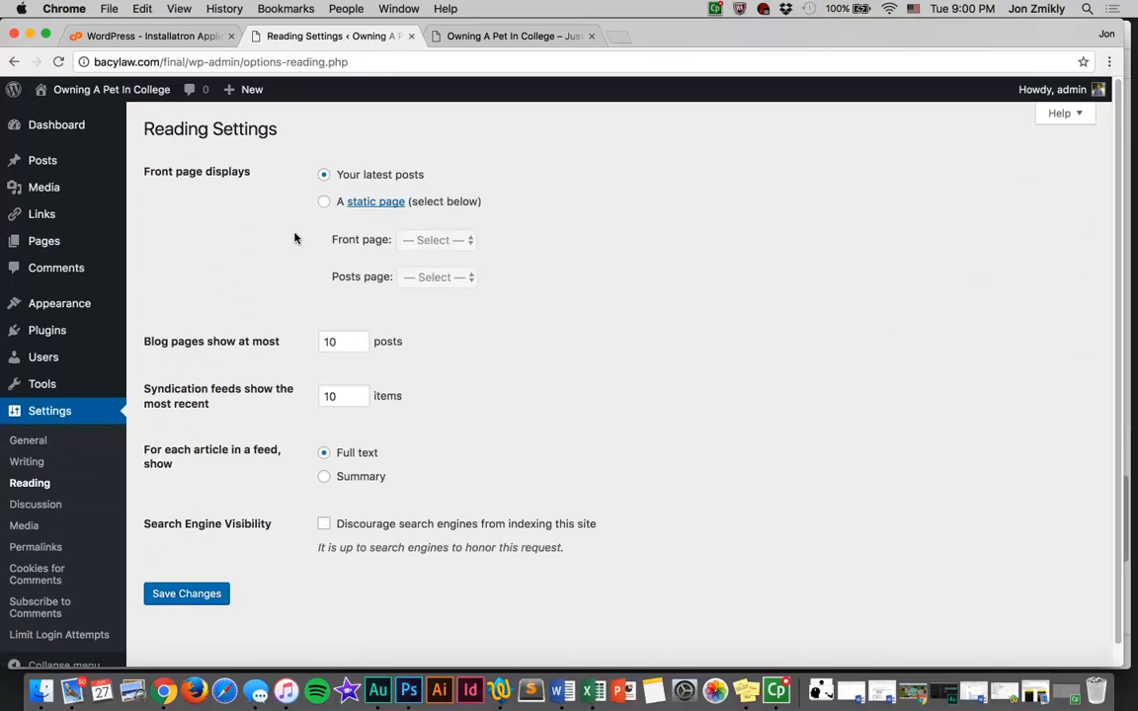
mouse_move(226, 170)
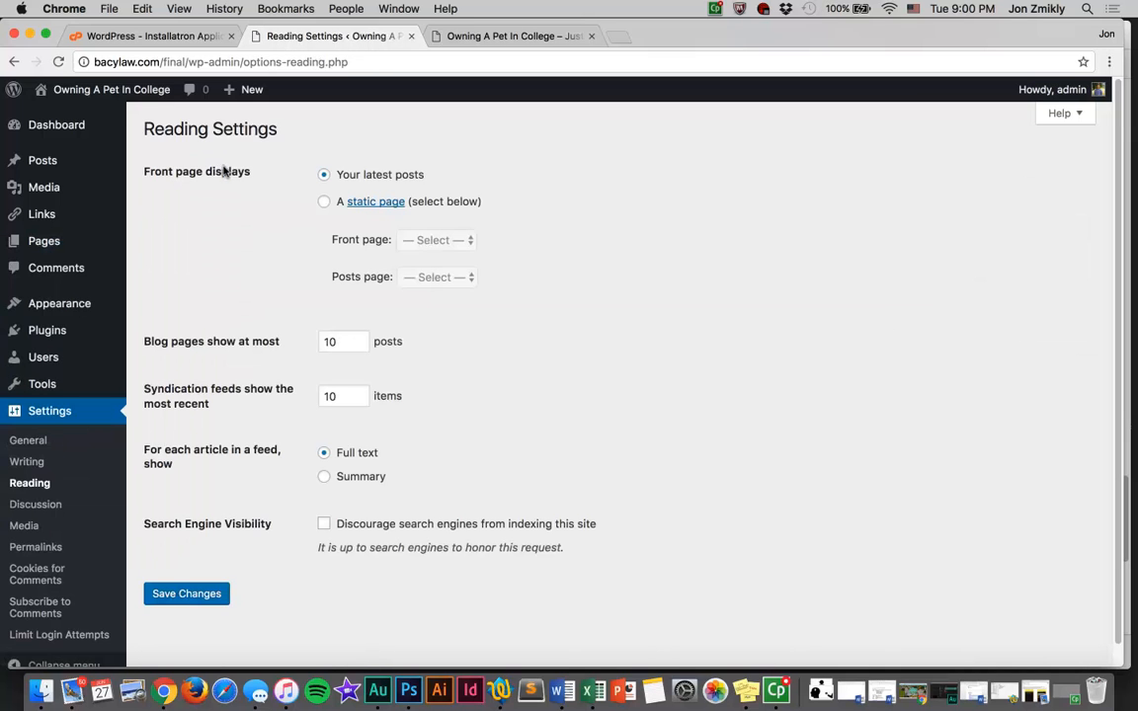
mouse_move(351, 179)
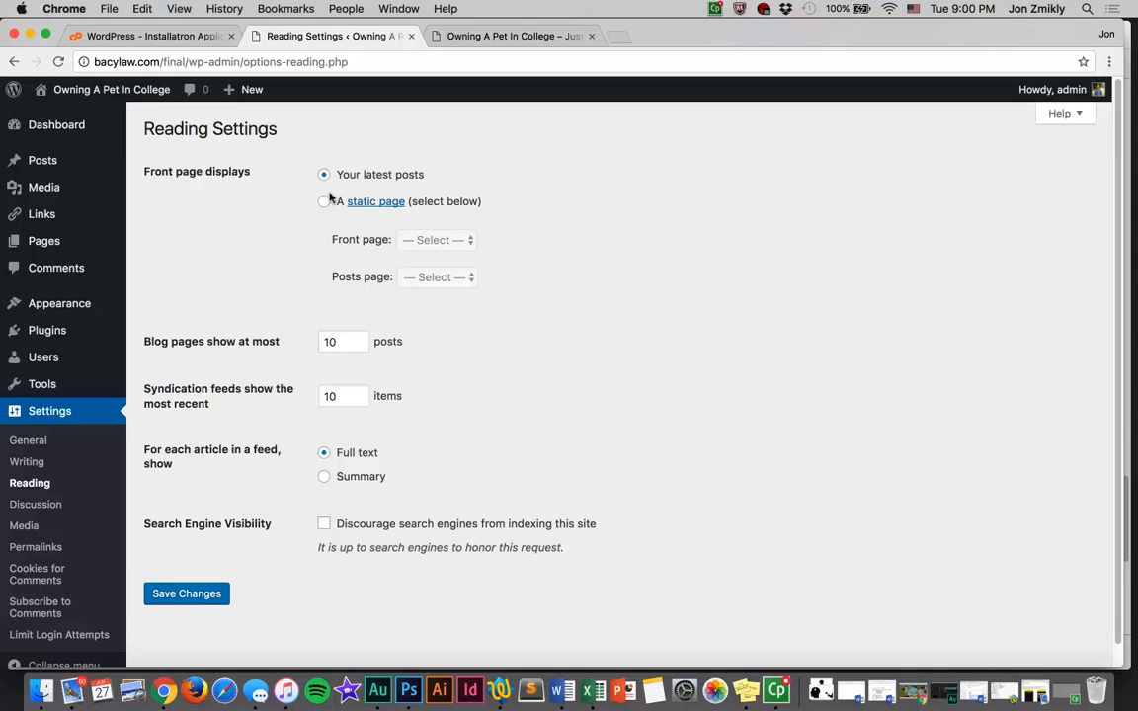
click(324, 201)
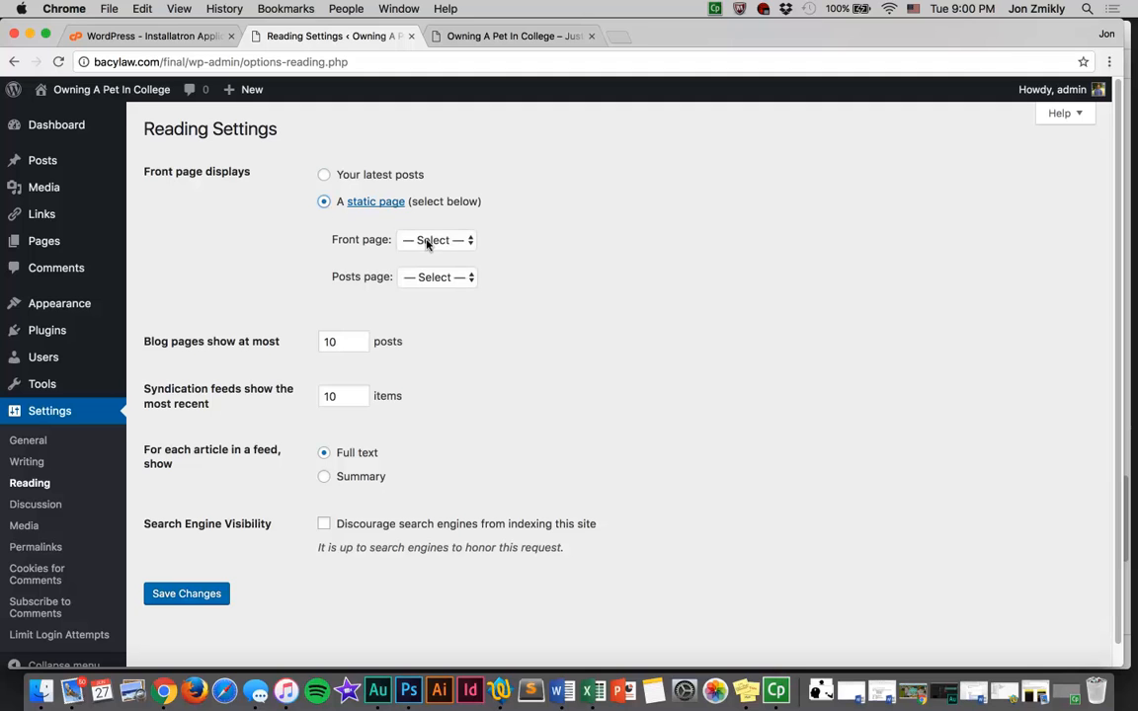
click(434, 241)
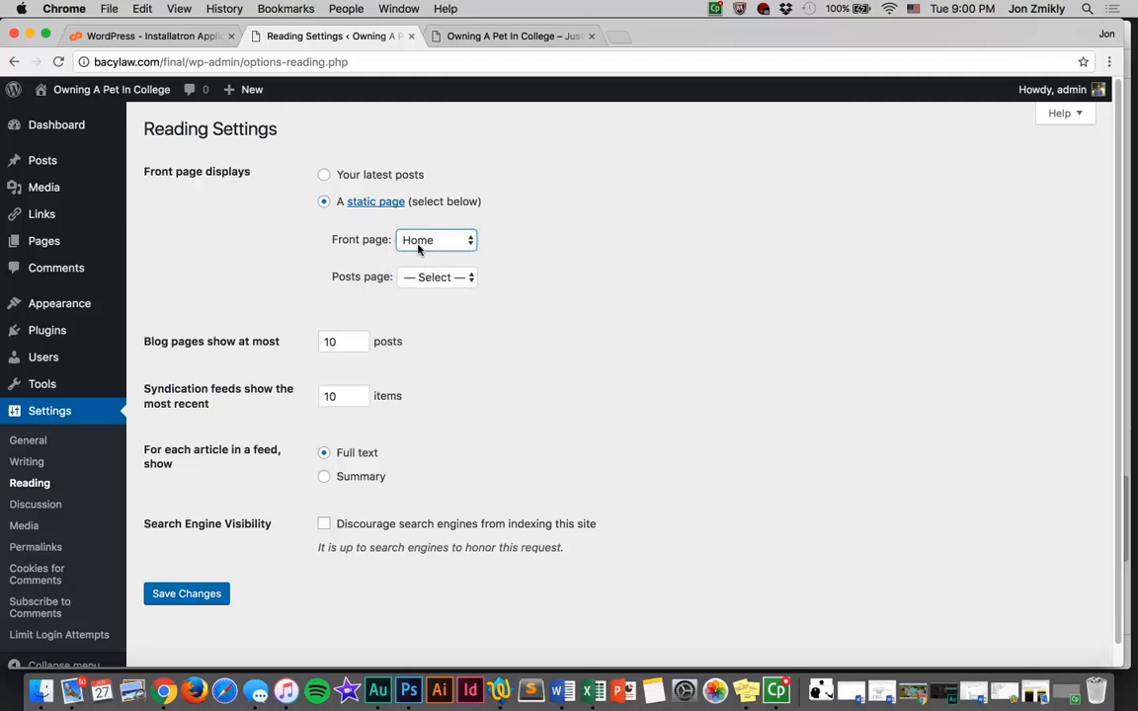
mouse_move(369, 277)
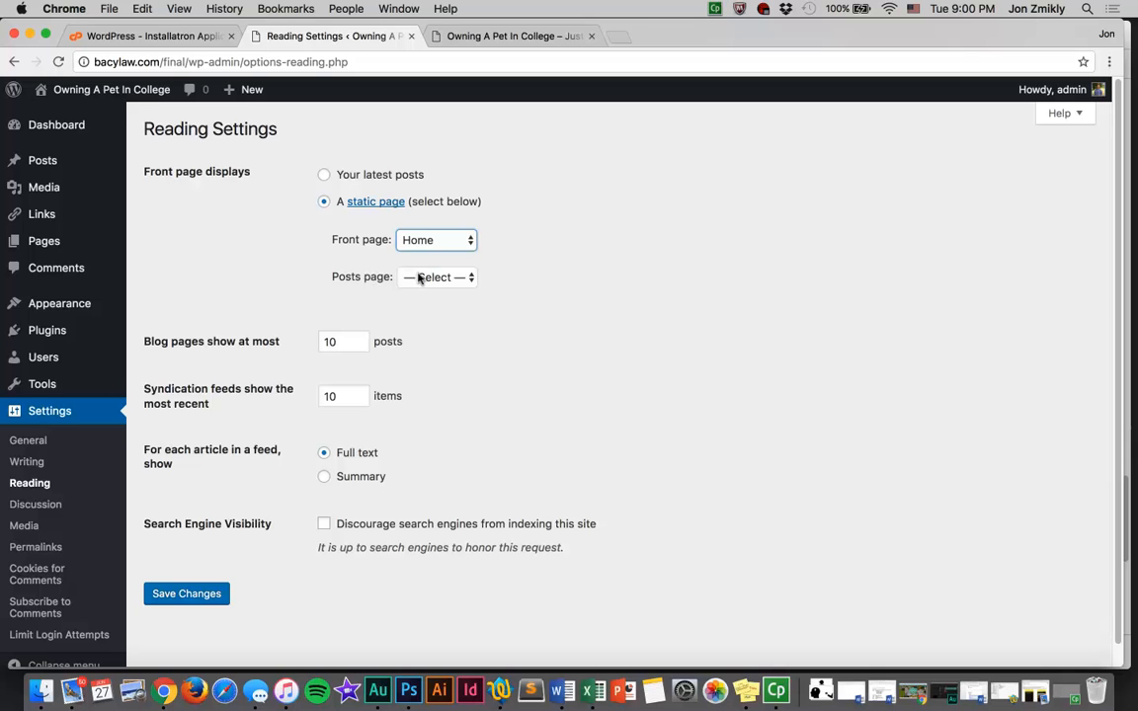
click(434, 277)
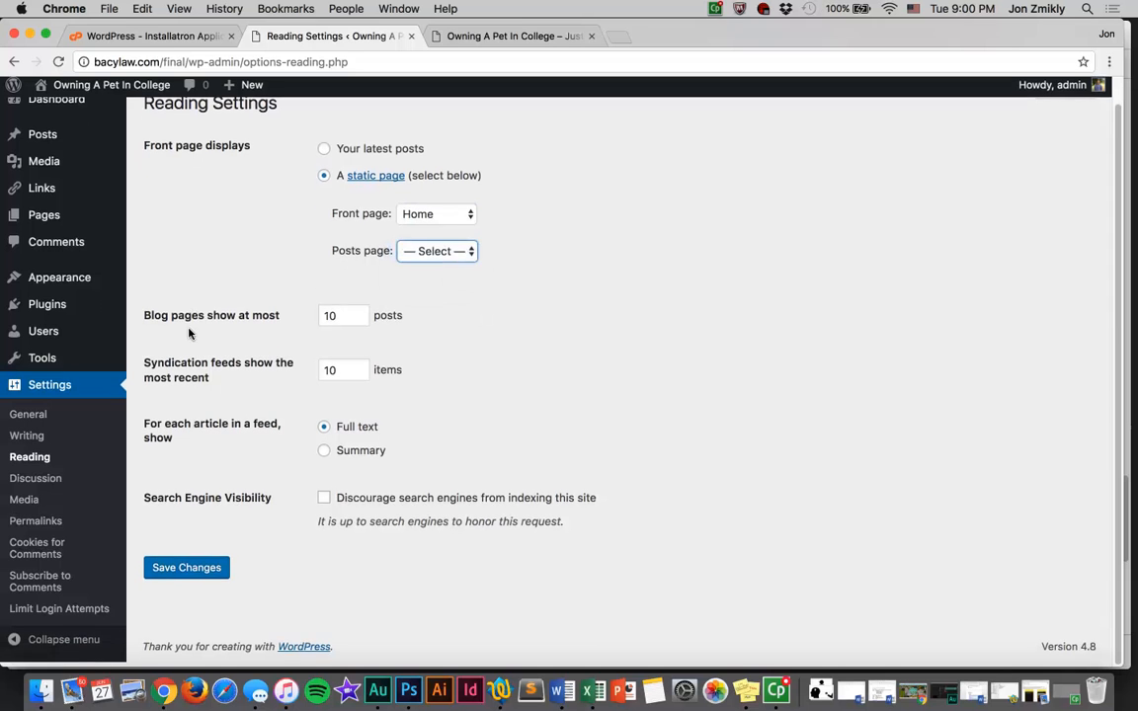
click(186, 569)
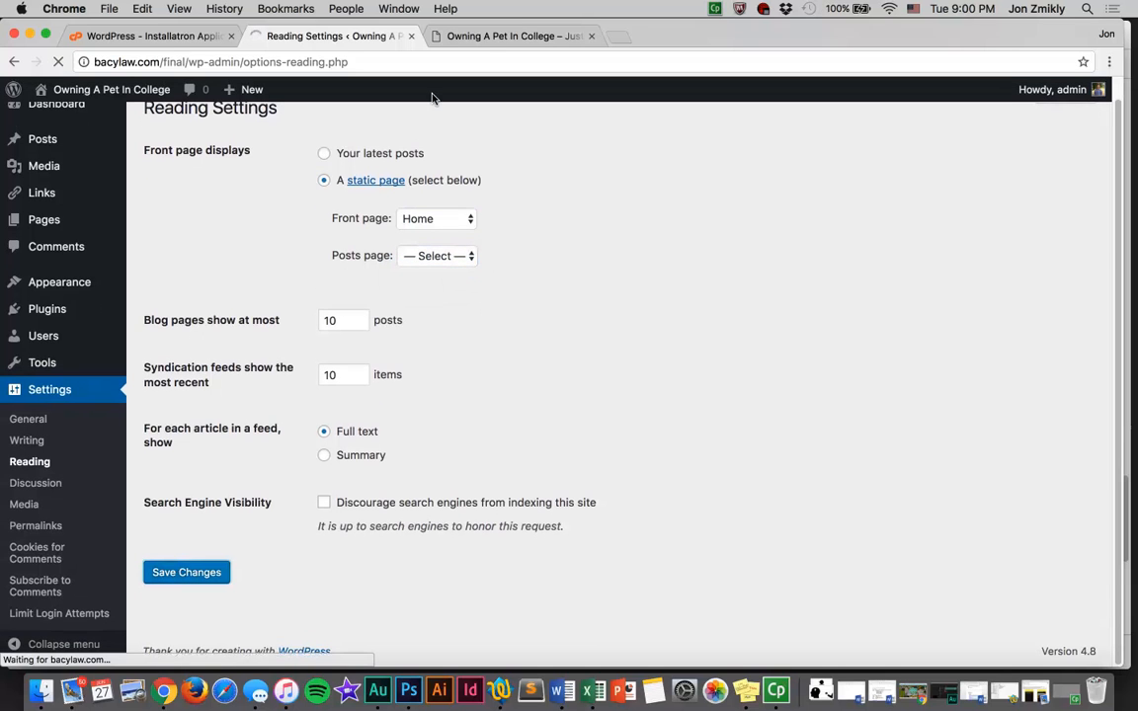
Step: Check the live site now showing the Home page, then return to Reading settings
click(512, 36)
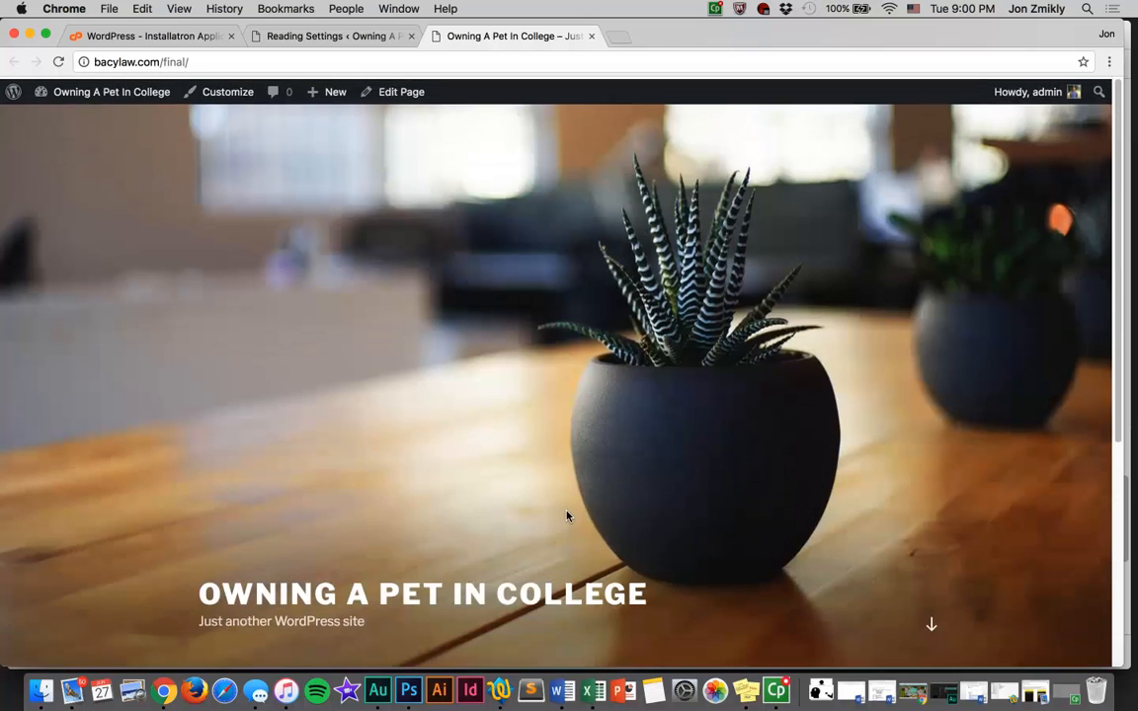
scroll(down, 3)
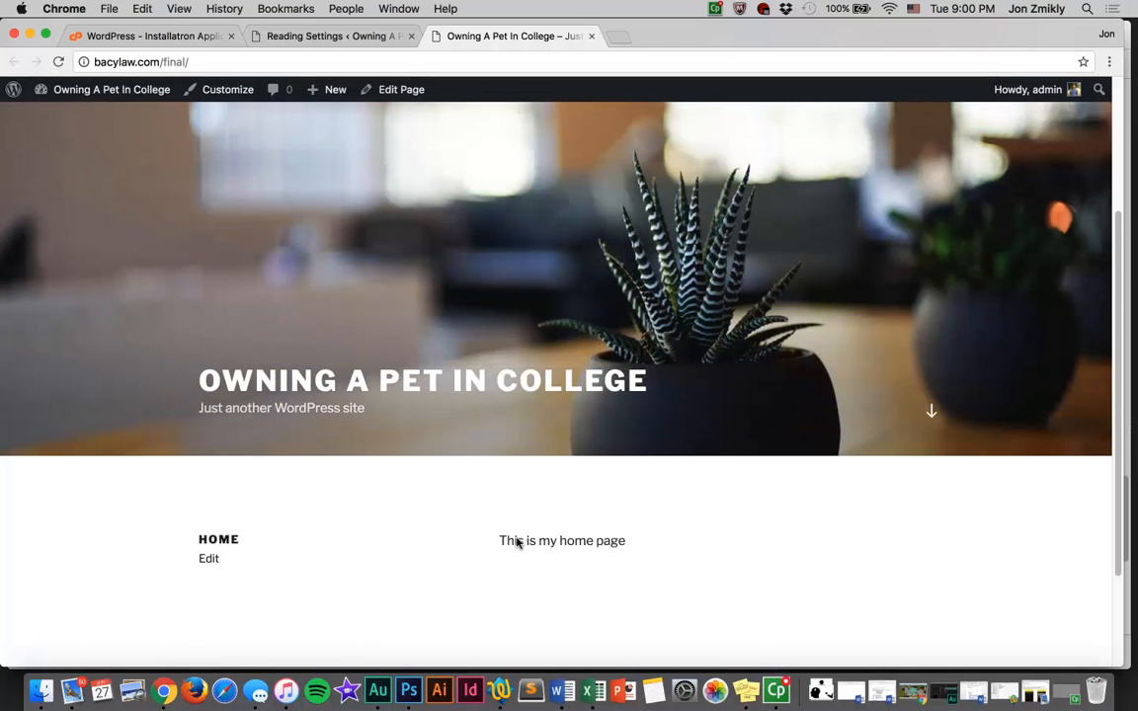
click(332, 36)
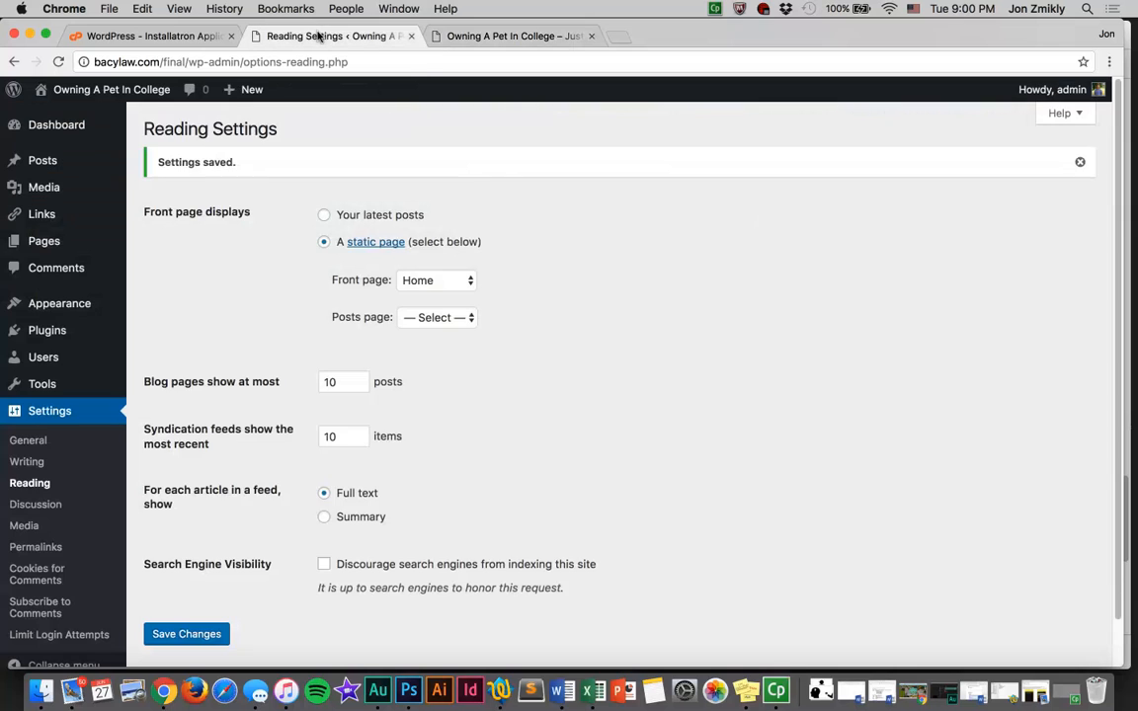
scroll(down, 3)
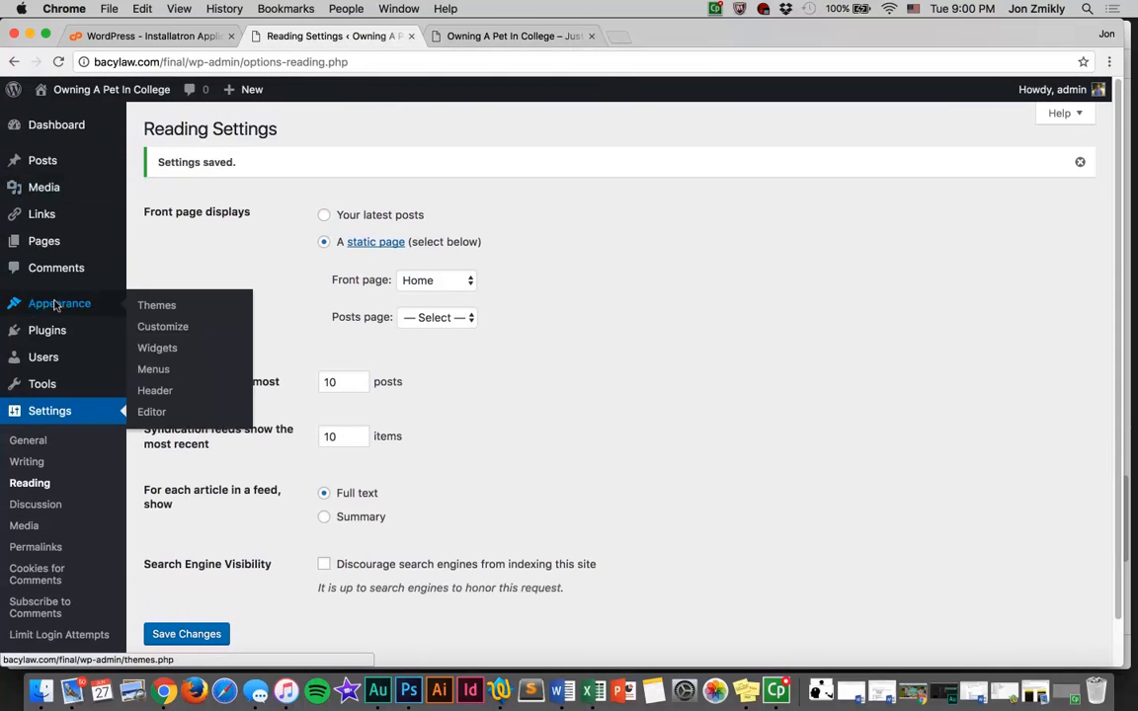
mouse_move(156, 304)
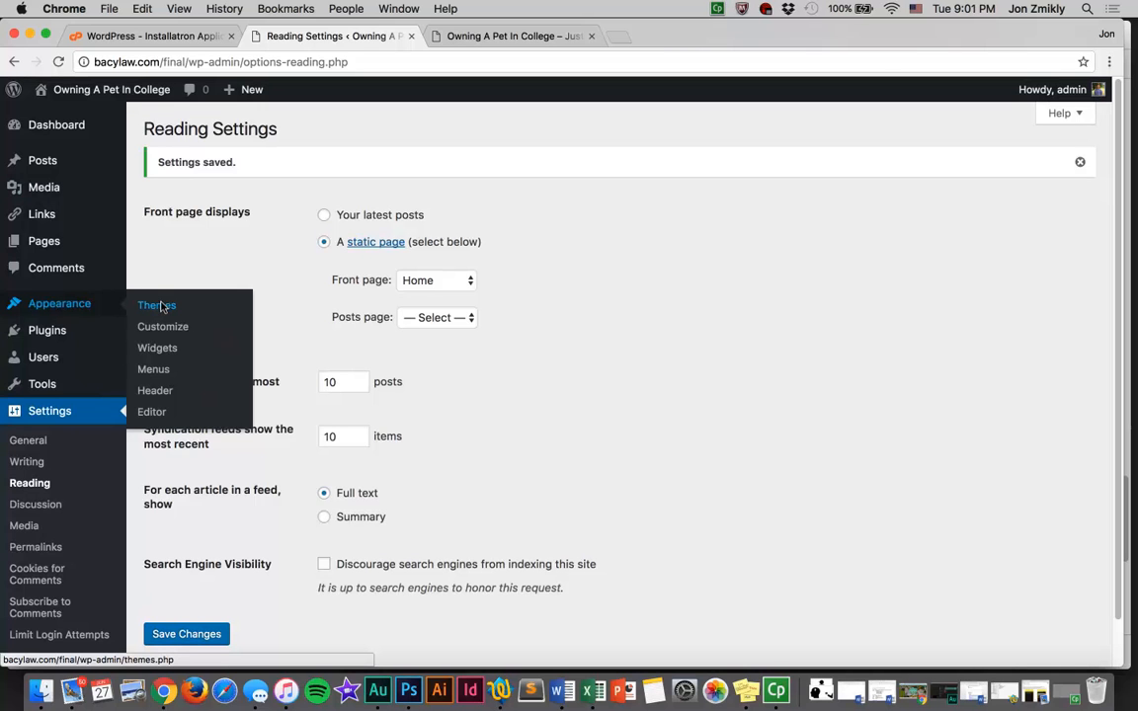
Step: Show the installed themes and start customizing the active Twenty Seventeen theme
click(156, 304)
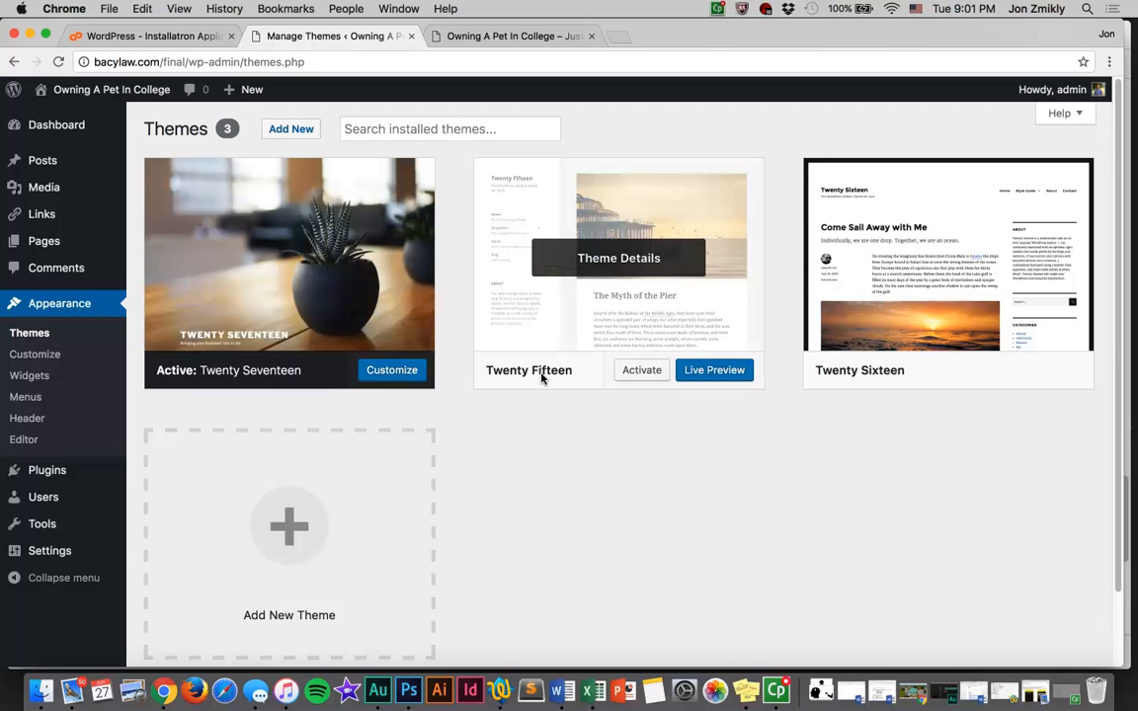
mouse_move(948, 272)
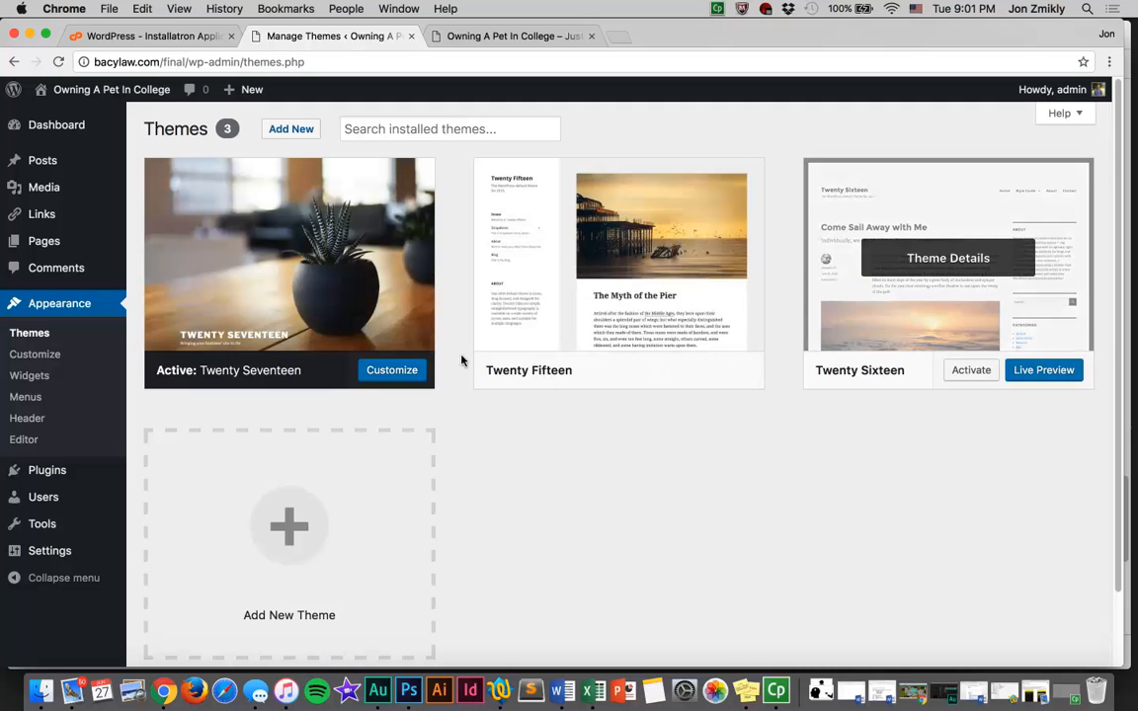
scroll(down, 3)
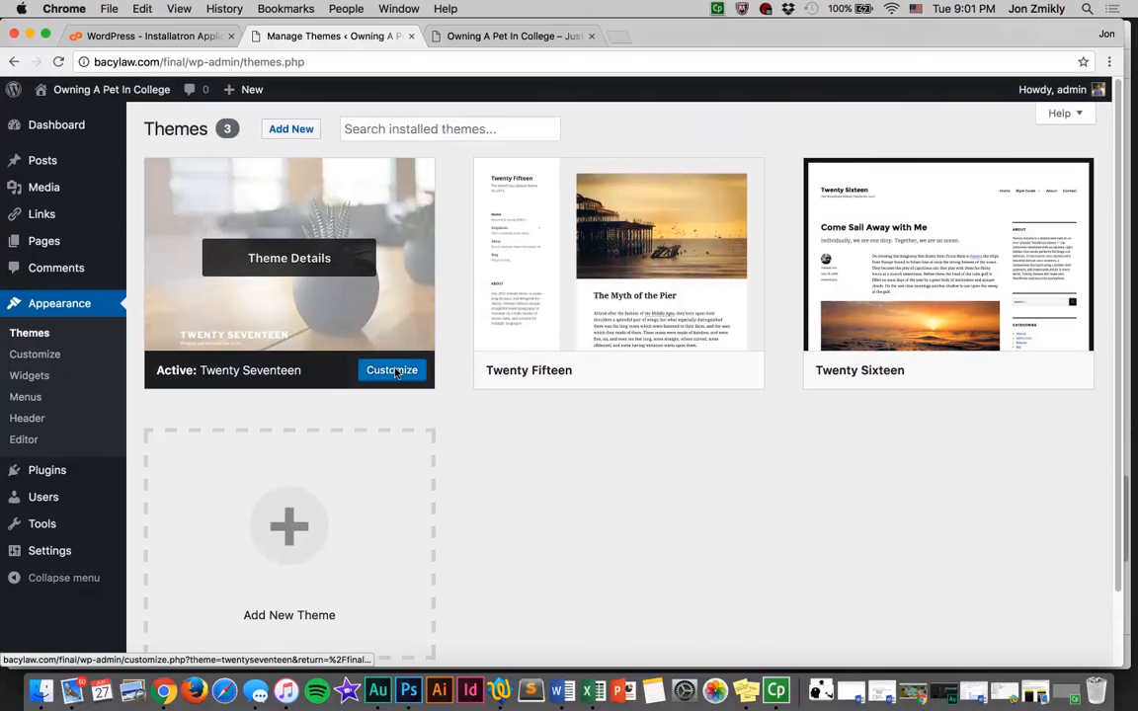
click(391, 371)
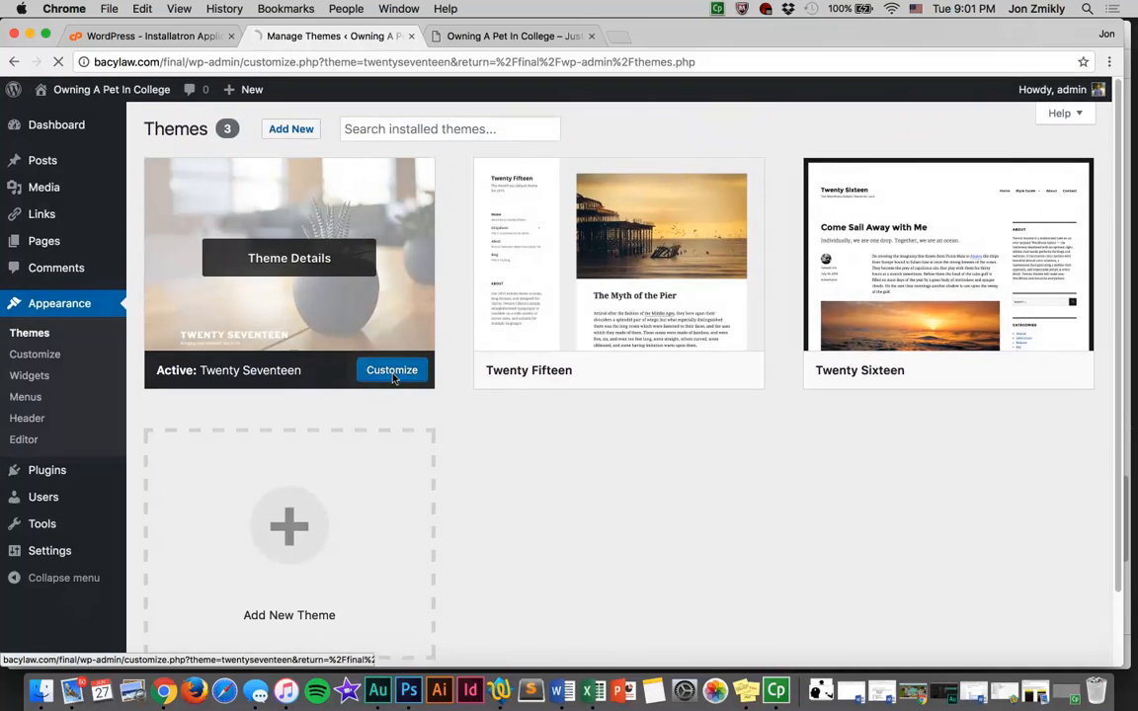
click(391, 369)
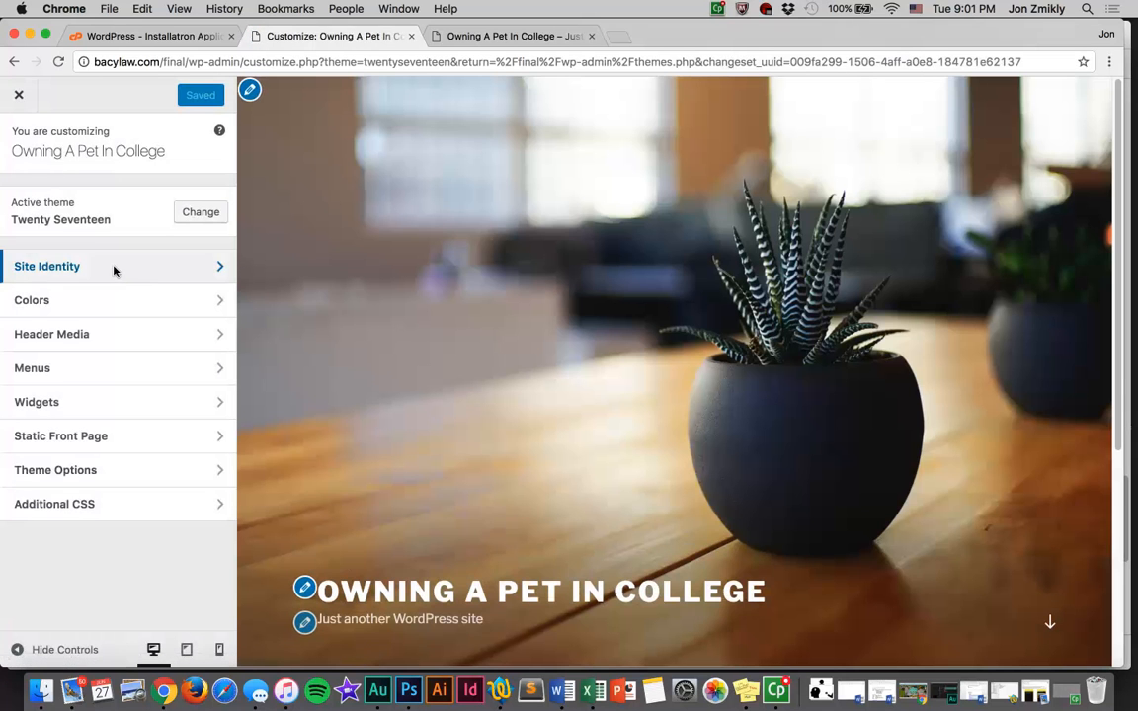
Step: Review Site Identity, toggling Display Site Title and Tagline off and back on
click(47, 265)
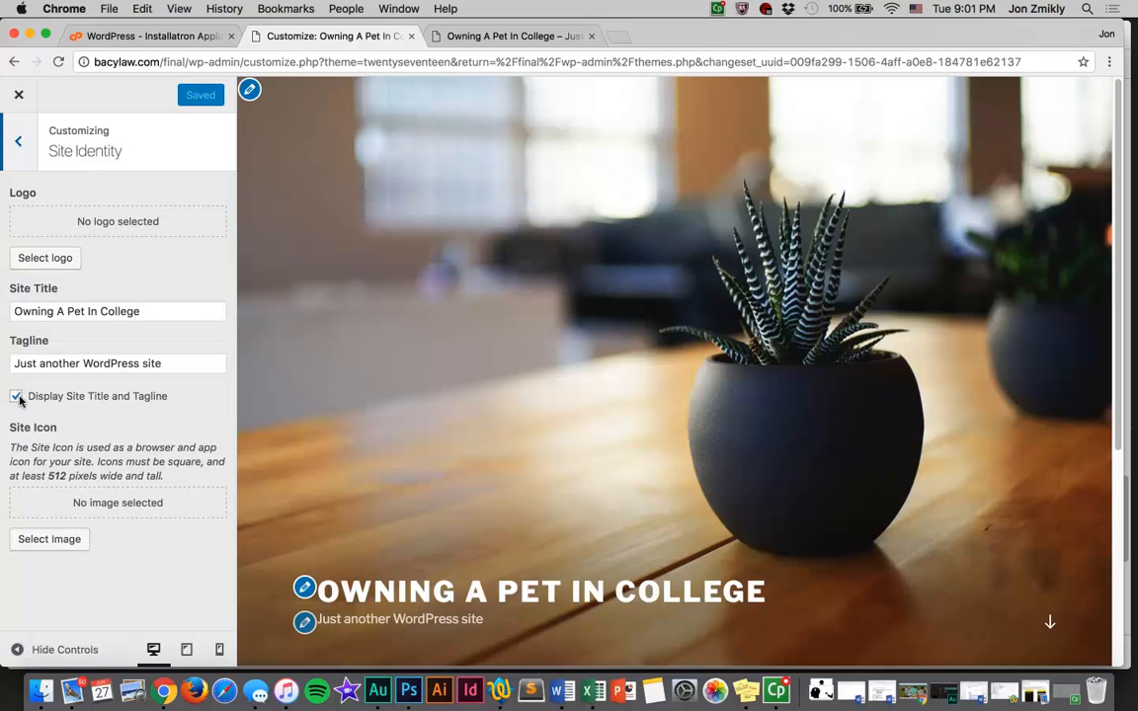
click(16, 395)
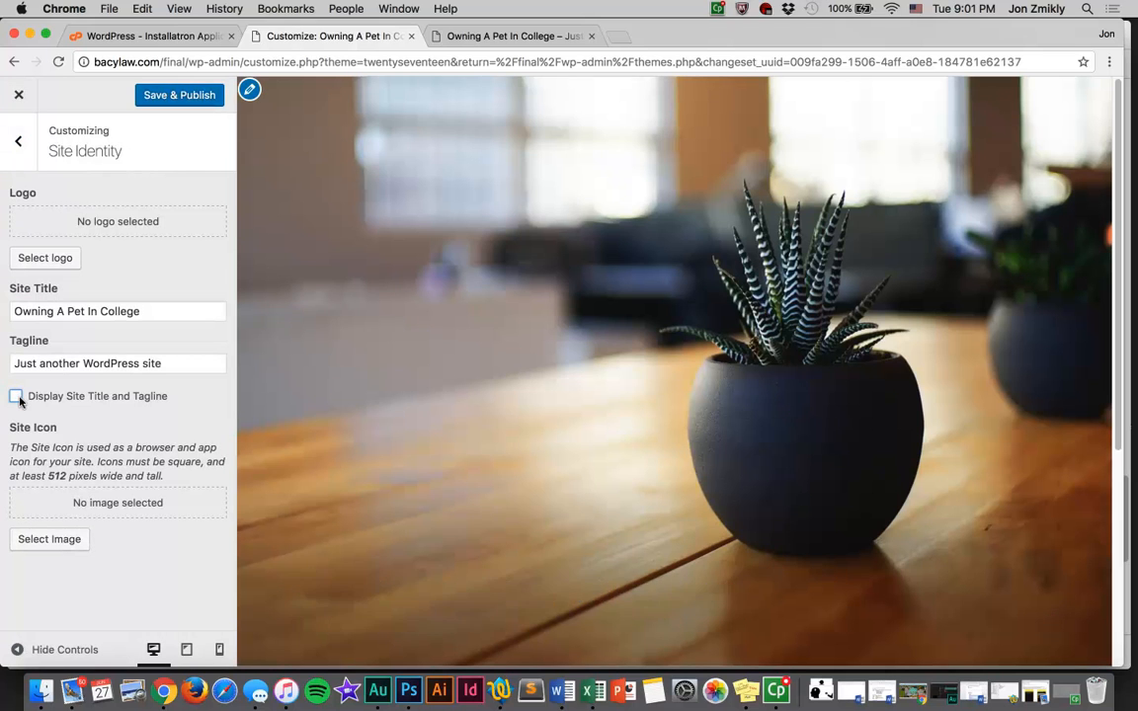
click(16, 395)
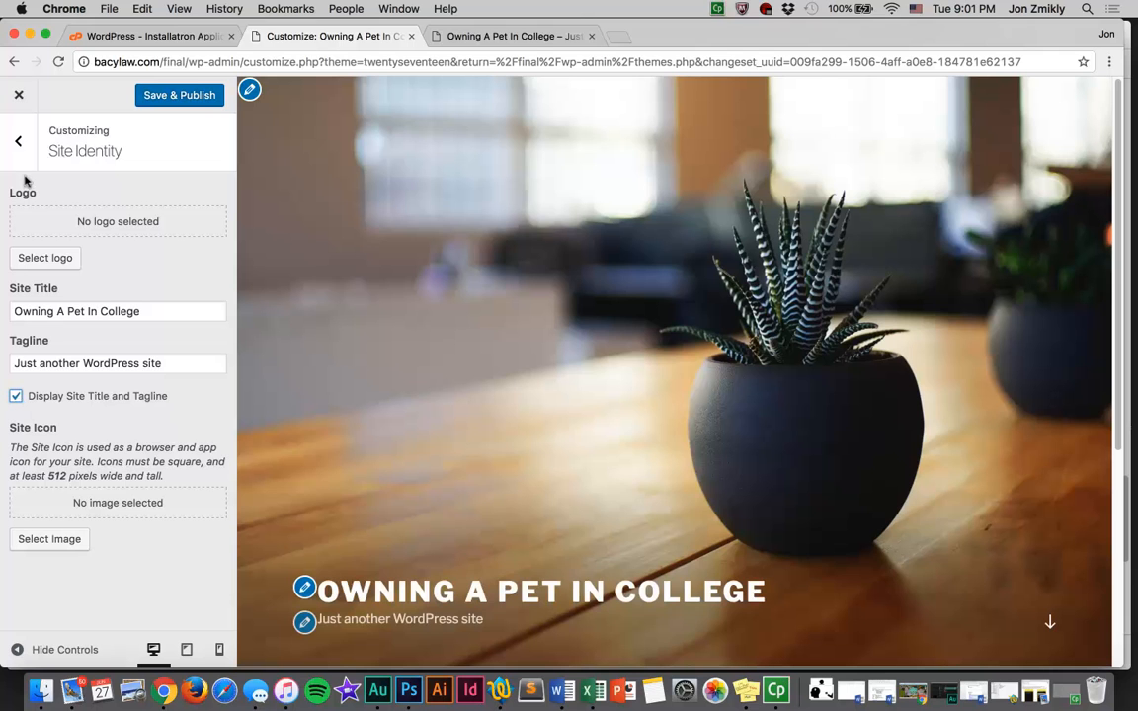
mouse_move(322, 152)
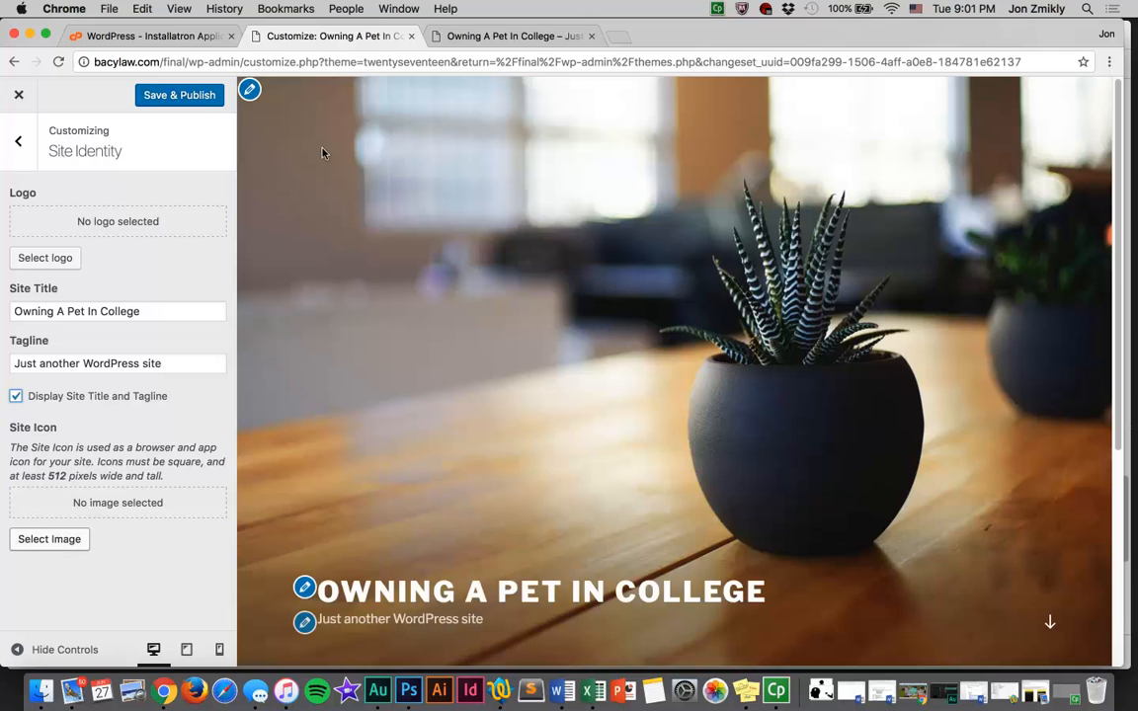
mouse_move(513, 36)
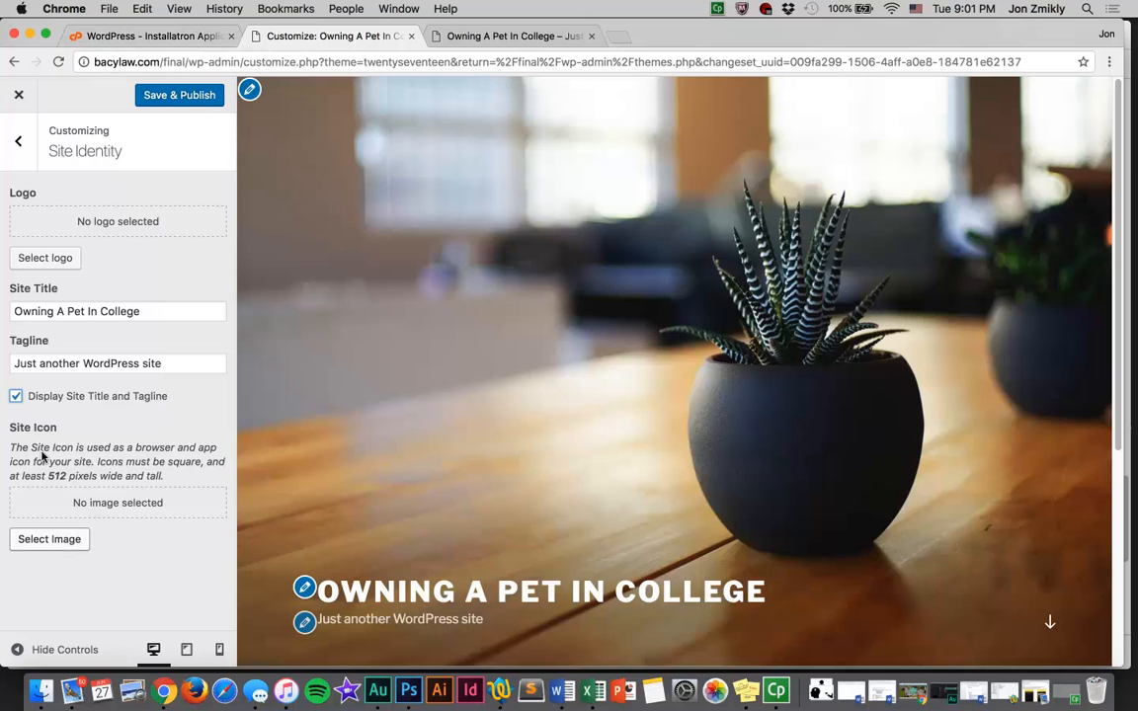
mouse_move(18, 140)
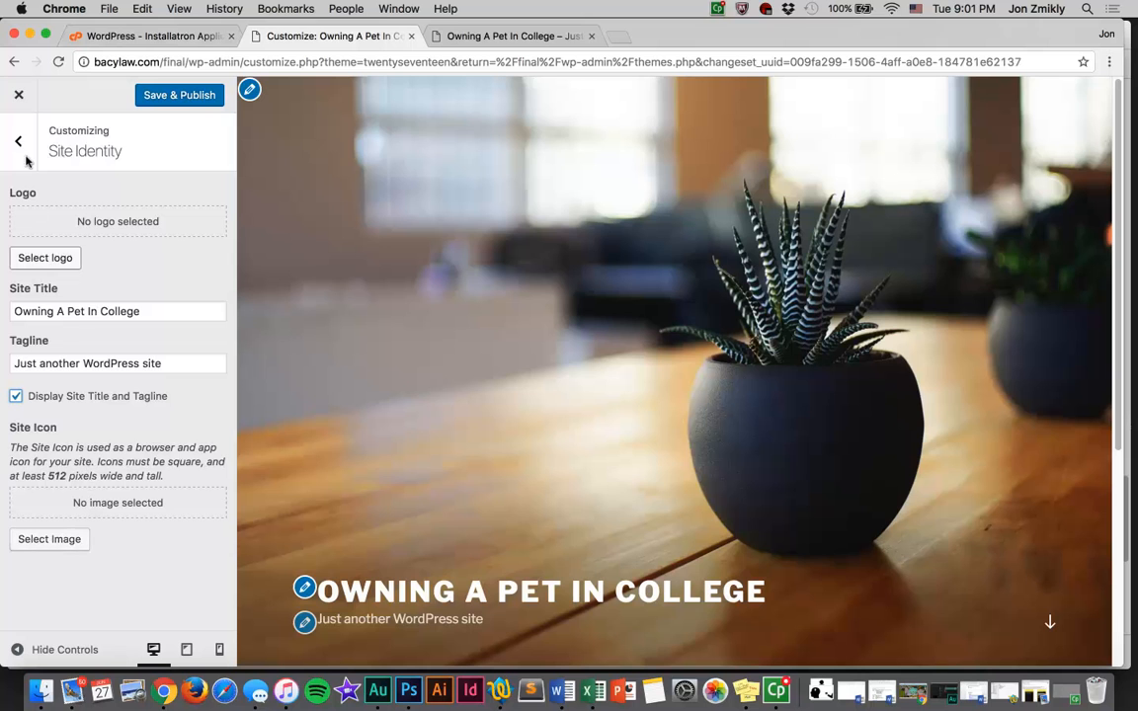
click(14, 140)
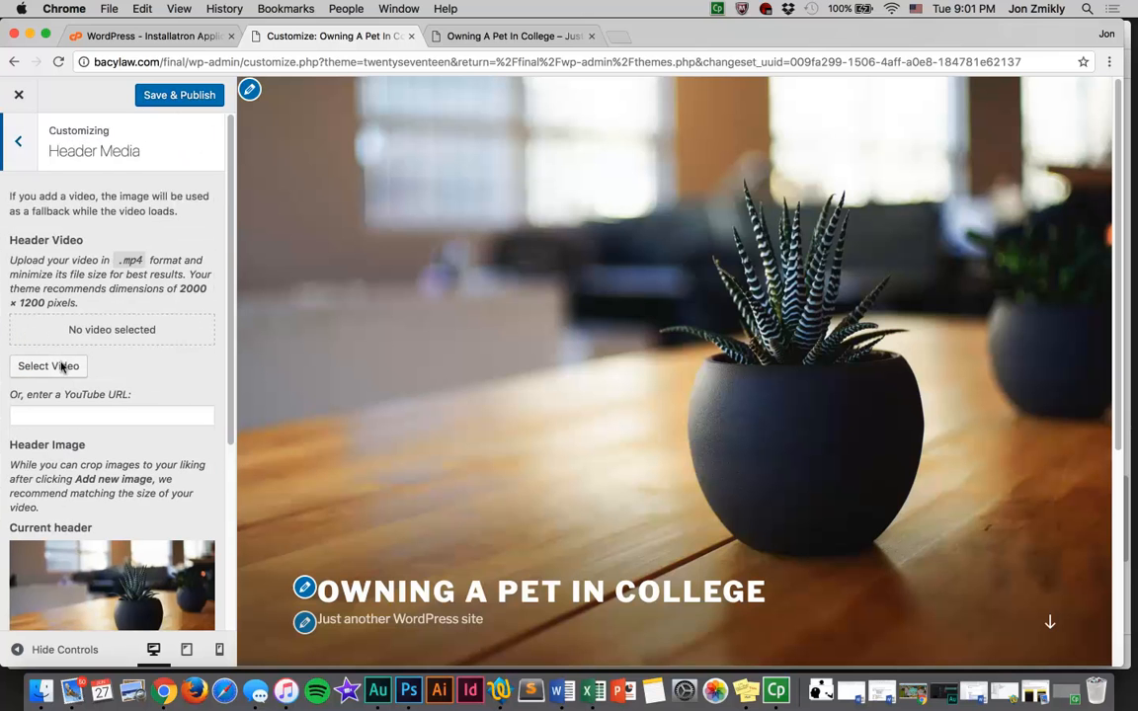
Step: Look over the Header Media panel and return to the customizer section list
scroll(down, 3)
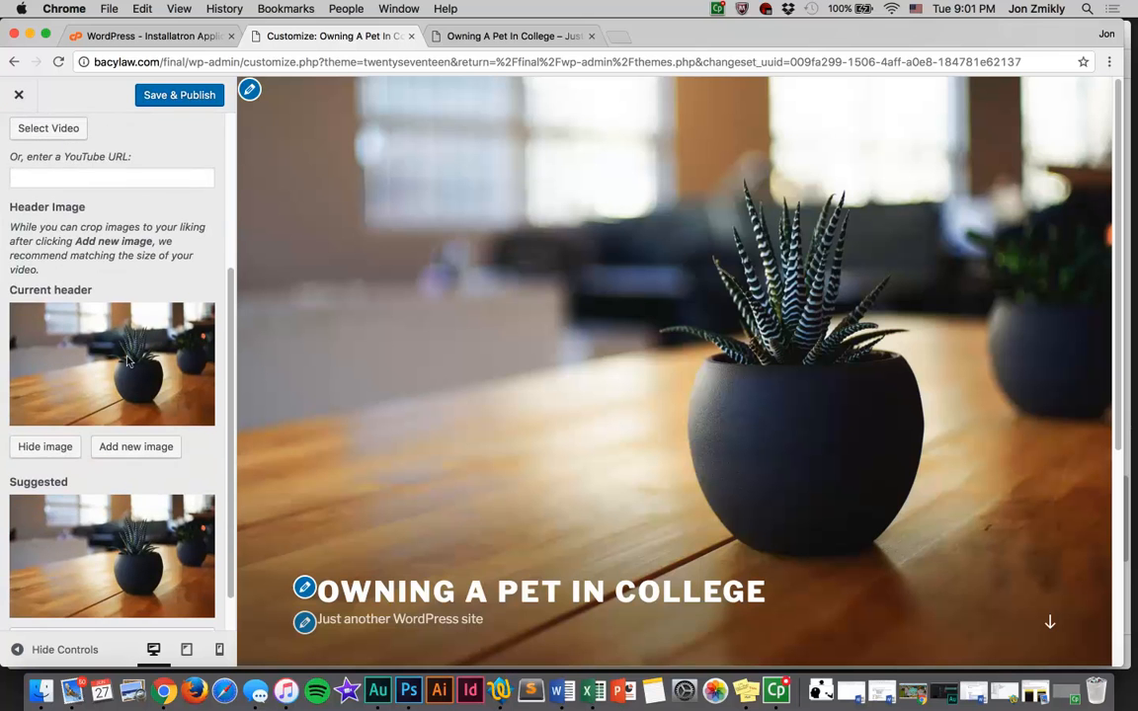
scroll(down, 3)
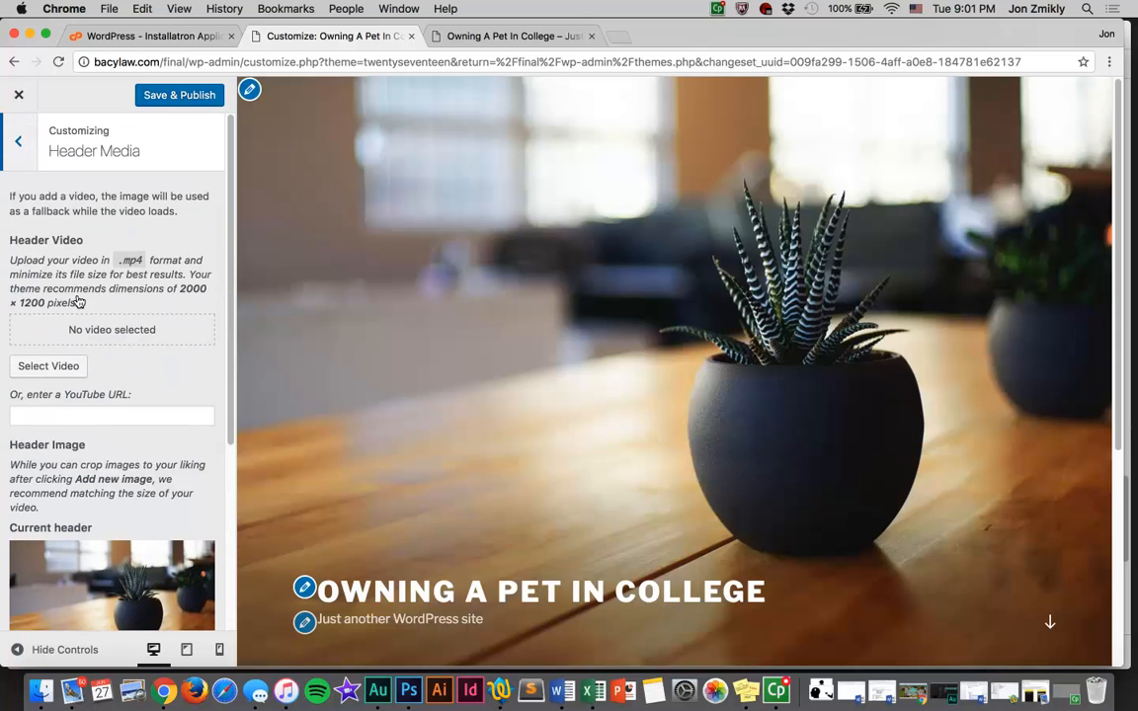
mouse_move(64, 217)
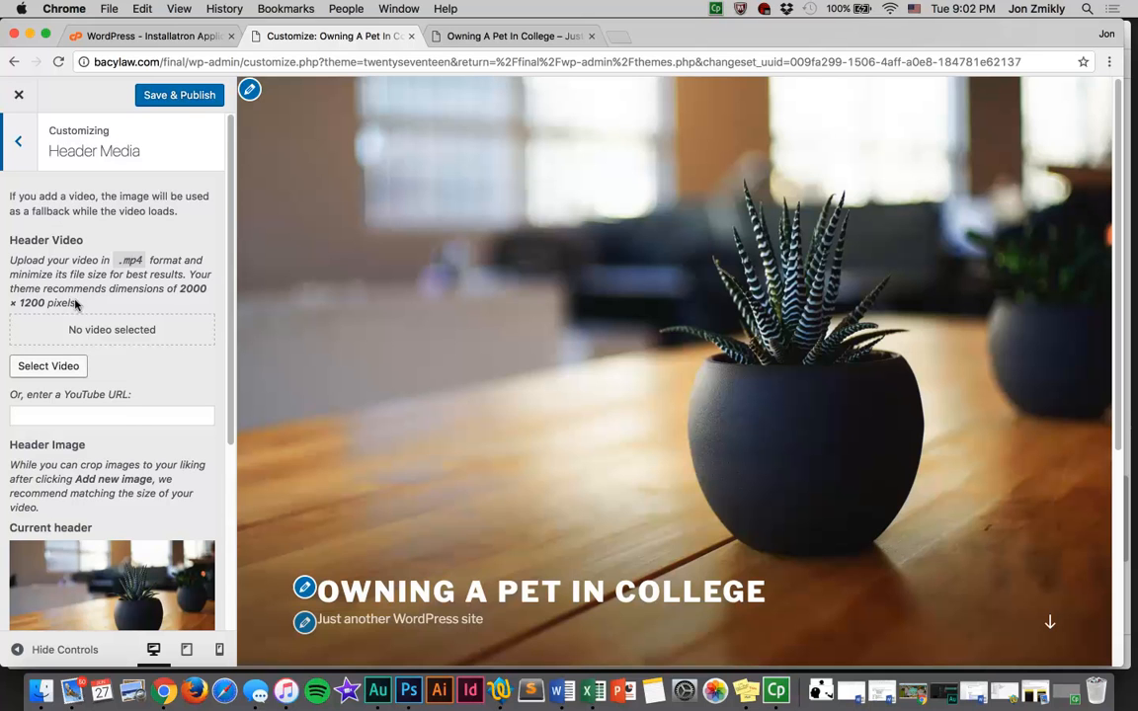
mouse_move(66, 186)
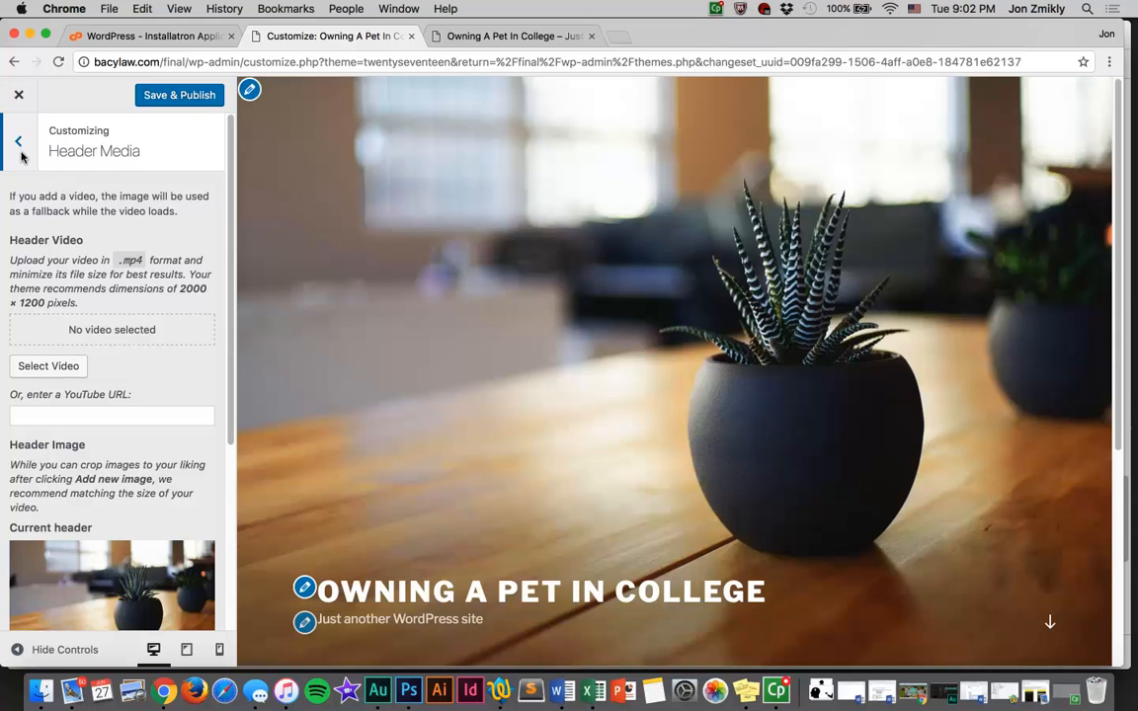
click(13, 140)
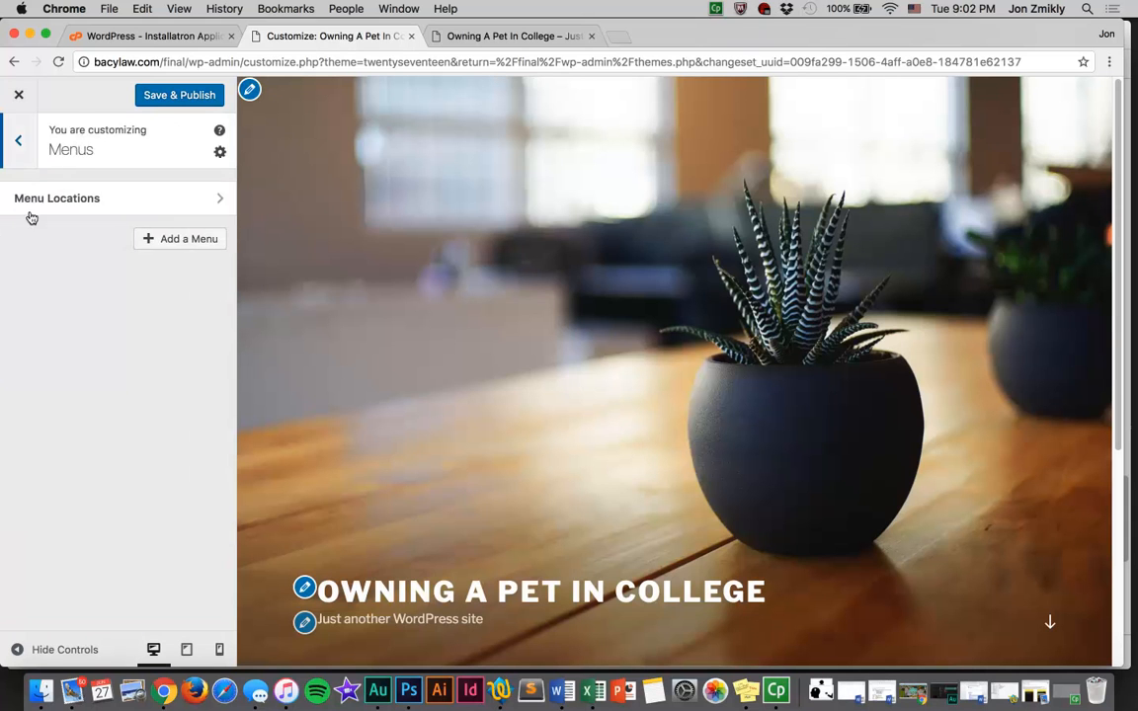
Step: Set the Twenty Seventeen page layout to one column in Theme Options and publish
click(14, 138)
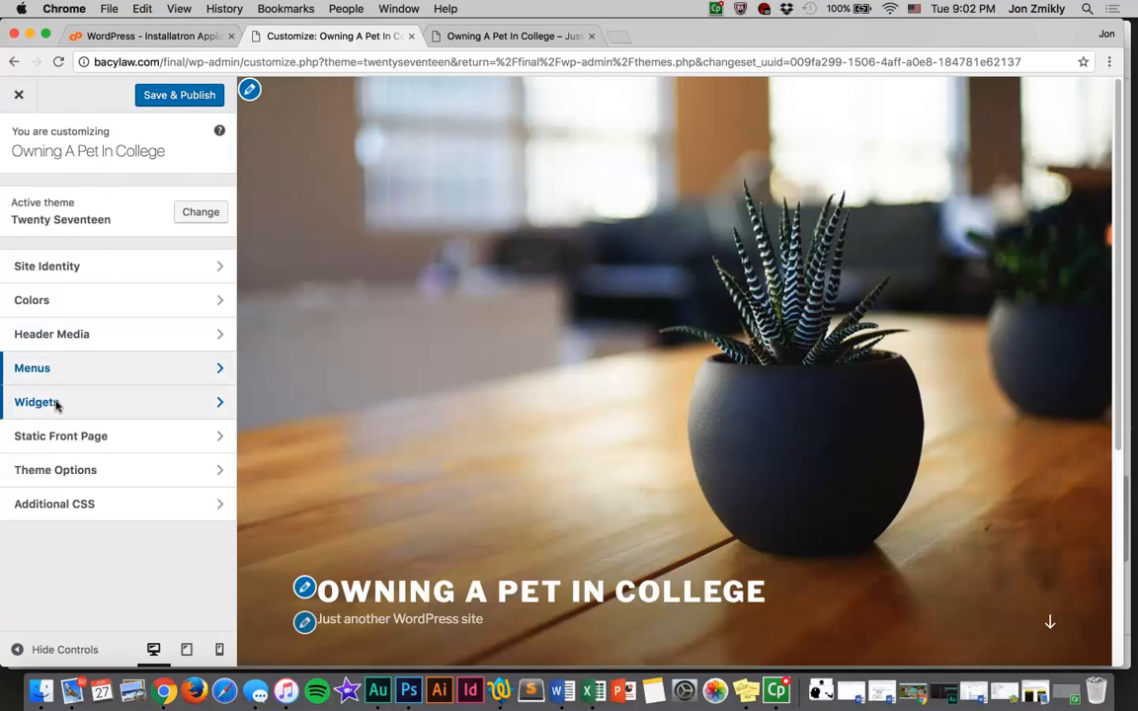
mouse_move(55, 470)
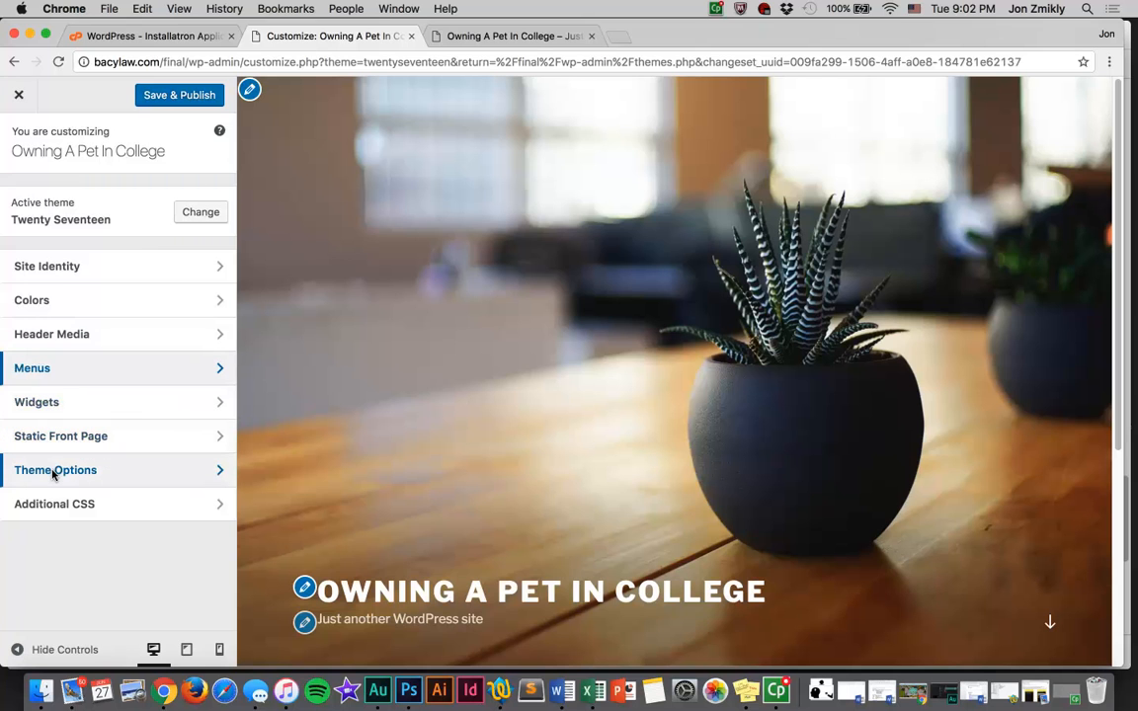
mouse_move(66, 472)
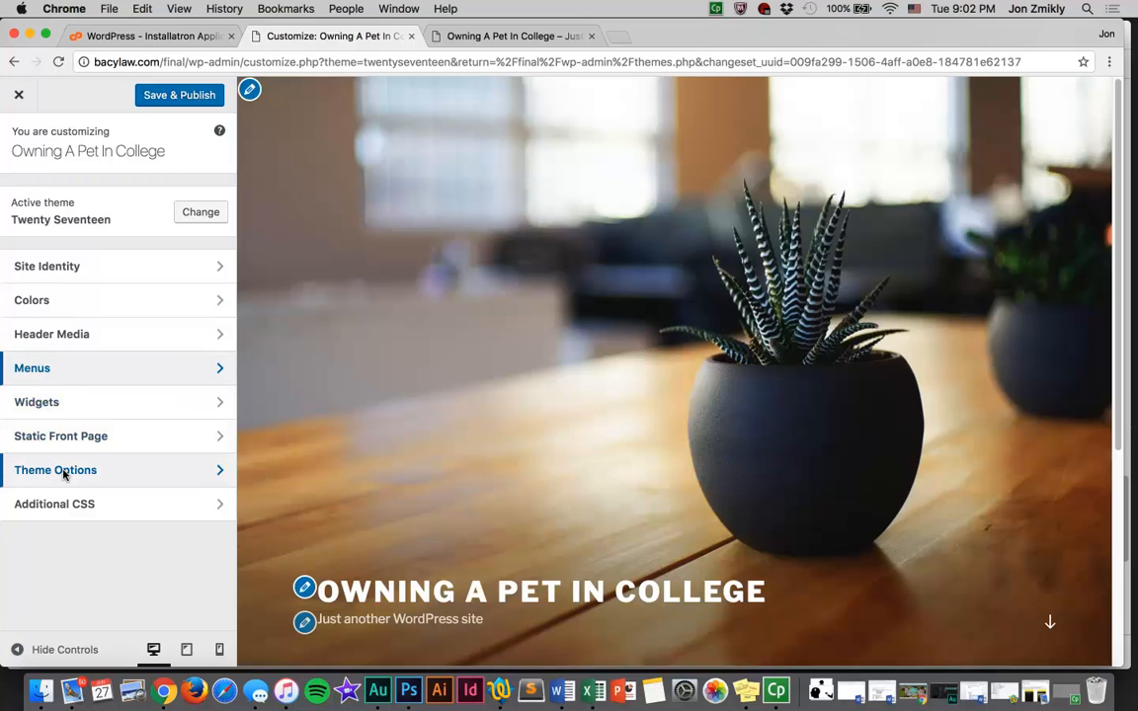
click(55, 470)
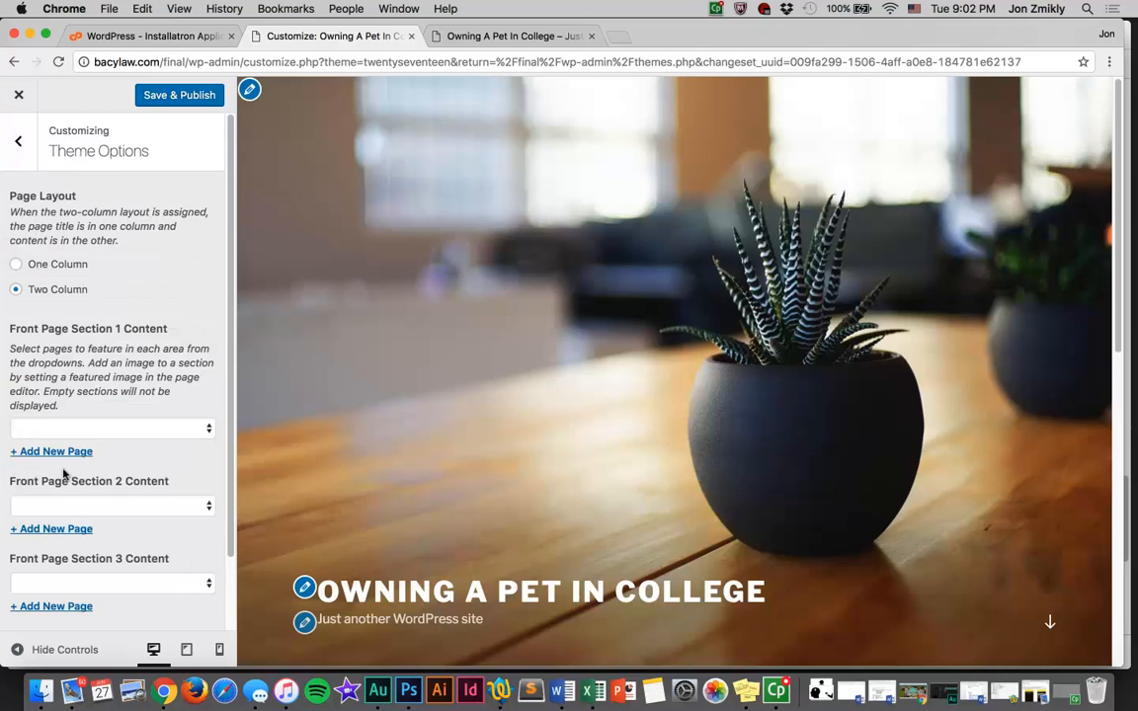
scroll(down, 3)
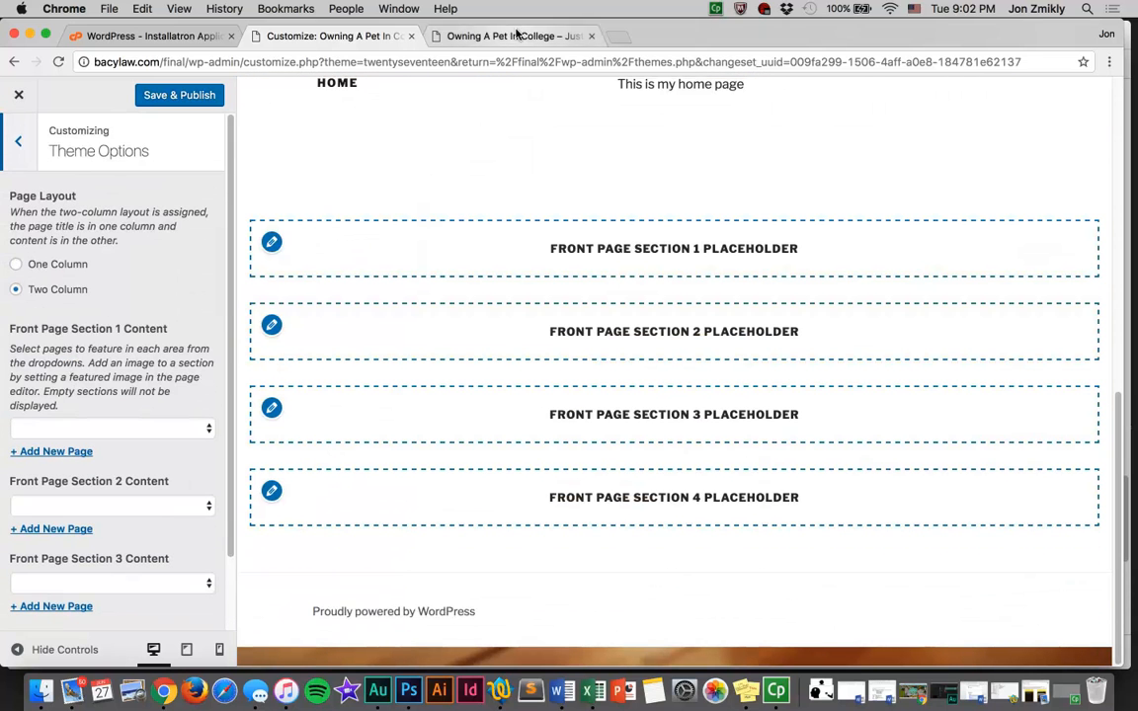
click(516, 36)
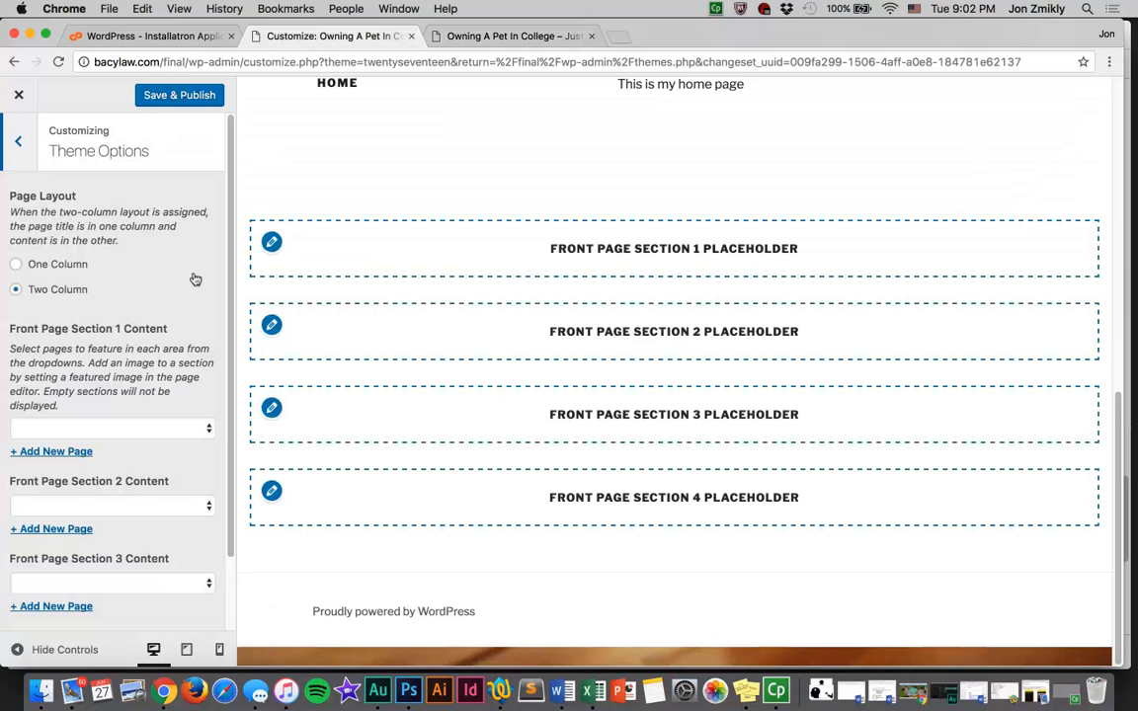
click(16, 265)
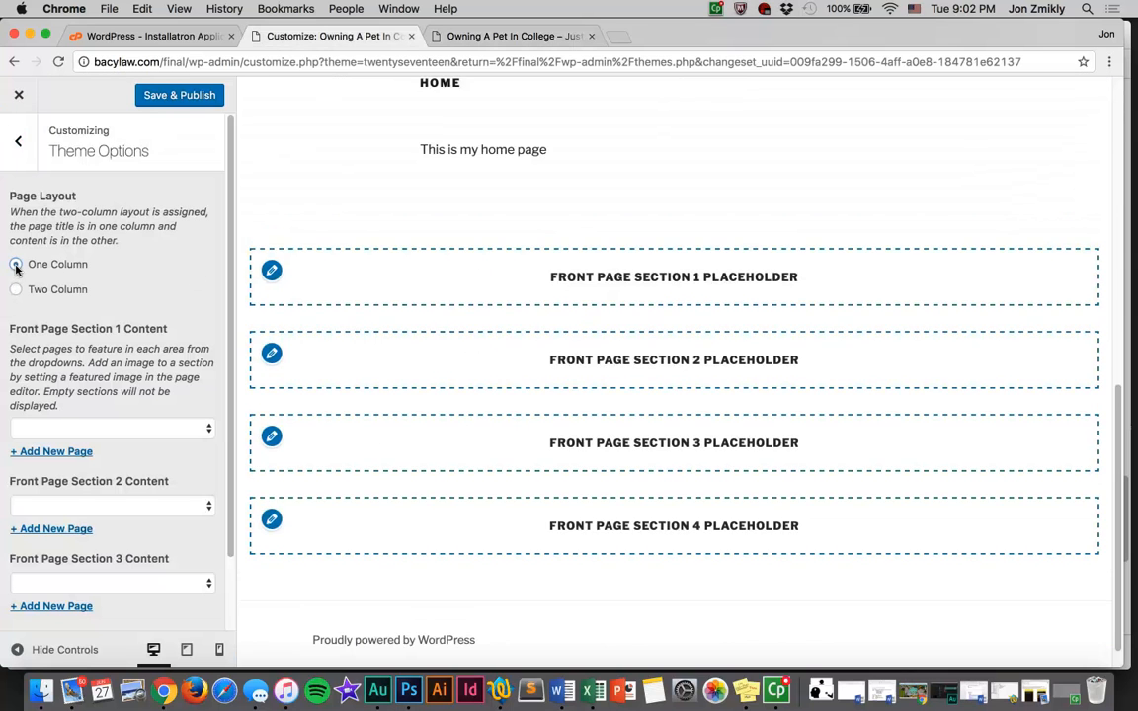
click(178, 95)
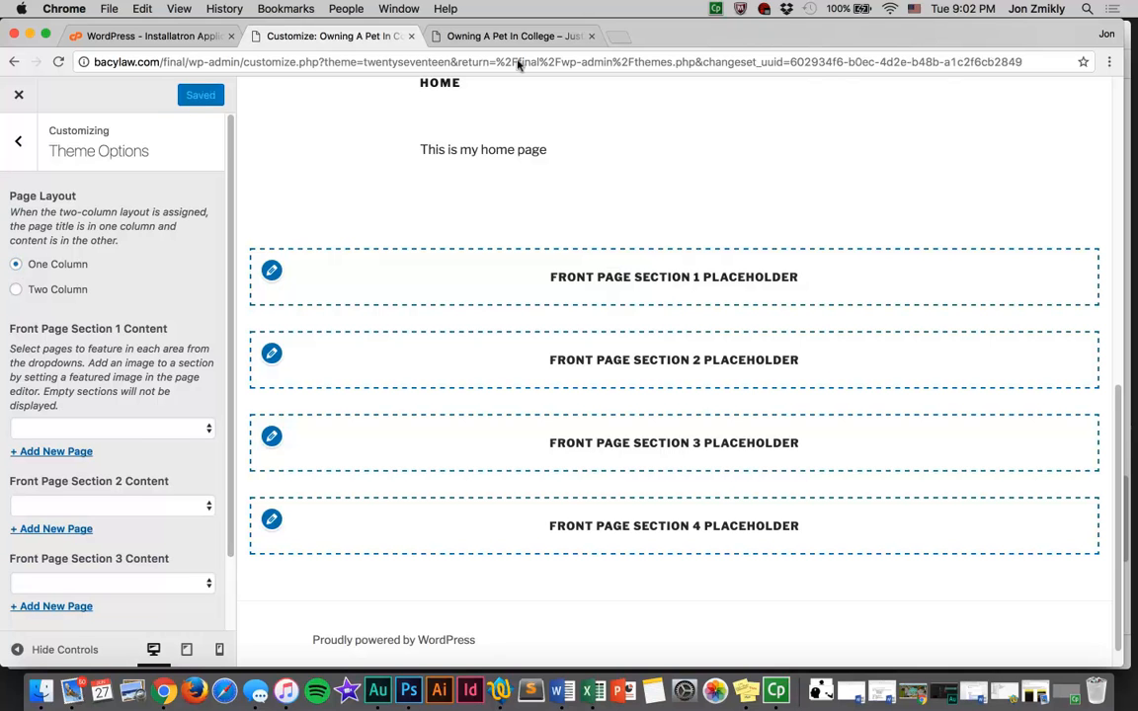
Step: Check the live site, then back out of Theme Options toward the themes list
click(513, 35)
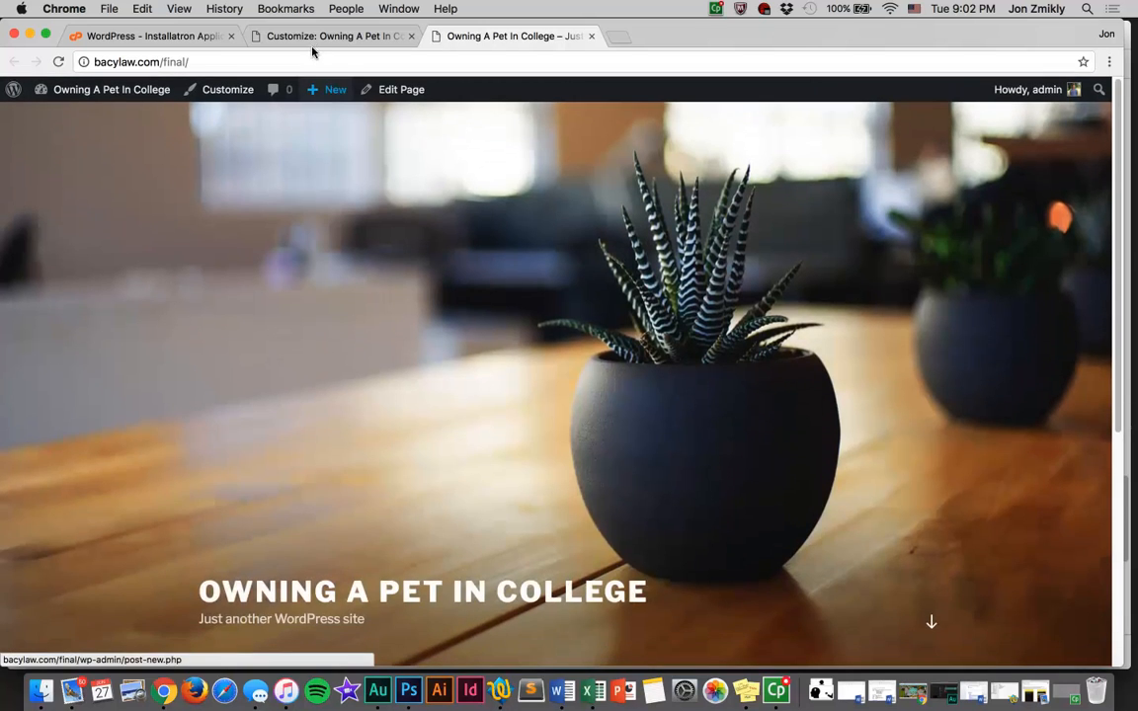
click(336, 36)
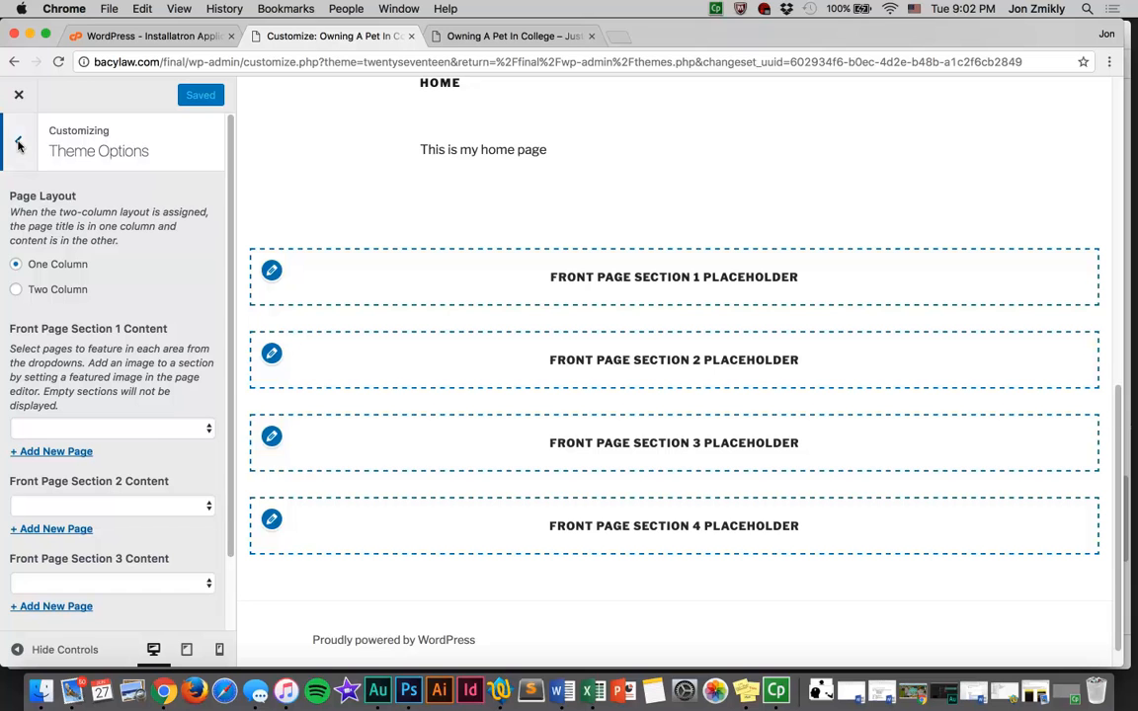
click(16, 143)
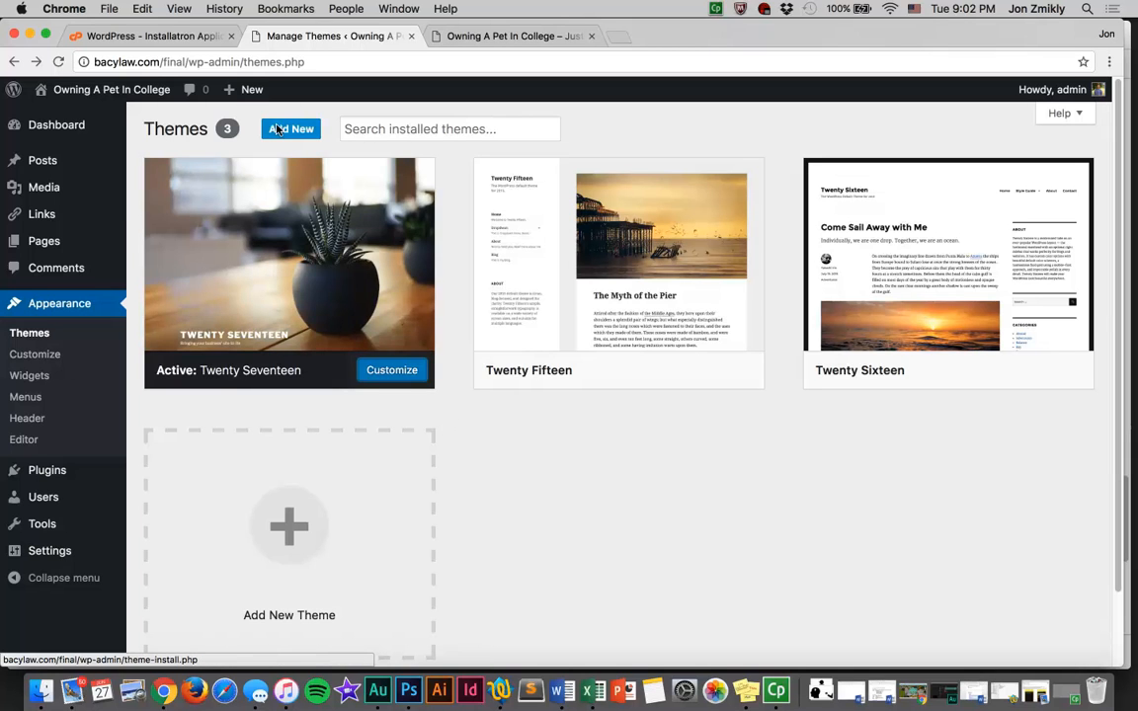
Step: Browse the Popular section of the Add Themes catalogue
click(290, 129)
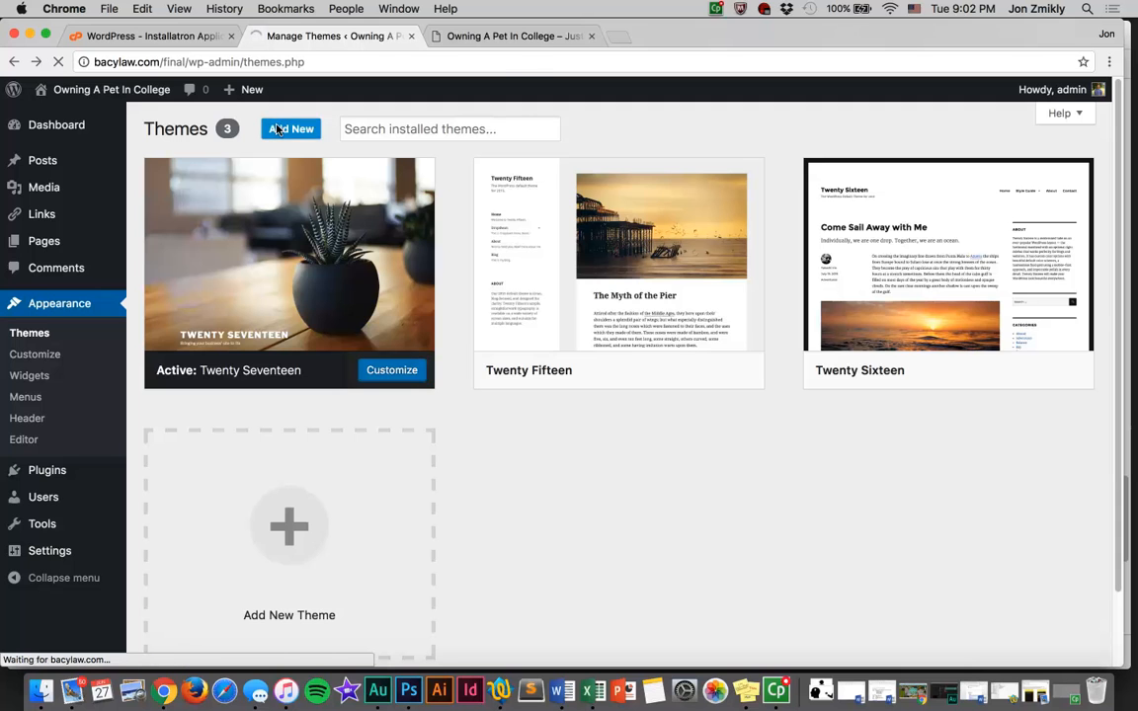
click(290, 129)
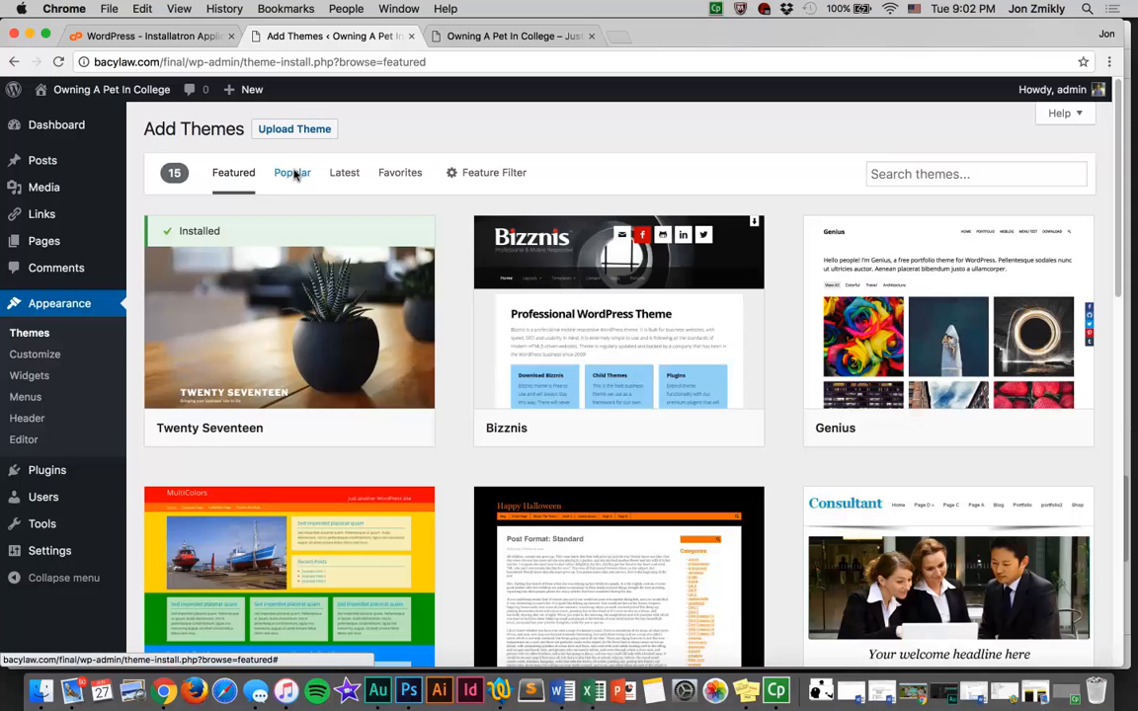
click(292, 172)
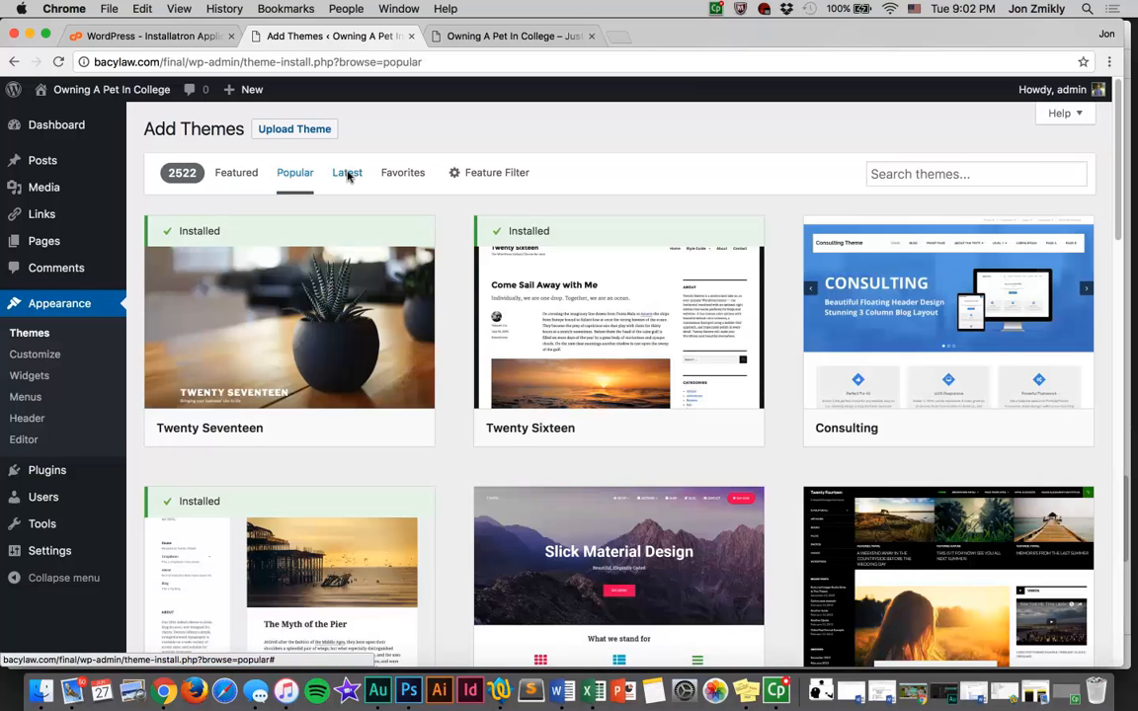
scroll(down, 3)
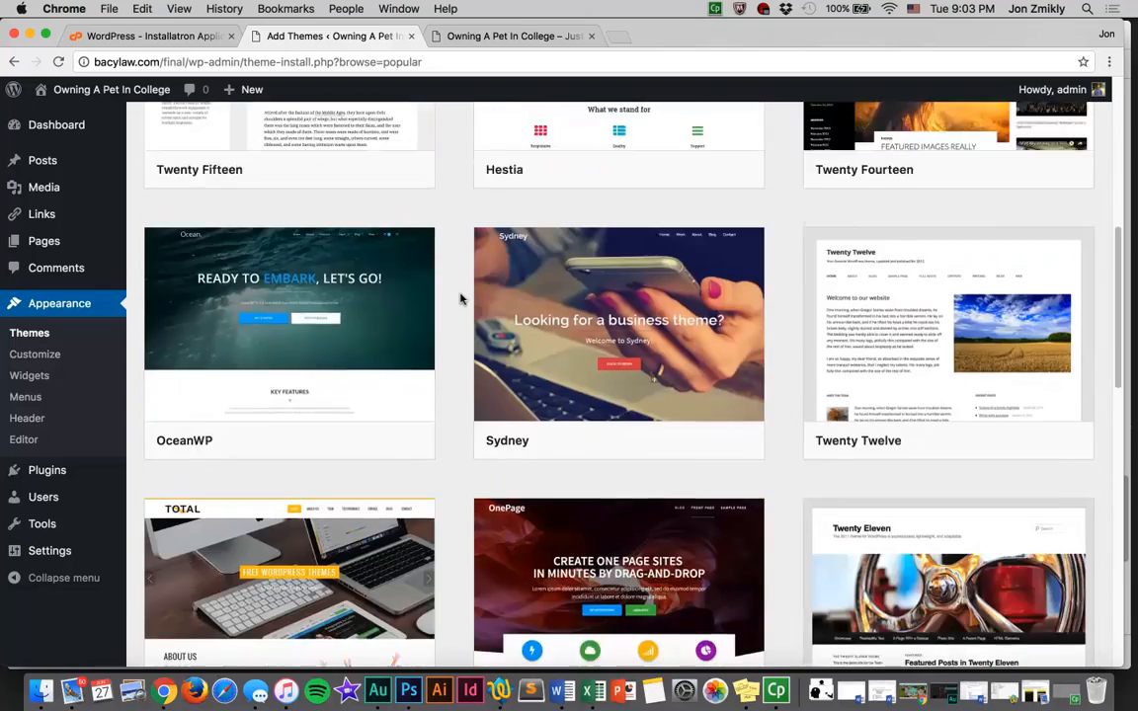
scroll(down, 3)
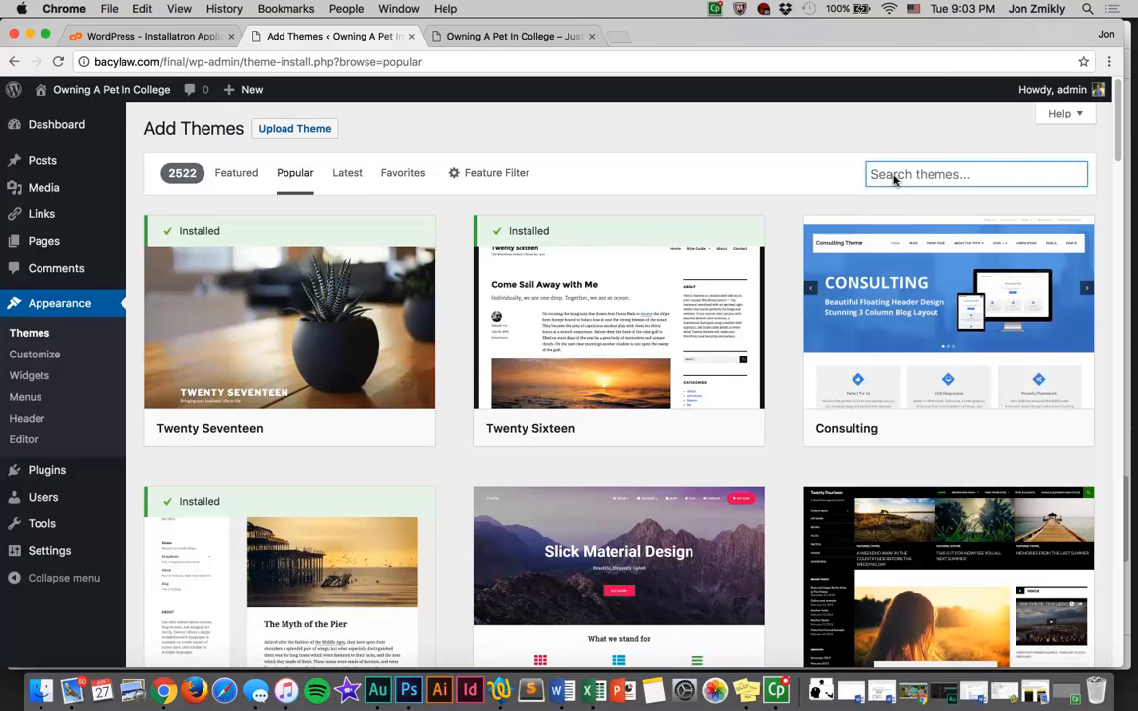
Step: Search themes for 'pets' and 'animal', clear the search, and show the Feature Filter
text(pets)
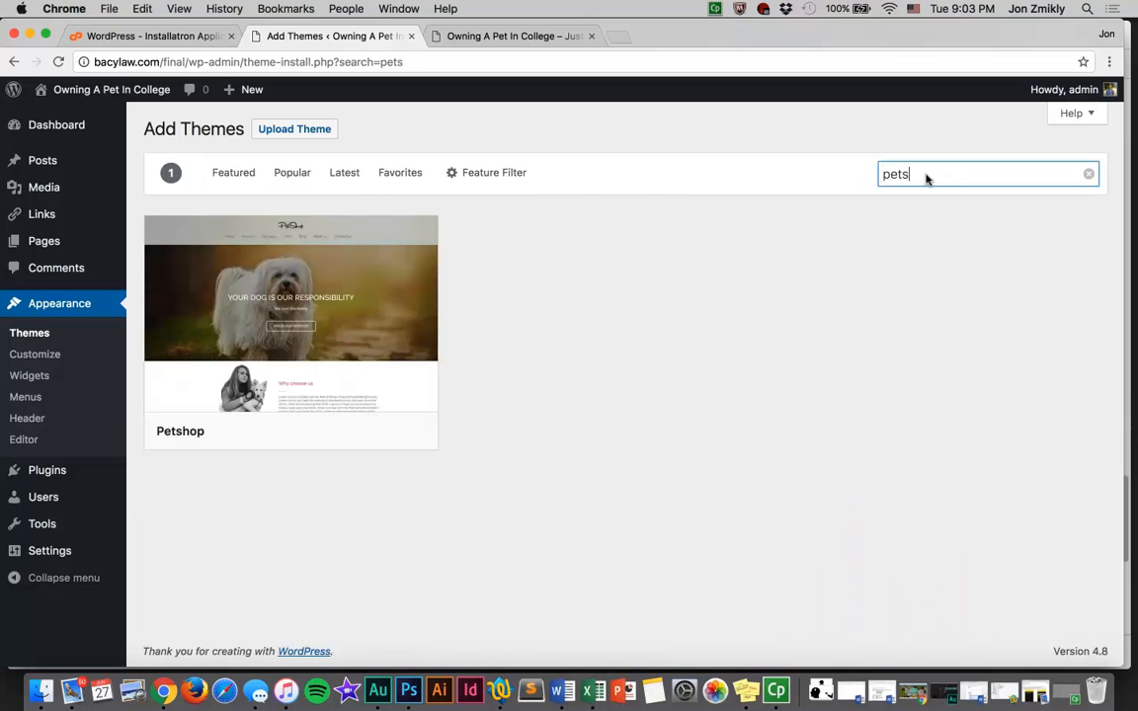
text(animals)
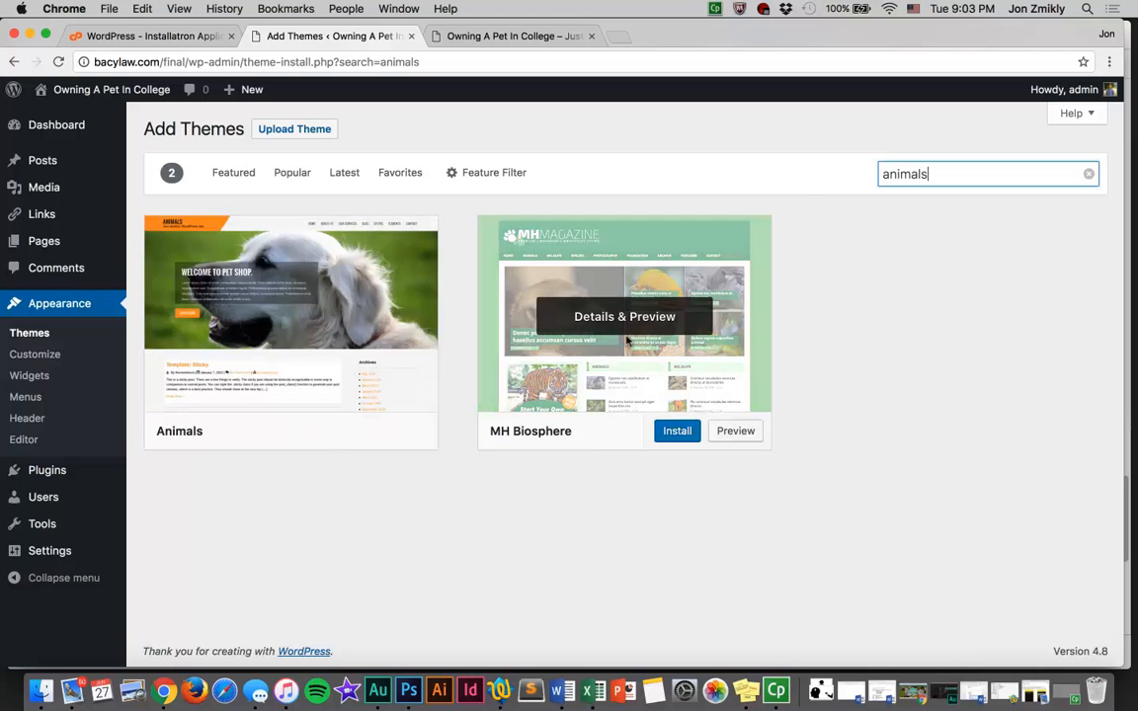
click(1086, 174)
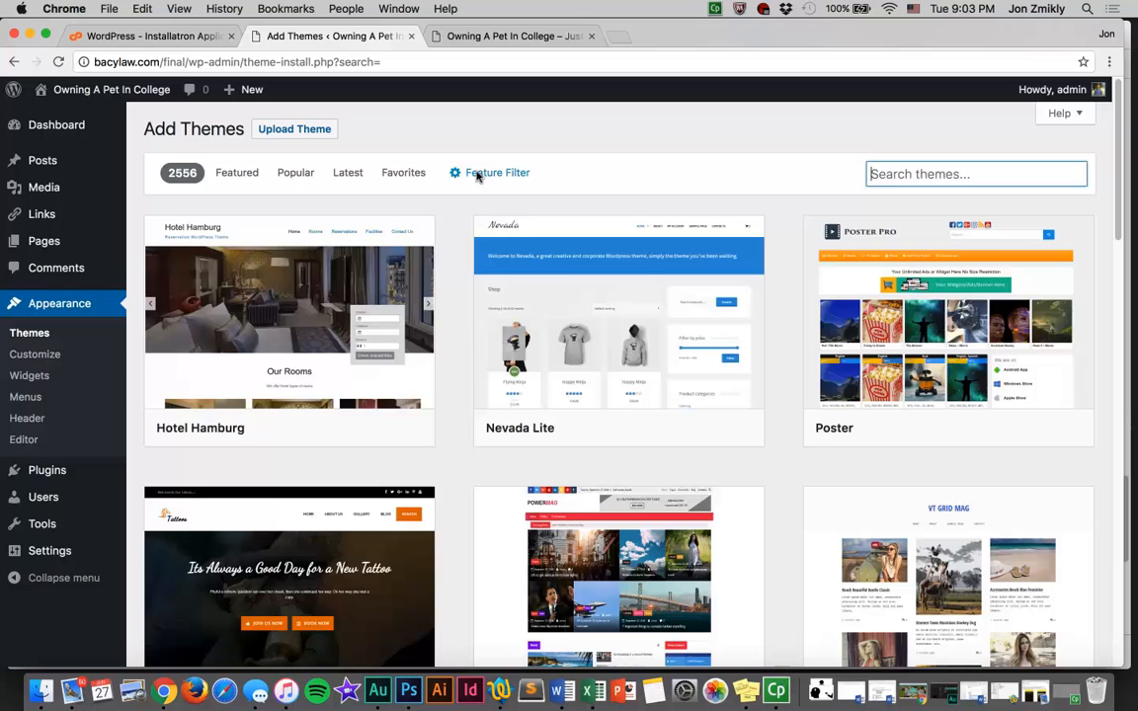
click(497, 172)
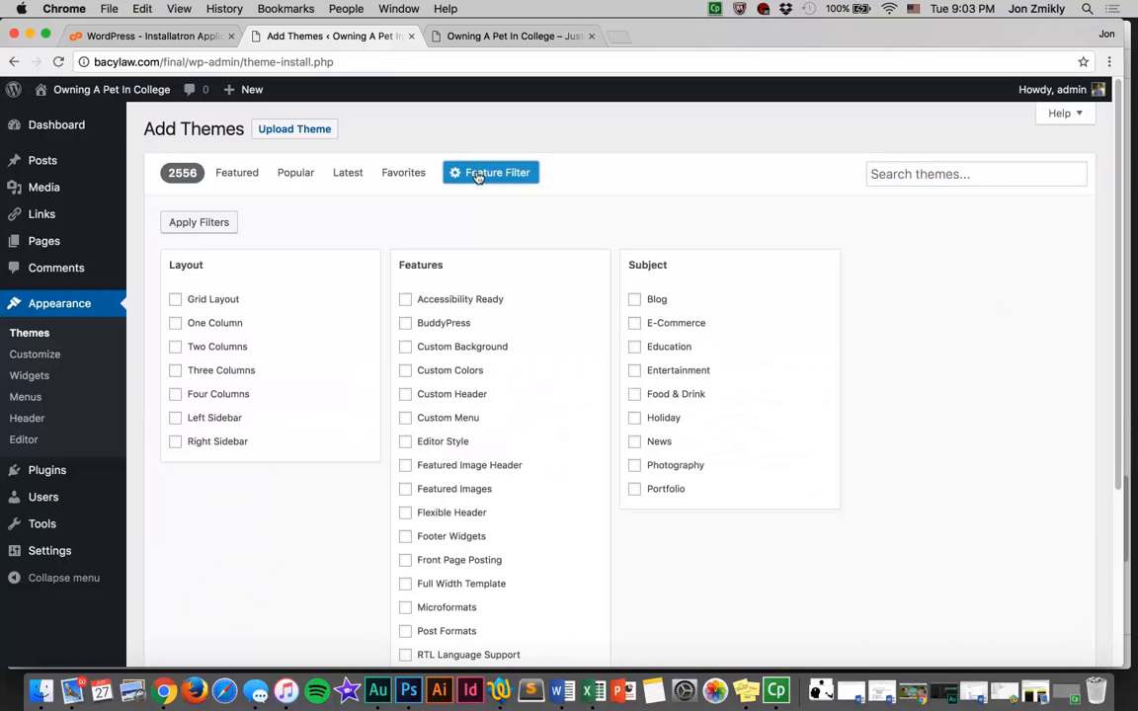
Step: Filter the theme catalogue to those supporting Theme Options (1721 results)
scroll(down, 3)
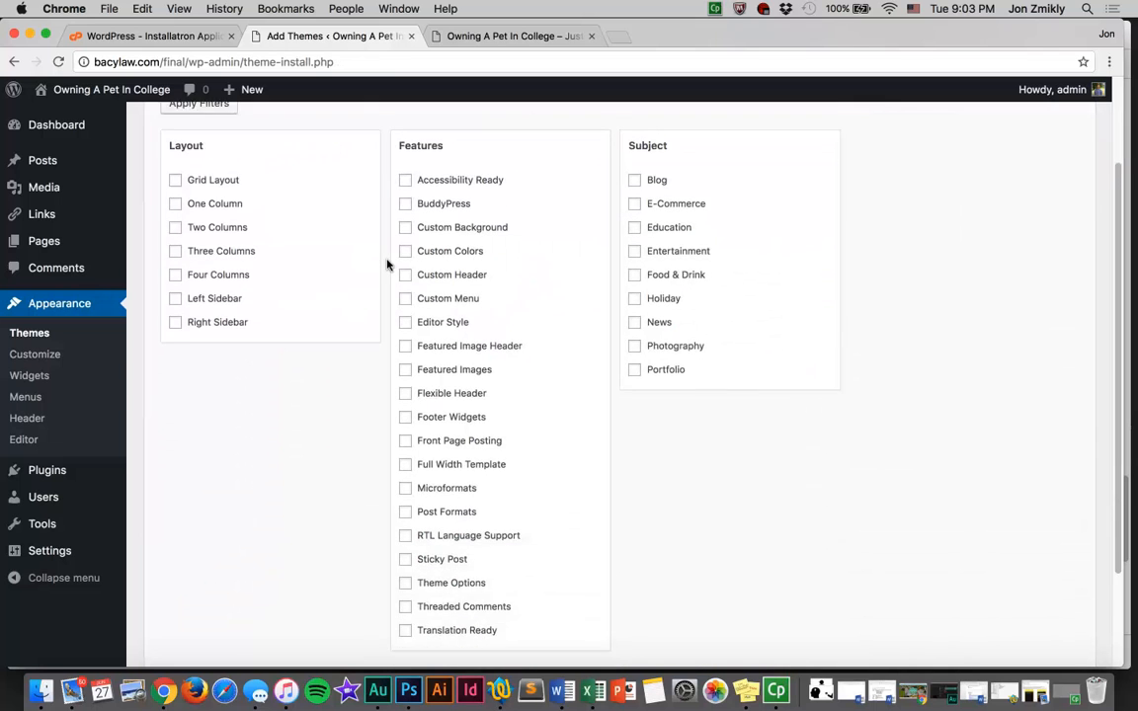
click(405, 563)
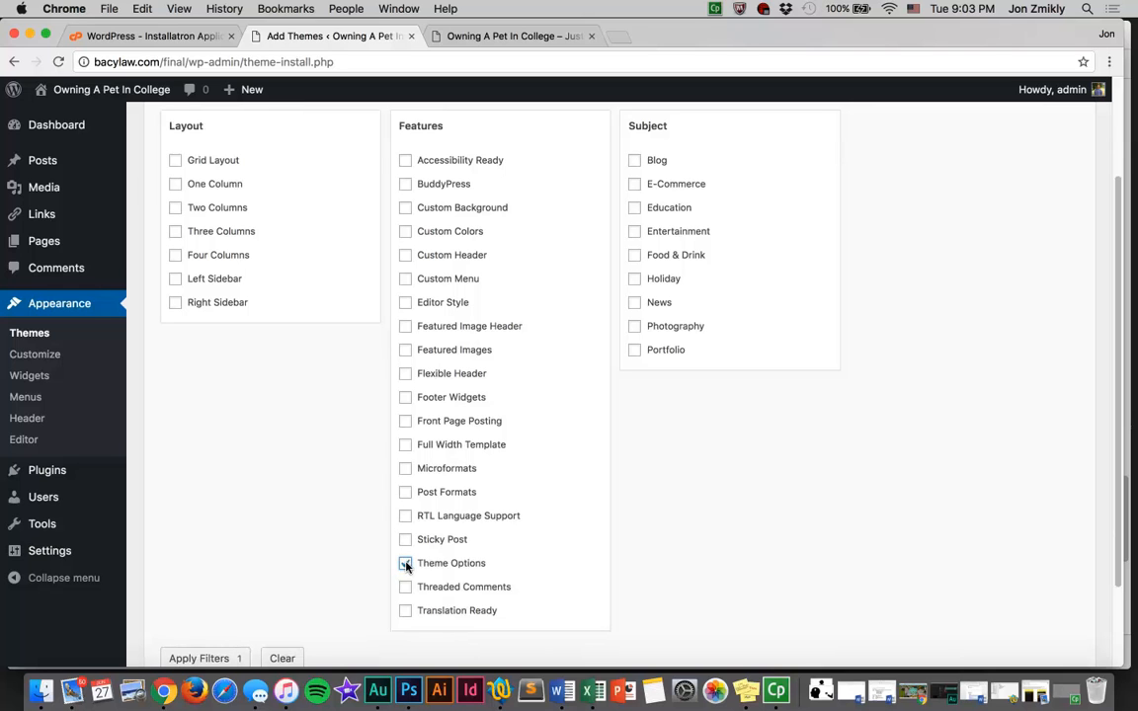
click(405, 563)
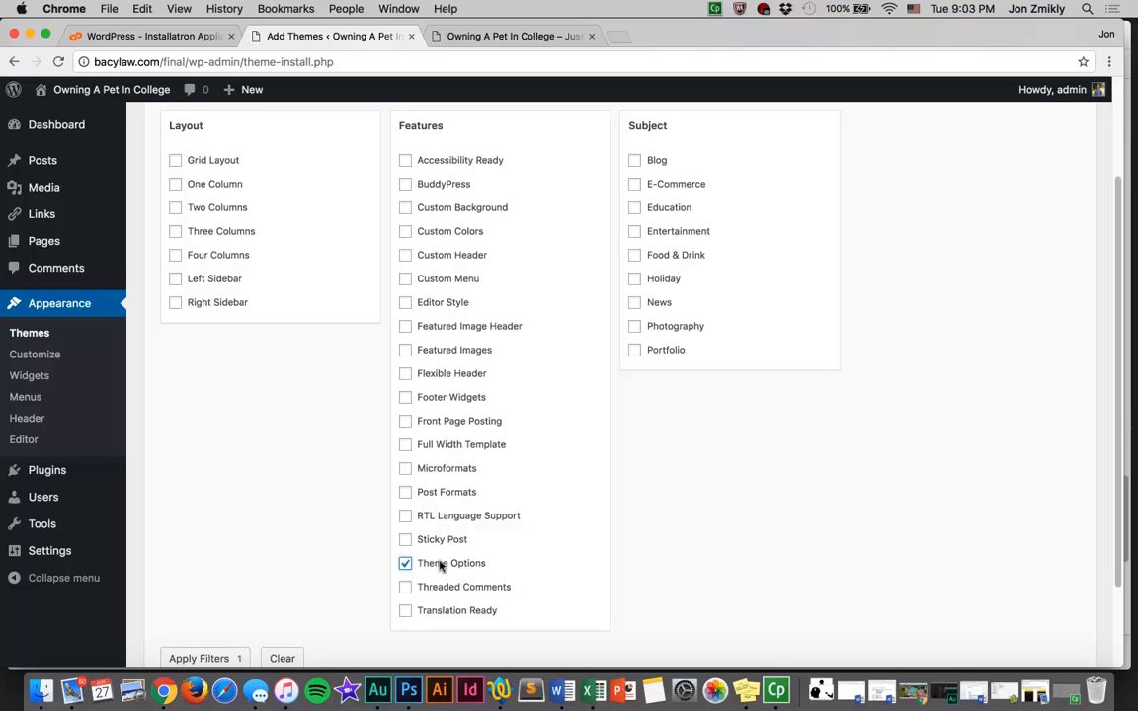
mouse_move(434, 235)
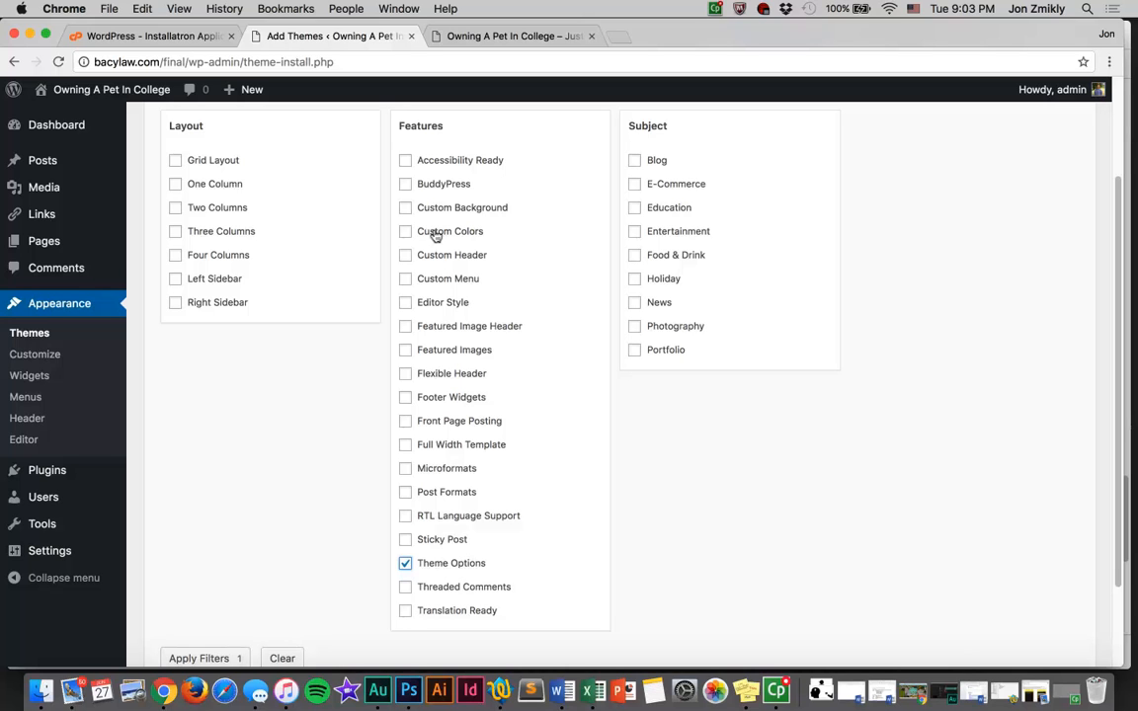
mouse_move(423, 233)
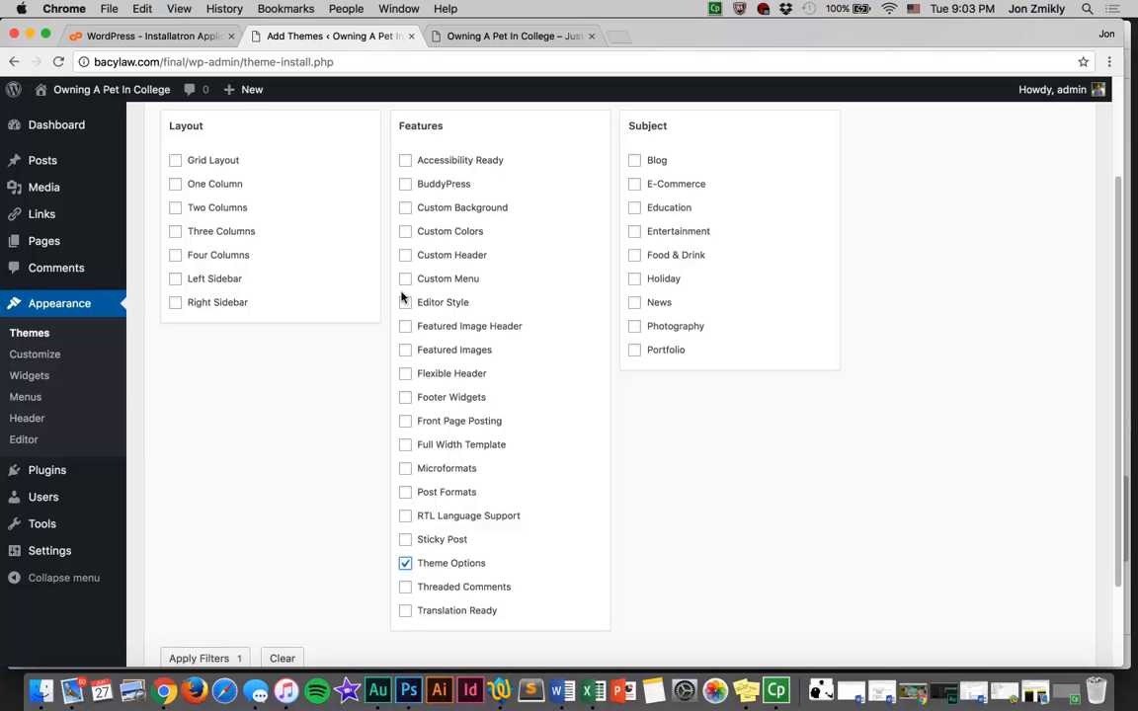
mouse_move(405, 349)
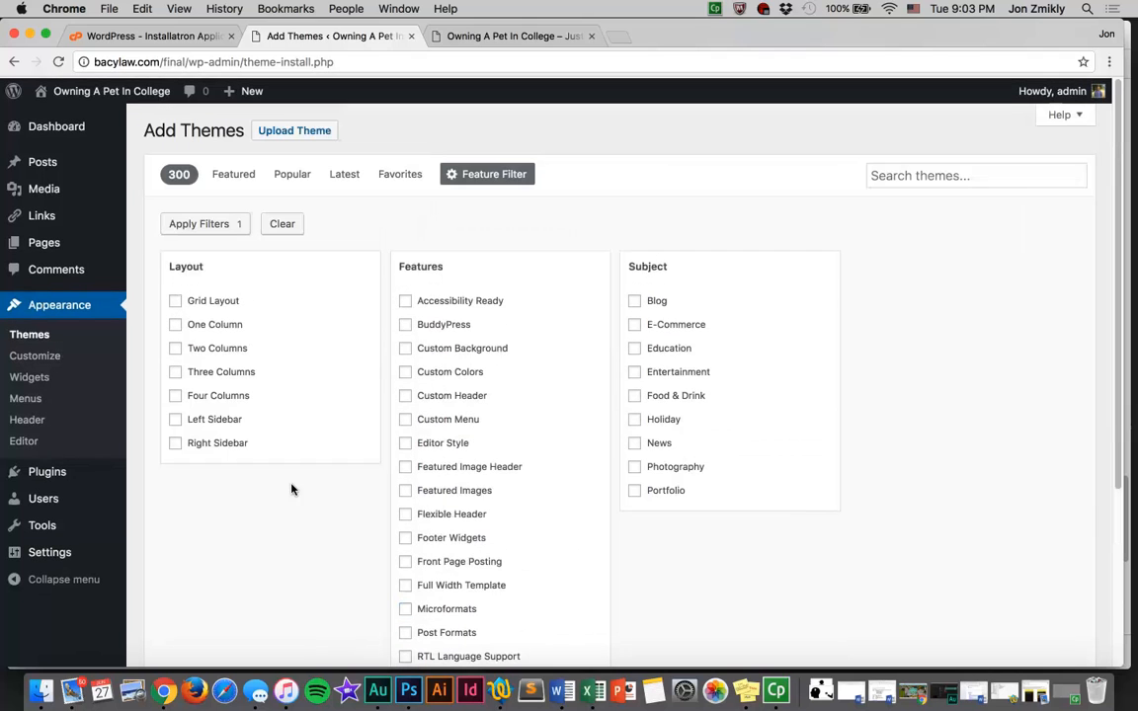
click(197, 225)
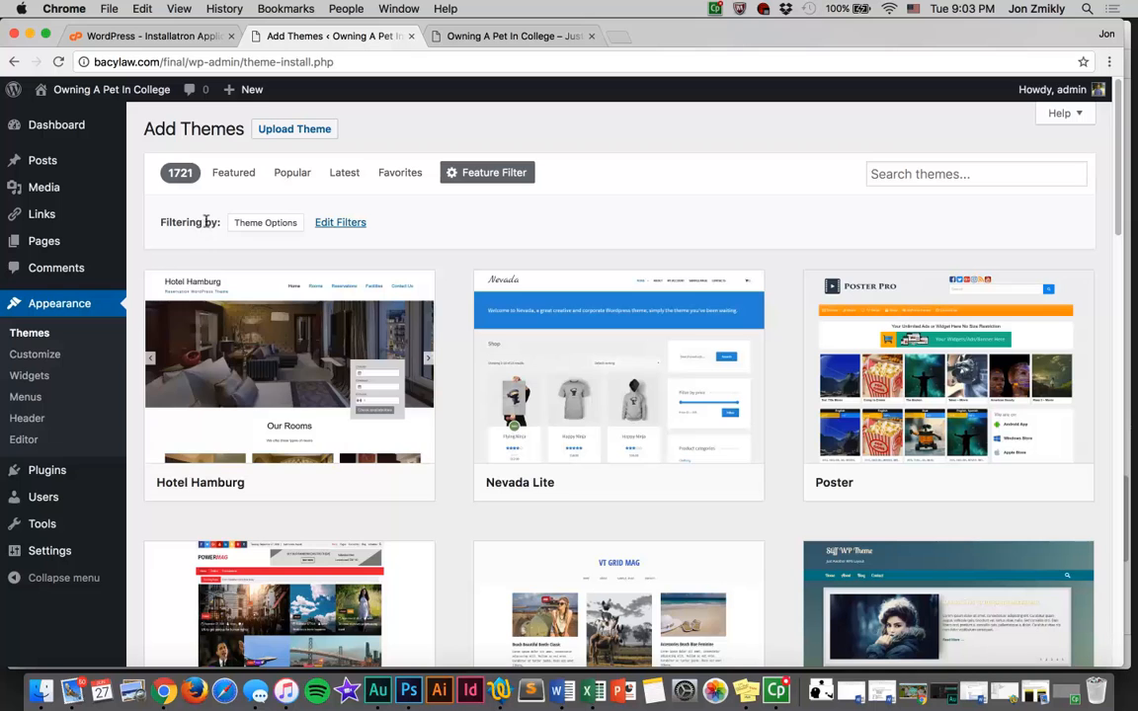
Step: Preview and close the VT Grid Mag and Stiff themes, then continue browsing toward IMNews
scroll(down, 3)
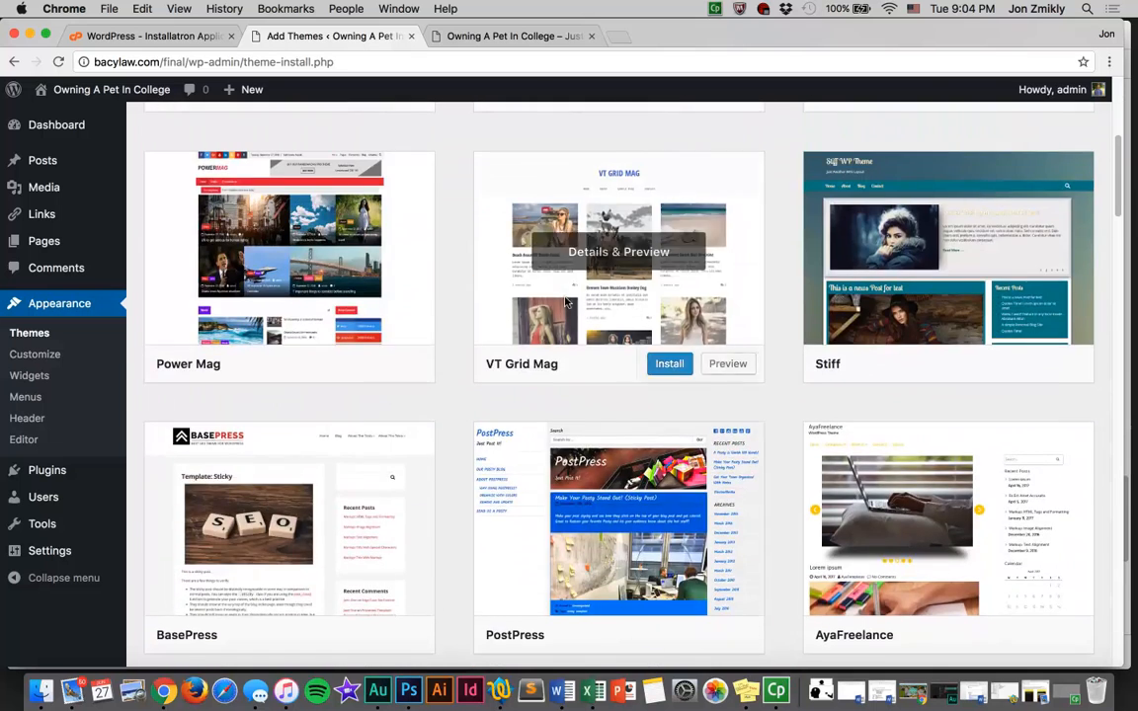
mouse_move(727, 364)
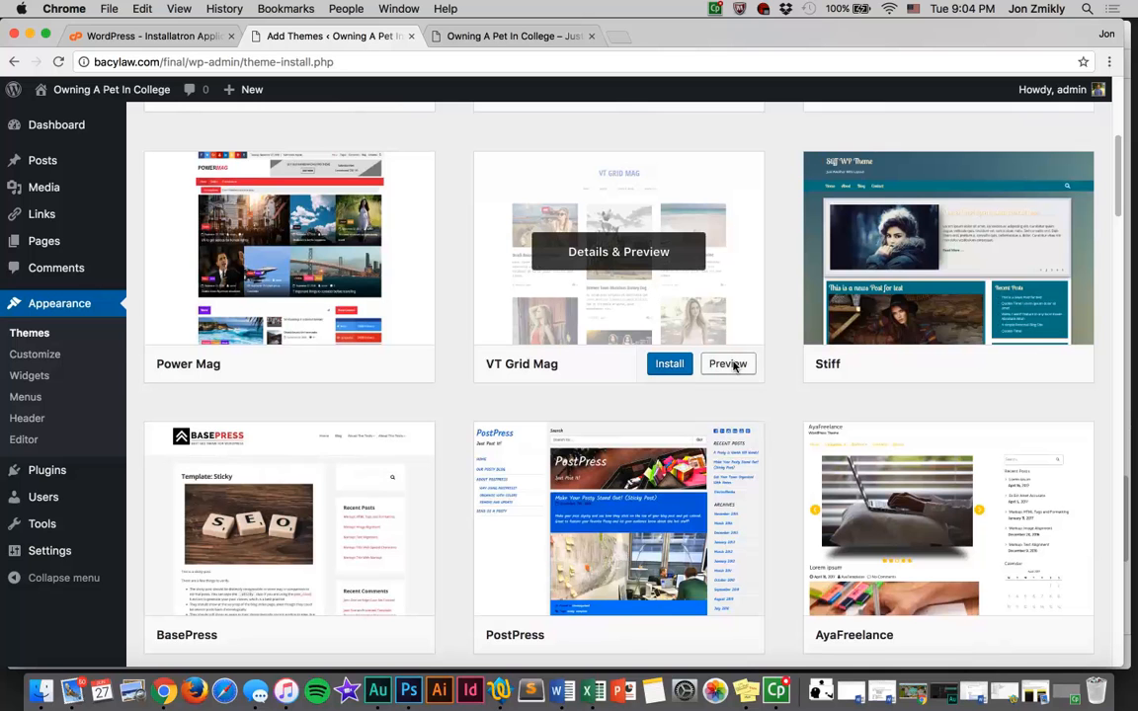
click(727, 364)
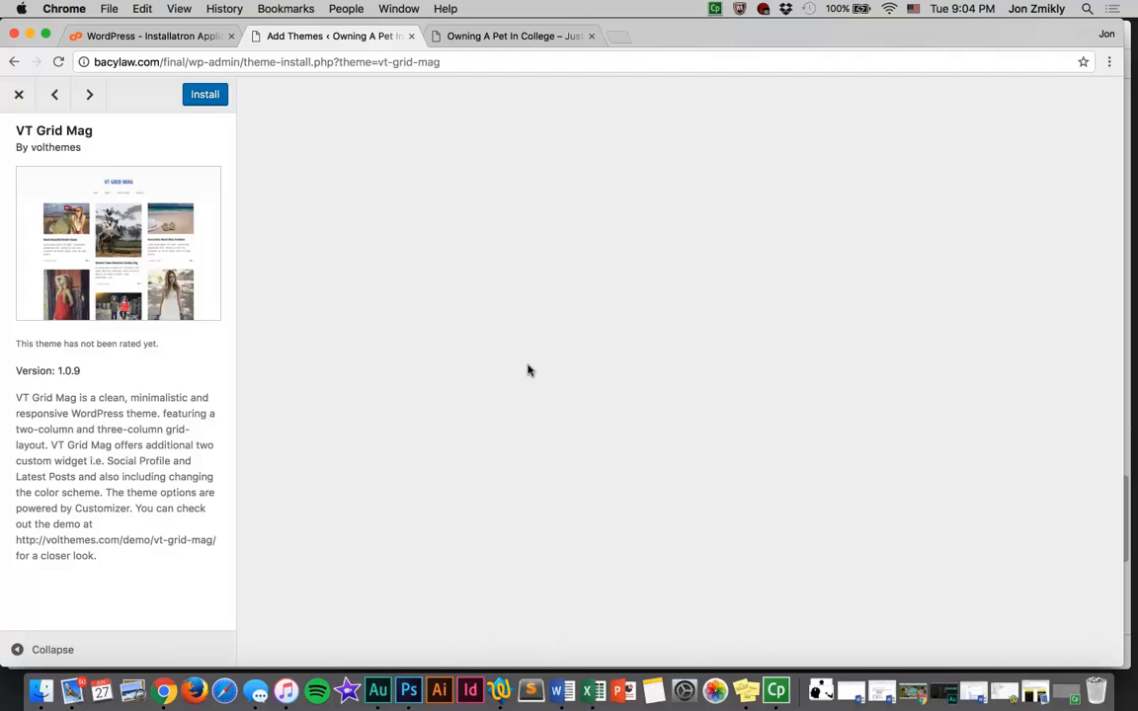
mouse_move(533, 375)
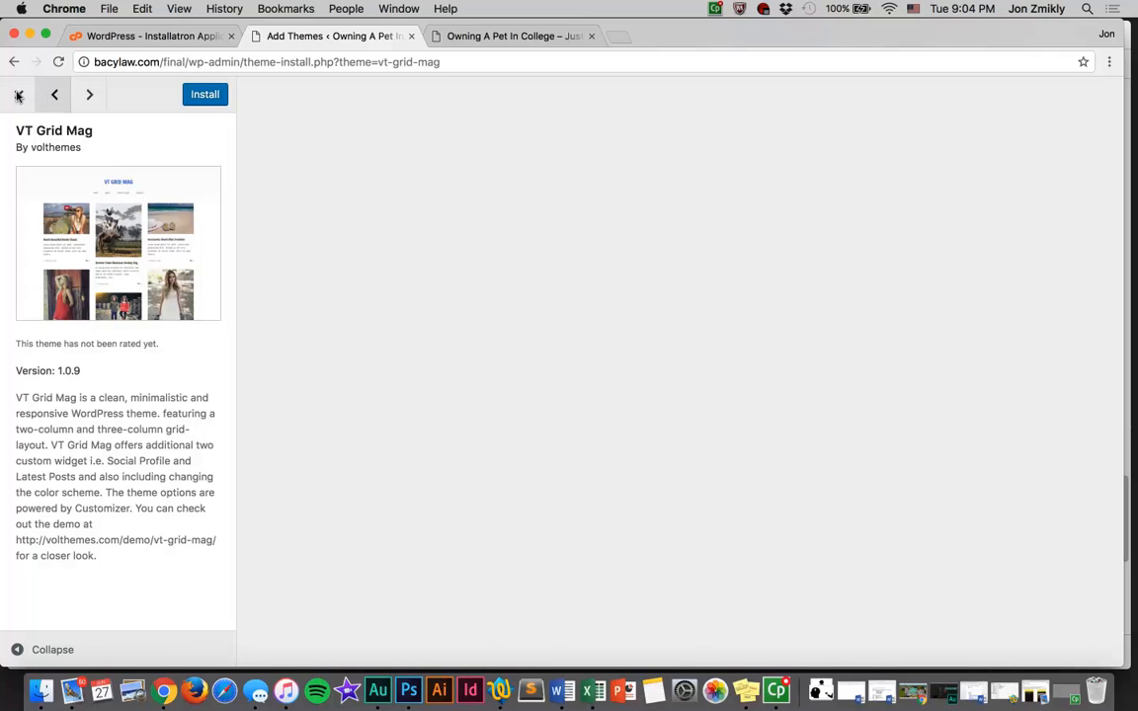
click(24, 95)
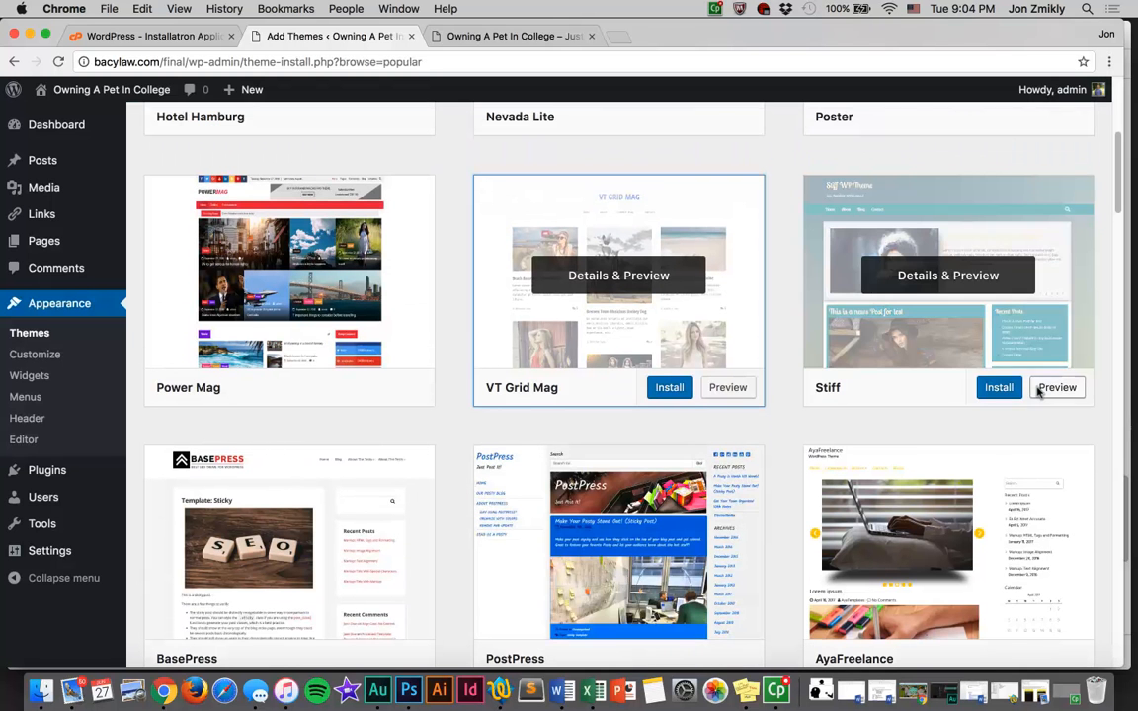
click(1054, 387)
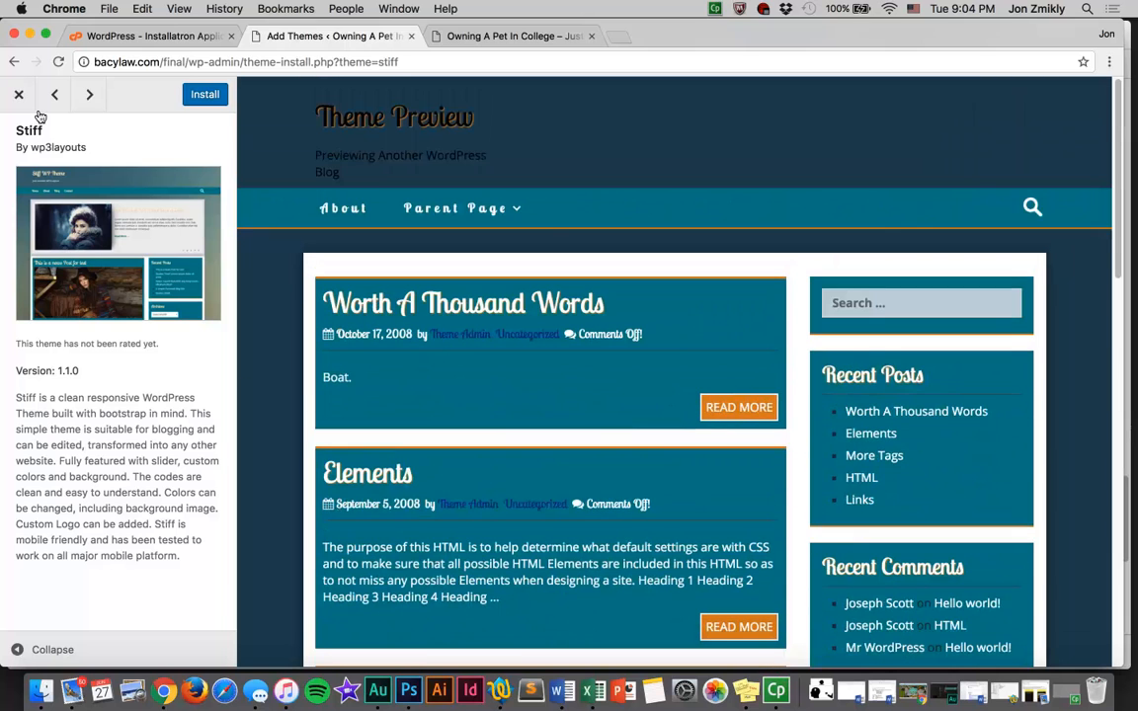
click(24, 95)
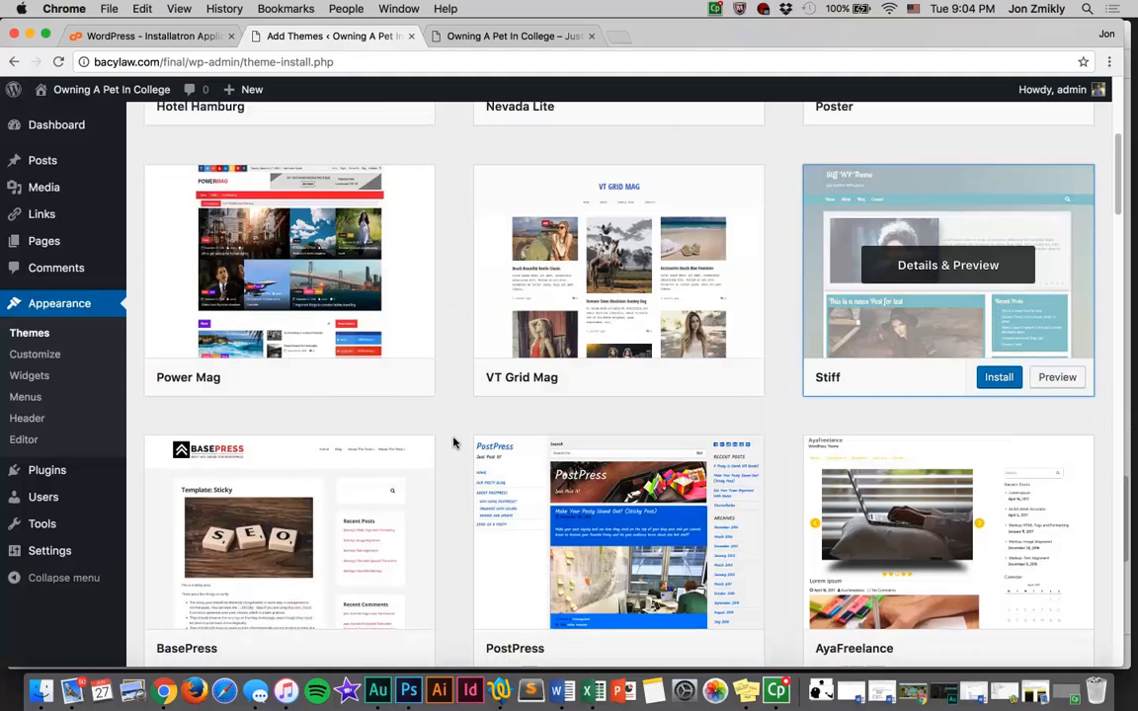
scroll(down, 3)
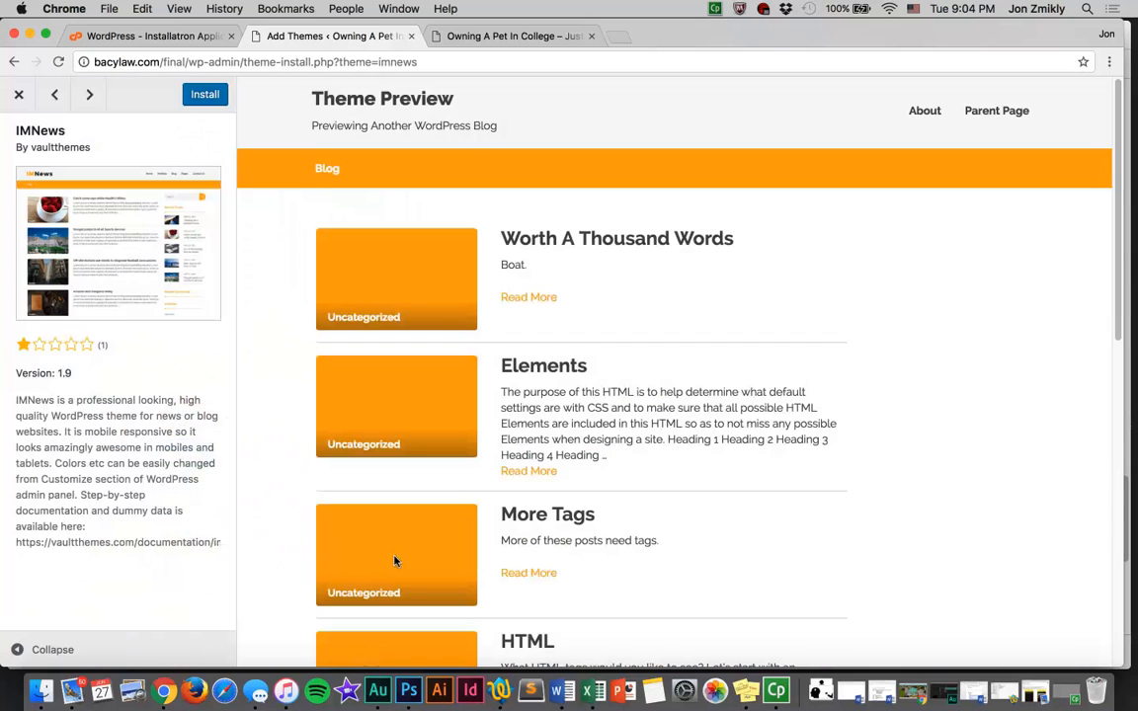
mouse_move(565, 454)
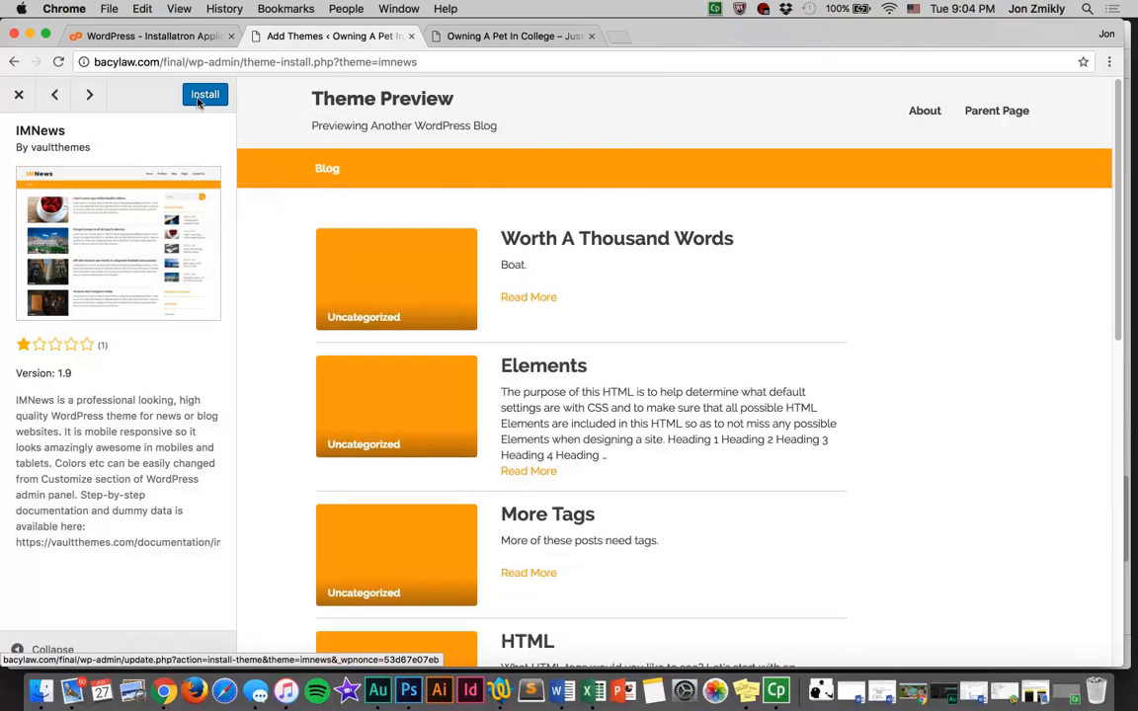
mouse_move(79, 350)
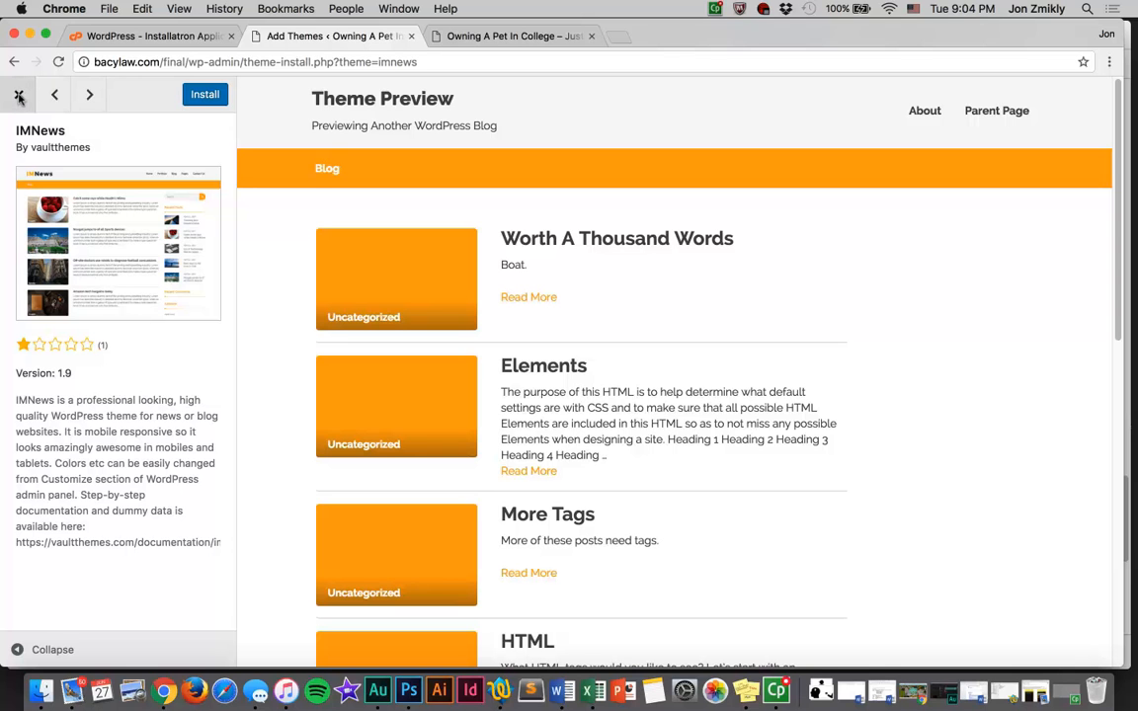
Step: Close the IMNews preview and look over the XCode theme details before dropping it
click(16, 95)
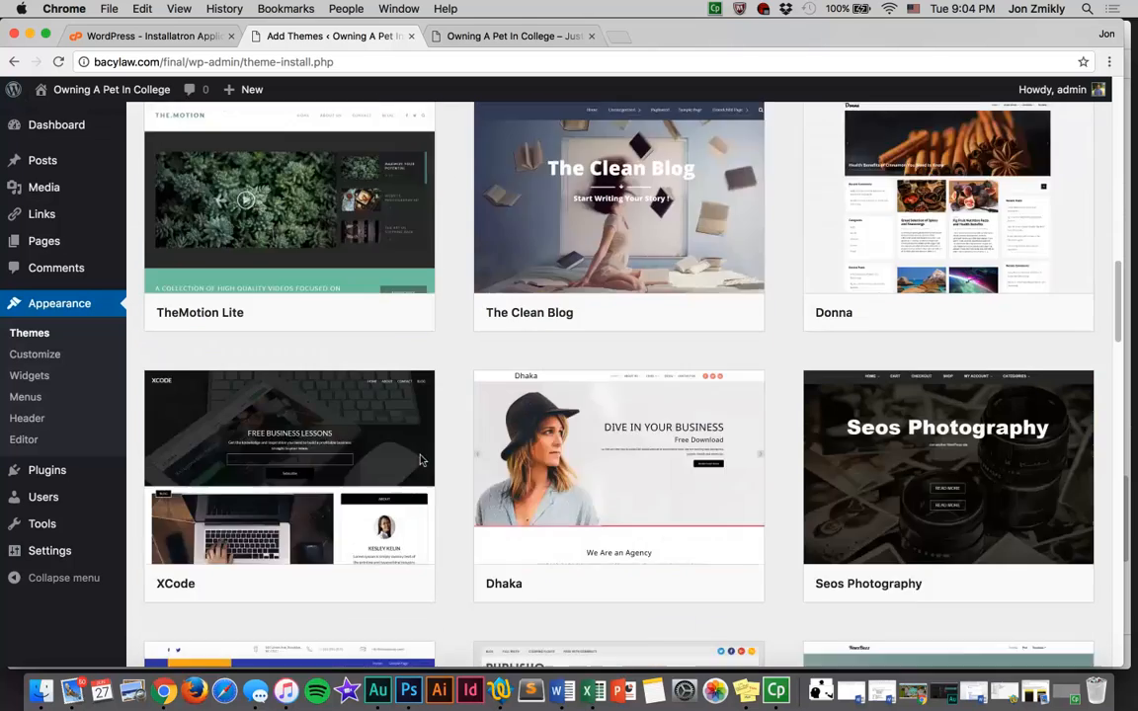
scroll(down, 3)
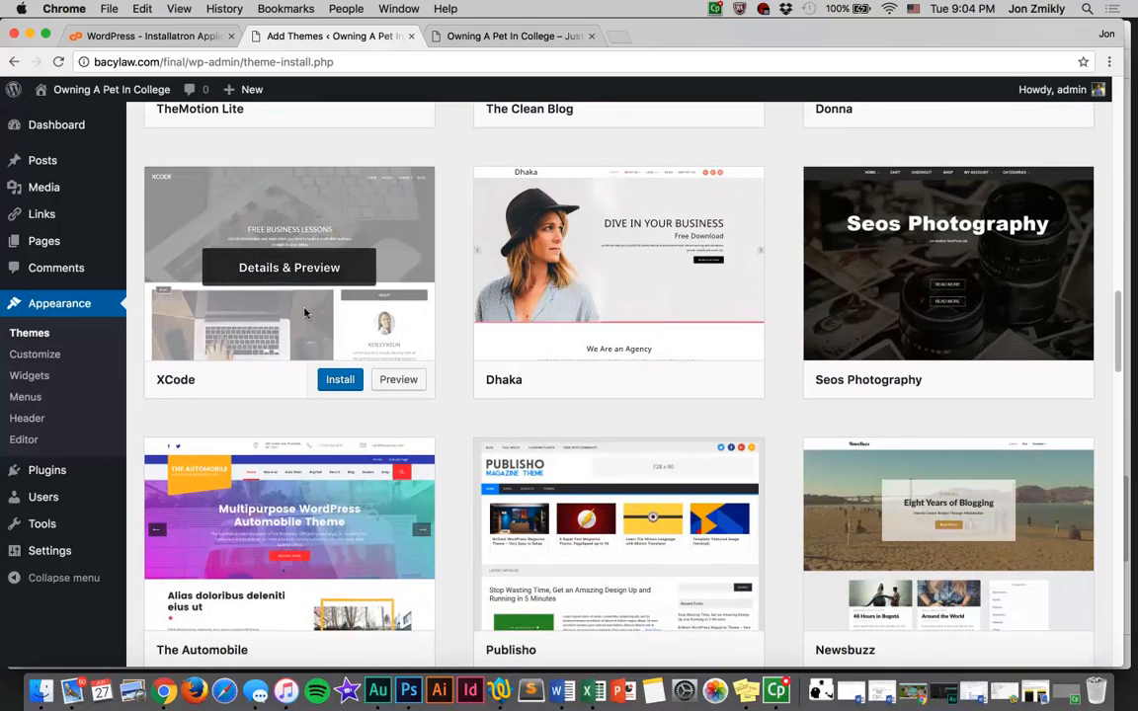
click(289, 267)
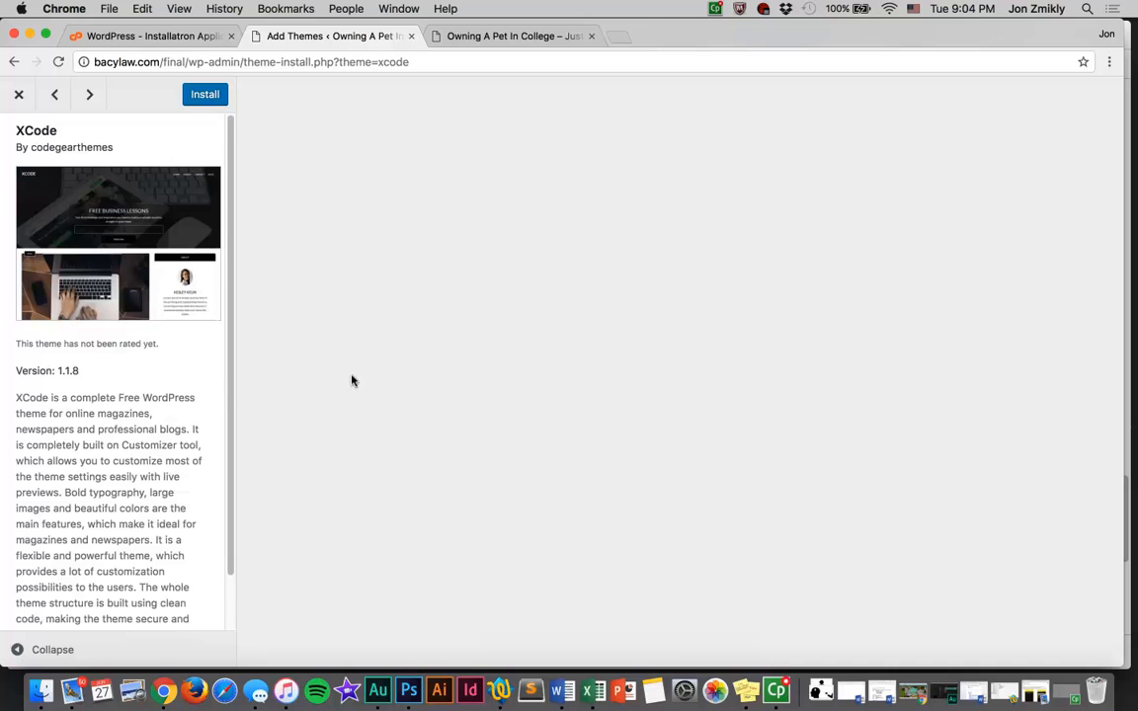
mouse_move(182, 395)
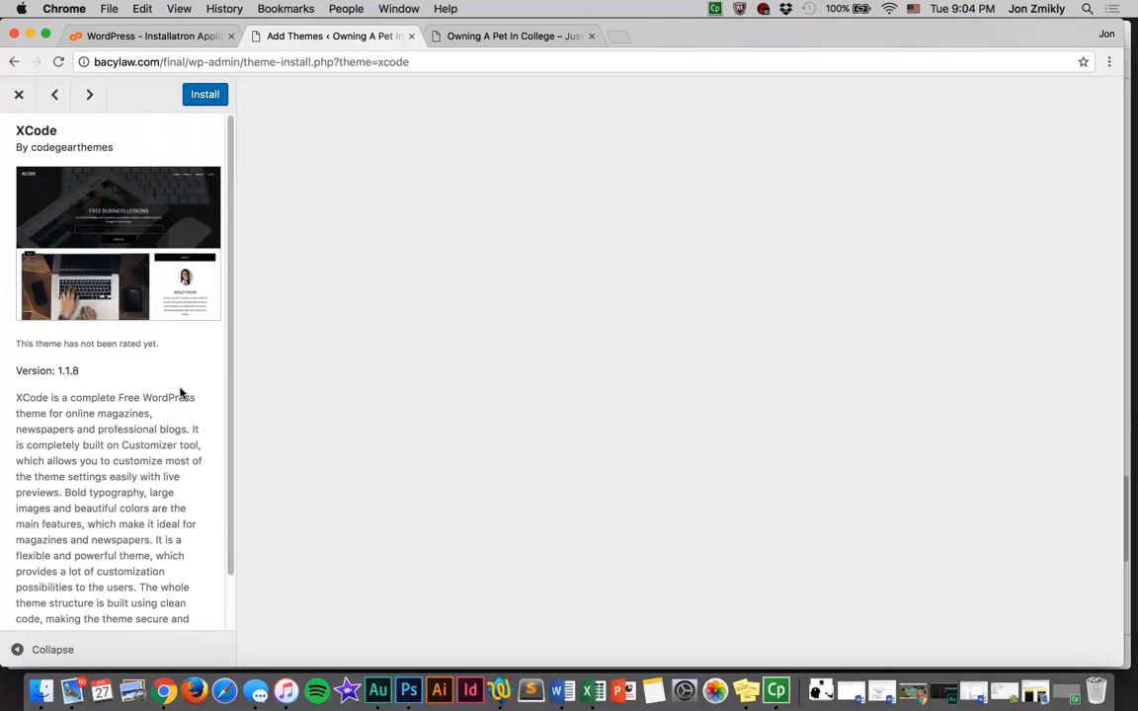
mouse_move(162, 340)
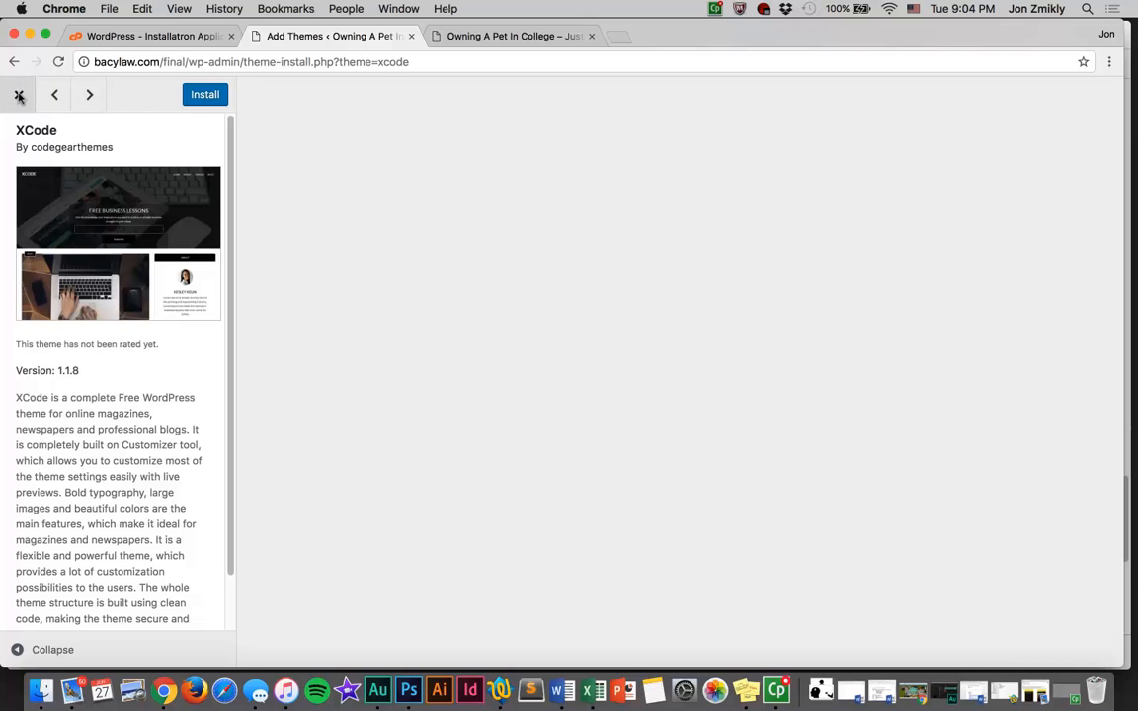
click(24, 95)
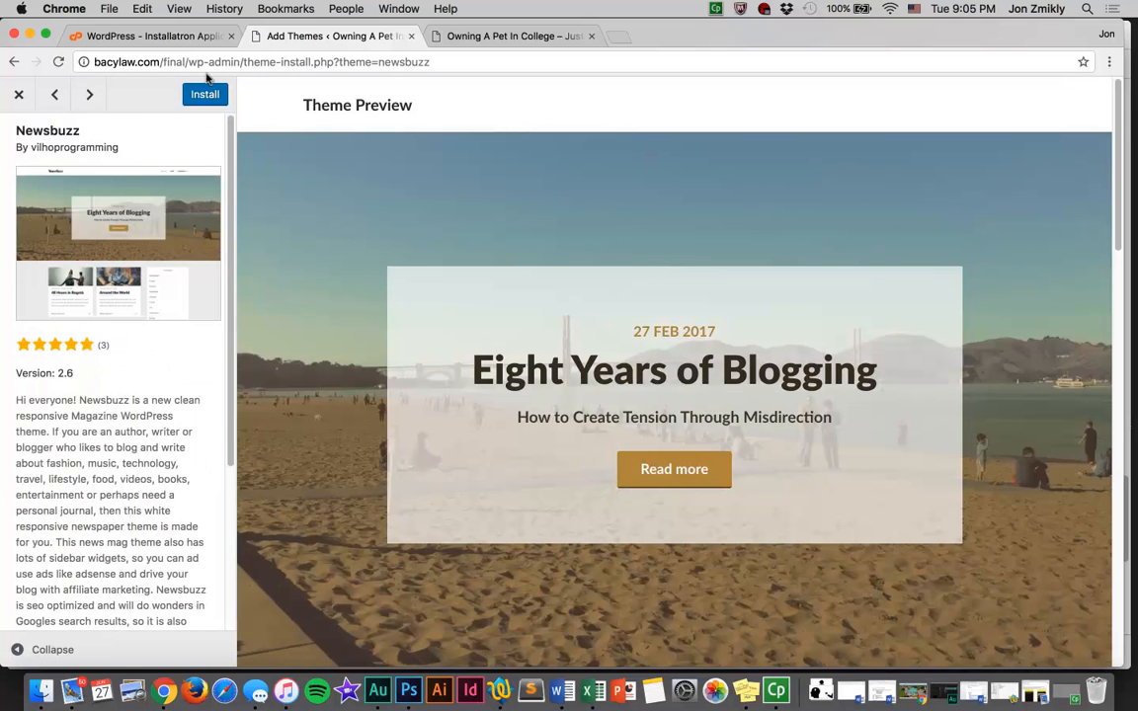
Step: Install the Newsbuzz theme and activate it
click(206, 95)
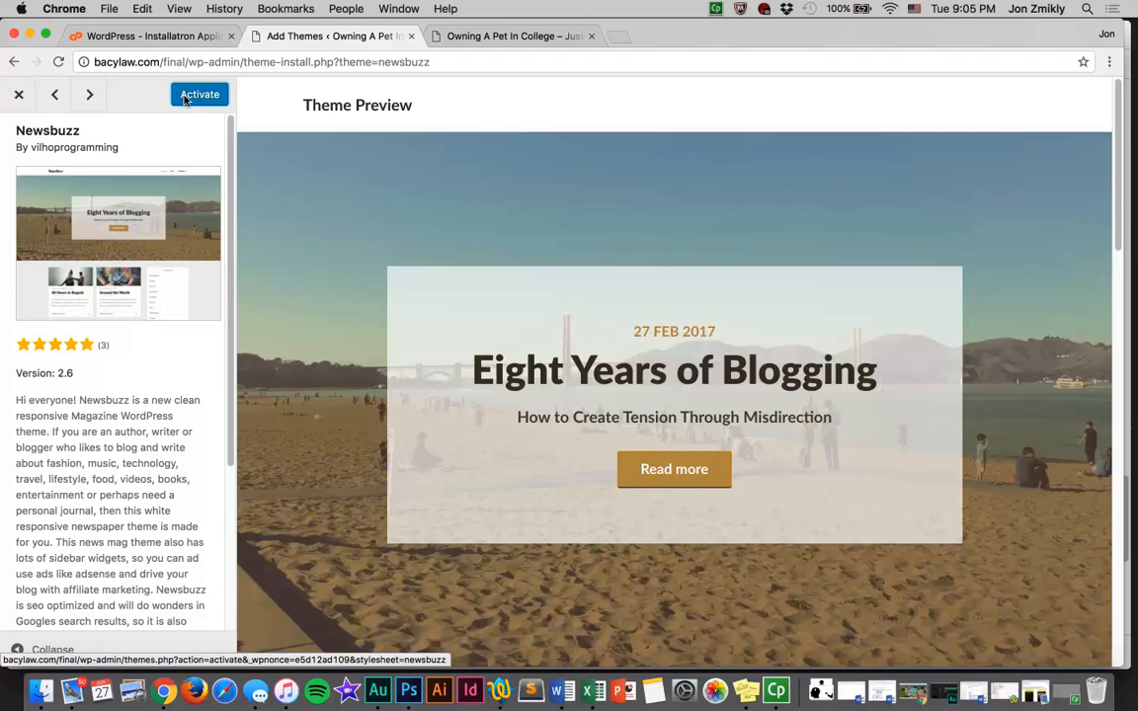
click(202, 95)
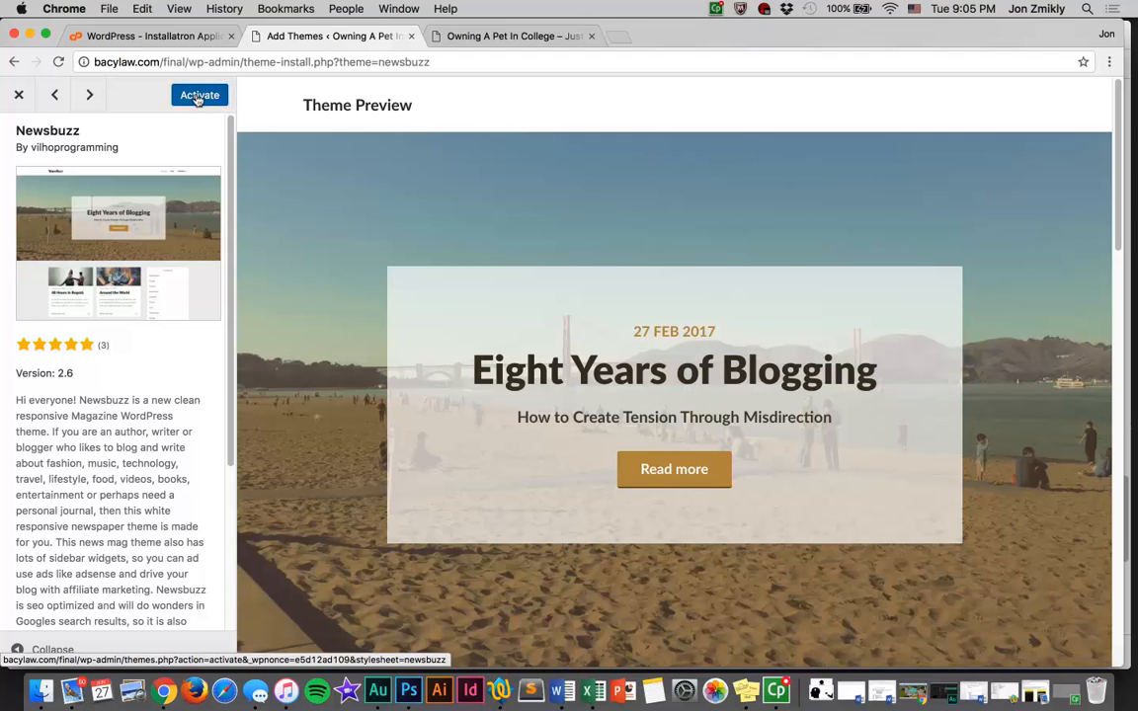
Step: View the live site in its Newsbuzz design, return to the themes page, and start customizing
click(198, 95)
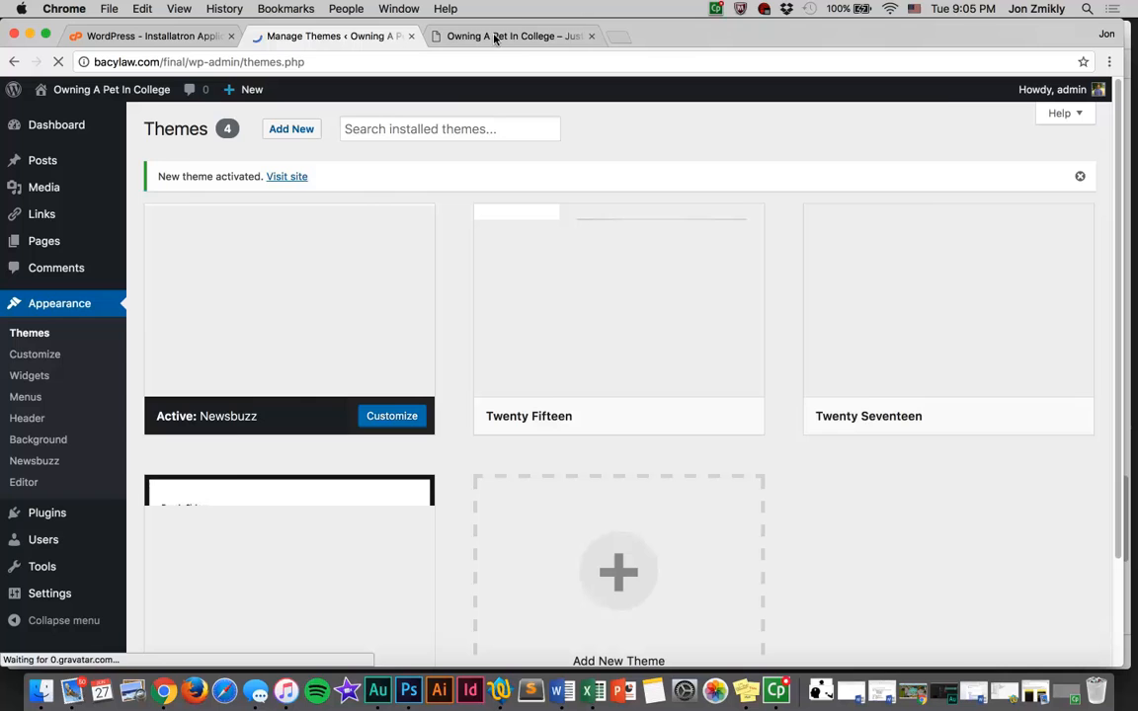
click(501, 36)
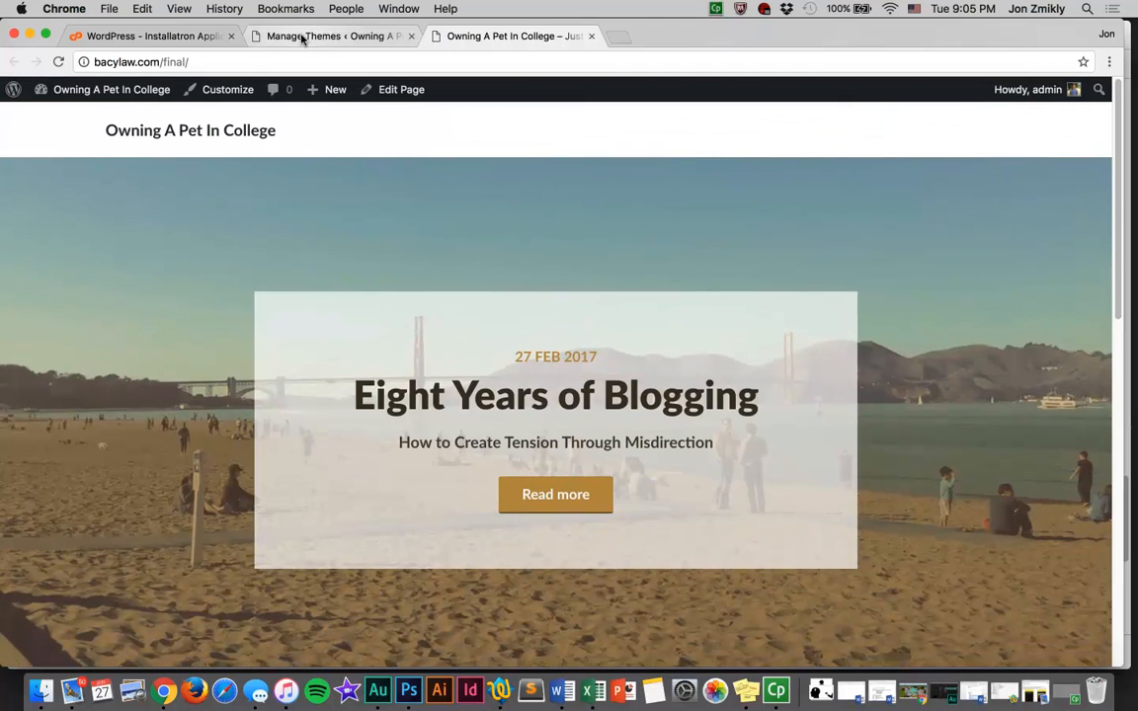
mouse_move(300, 36)
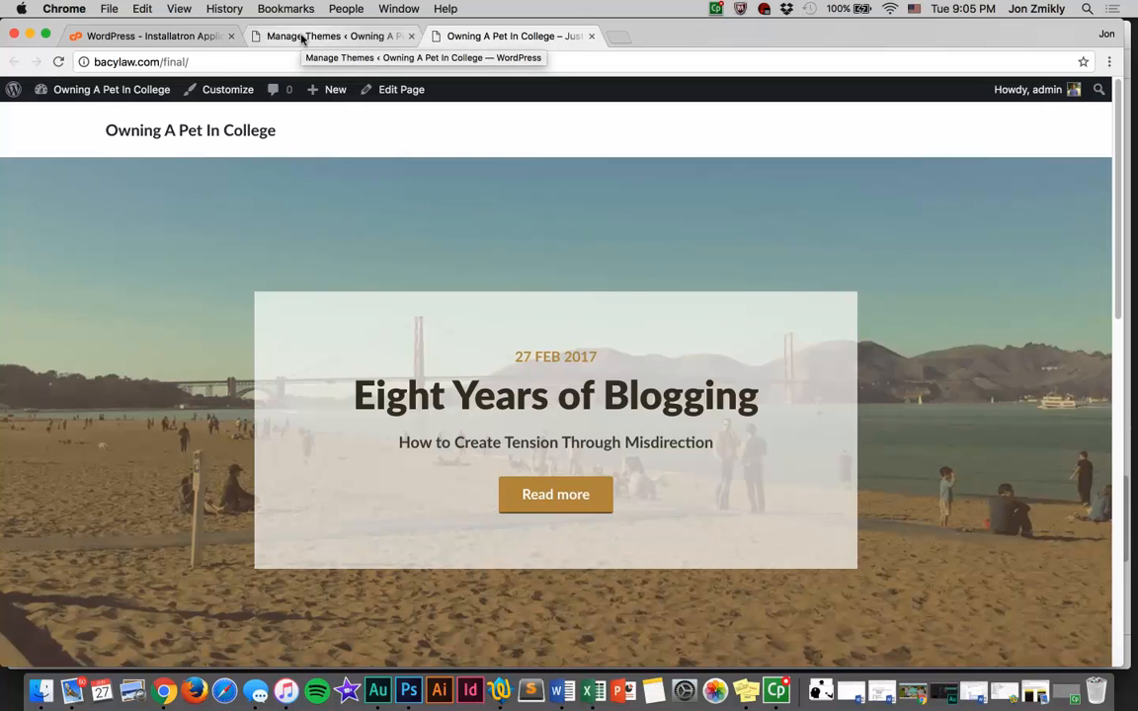
click(332, 35)
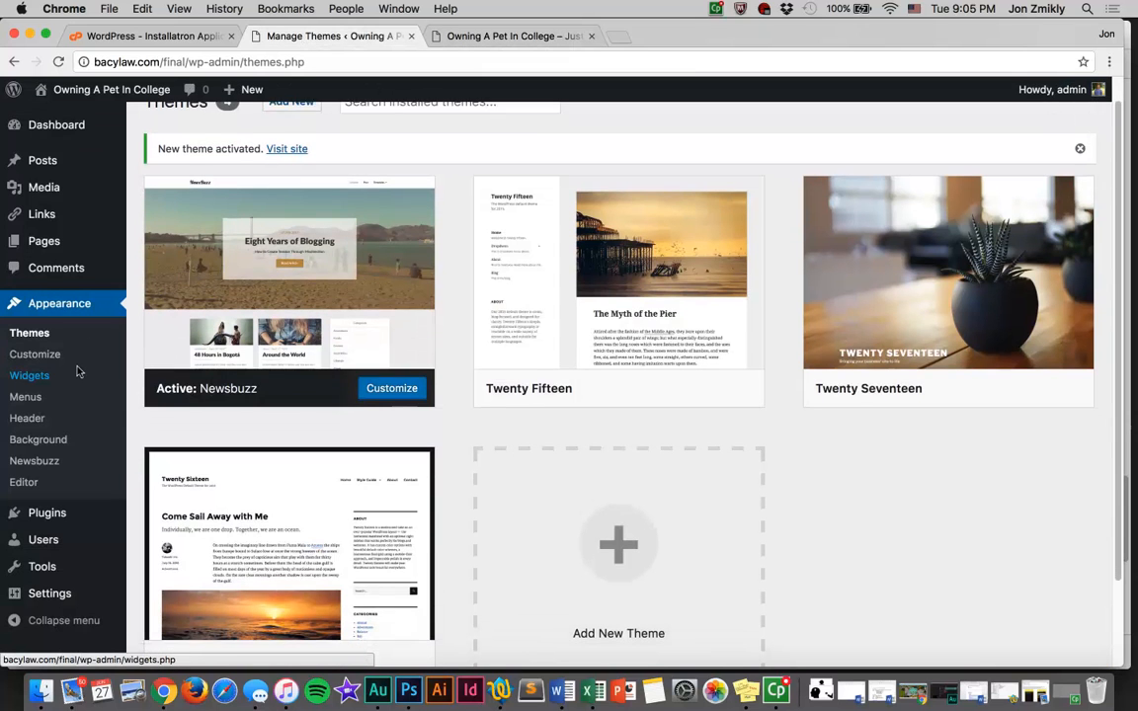
click(35, 353)
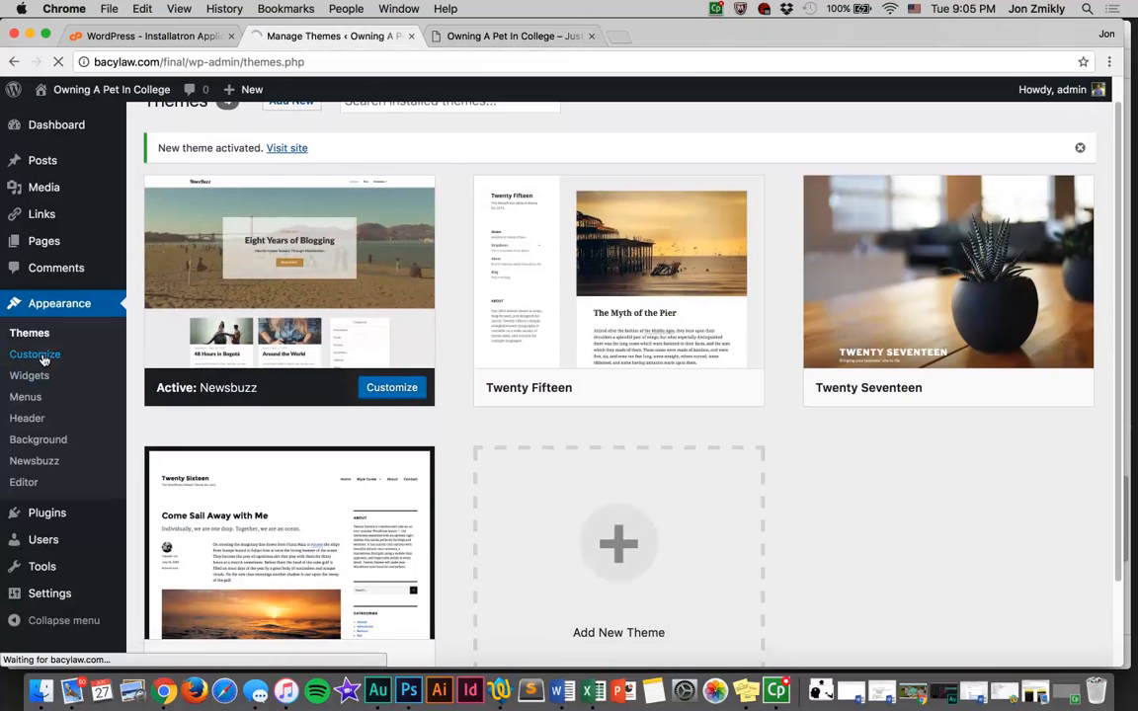
click(36, 354)
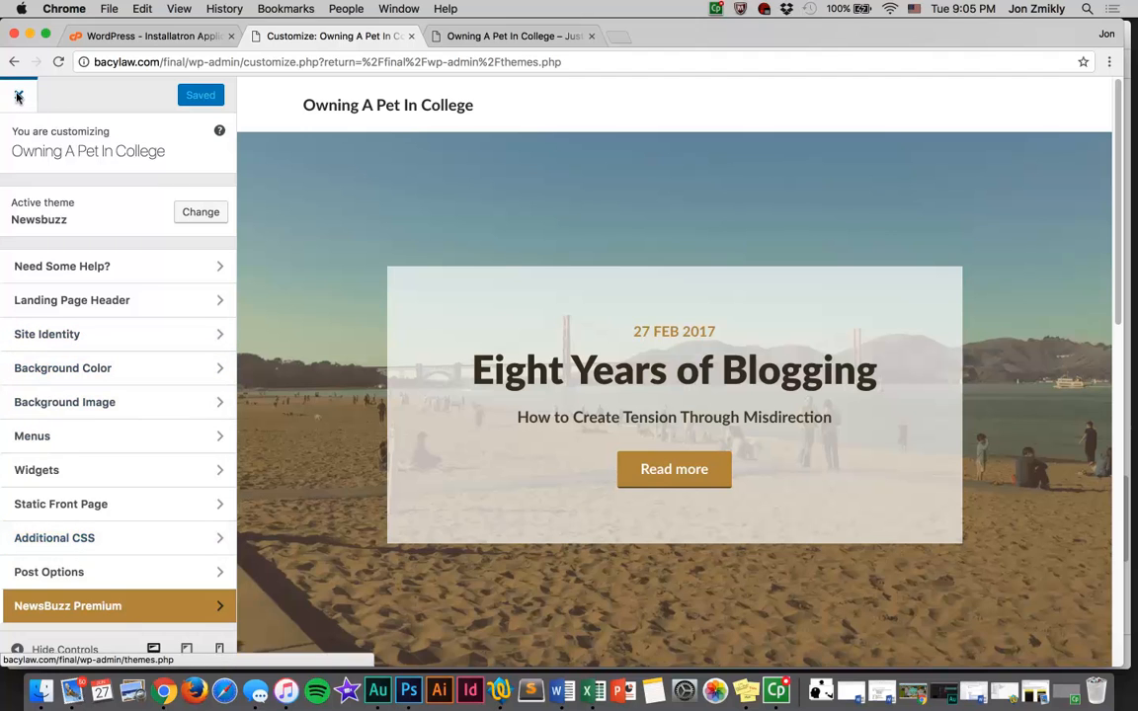
click(16, 98)
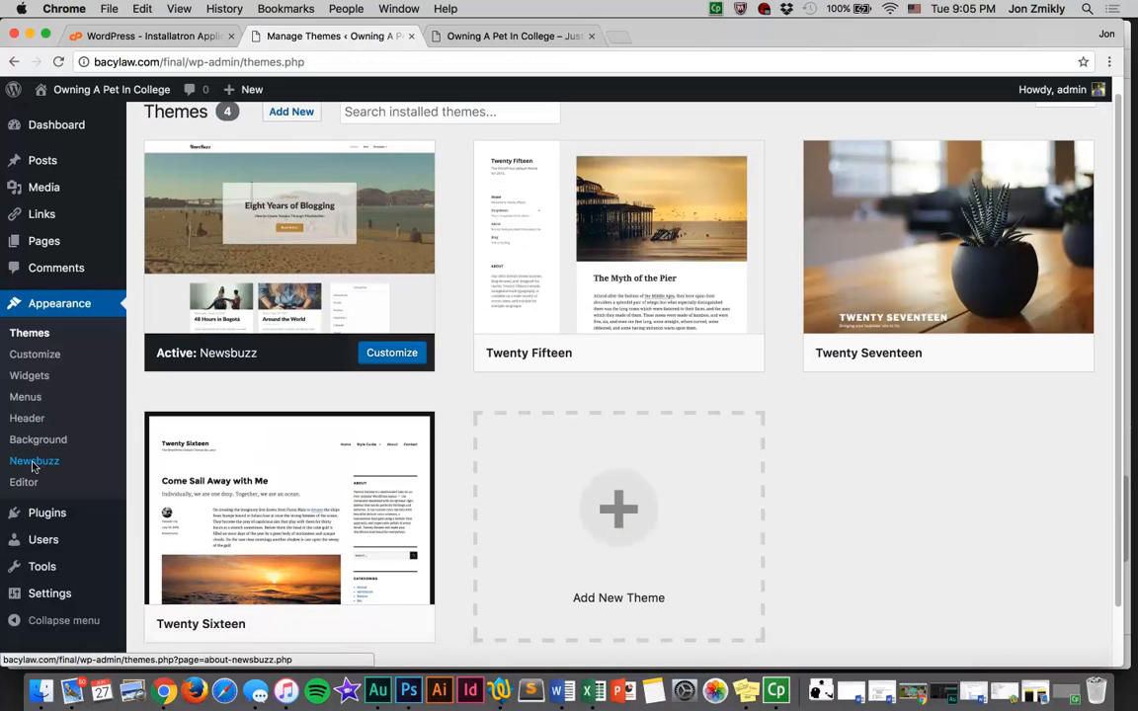
Step: View the About Newsbuzz page listing premium features and support options
click(35, 462)
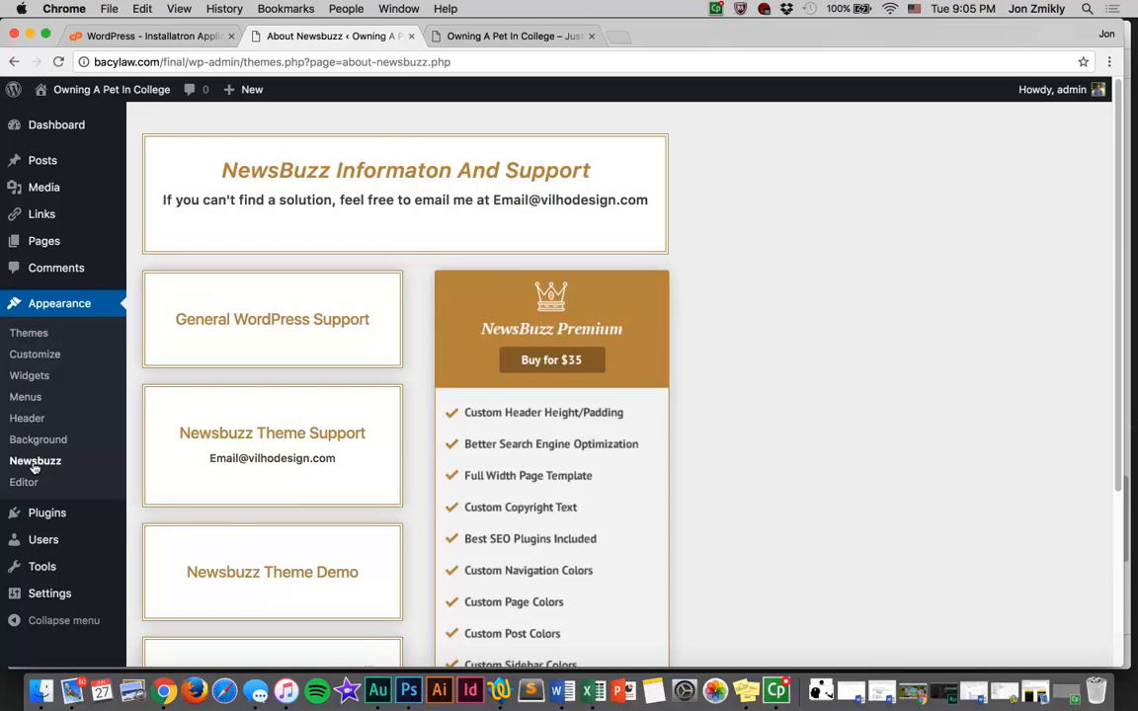
mouse_move(407, 439)
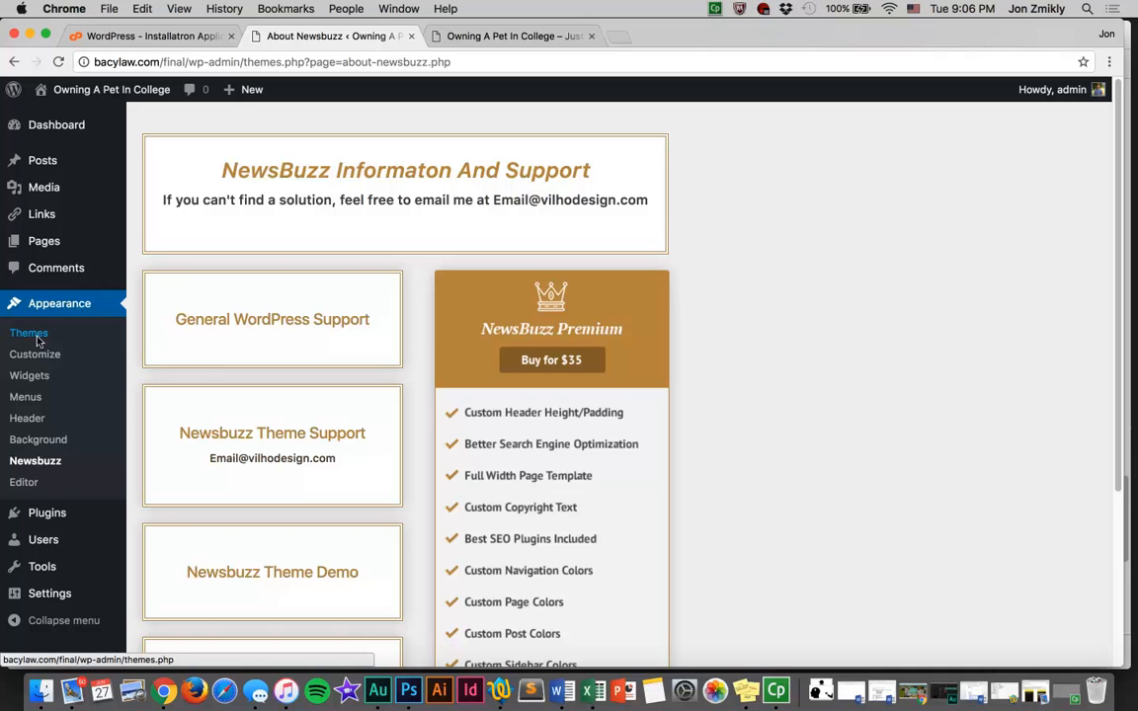
mouse_move(35, 353)
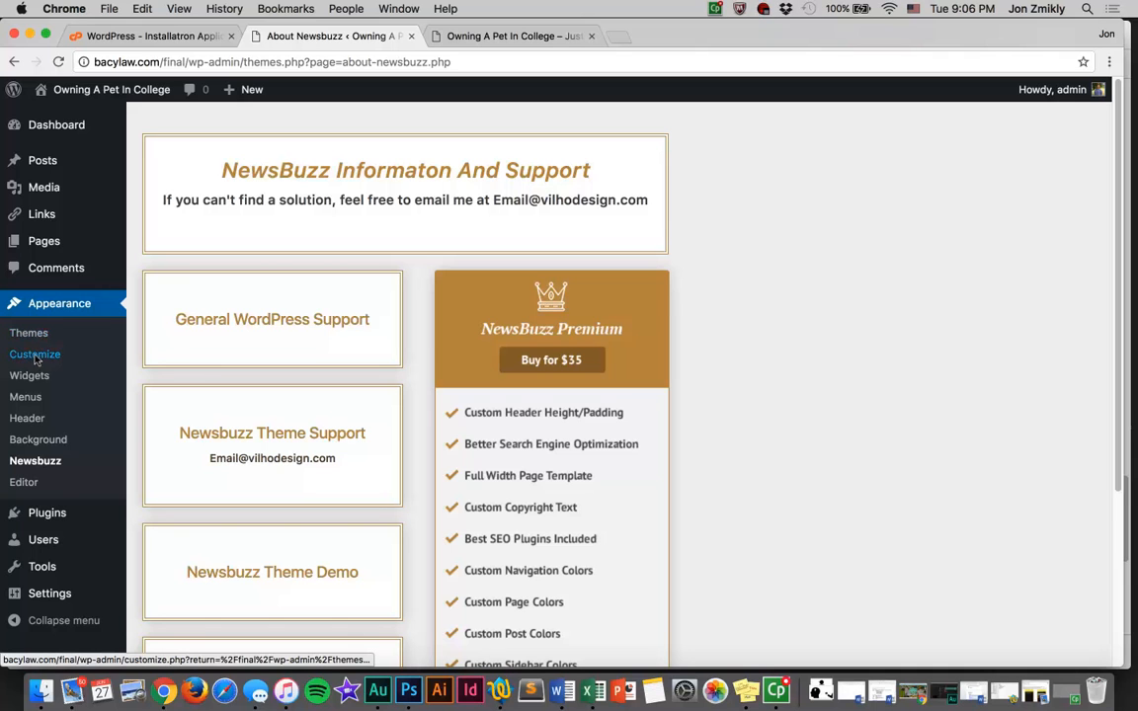
click(36, 354)
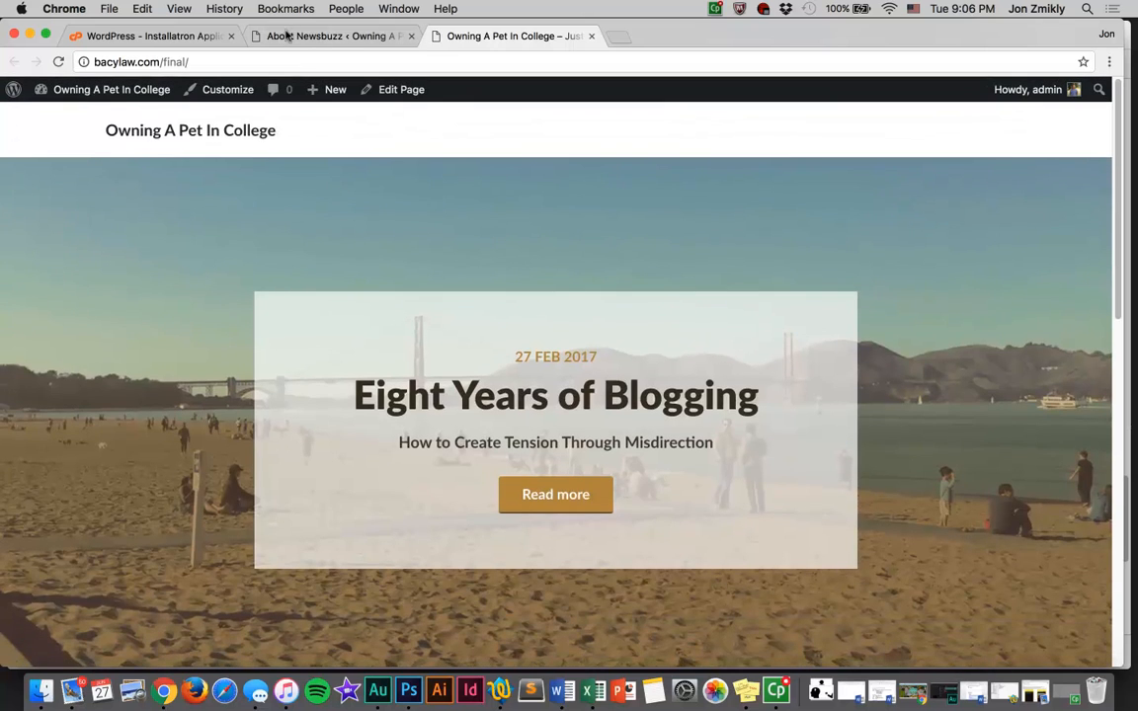
click(326, 35)
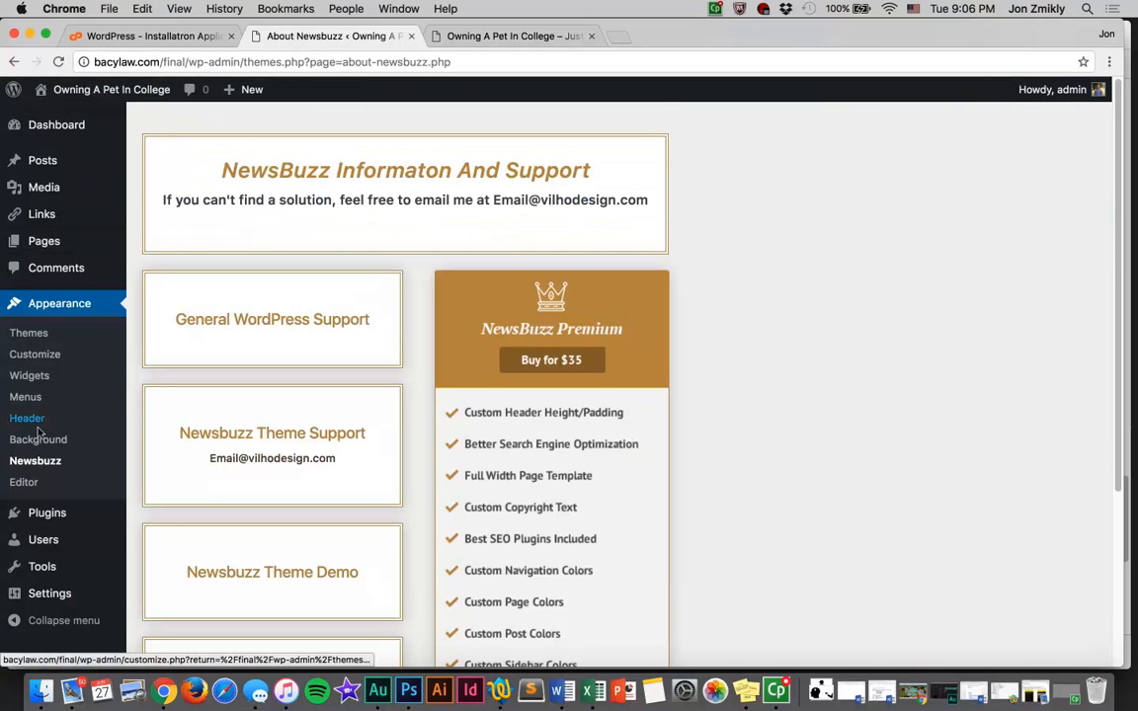
scroll(down, 3)
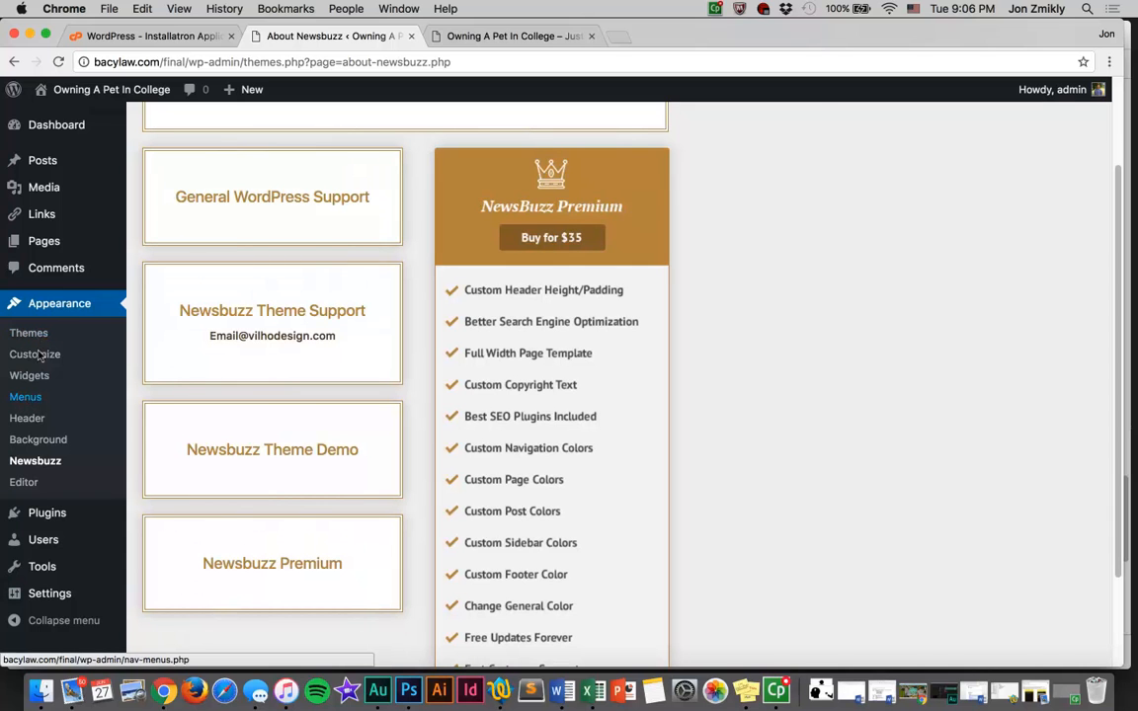
mouse_move(27, 397)
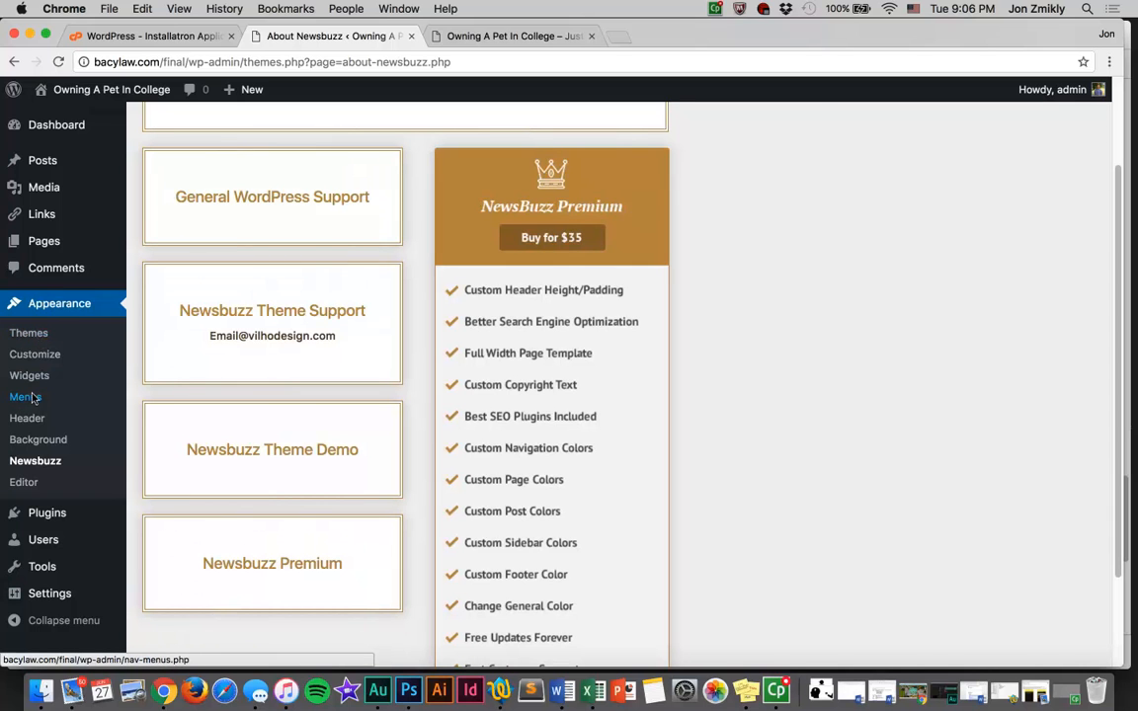
Step: In the Menus editor, rename the default menu to Main Navigation
click(24, 397)
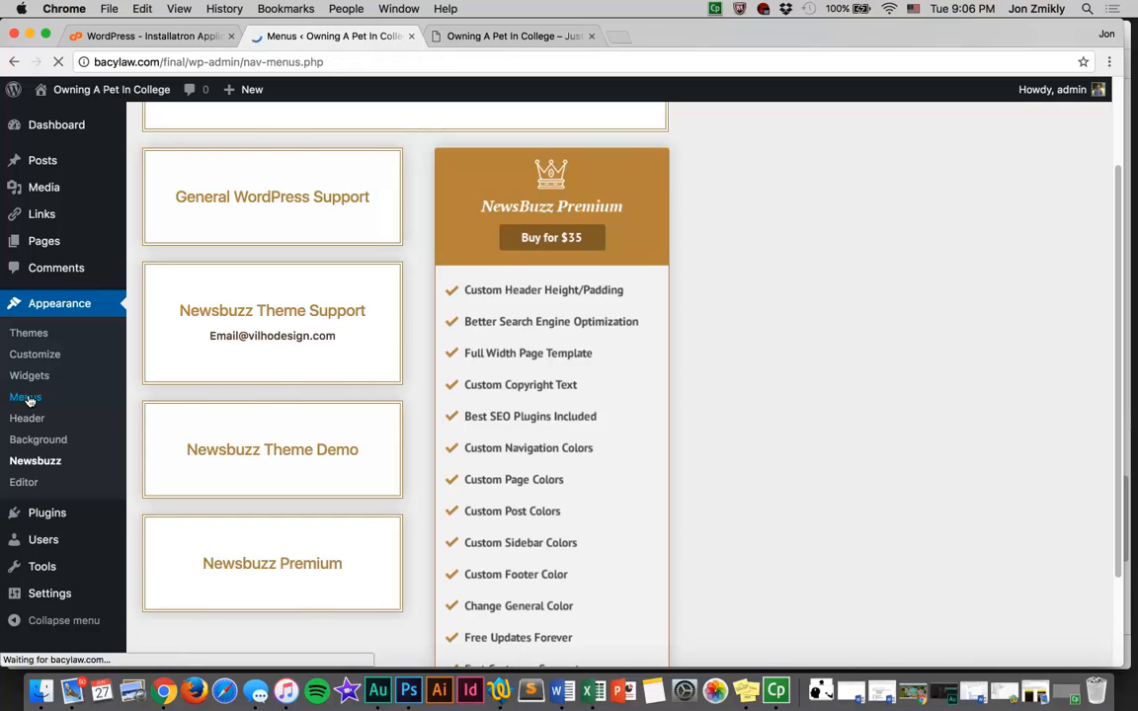
click(26, 397)
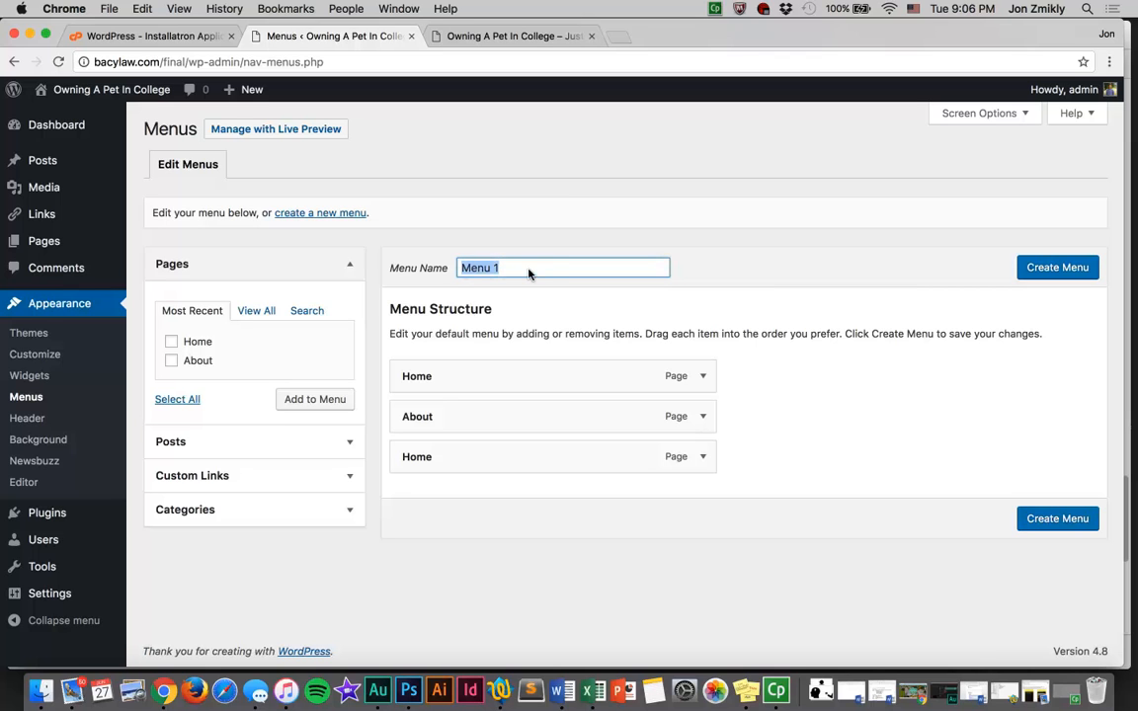
text(Main Navigation)
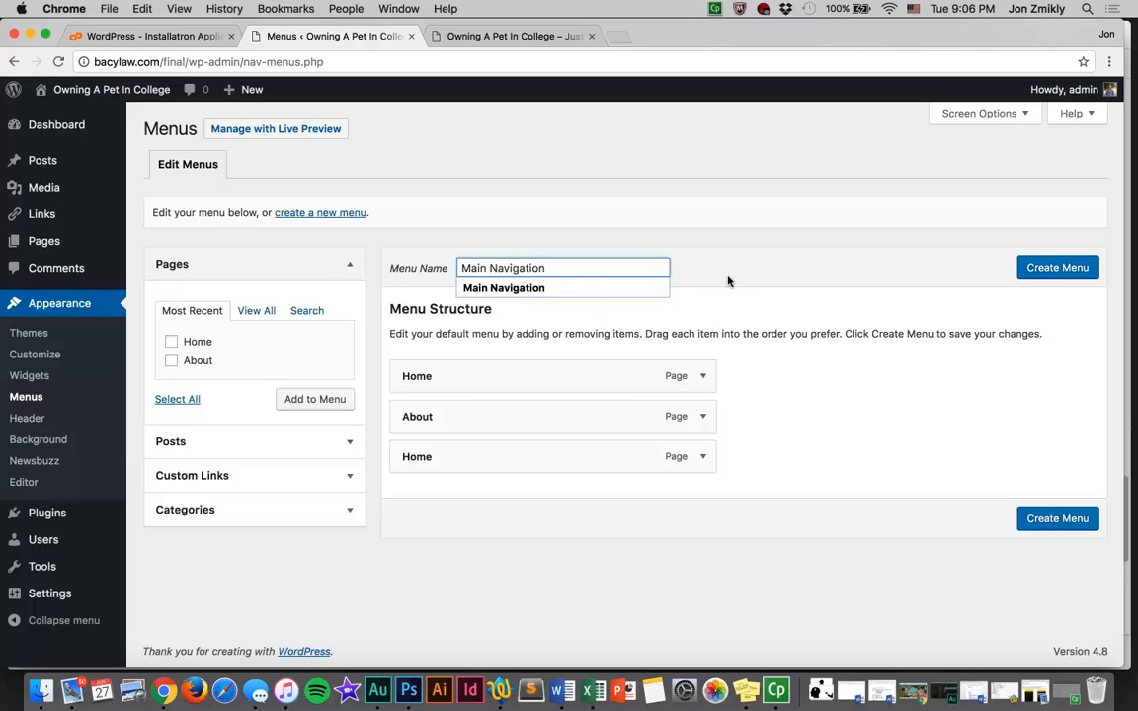
click(416, 375)
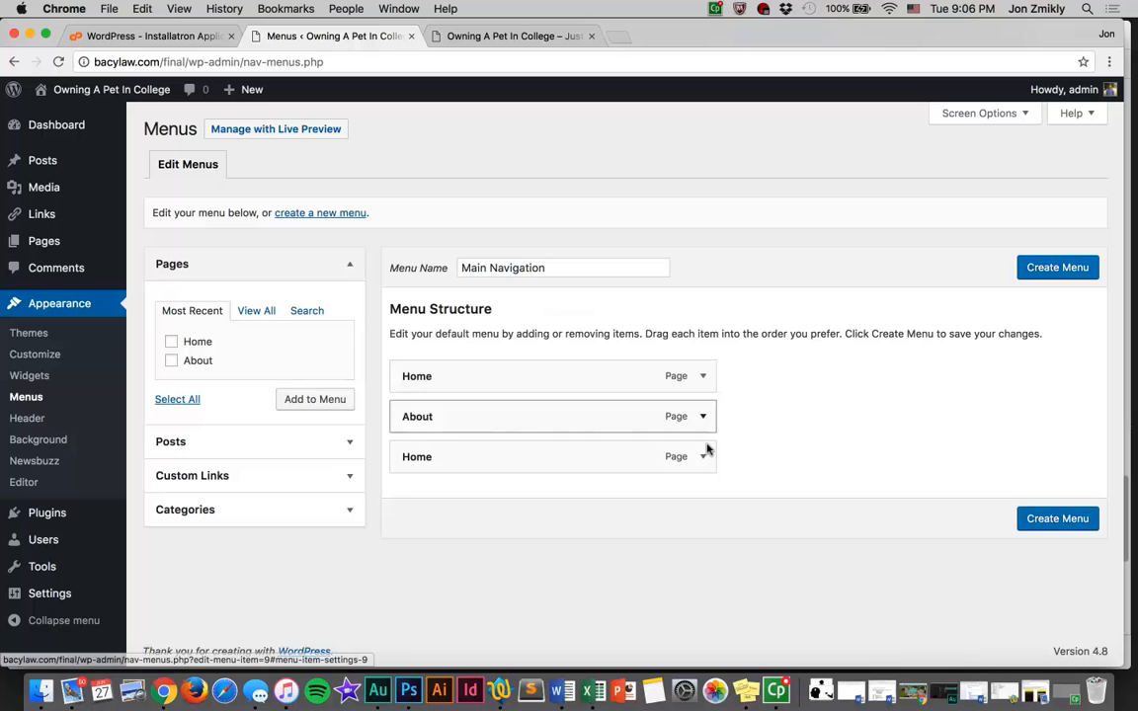
mouse_move(675, 474)
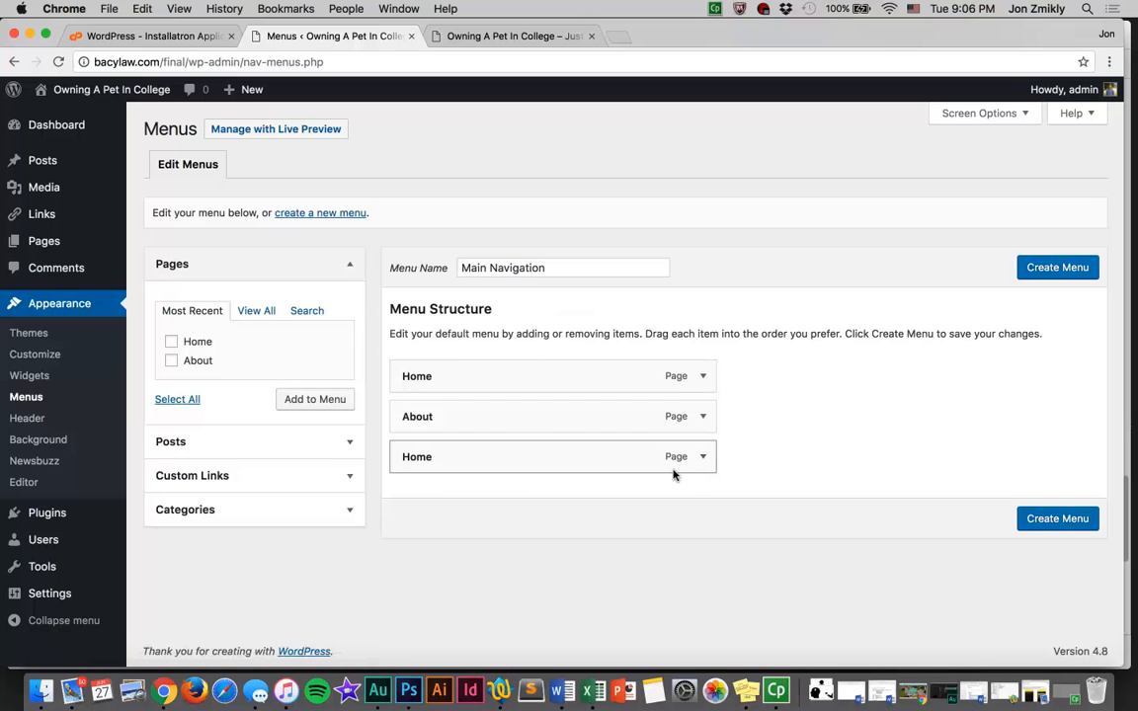
Step: Remove the duplicate Home entry and create the Main Navigation menu with Home and About
click(699, 458)
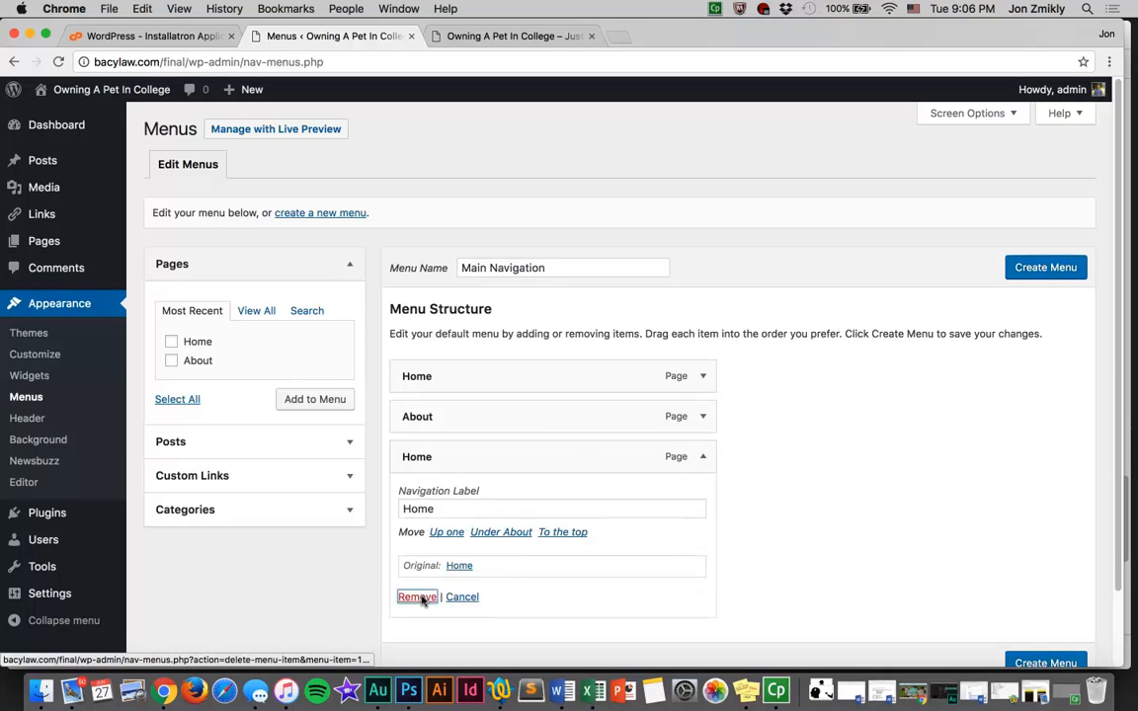
click(415, 596)
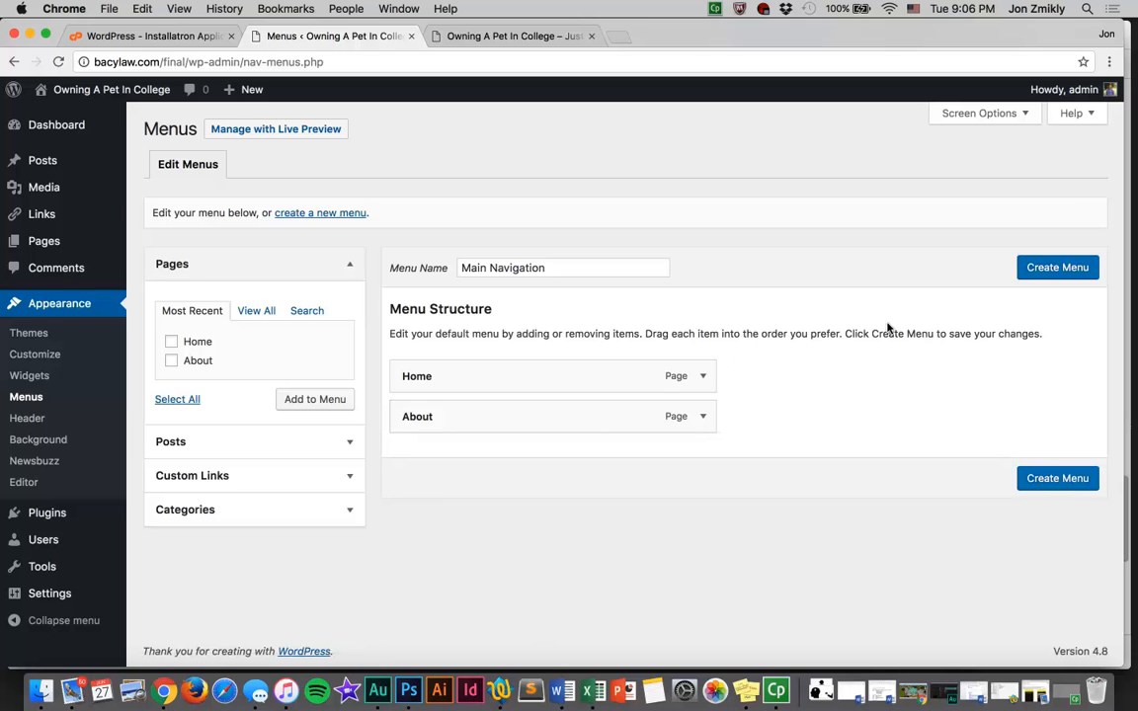
click(1058, 267)
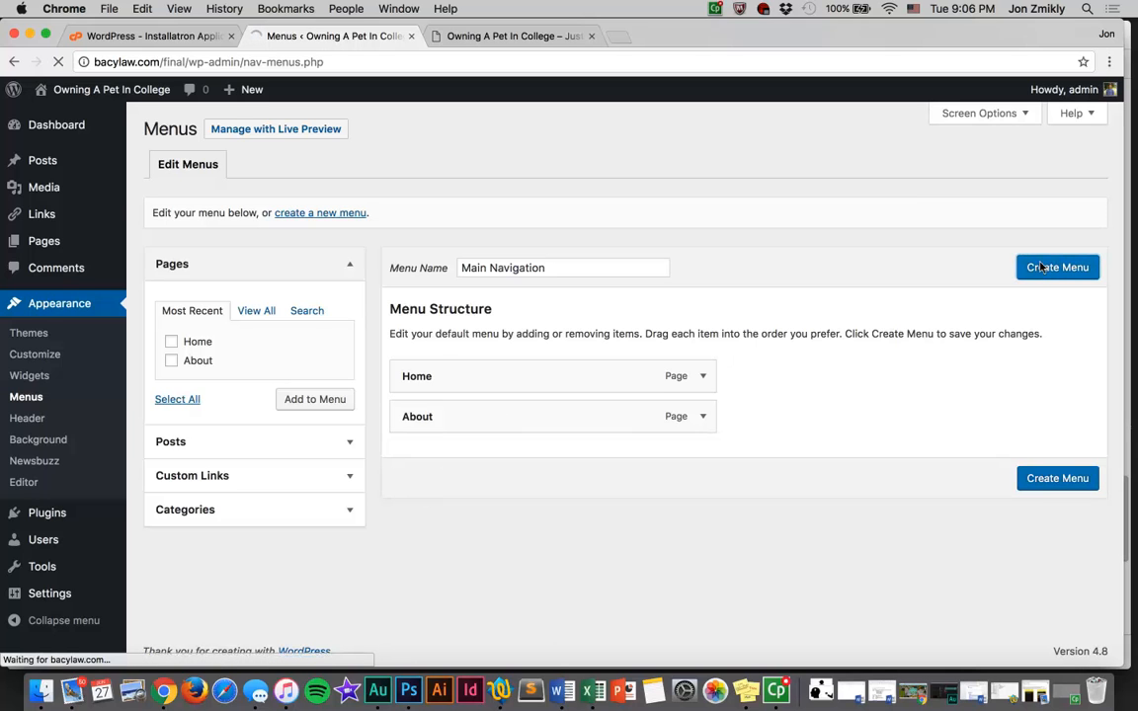
Step: Assign Main Navigation to the Top Primary Menu location, save it, and switch to the live site
click(1058, 266)
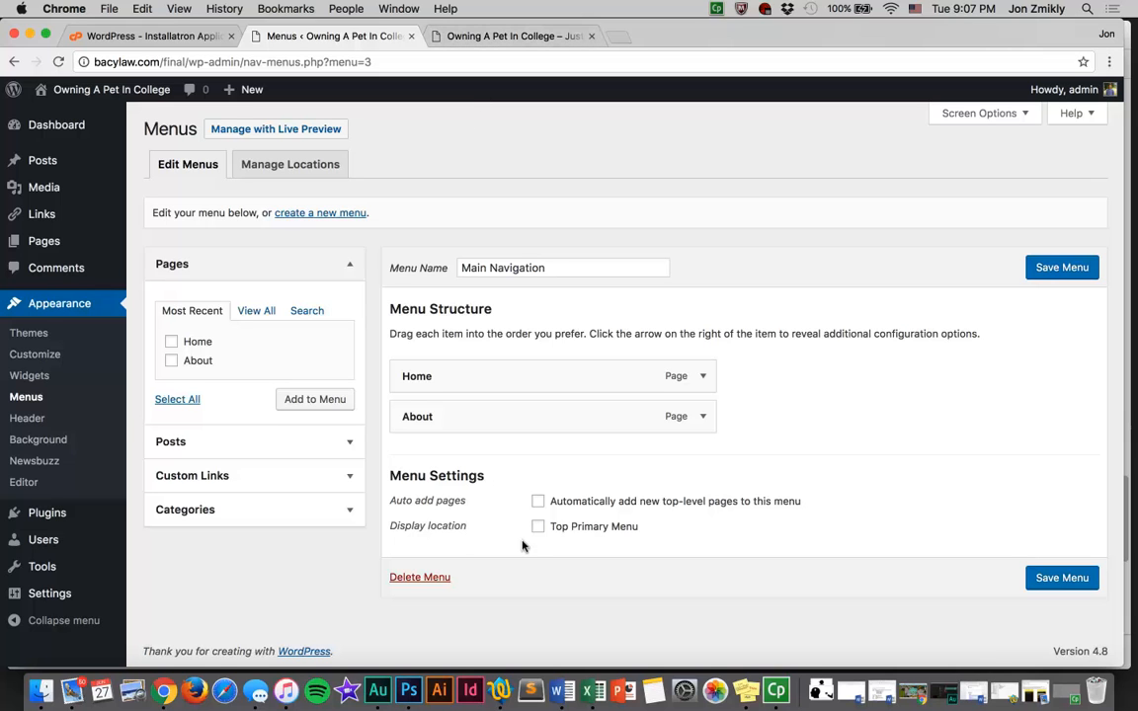
click(537, 526)
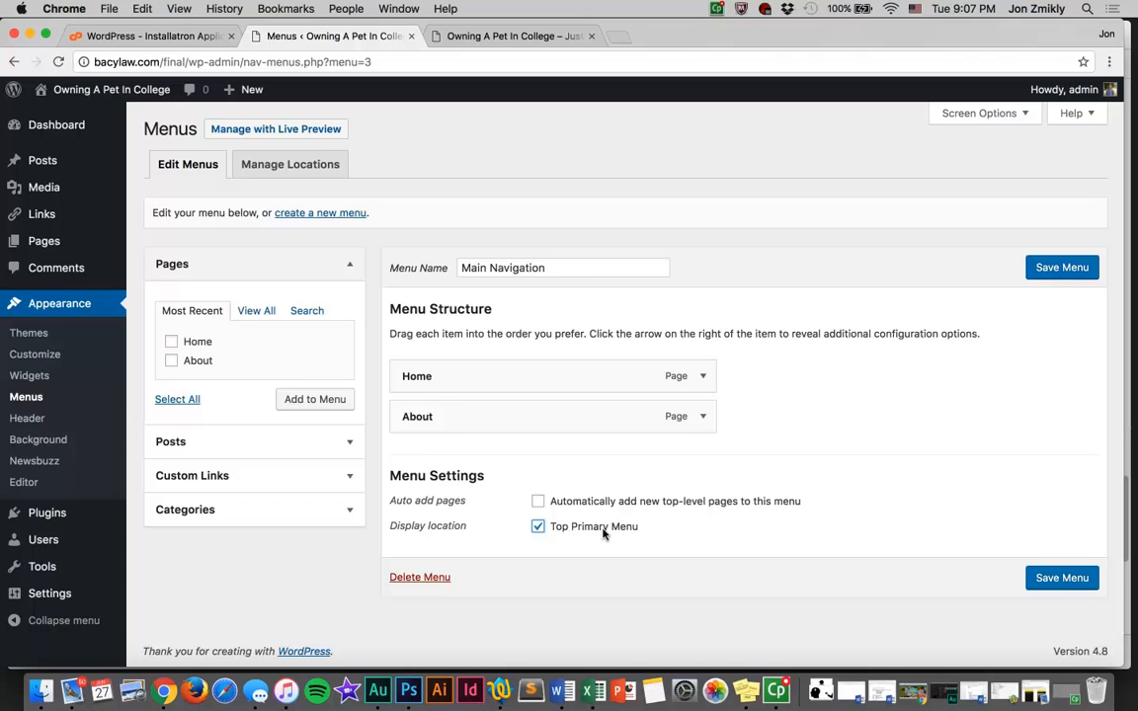
mouse_move(692, 529)
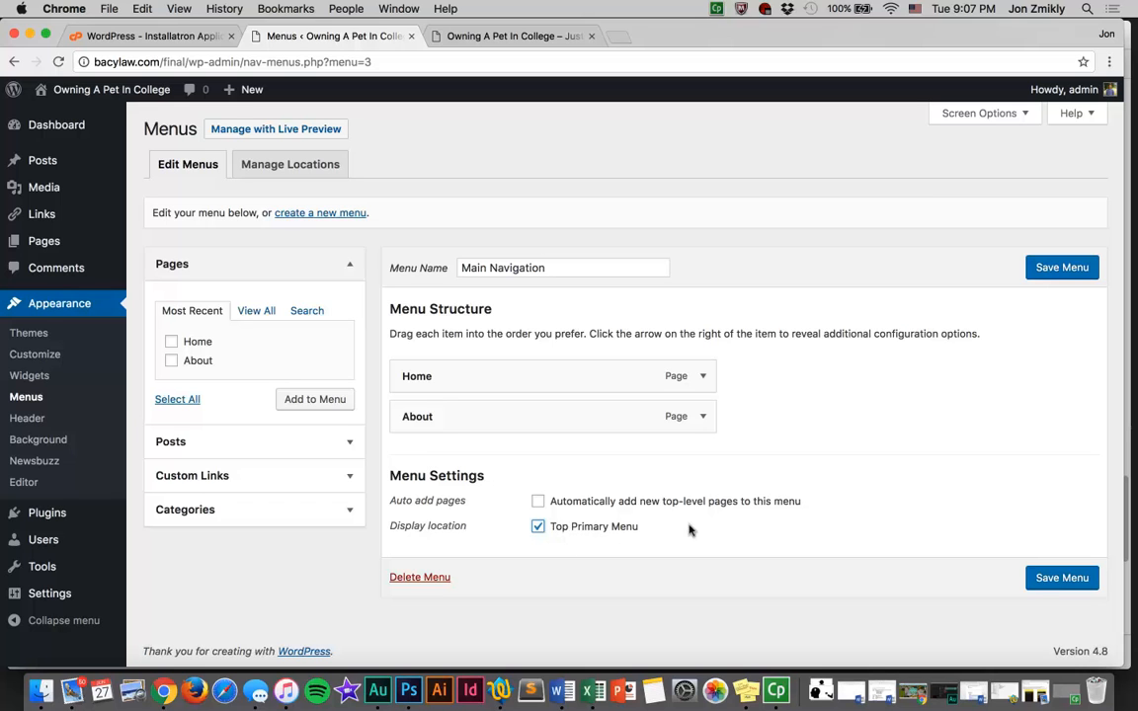
click(1062, 577)
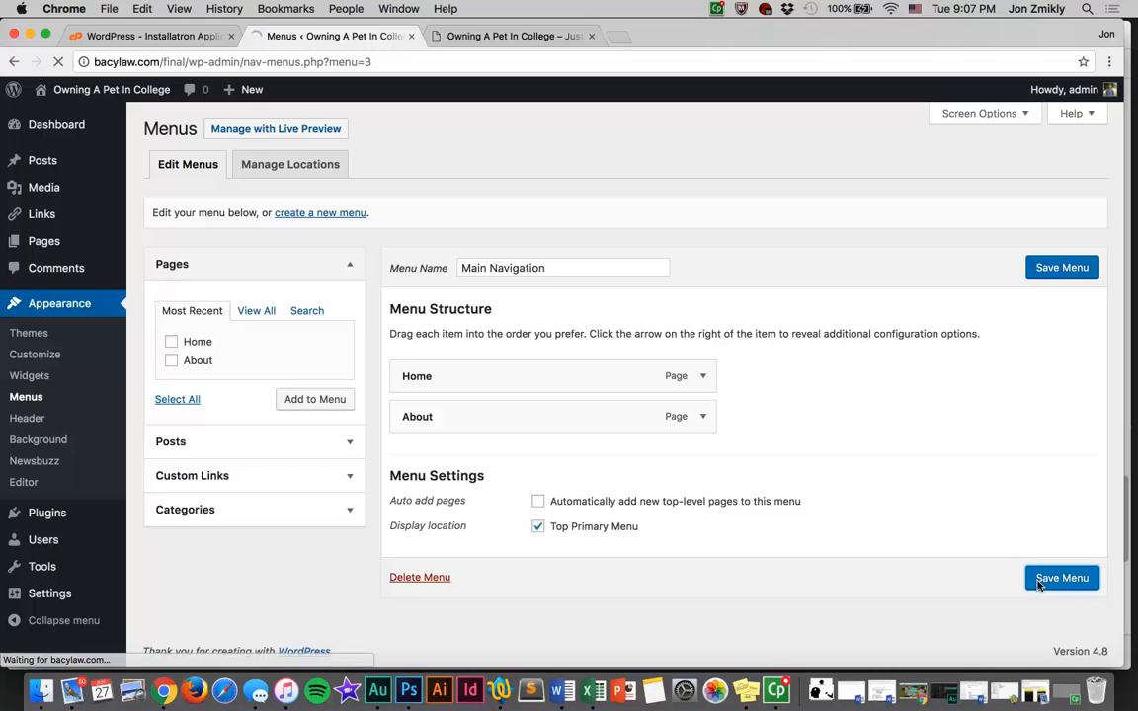
click(1059, 576)
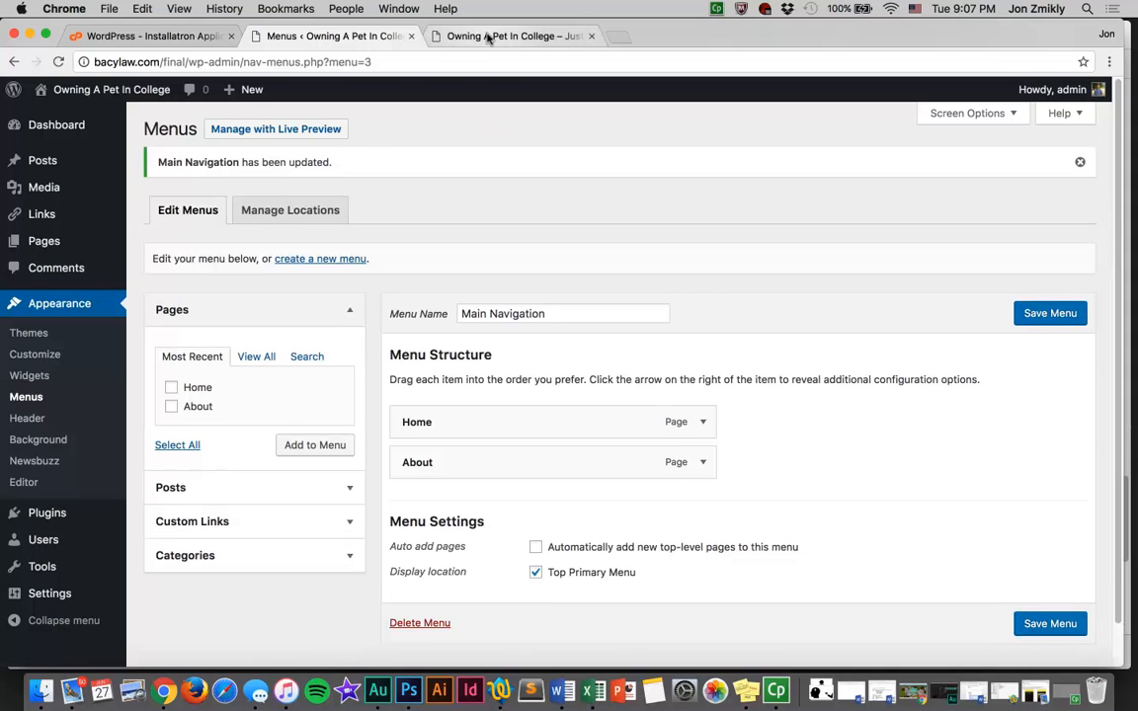
click(513, 38)
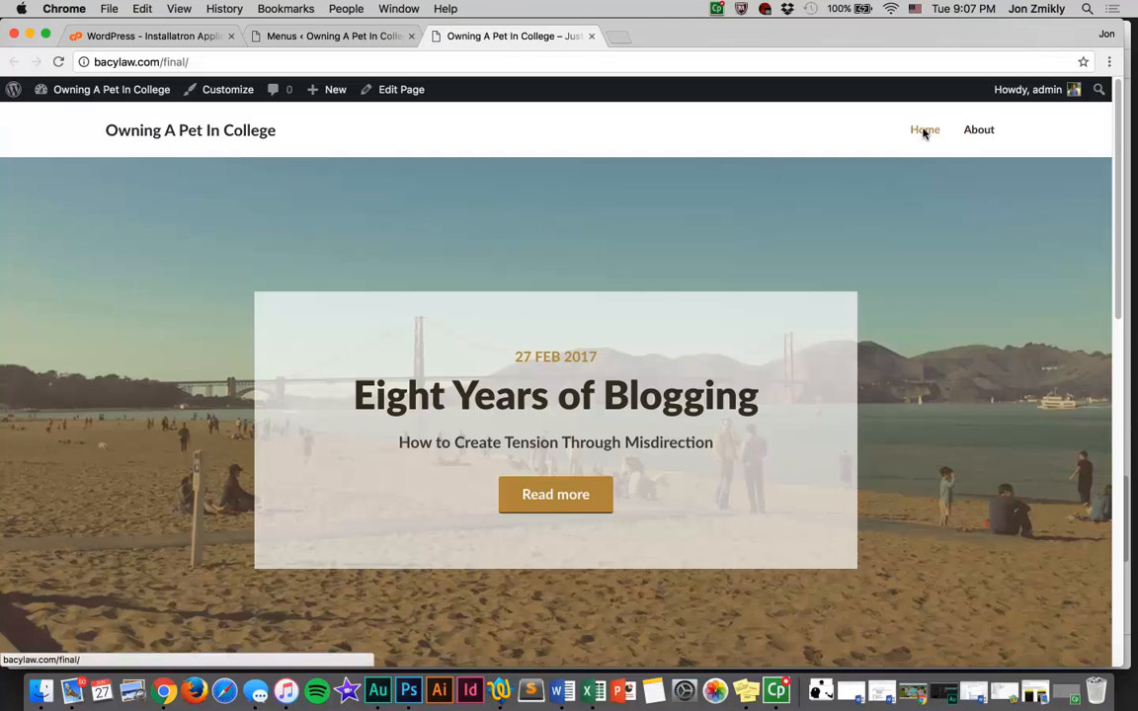
mouse_move(964, 130)
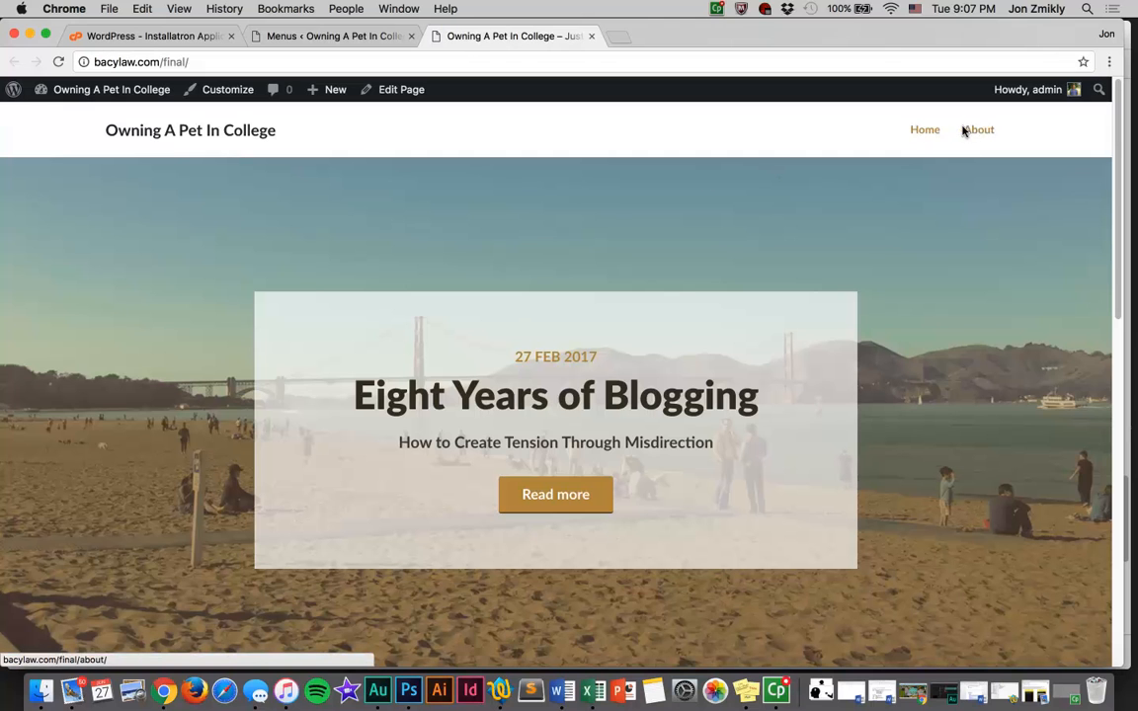
Step: Switch back to the Menus editor tab where Main Navigation lists Home and About
click(334, 36)
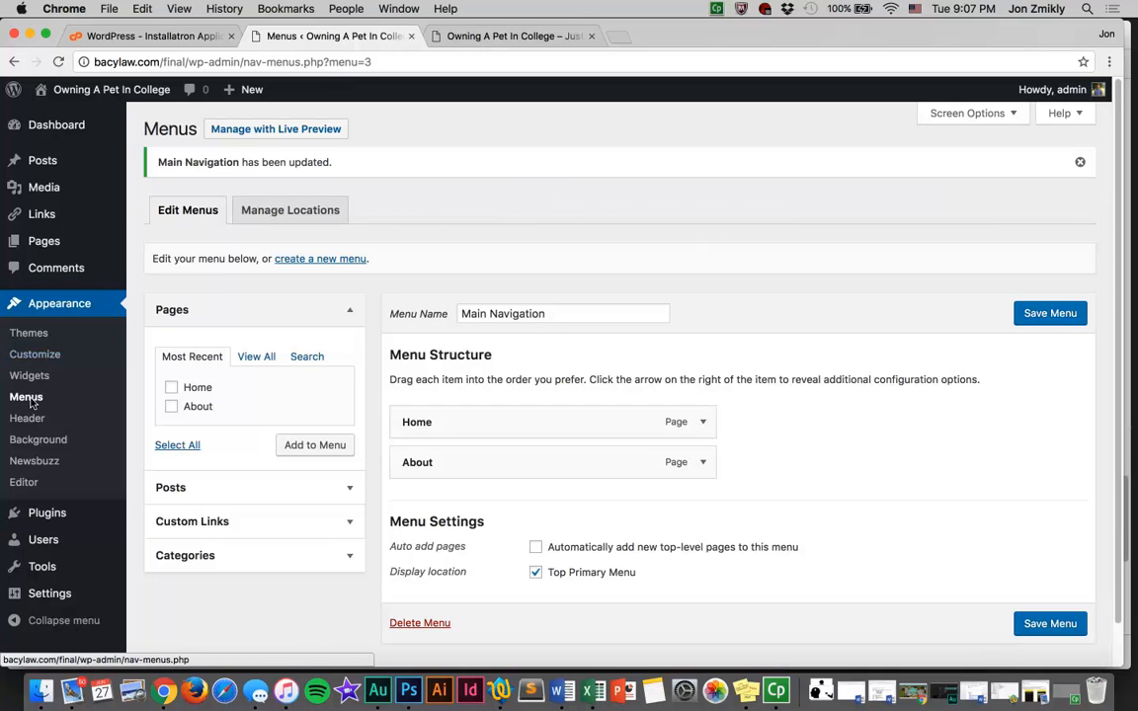
mouse_move(477, 335)
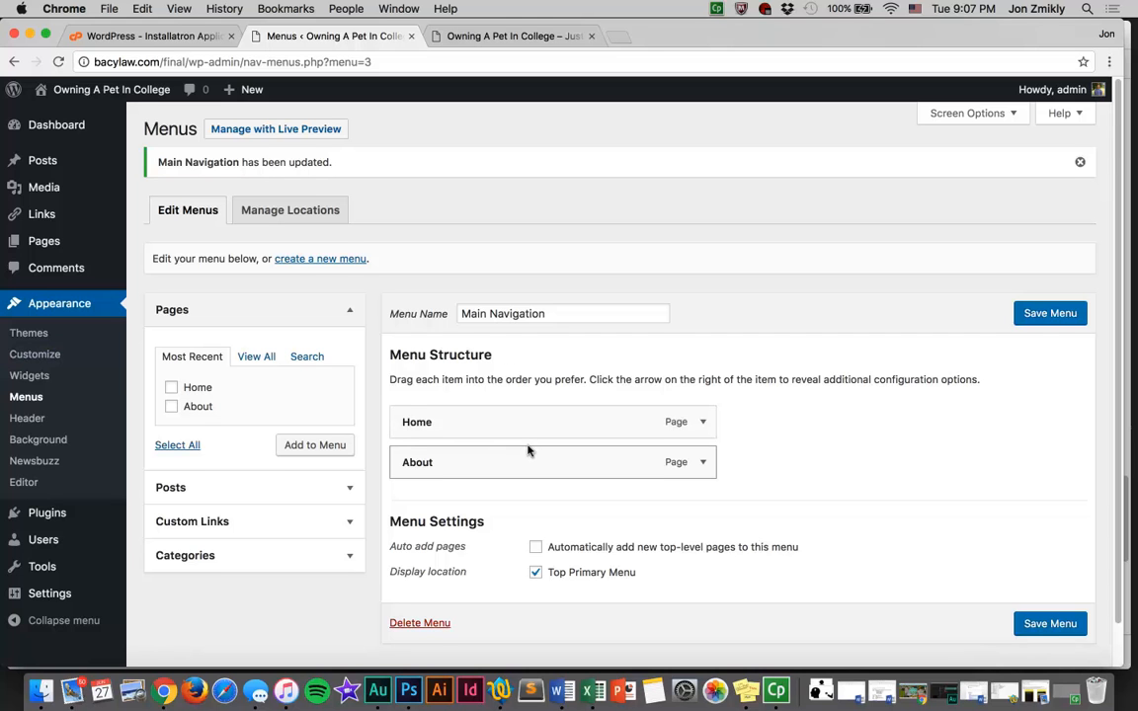
scroll(down, 3)
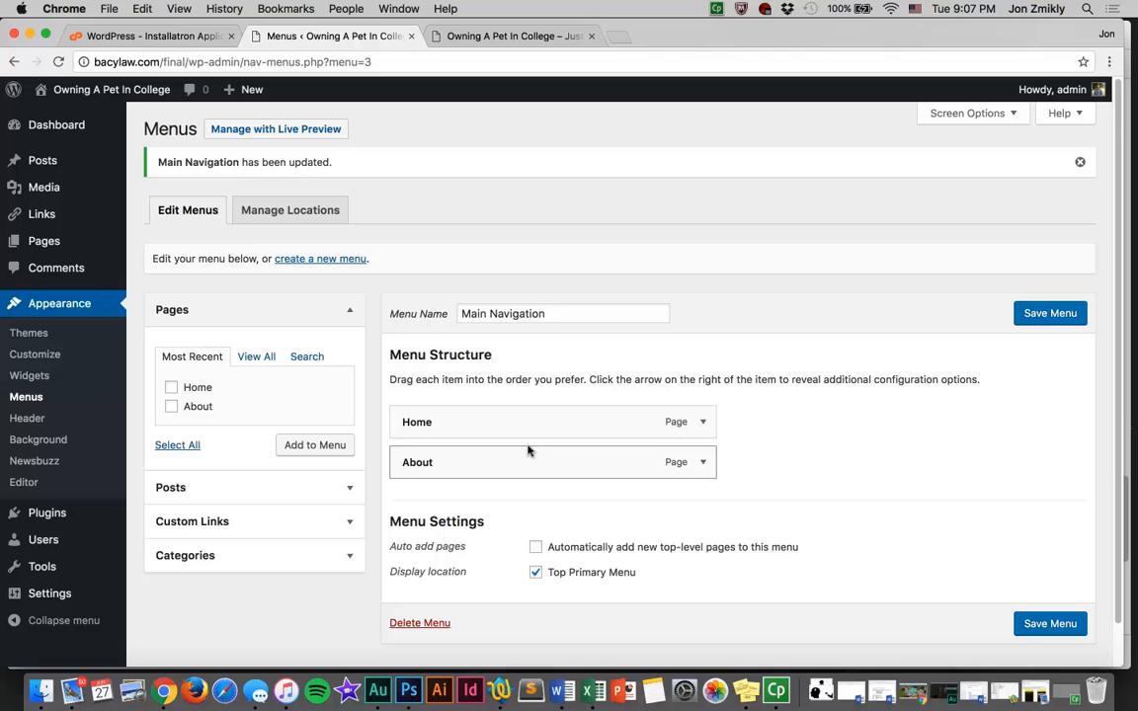
mouse_move(43, 241)
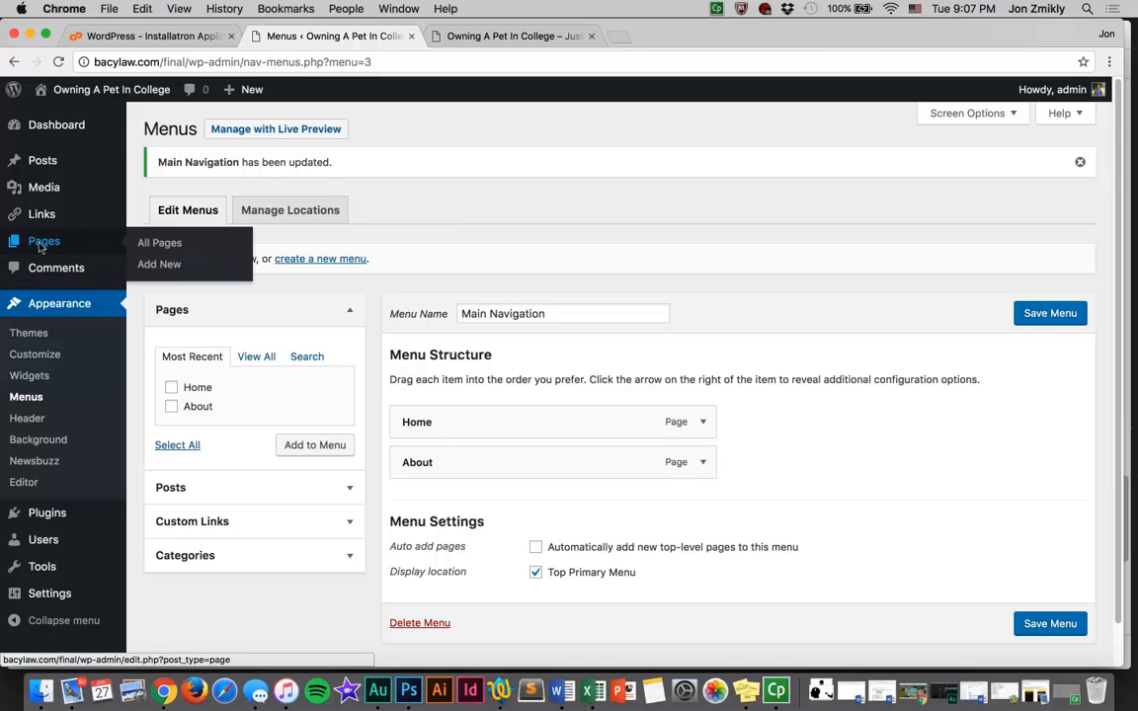
Step: From Pages > All Pages, start a new page and title it 'History'
click(158, 243)
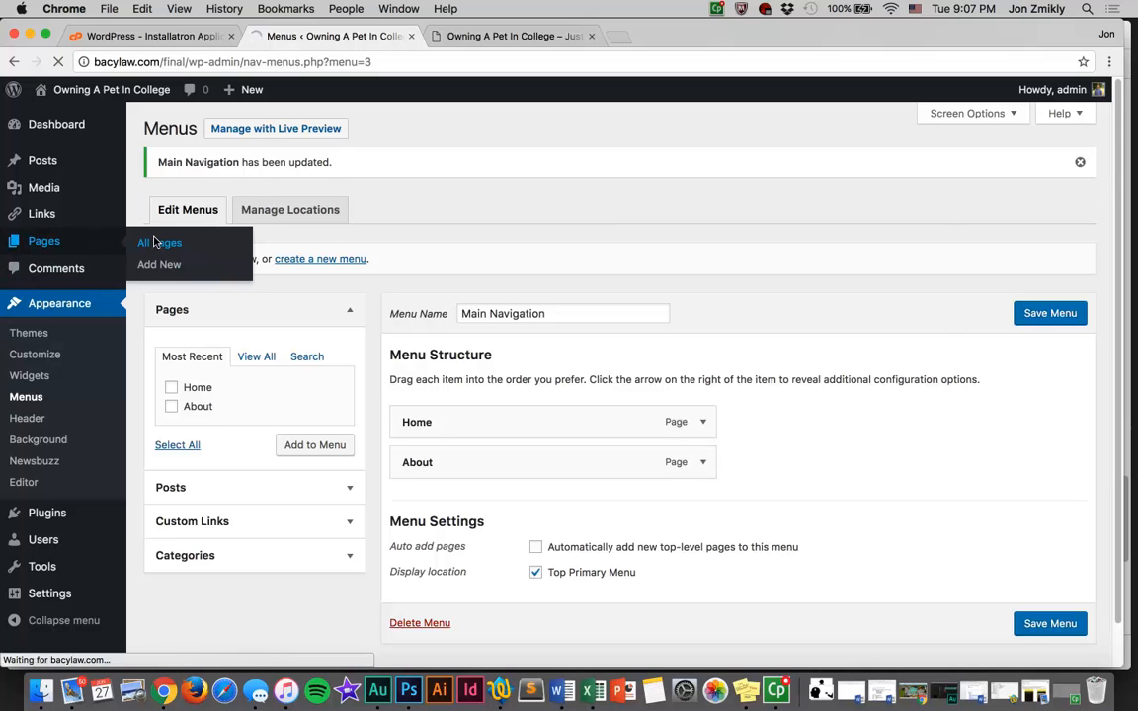
click(158, 241)
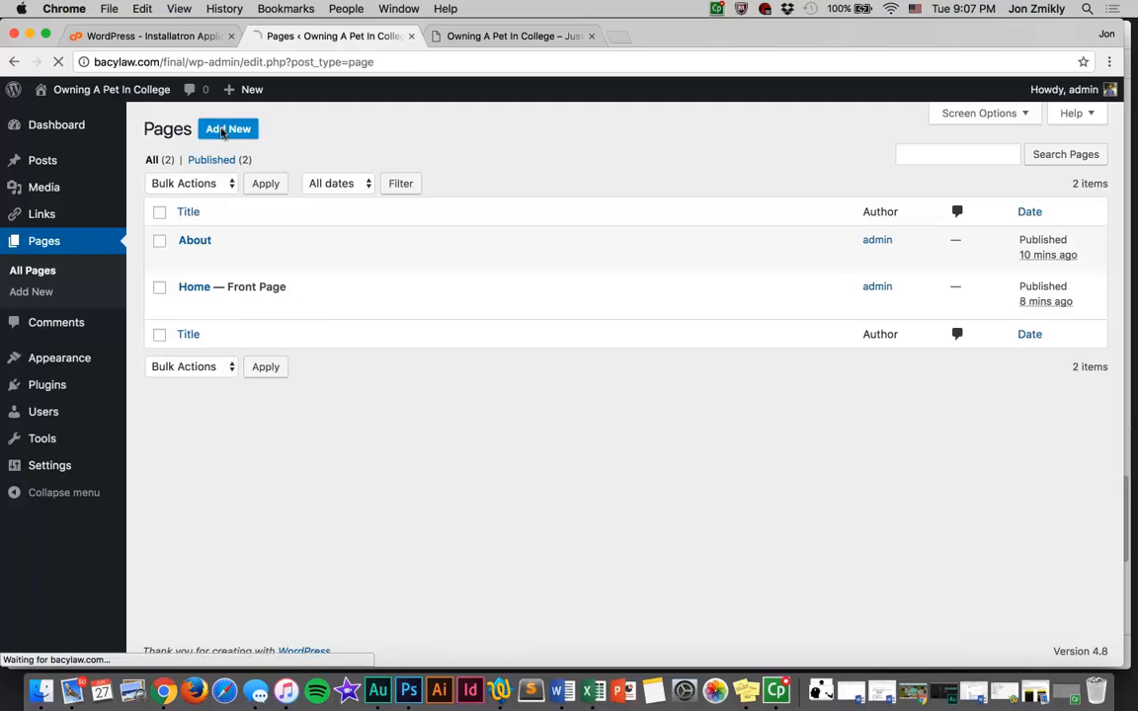
click(227, 128)
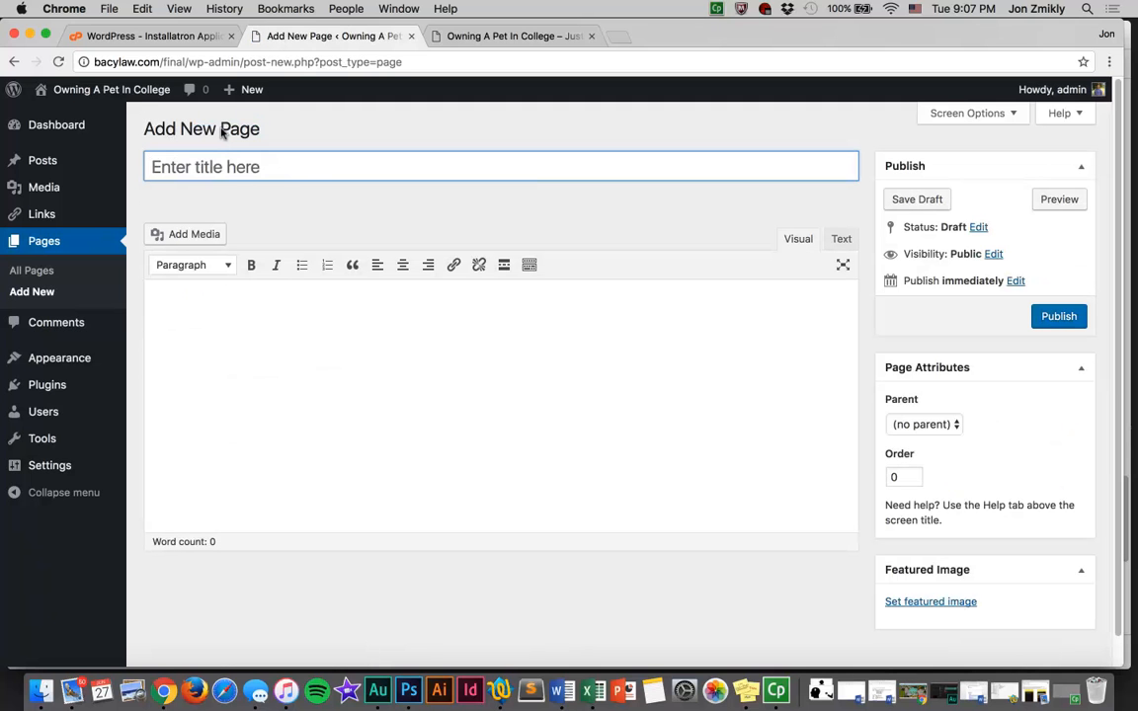
text(History)
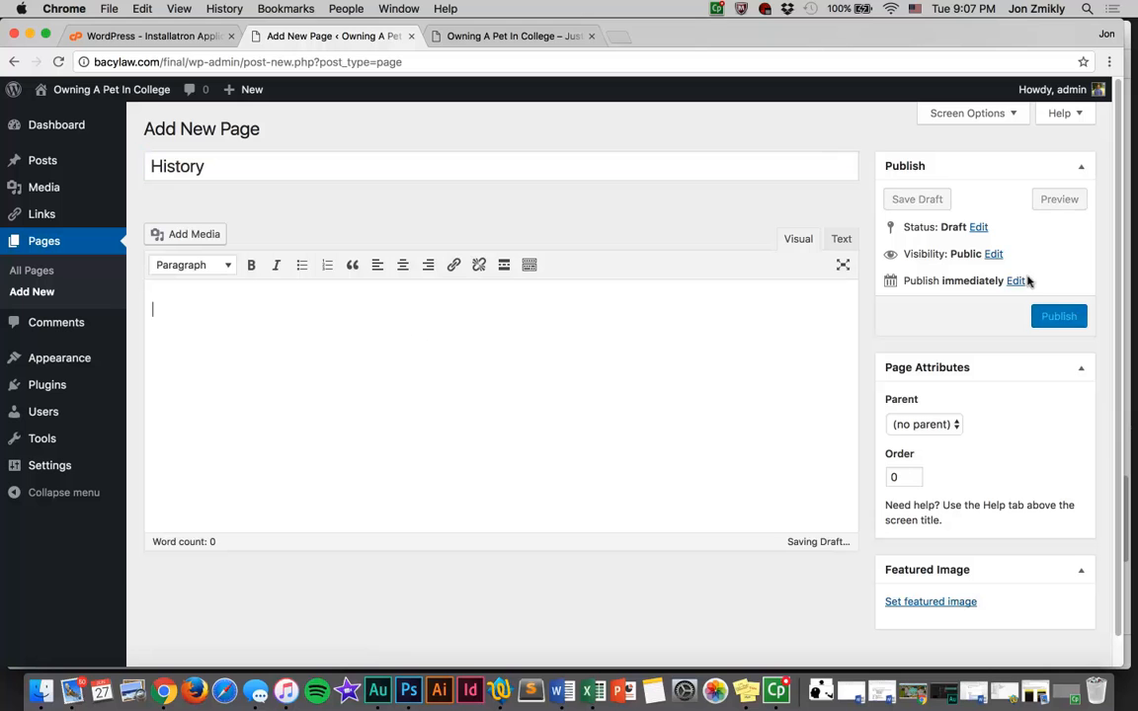
Step: Publish the History page and go to Appearance > Menus
click(1059, 316)
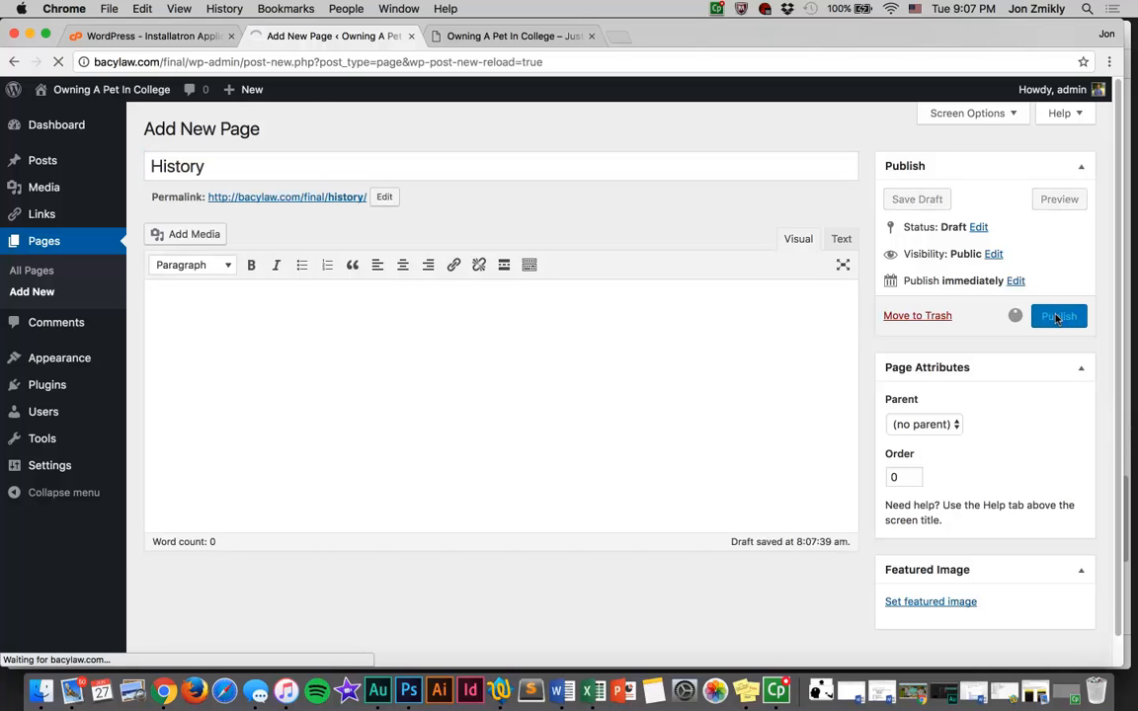
click(1039, 316)
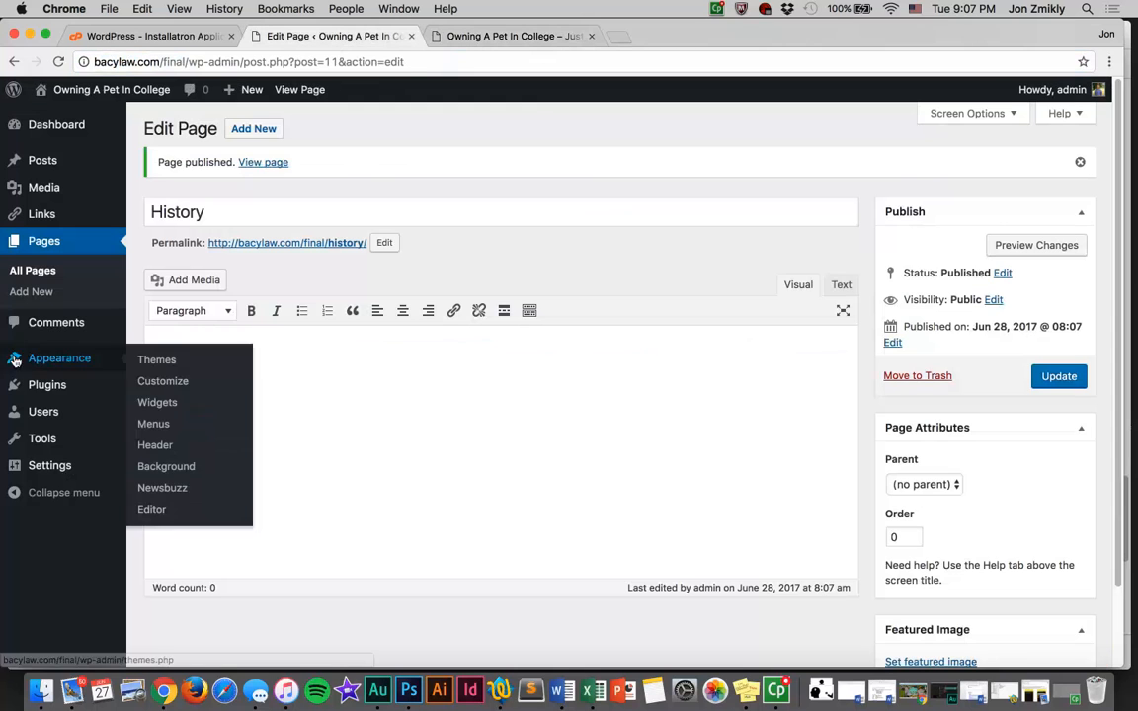
click(154, 423)
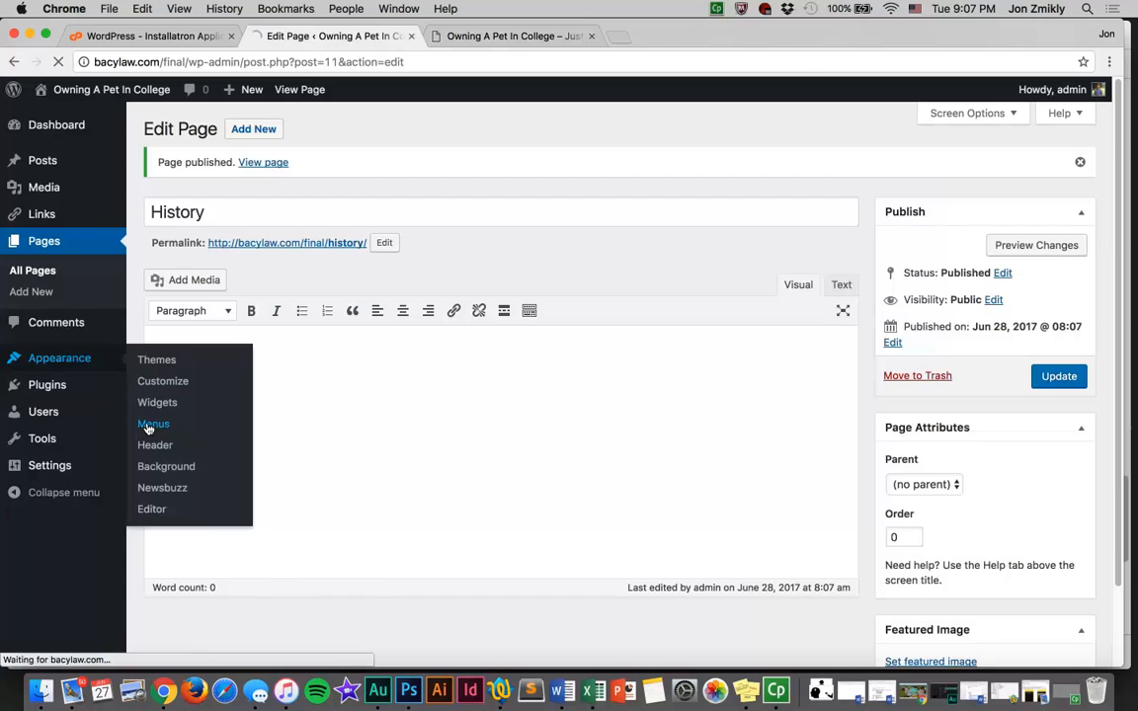
Step: Add History to Main Navigation nested as a sub item under About and save the menu
click(154, 423)
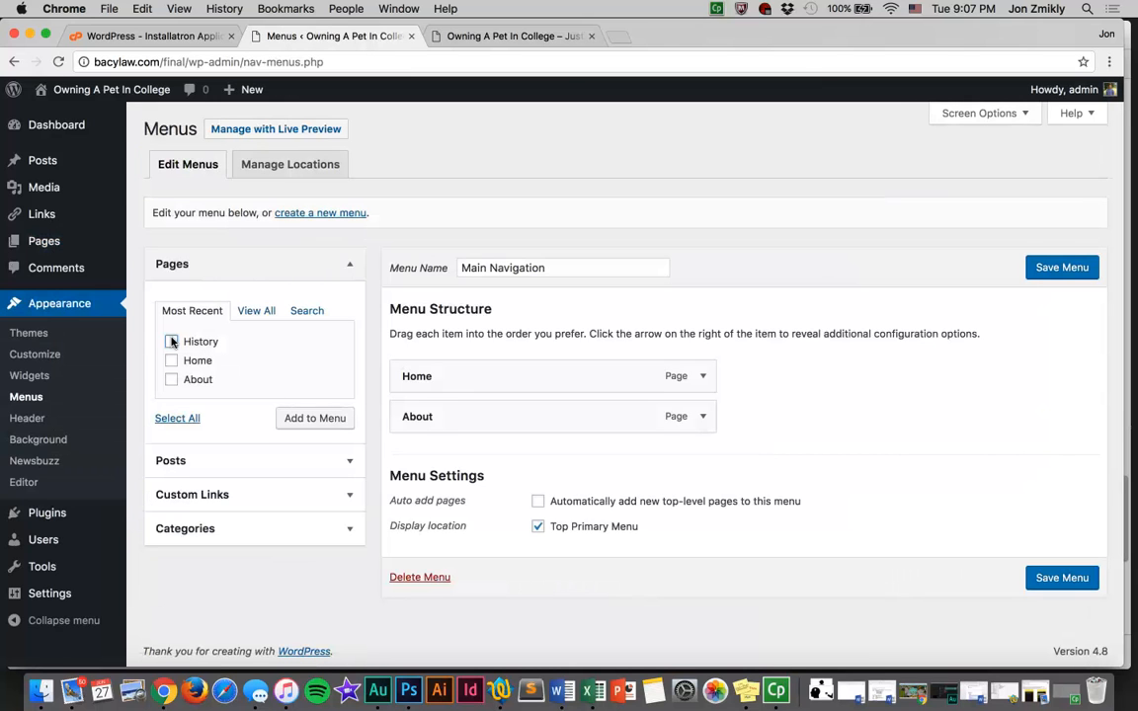
click(314, 419)
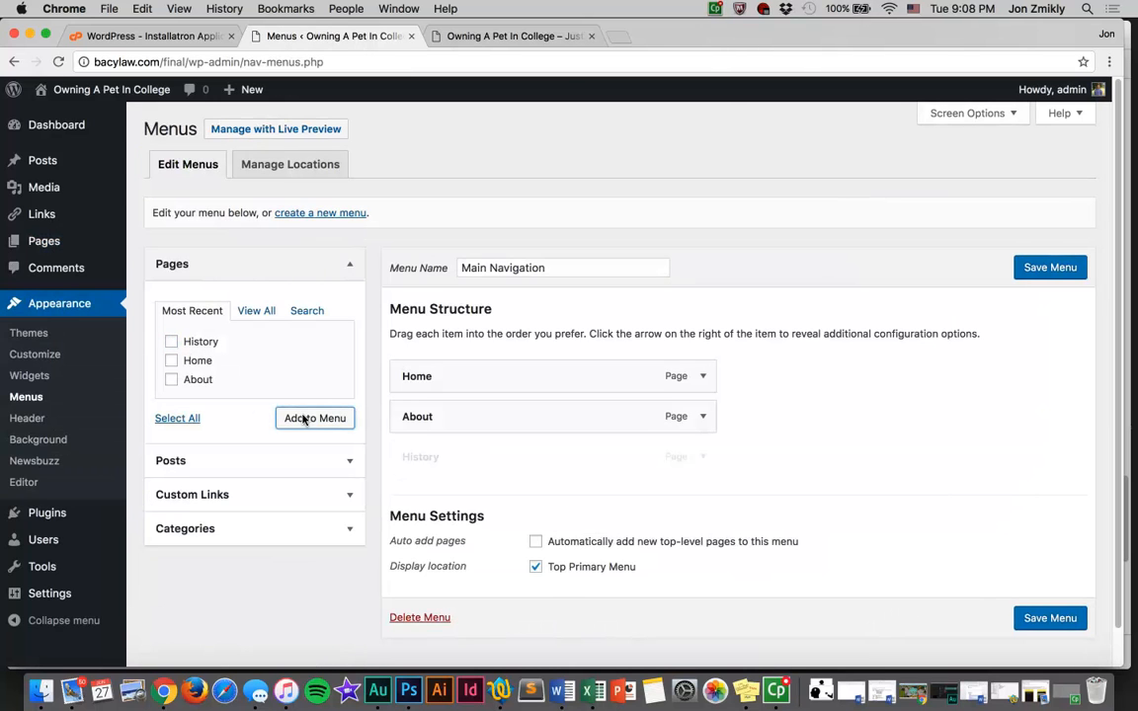
click(314, 418)
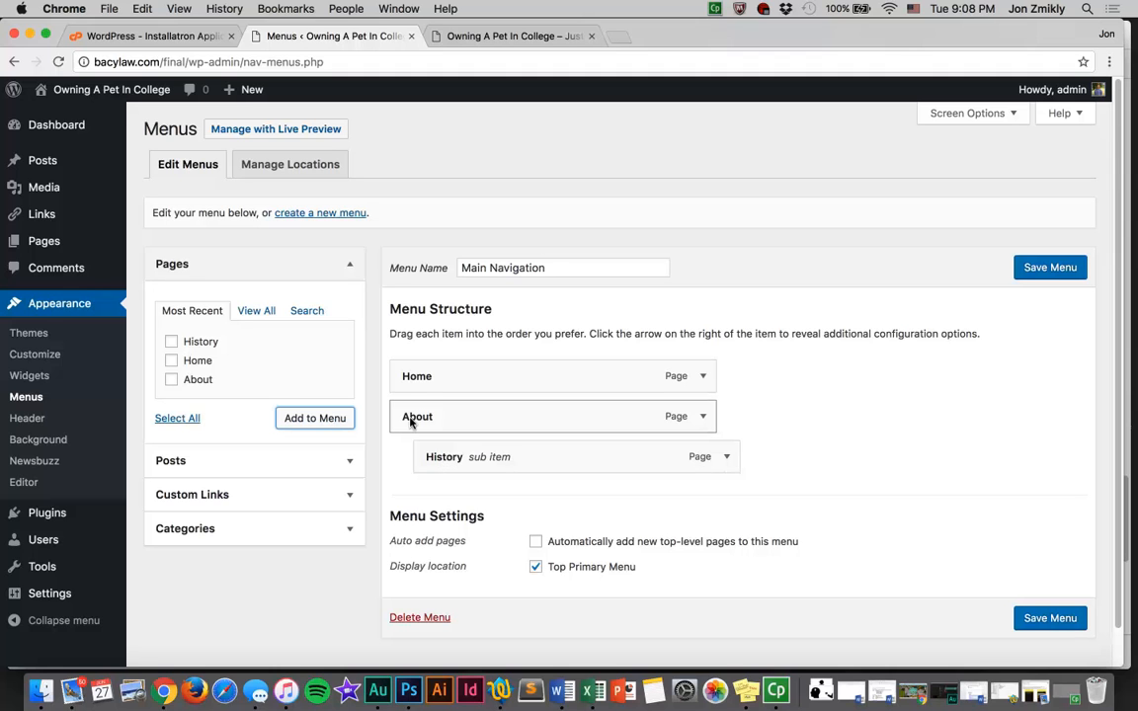
mouse_move(427, 436)
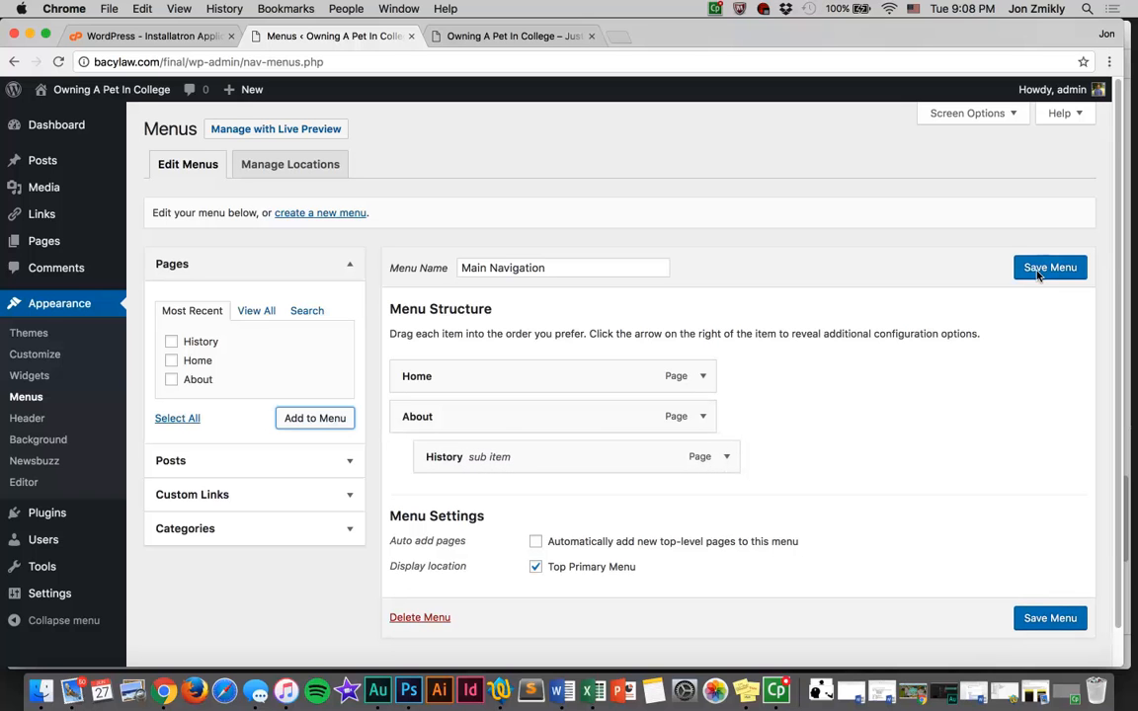
click(1054, 267)
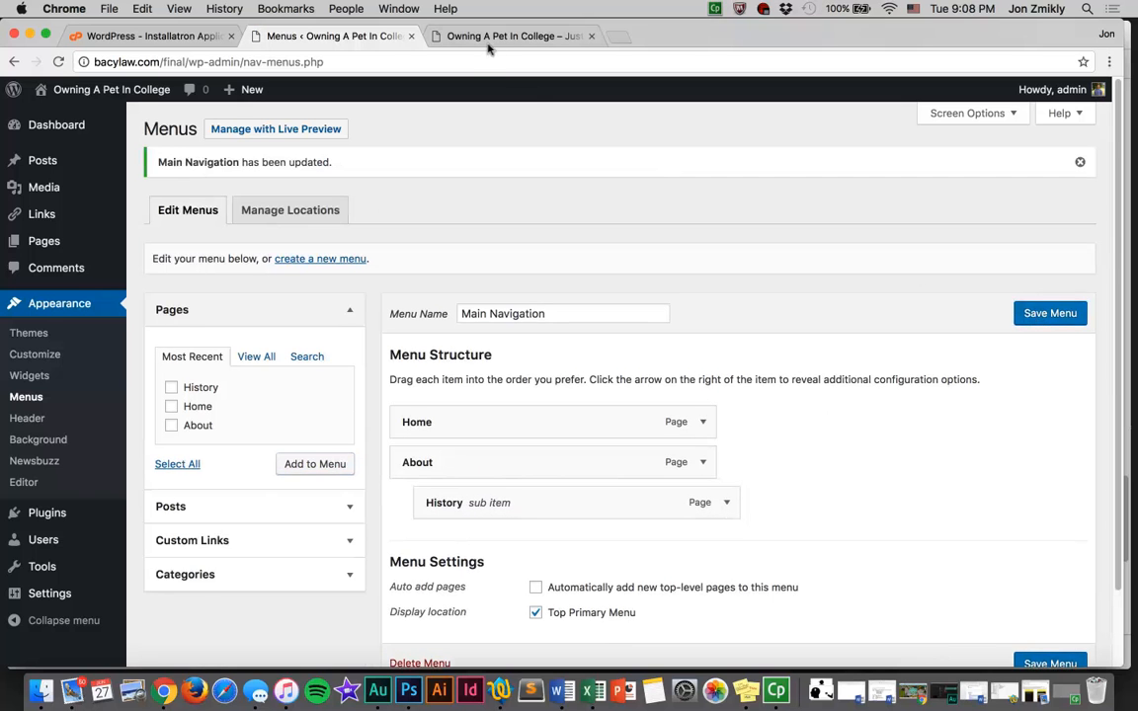
Step: Check the About dropdown on the live site, then return to Menus to move History to top level
click(513, 36)
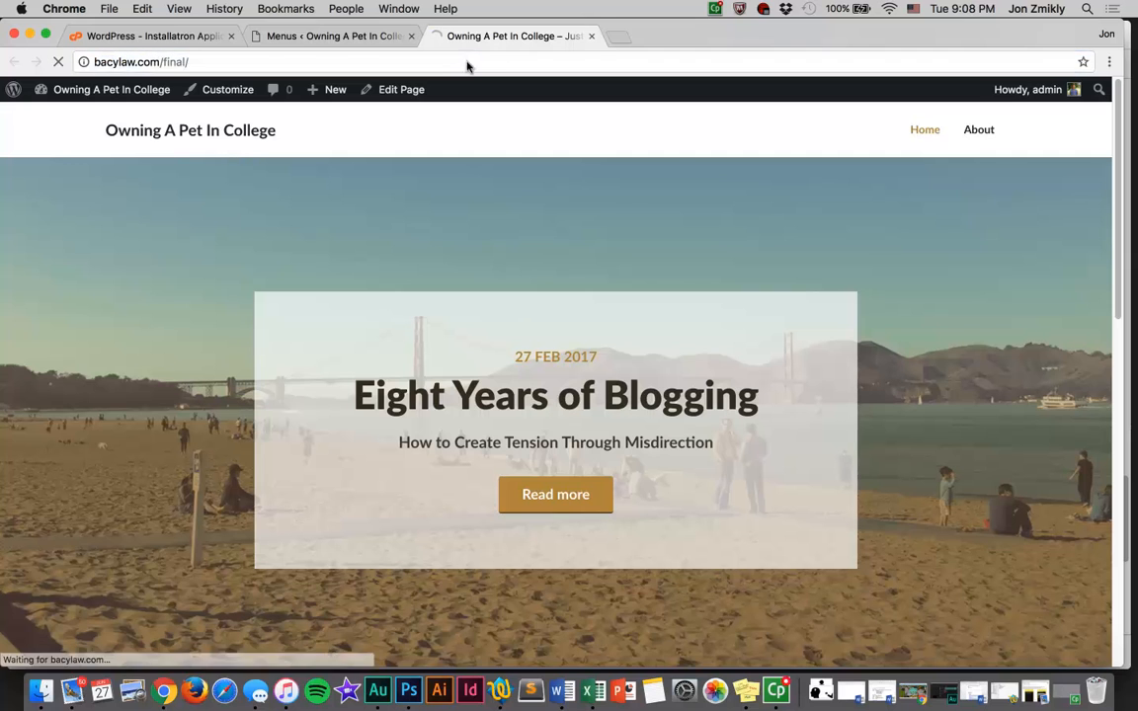
mouse_move(968, 130)
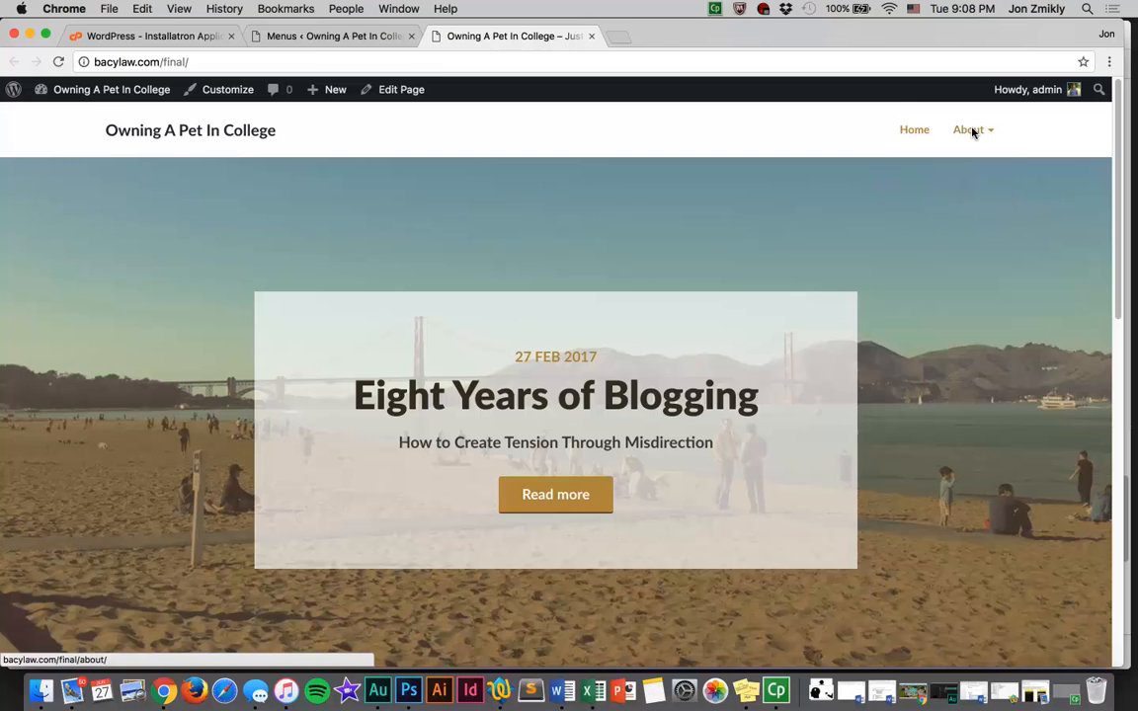
click(335, 36)
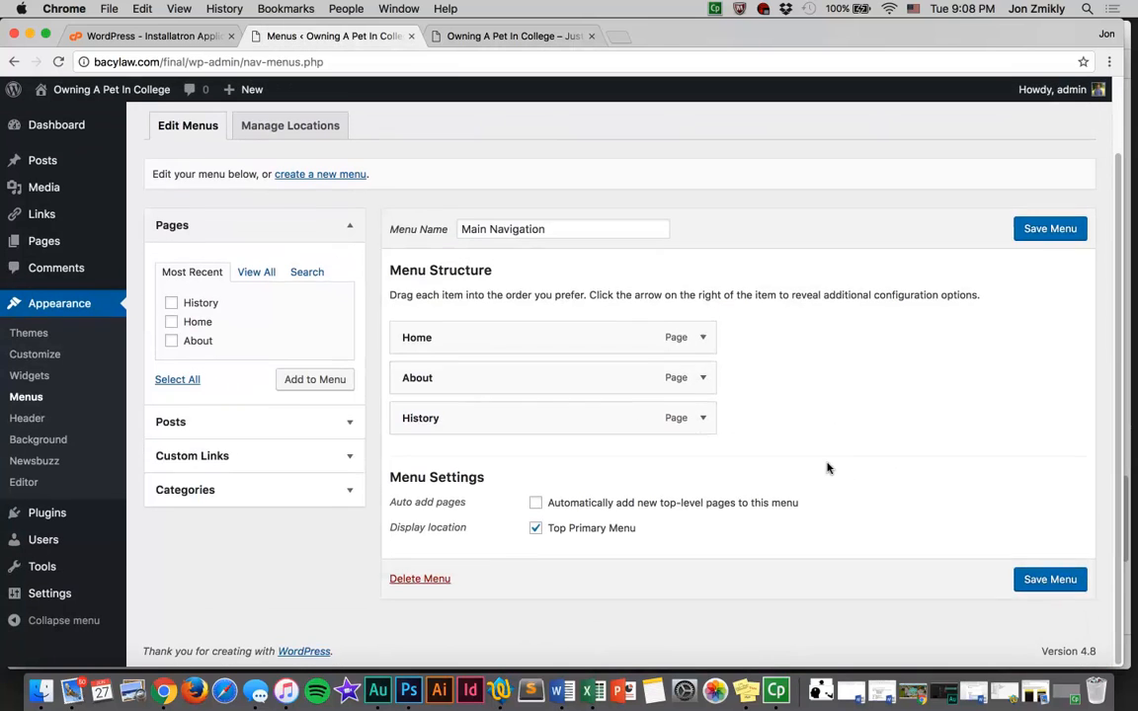
Step: Save Main Navigation with Home, About and History as top-level items
click(1050, 230)
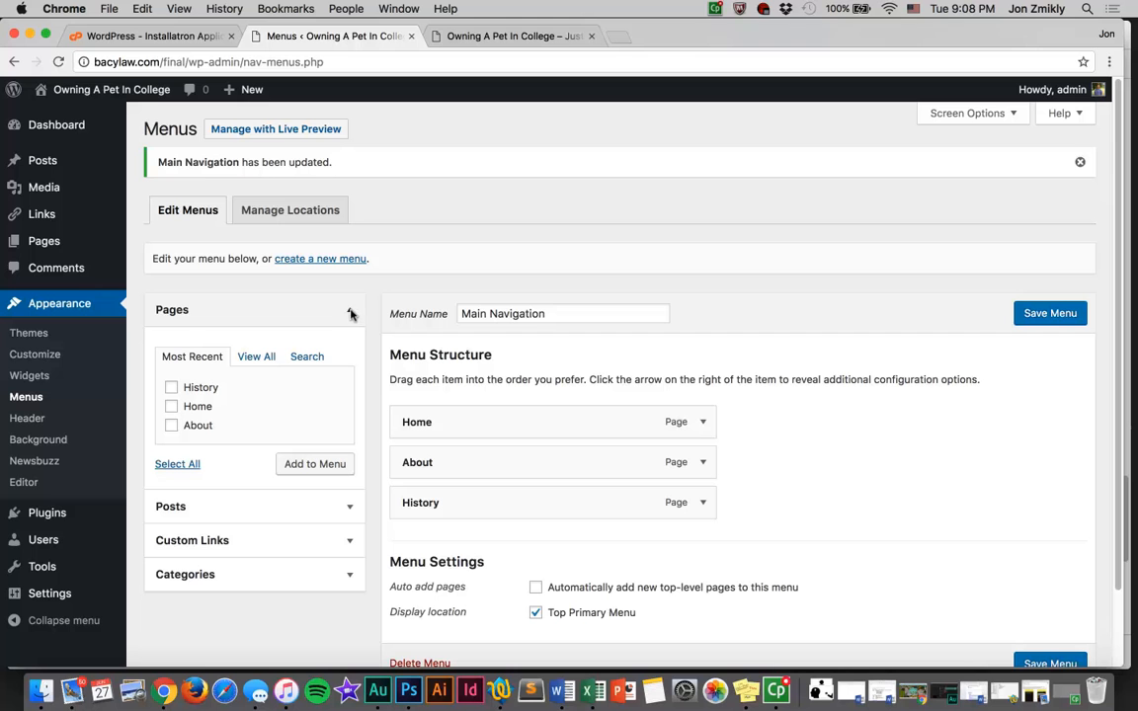
scroll(down, 3)
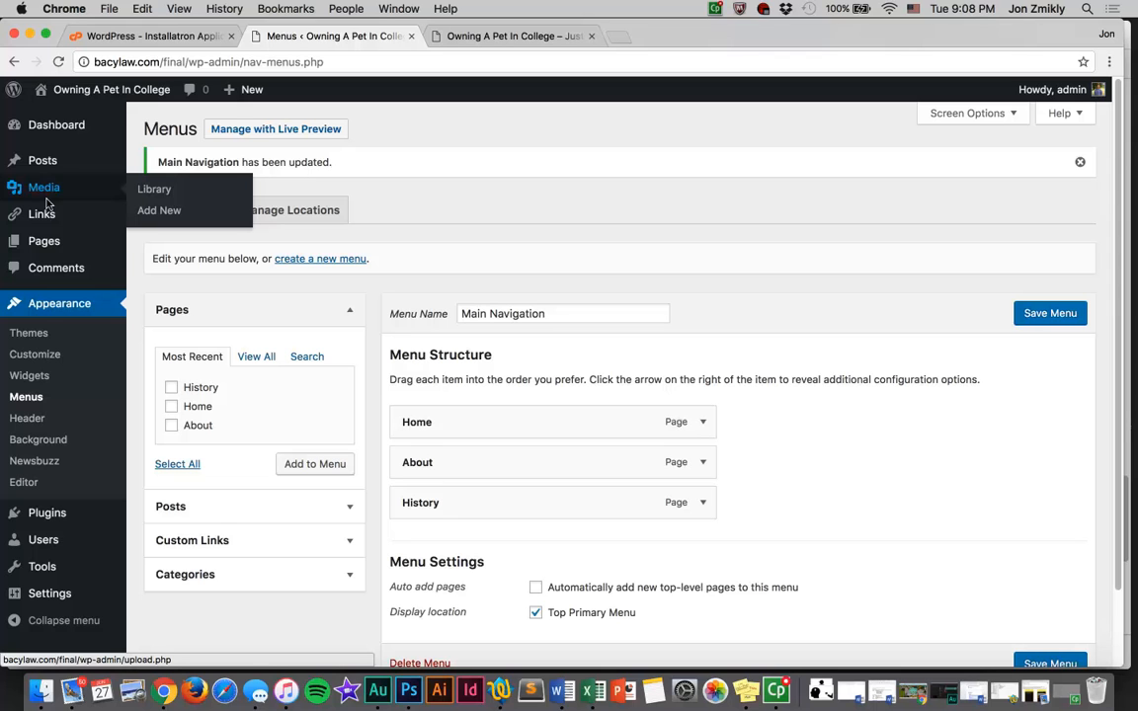
mouse_move(43, 240)
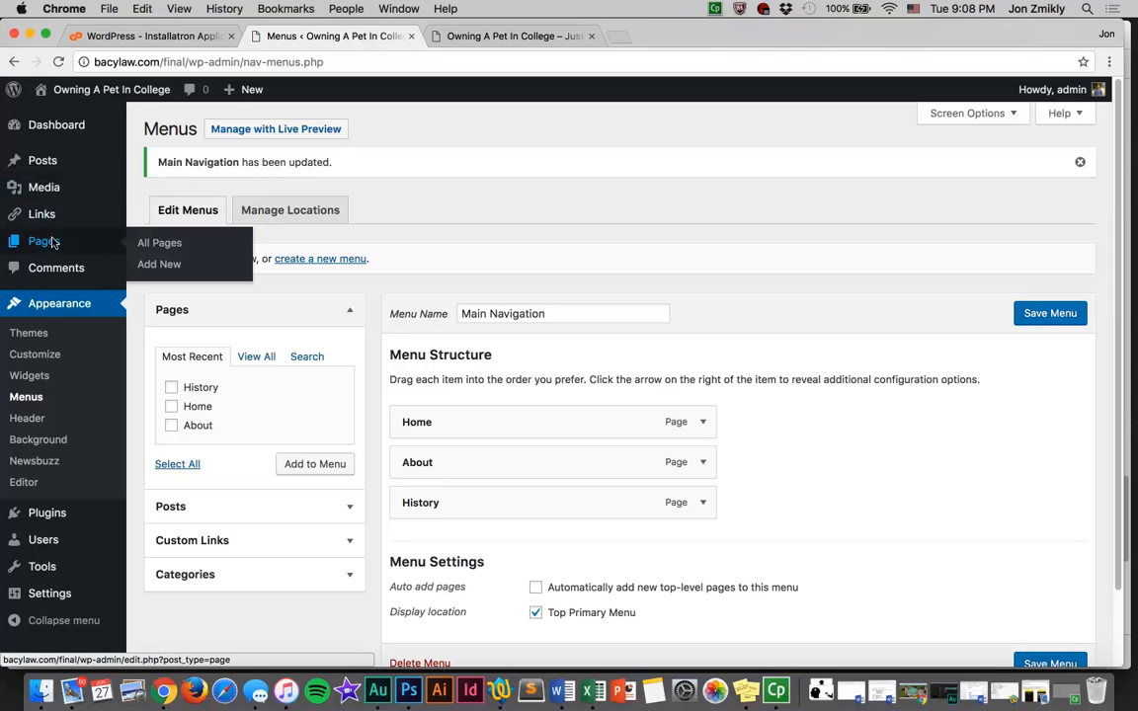